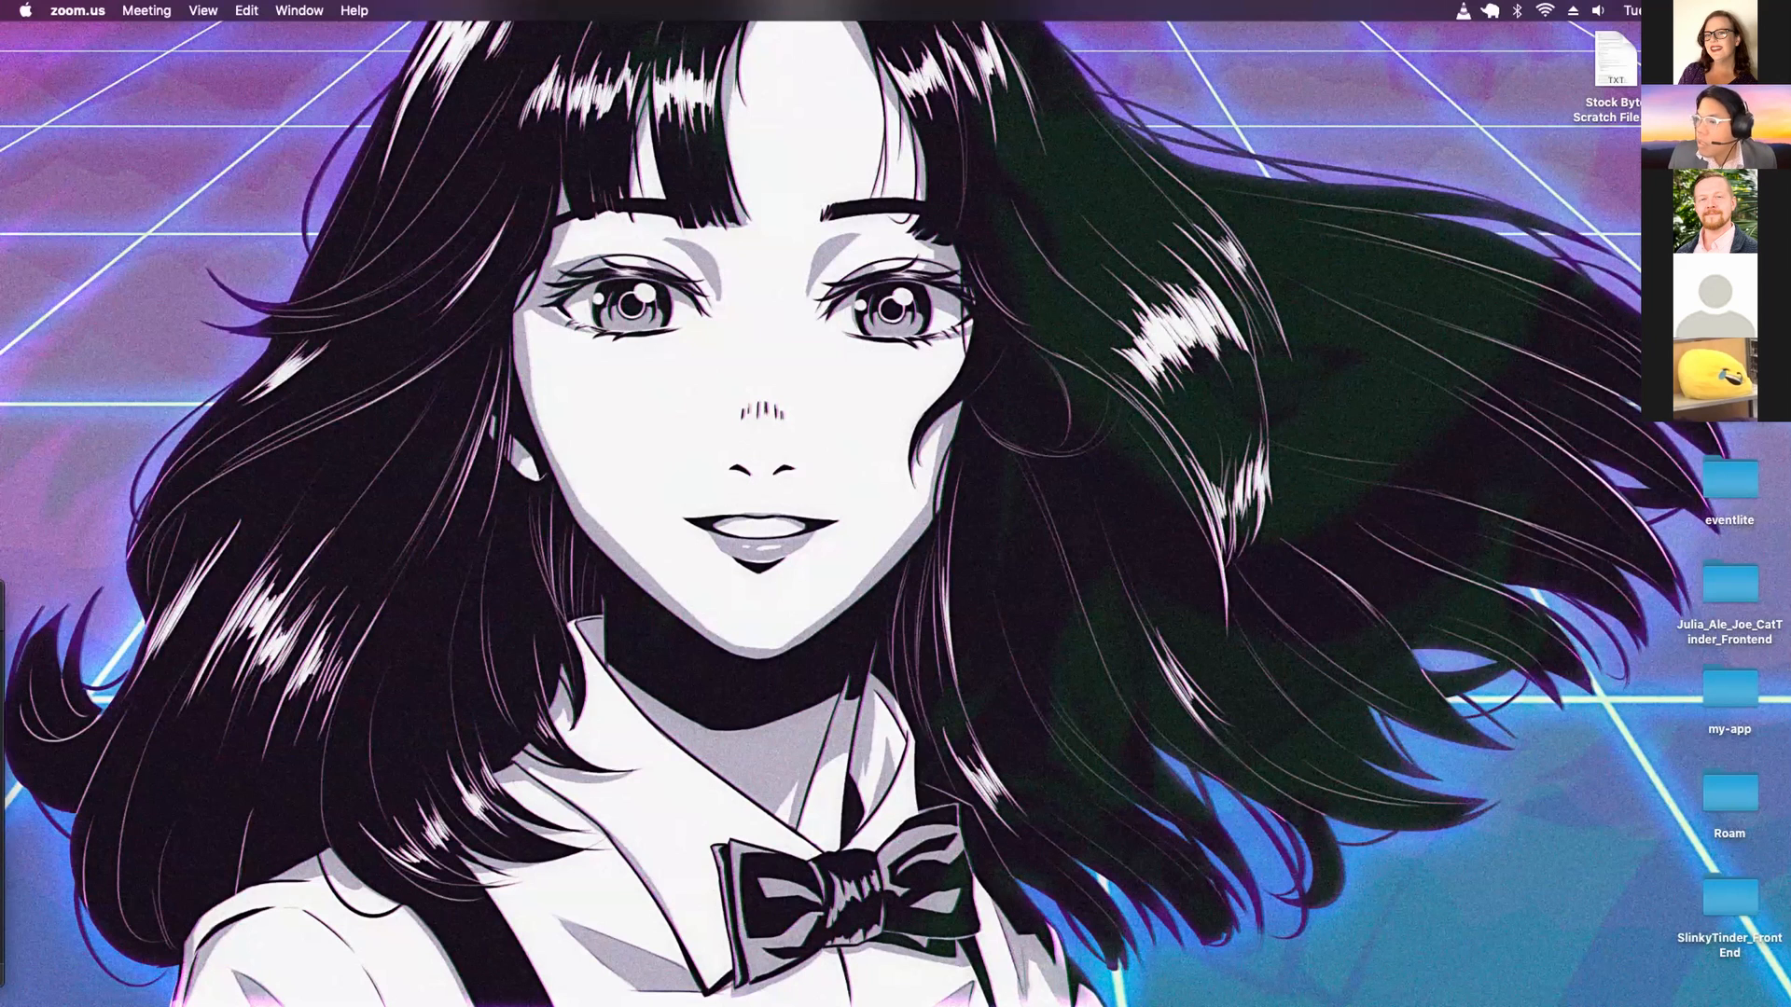
pyautogui.moveTo(1518, 108)
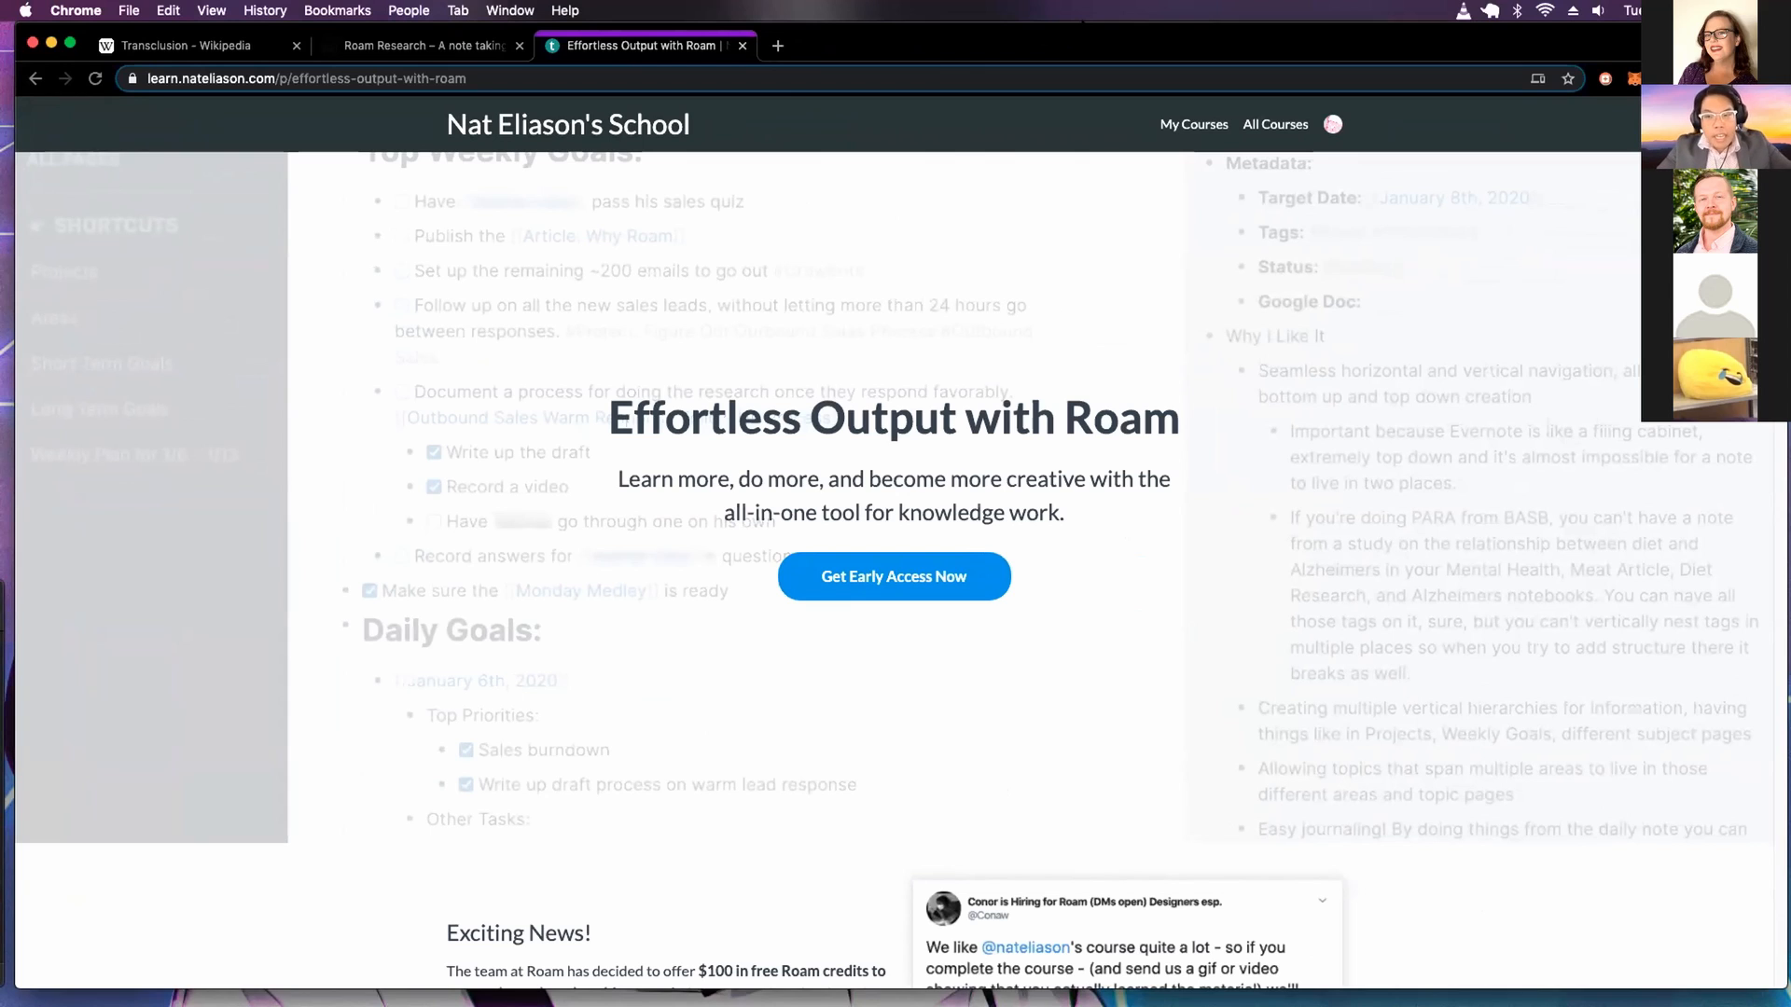
pyautogui.moveTo(1078, 58)
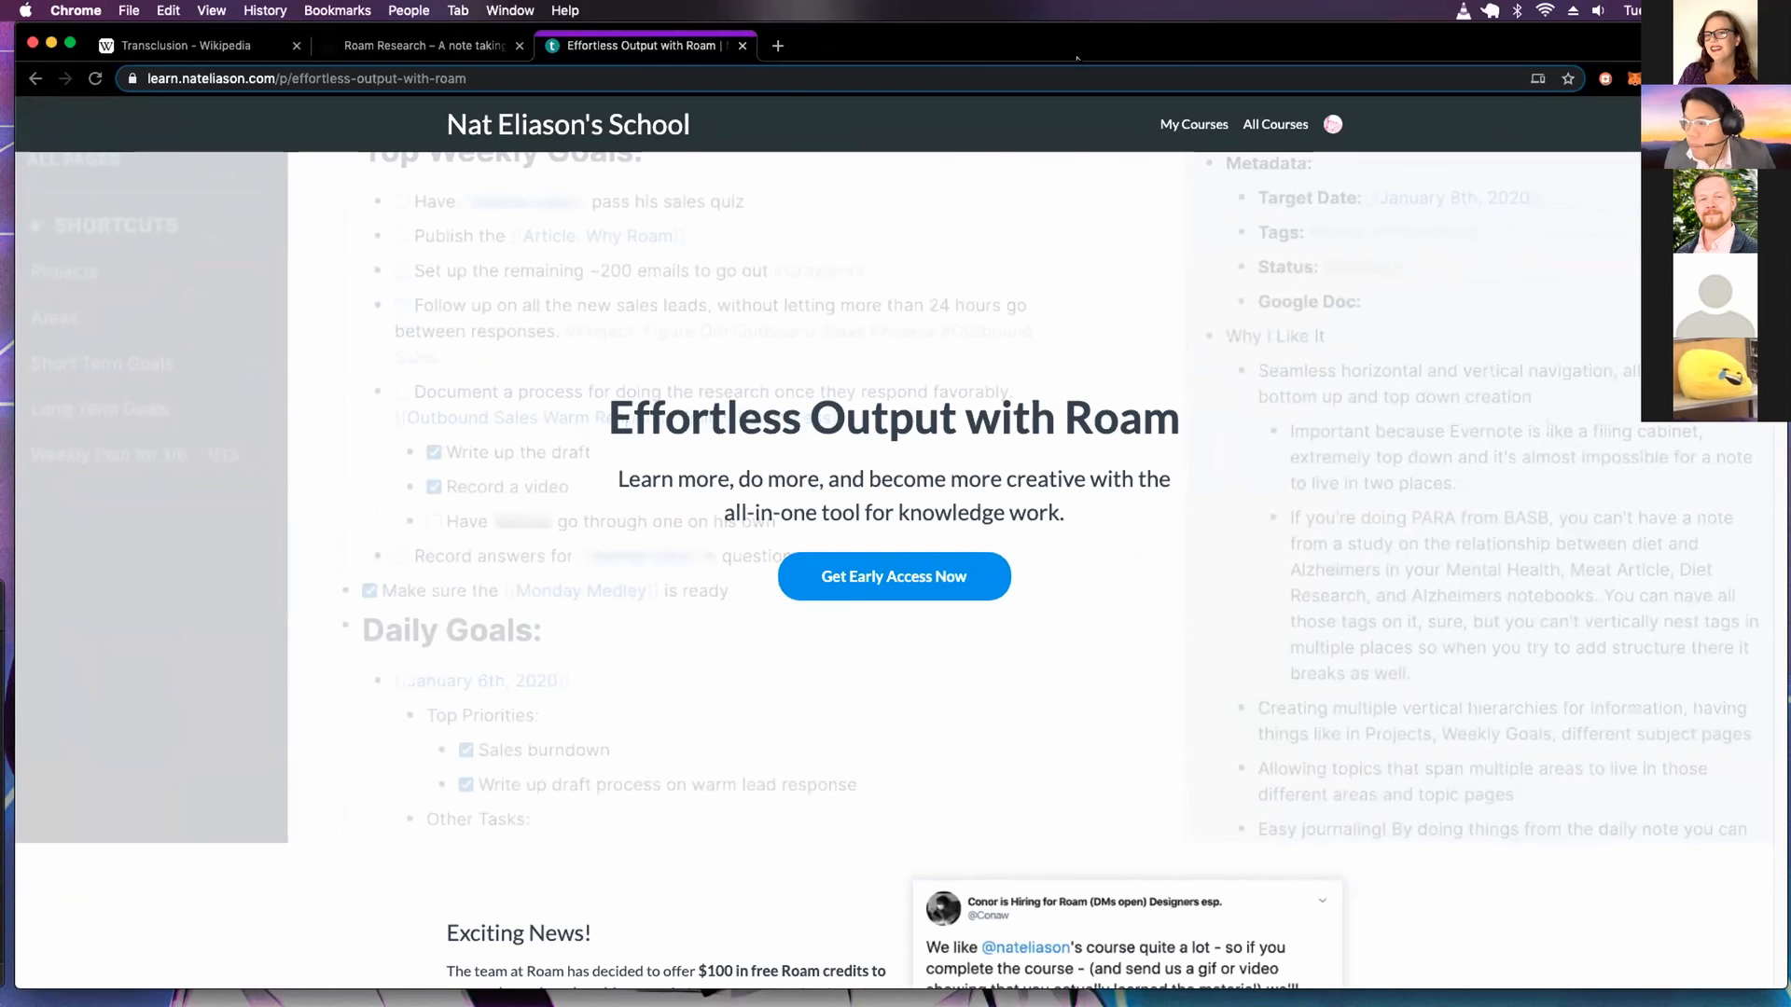
pyautogui.moveTo(1185, 71)
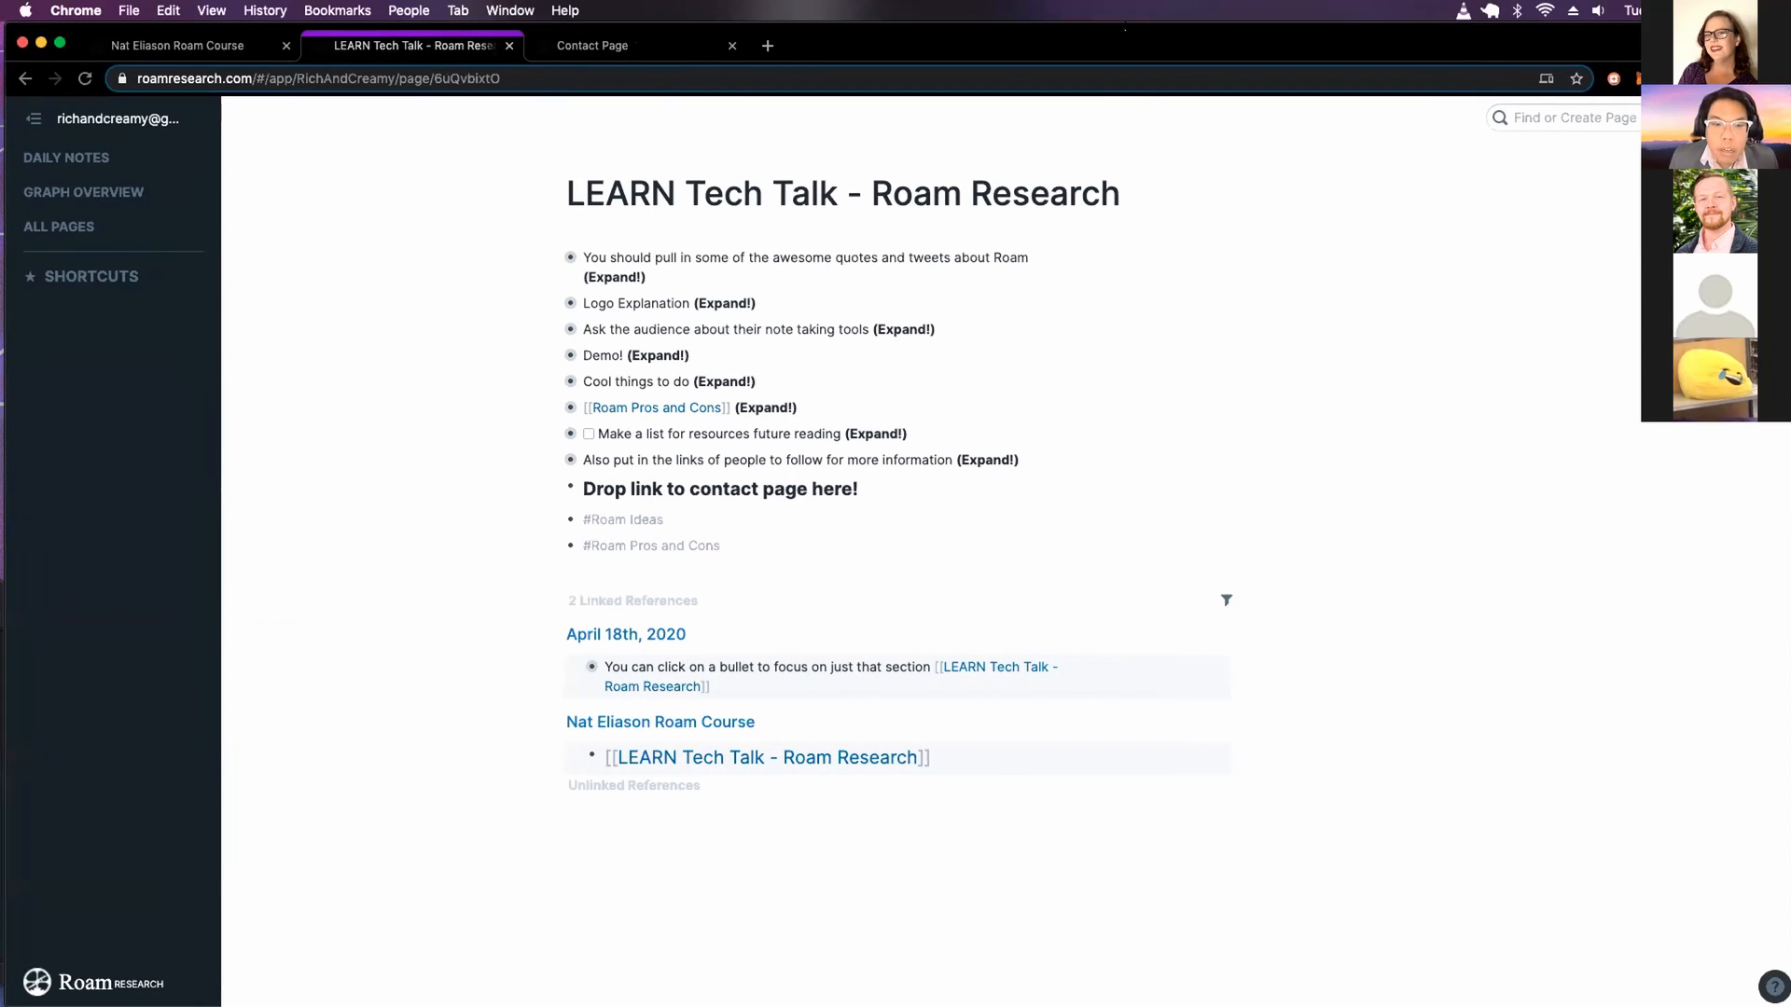
pyautogui.moveTo(553, 257)
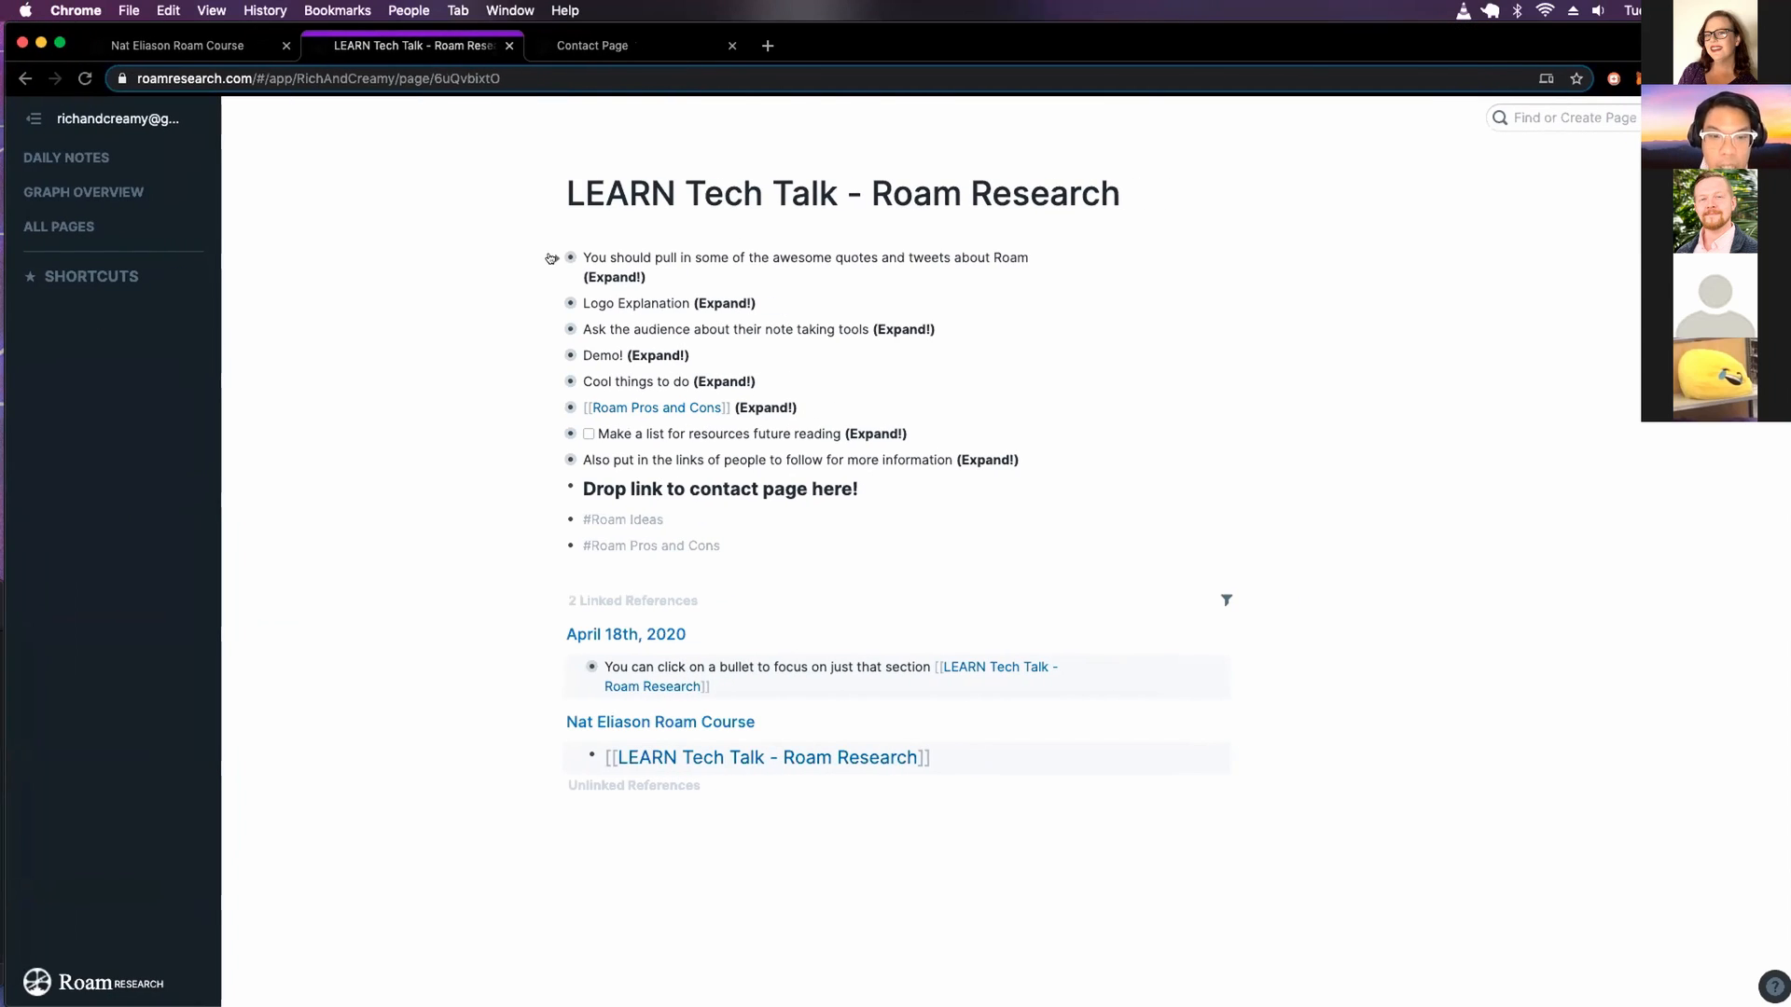
# Expand the quotes-and-tweets item and open [[Roam Testimonials]] in the sidebar beside the talk page
pyautogui.click(571, 258)
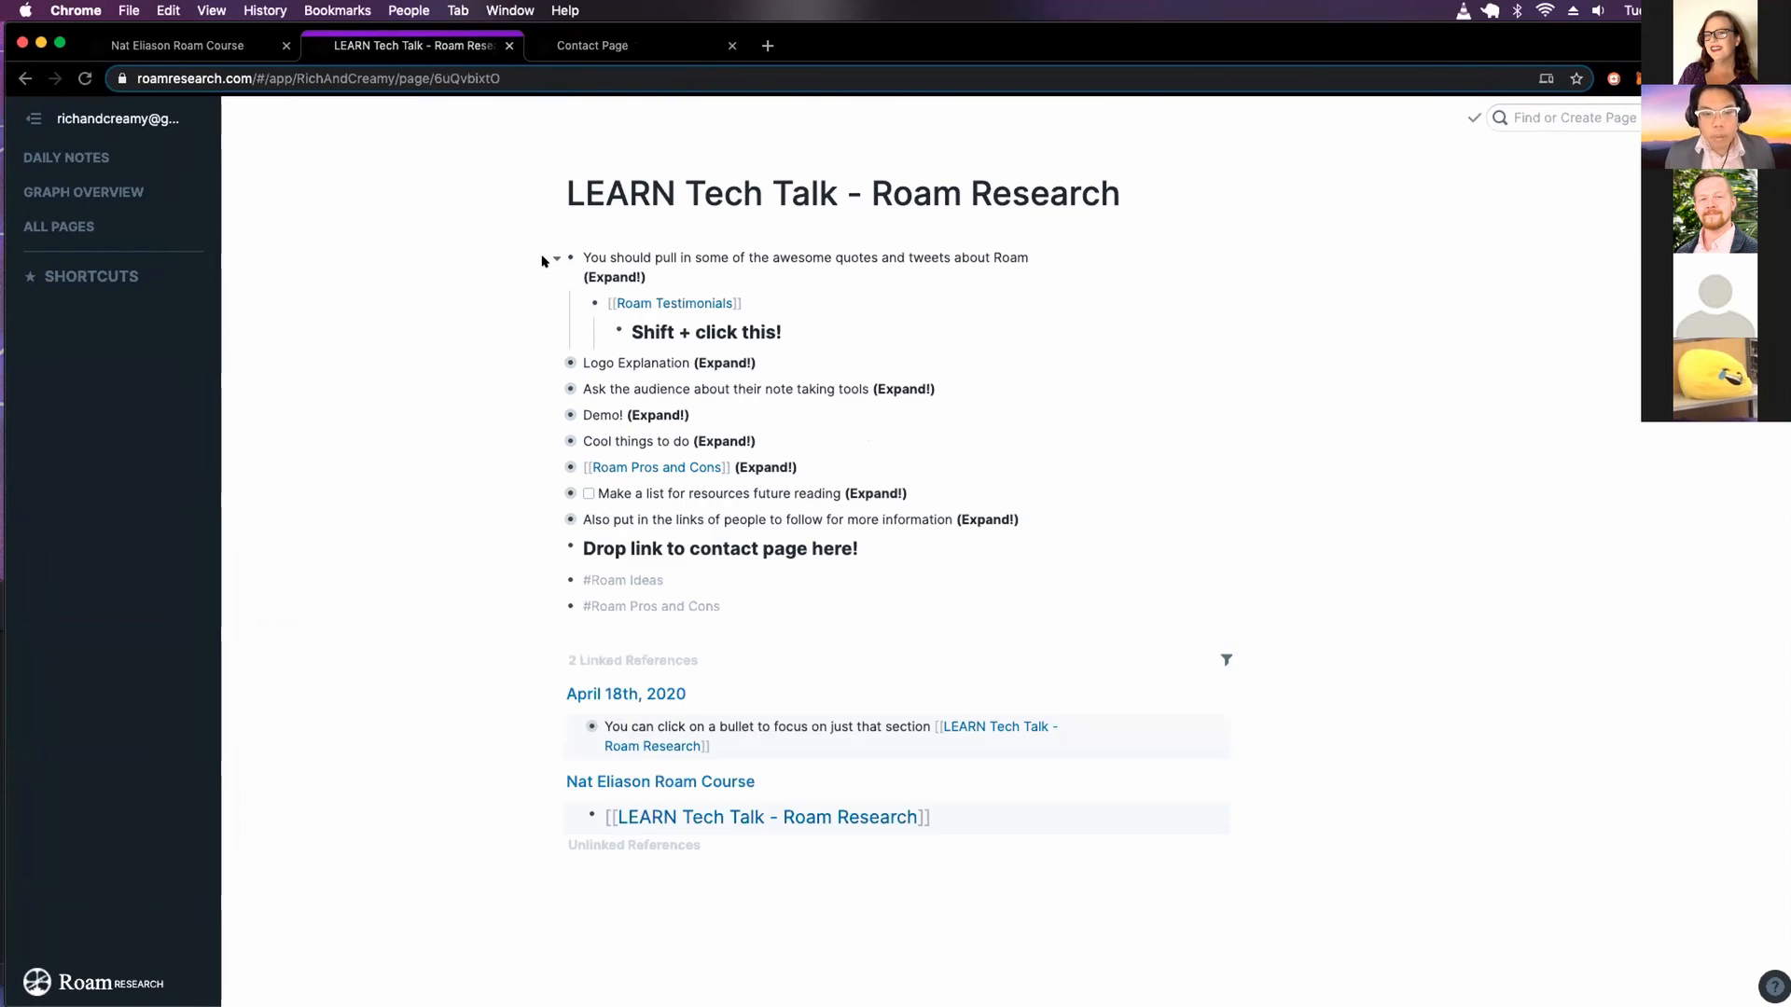
pyautogui.click(676, 302)
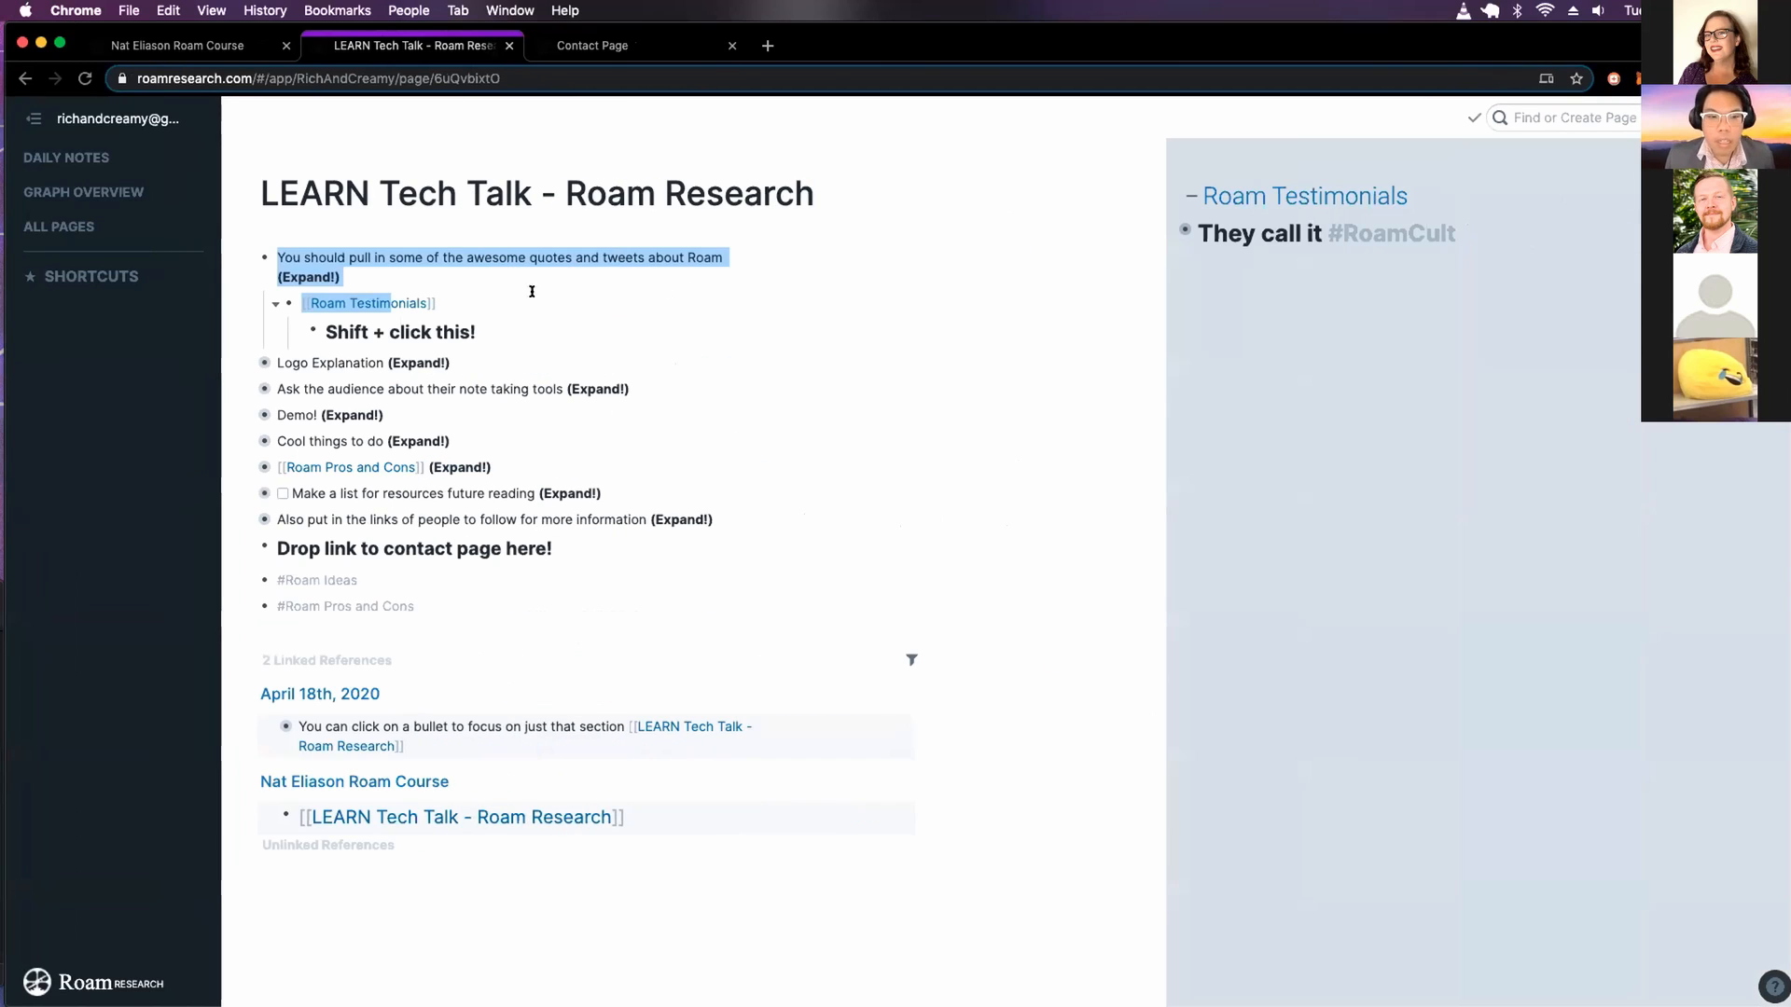
pyautogui.click(399, 332)
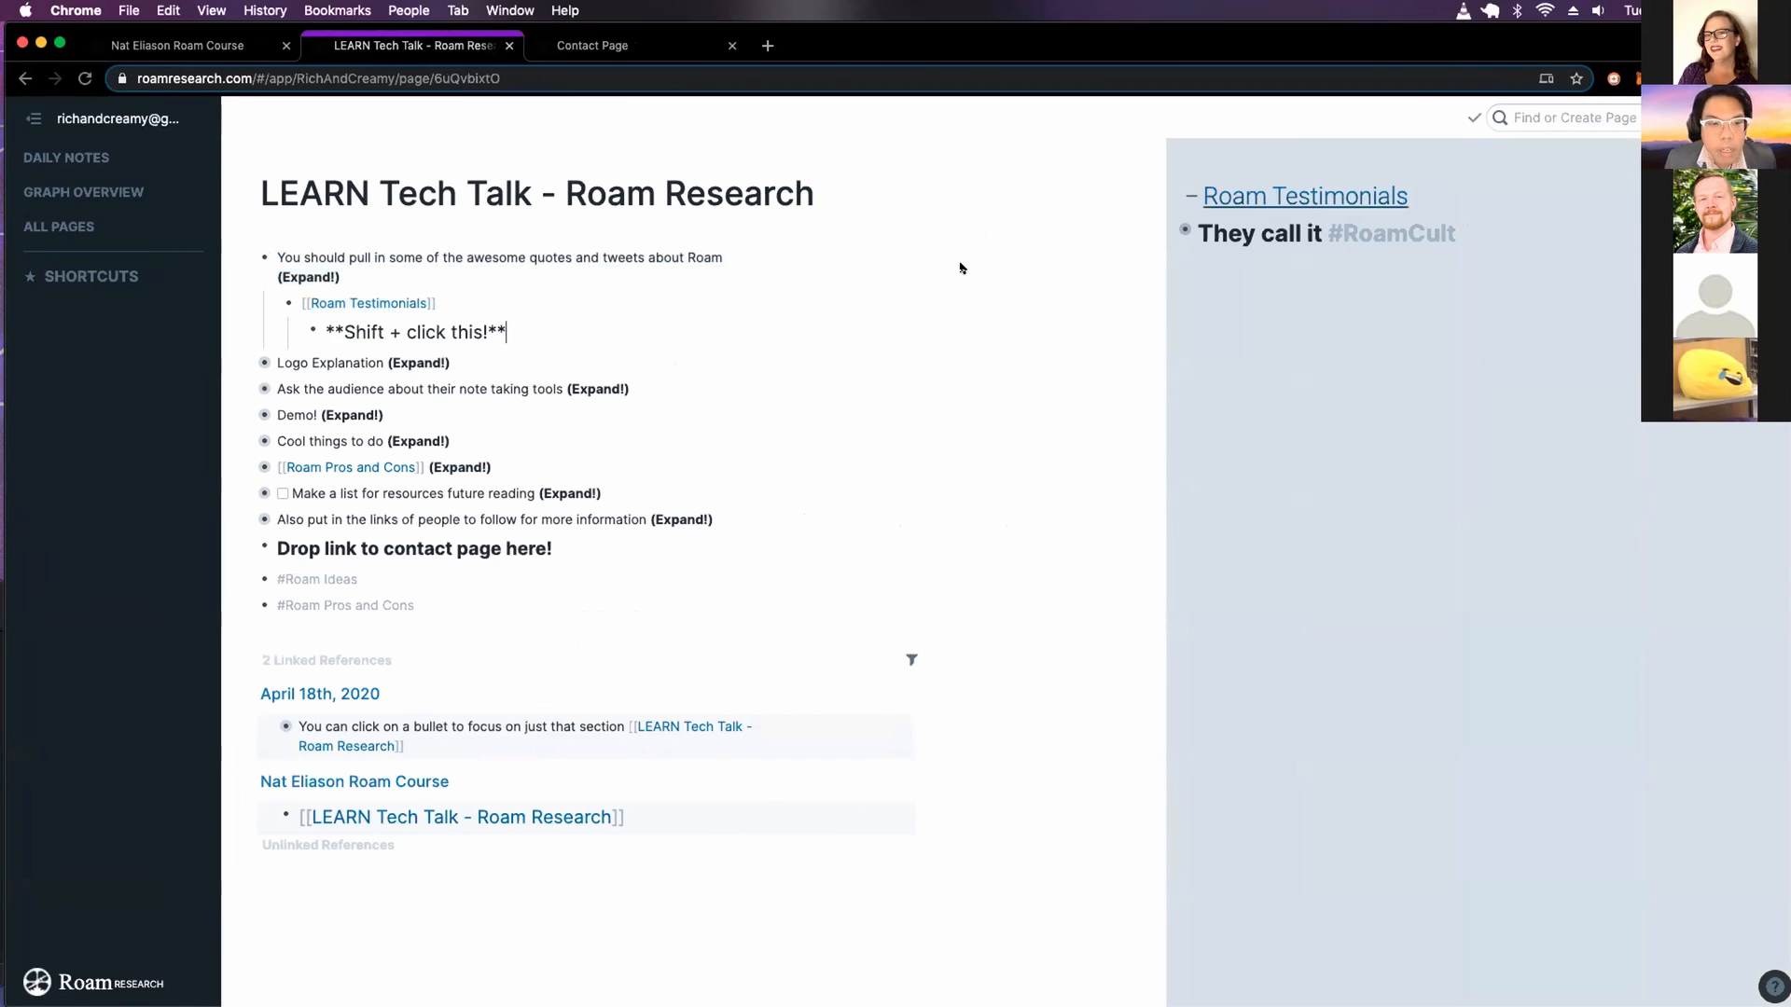
pyautogui.moveTo(1100, 220)
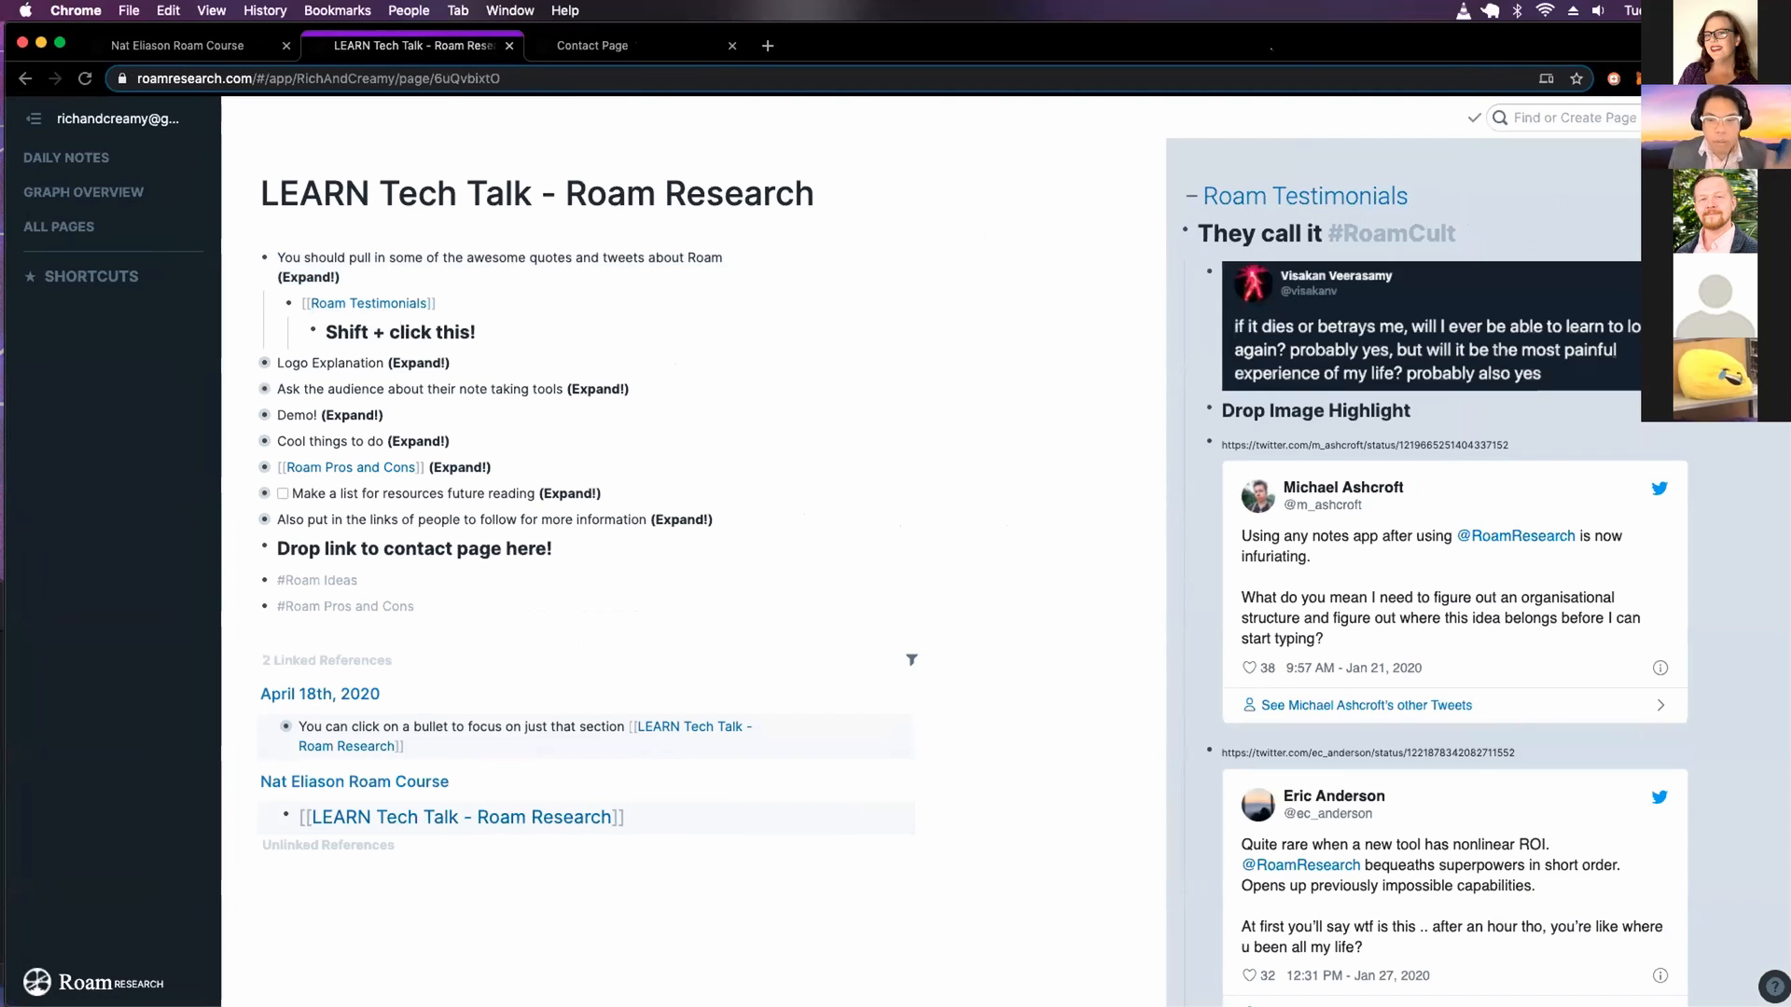
pyautogui.moveTo(1304, 195)
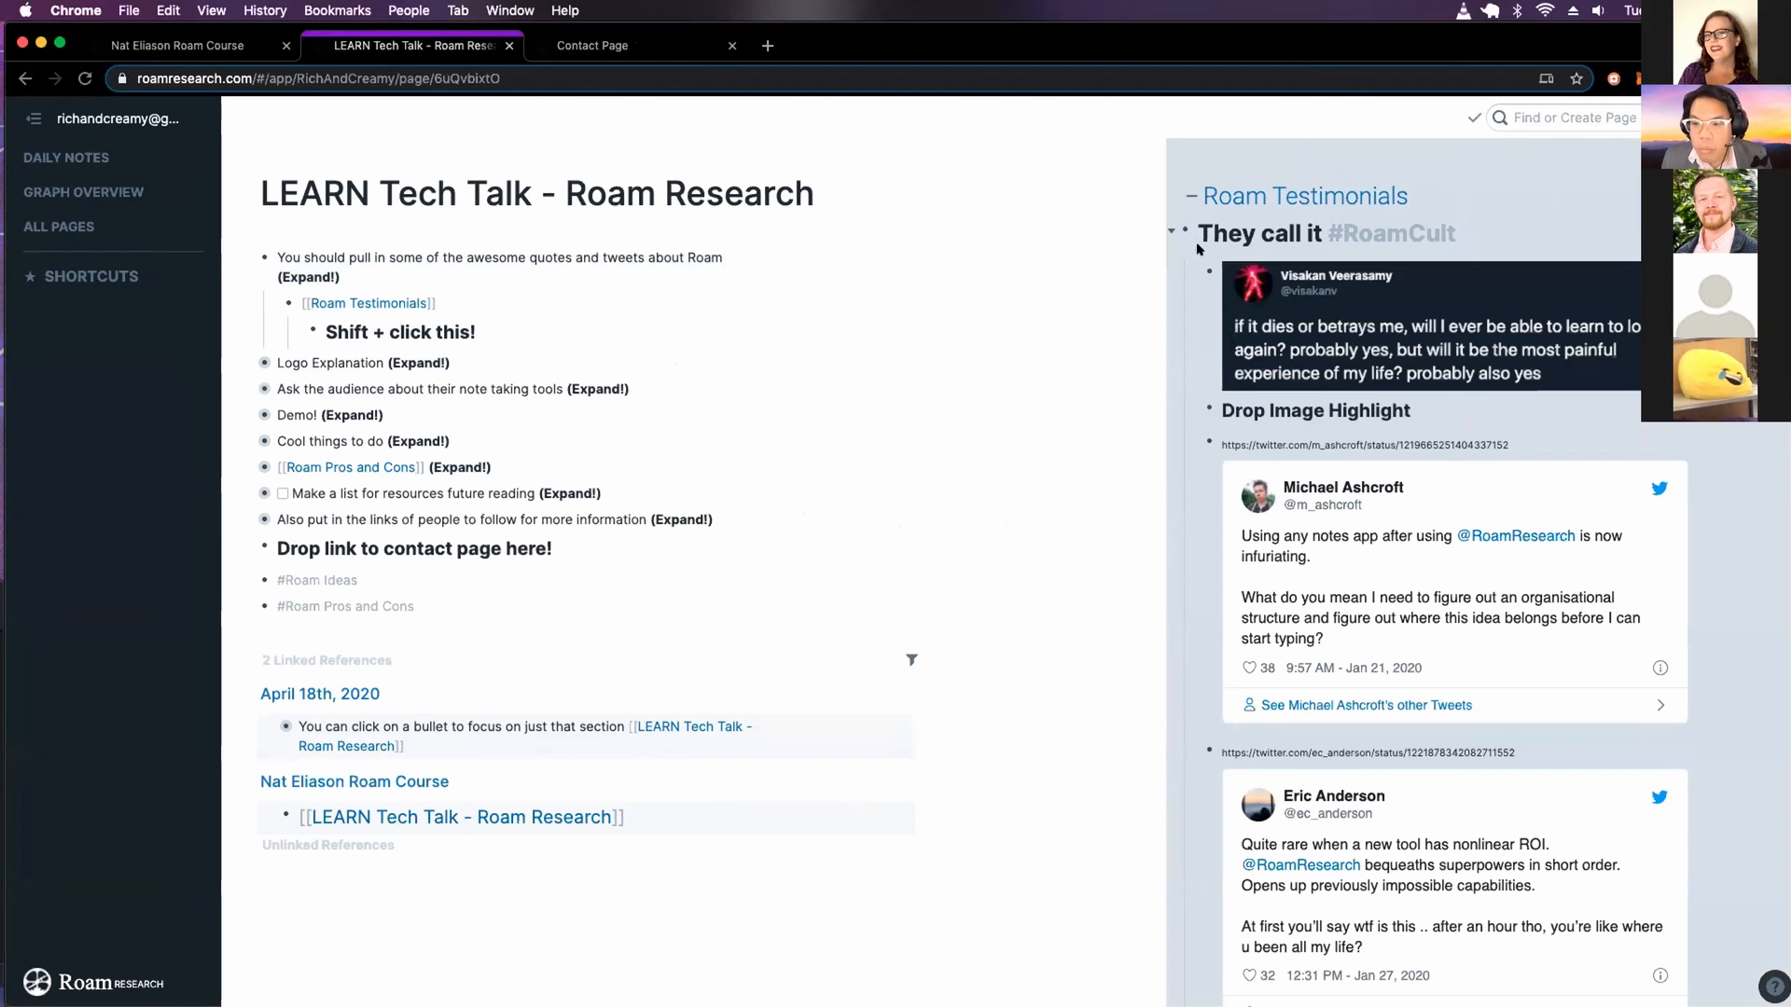
pyautogui.moveTo(1143, 276)
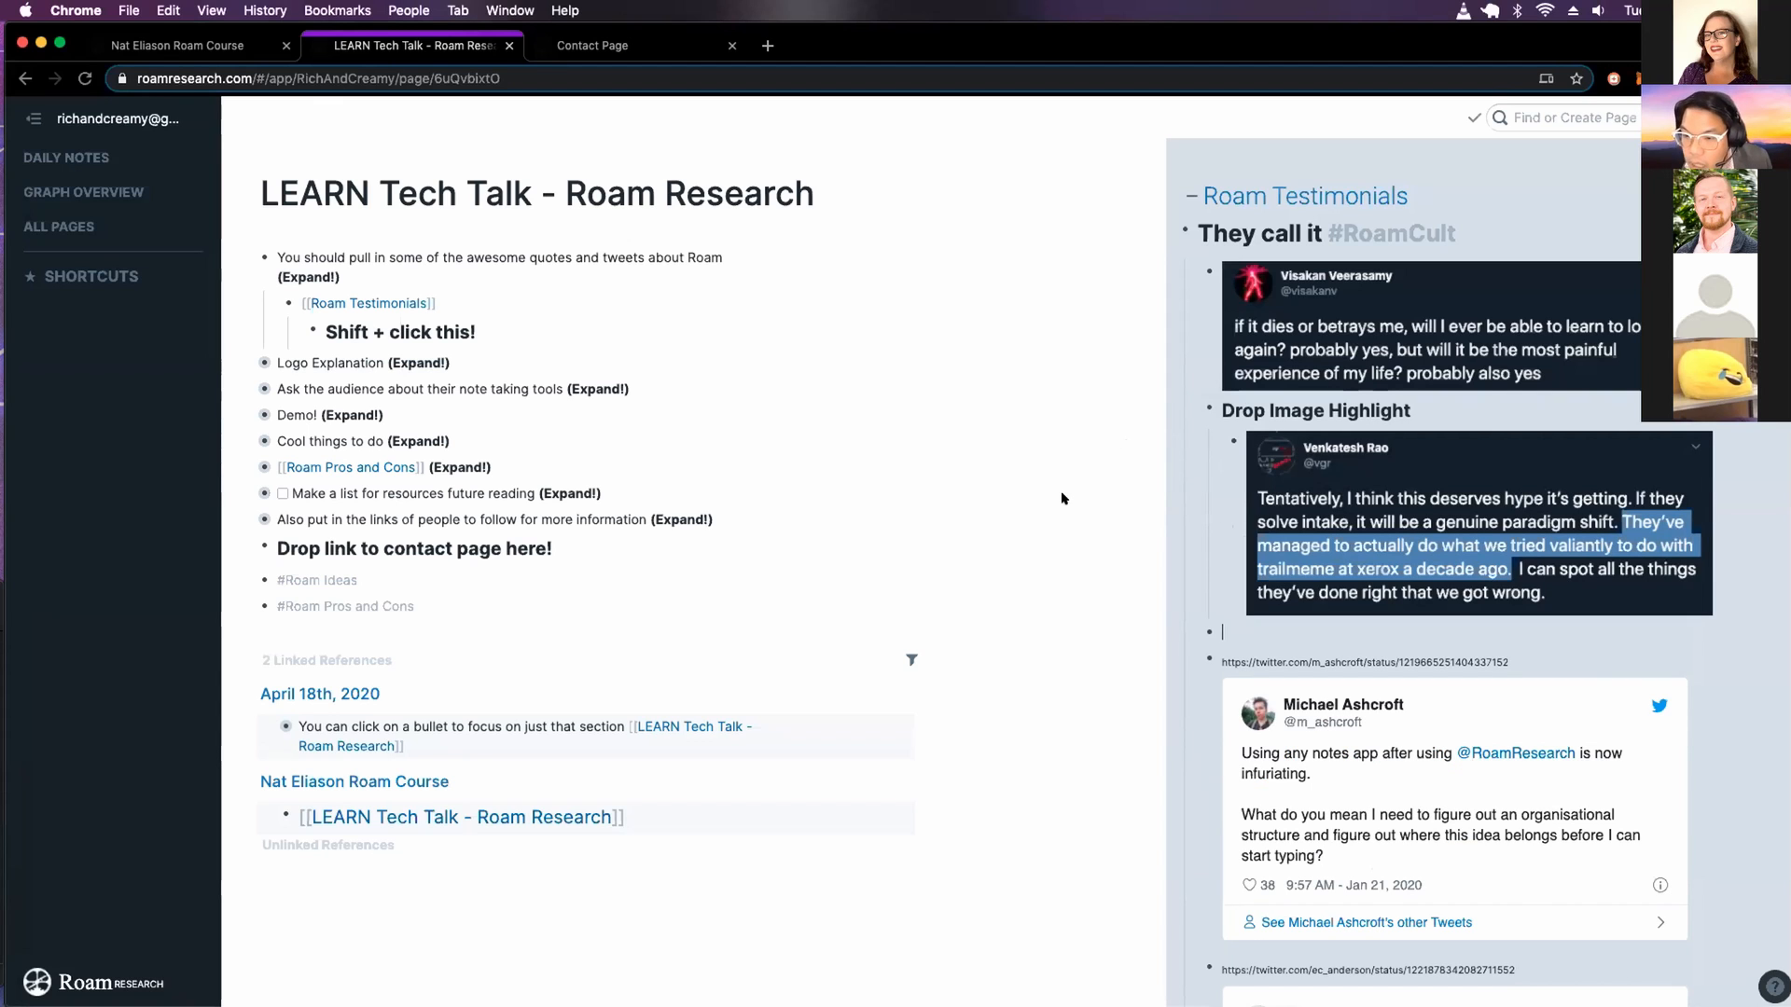
pyautogui.scroll(-3)
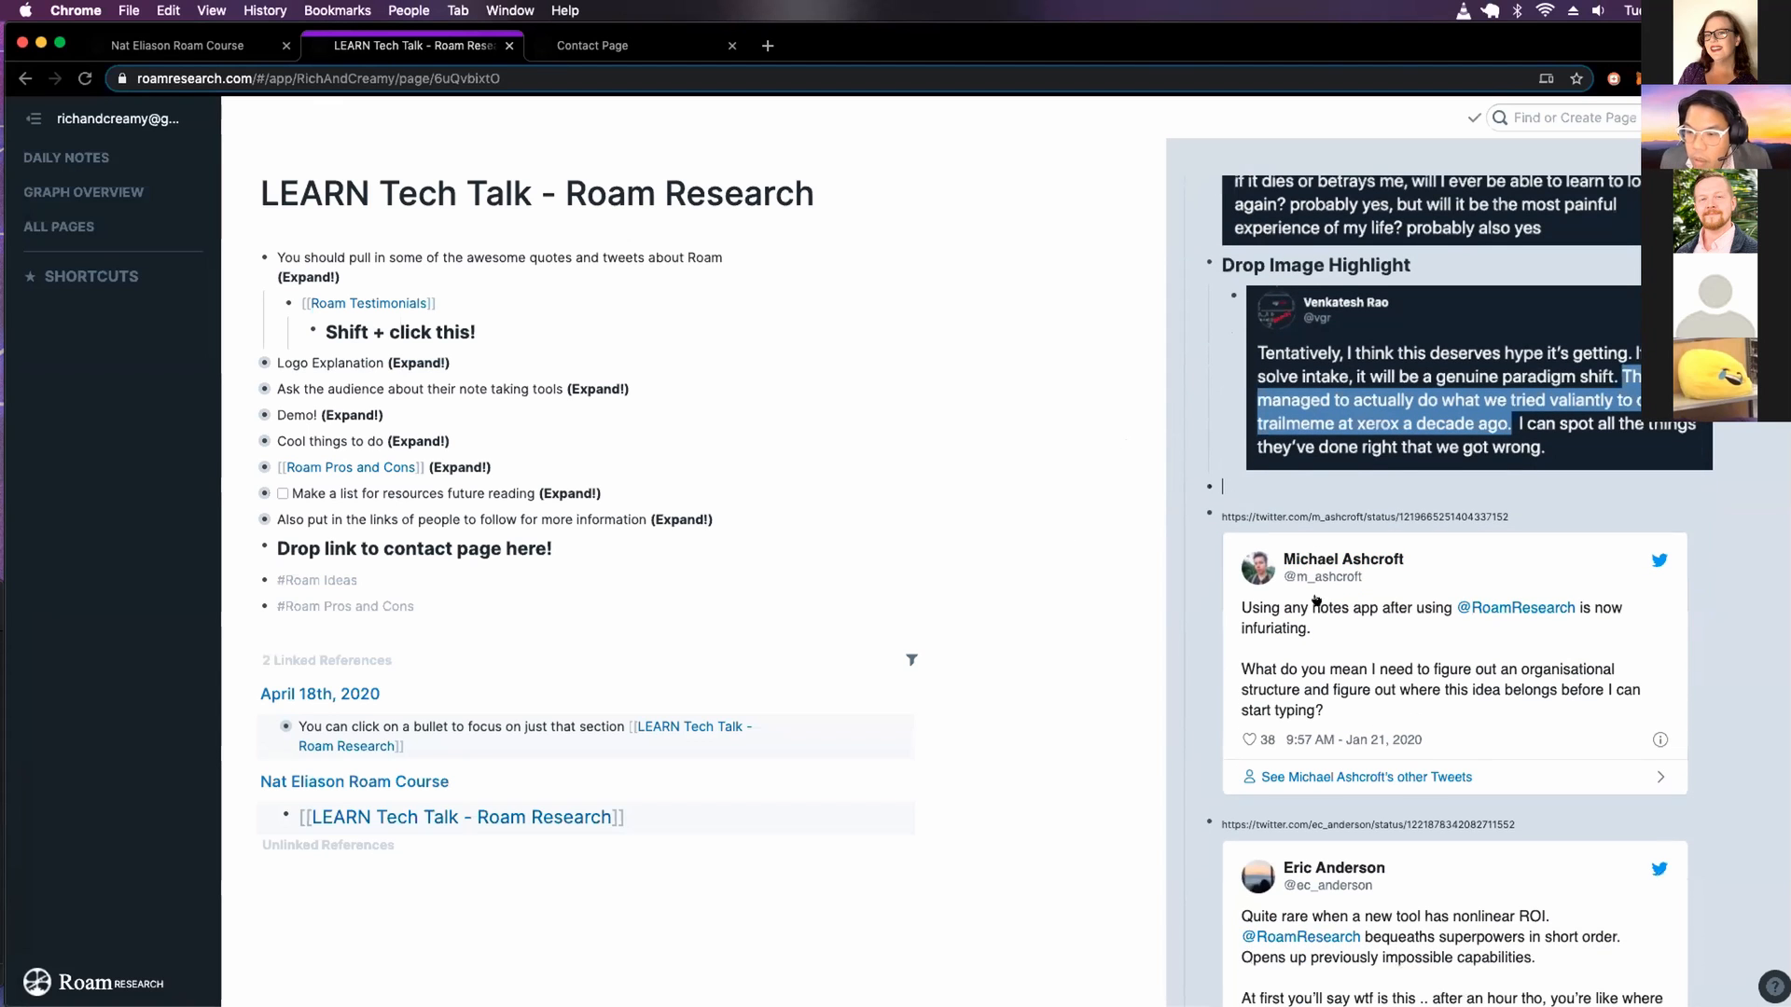
pyautogui.scroll(3)
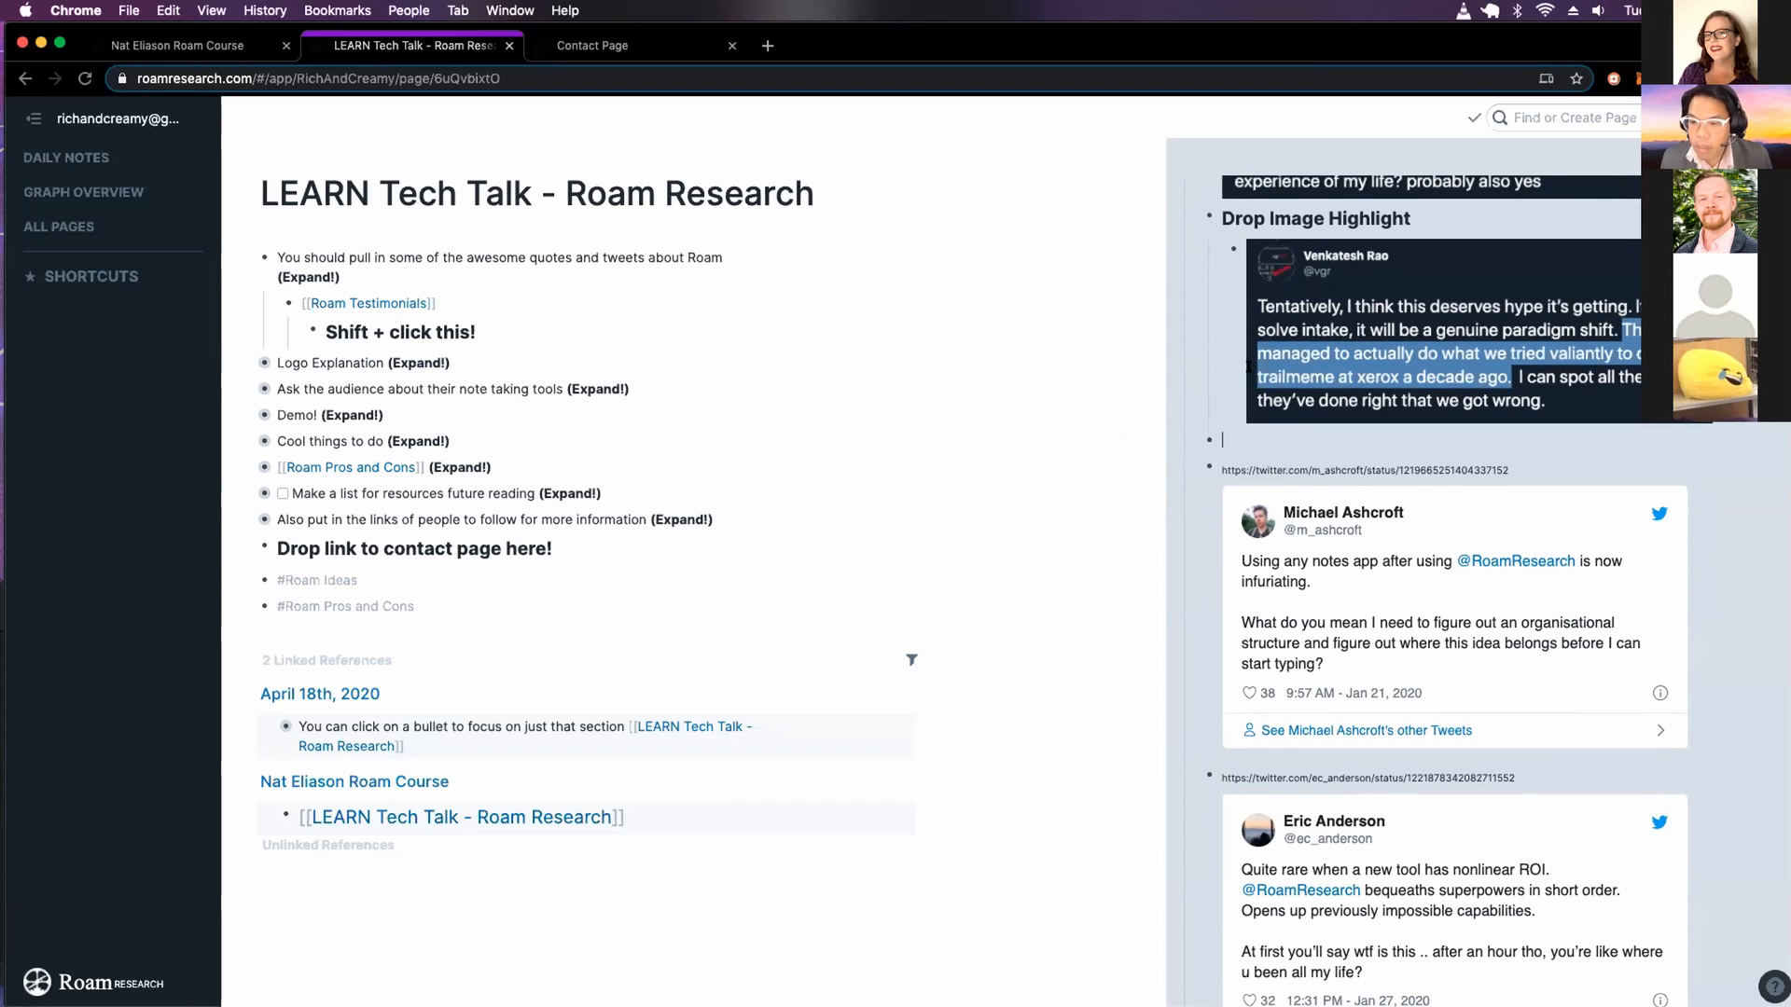
pyautogui.scroll(-3)
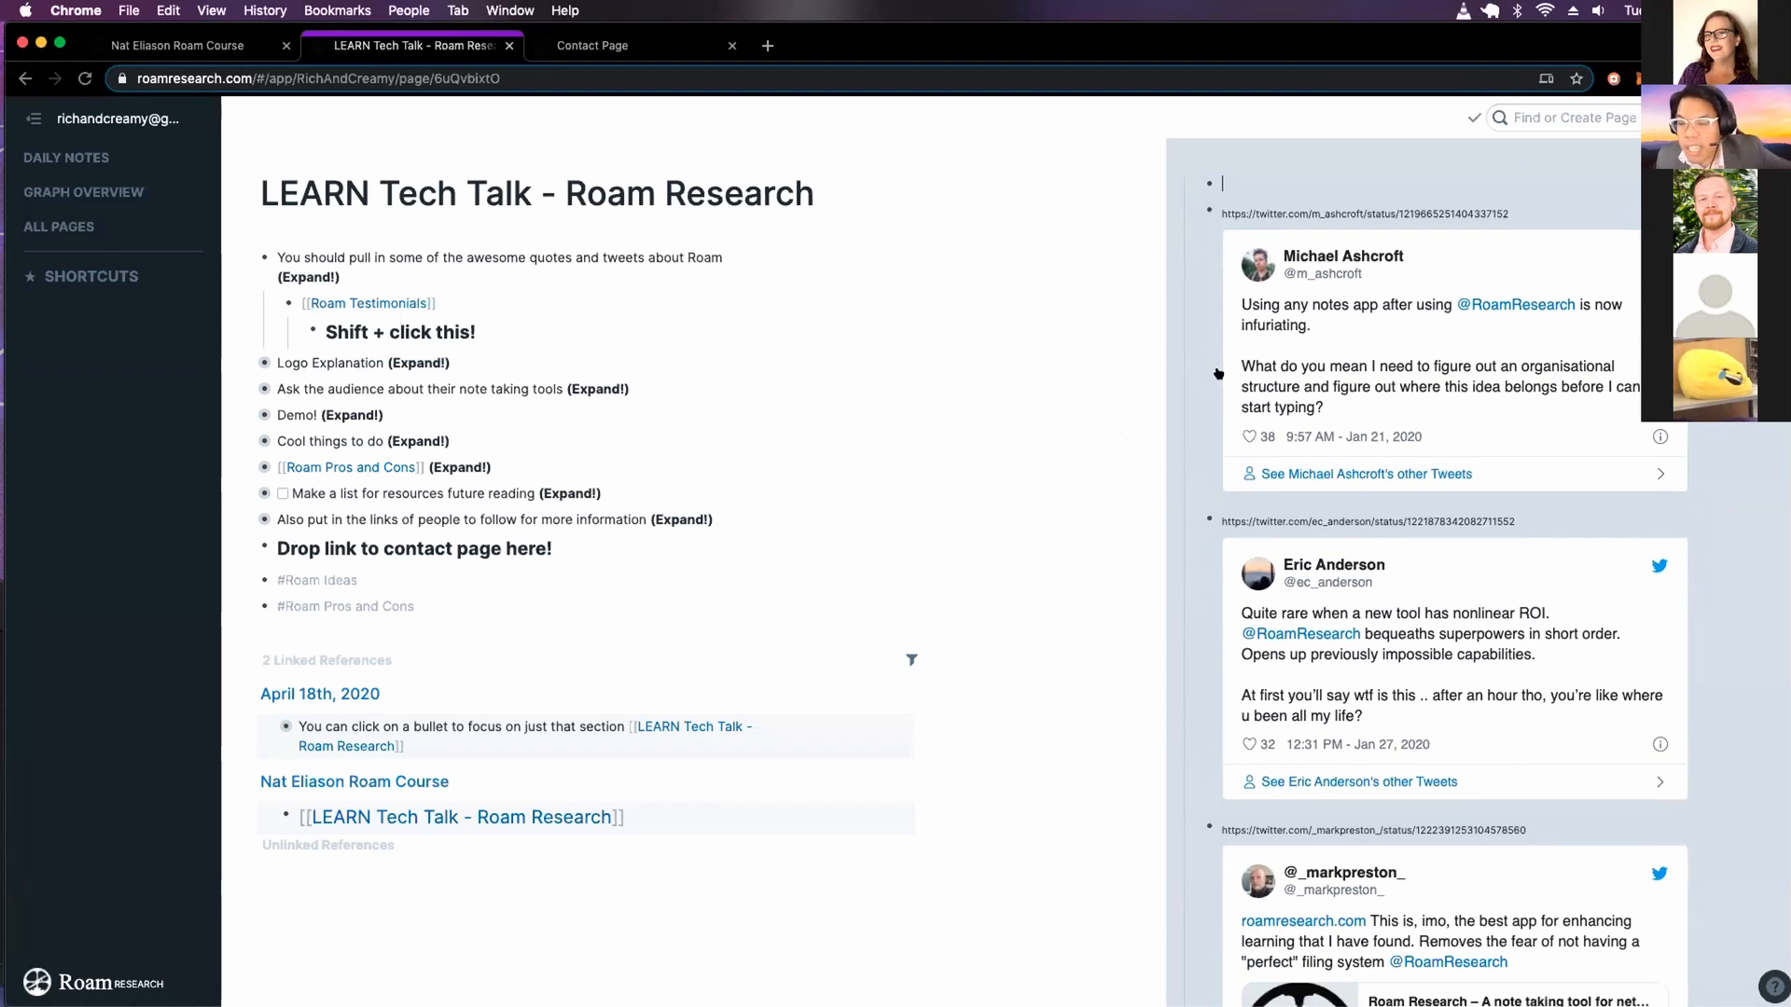
pyautogui.scroll(3)
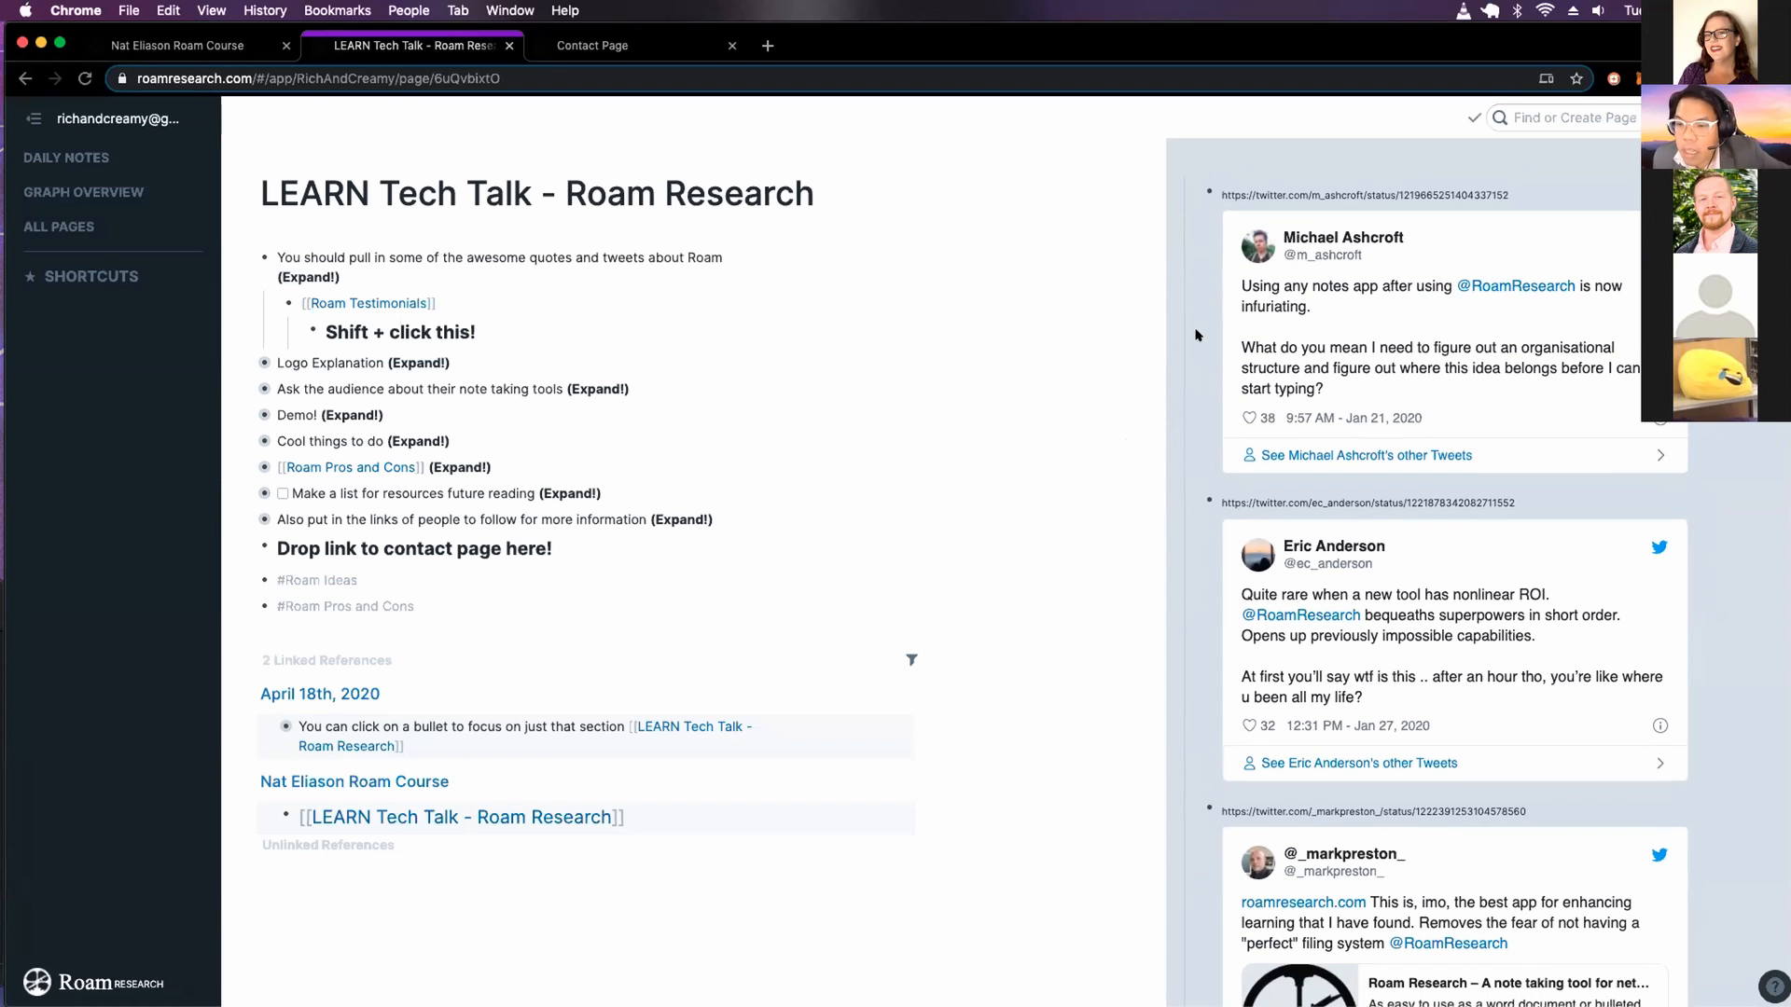
pyautogui.scroll(-3)
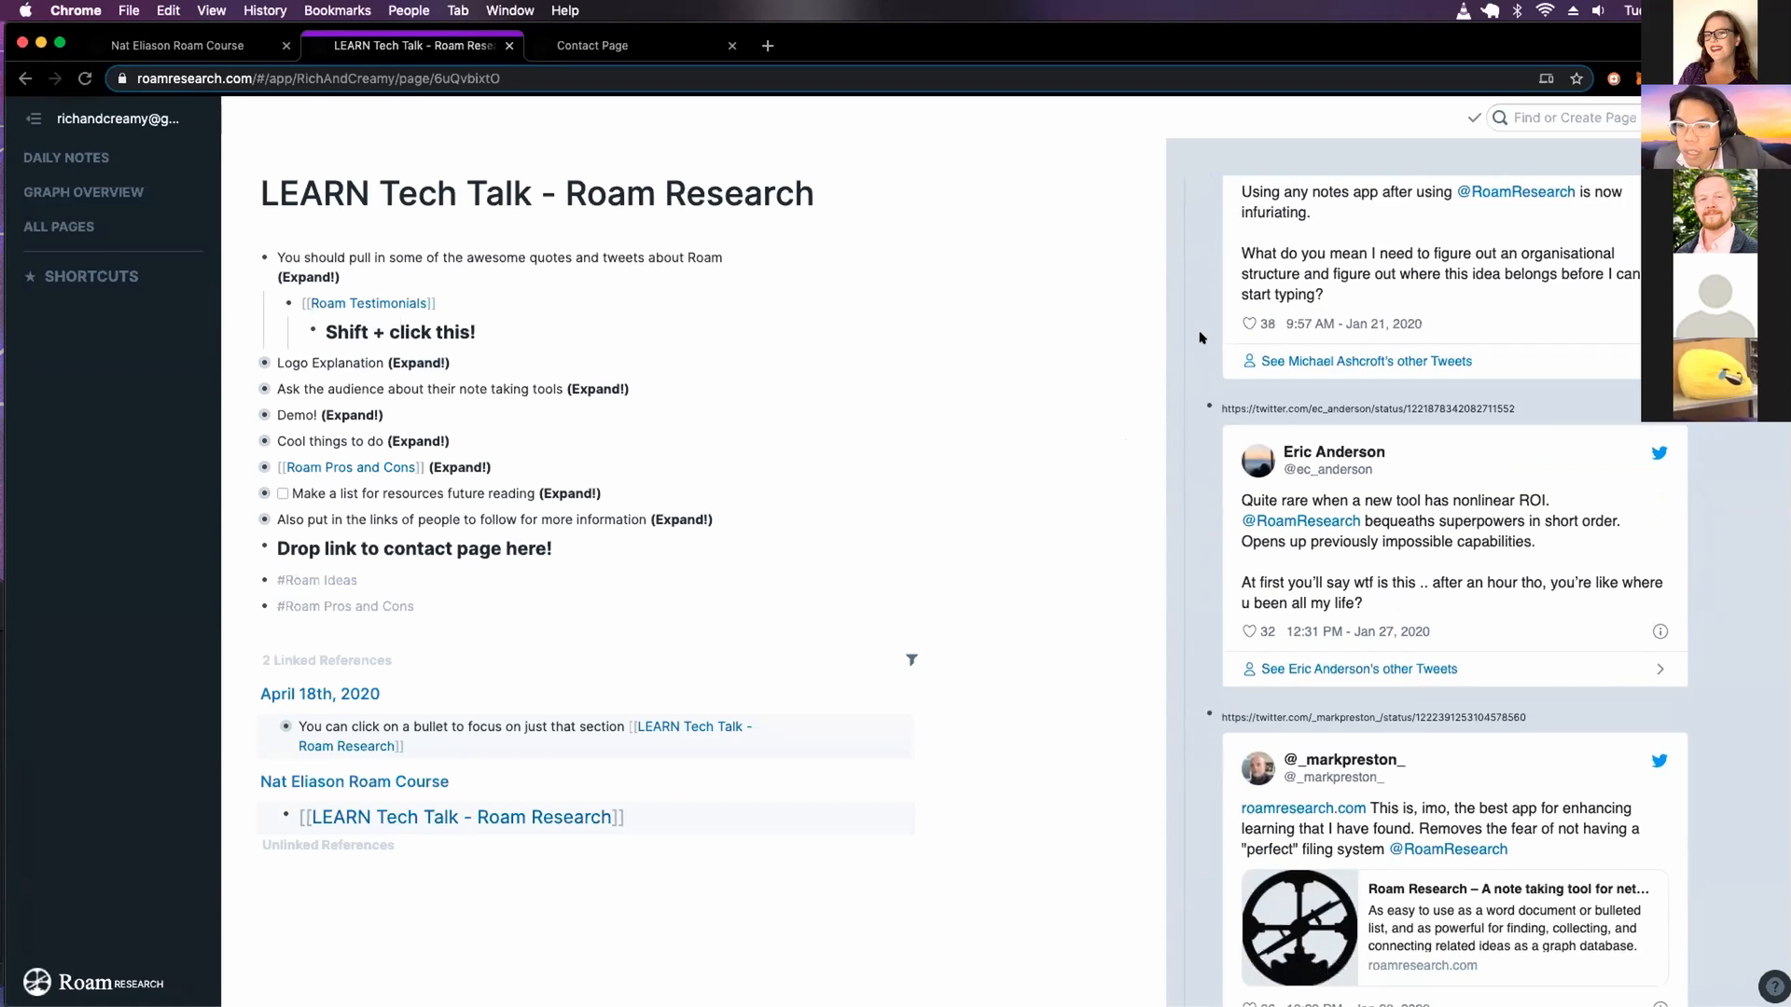
pyautogui.scroll(-3)
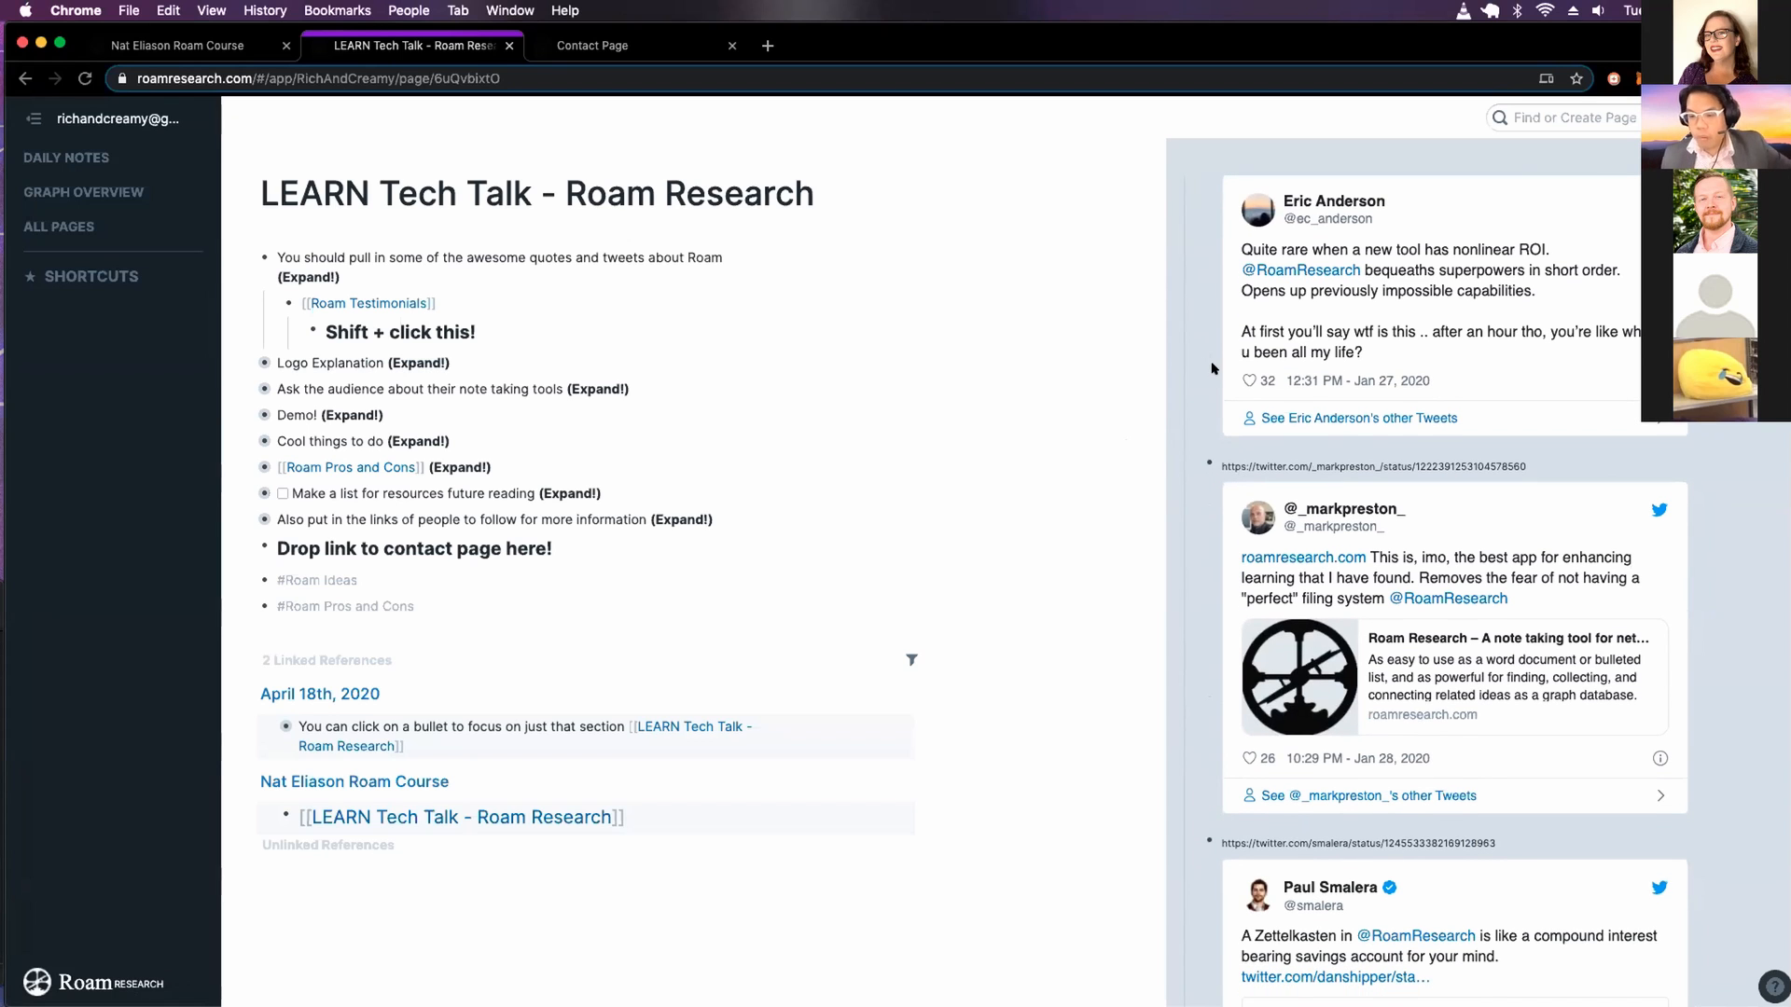
pyautogui.scroll(-3)
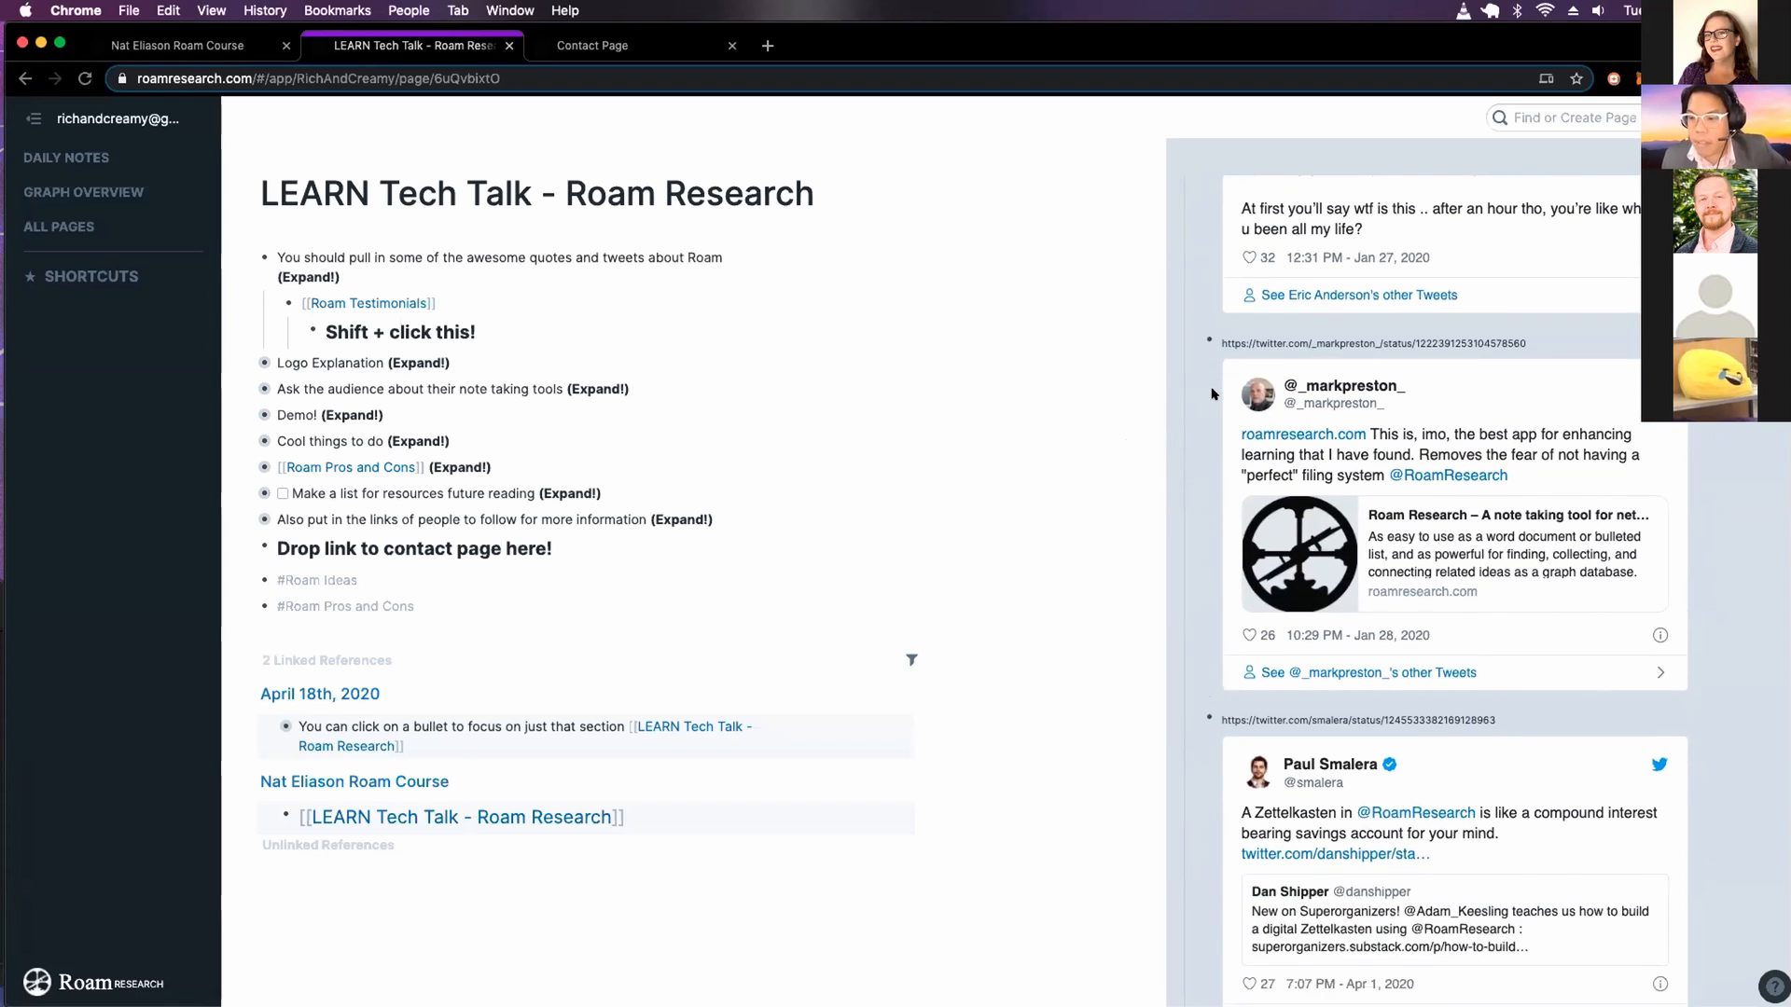
pyautogui.scroll(-3)
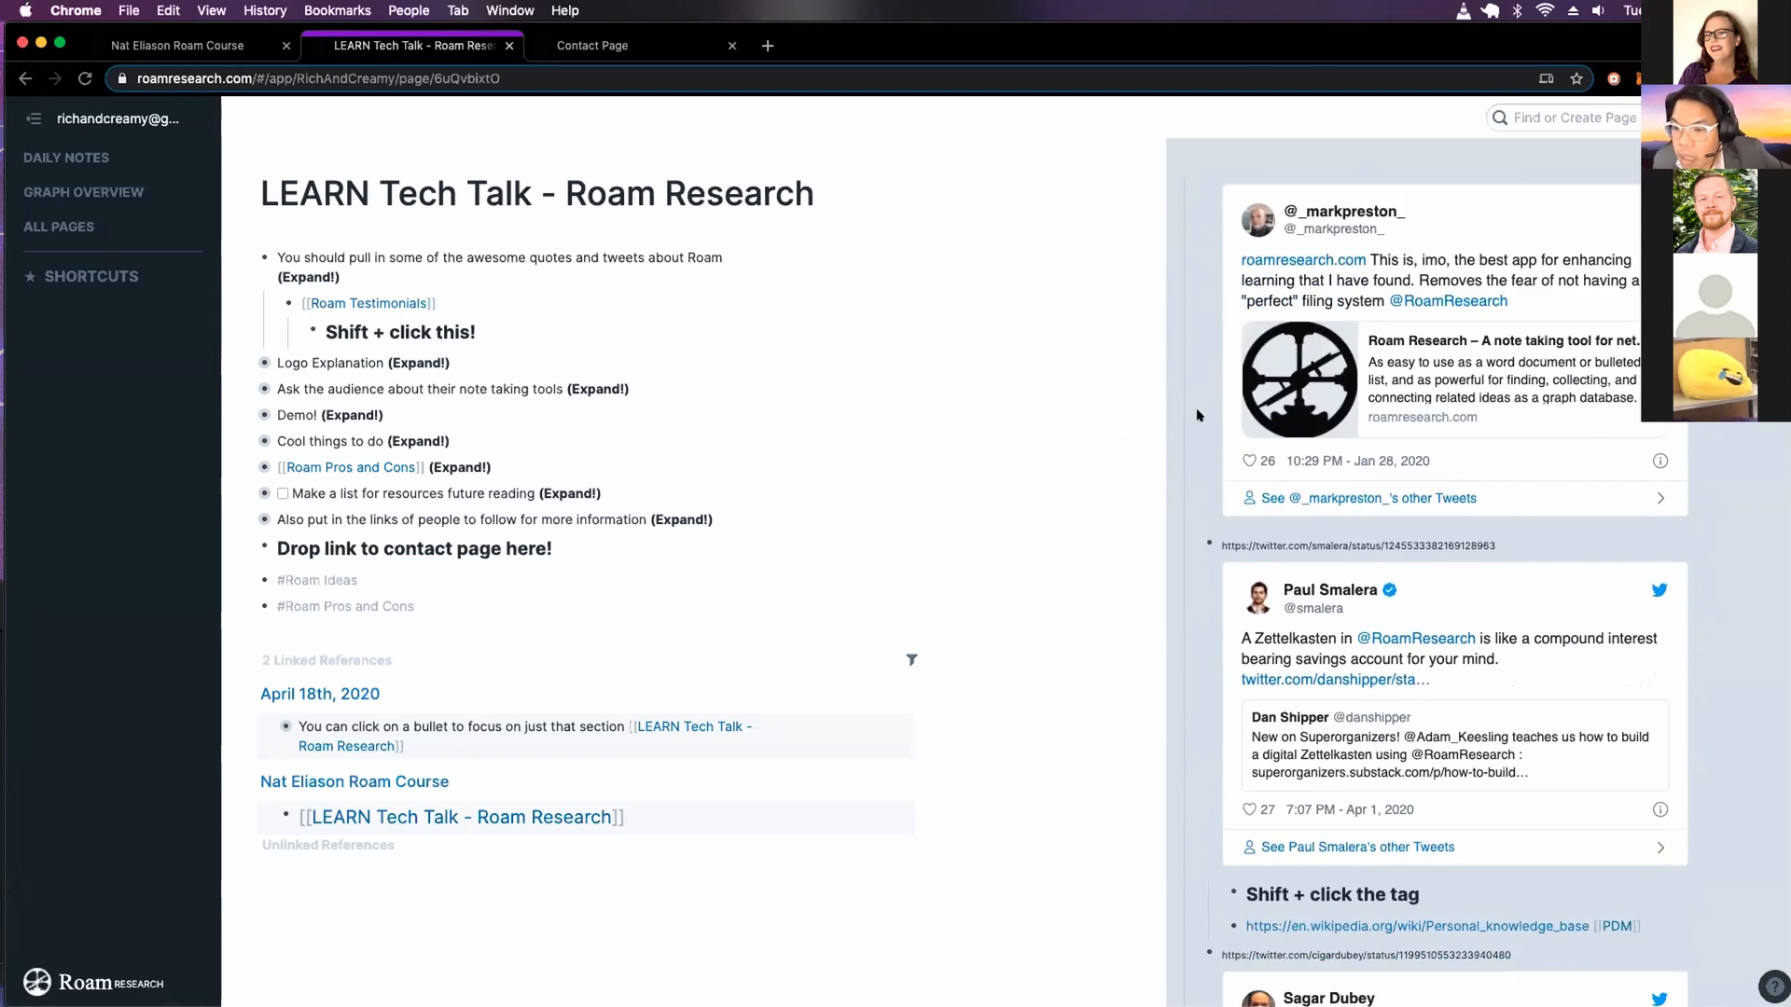
pyautogui.scroll(-3)
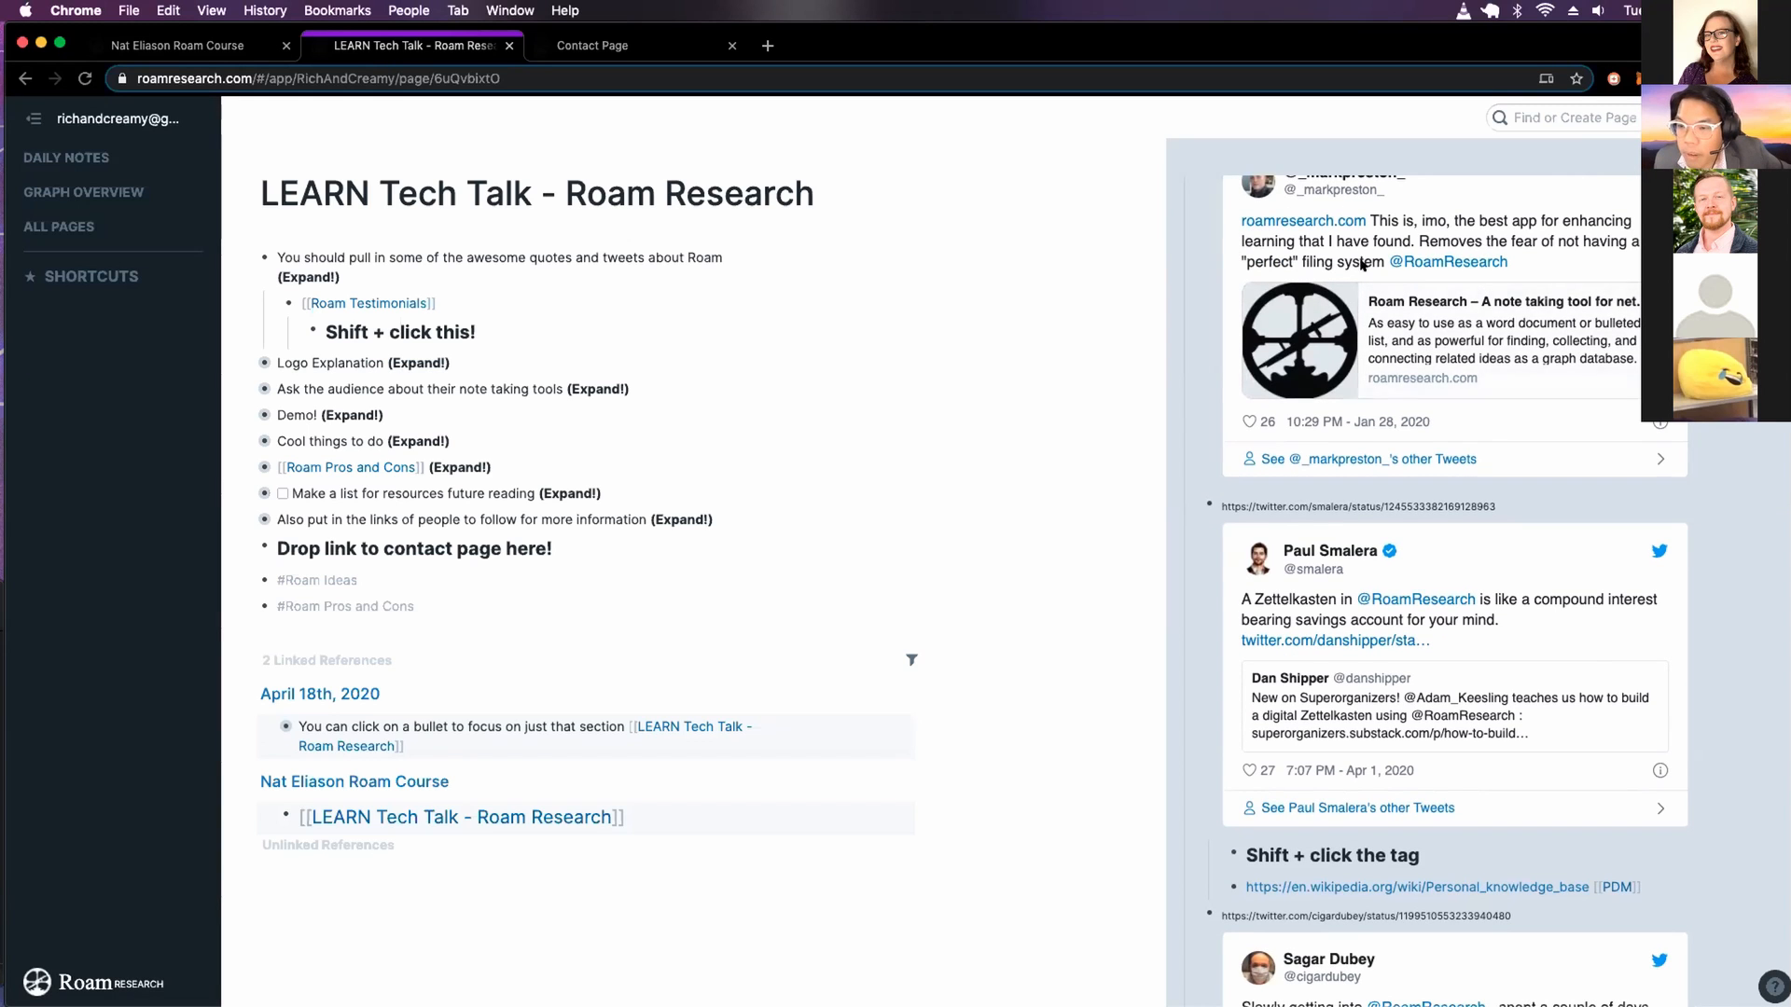
pyautogui.scroll(-3)
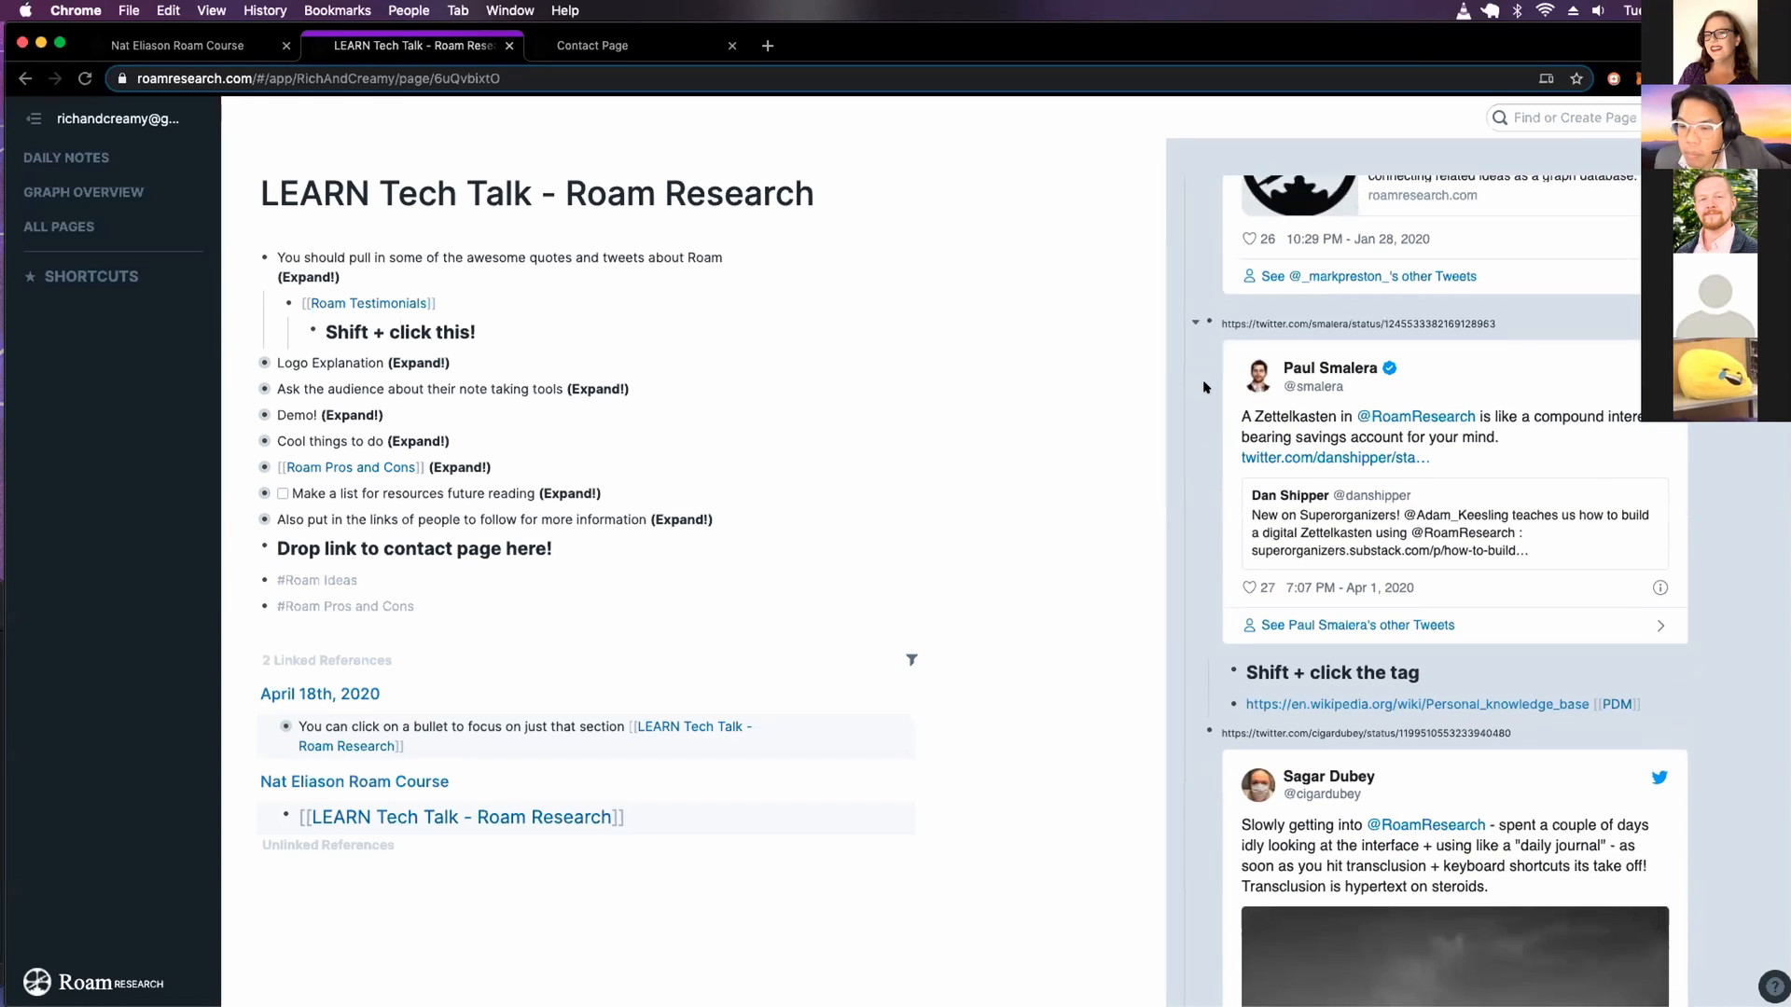
pyautogui.scroll(-3)
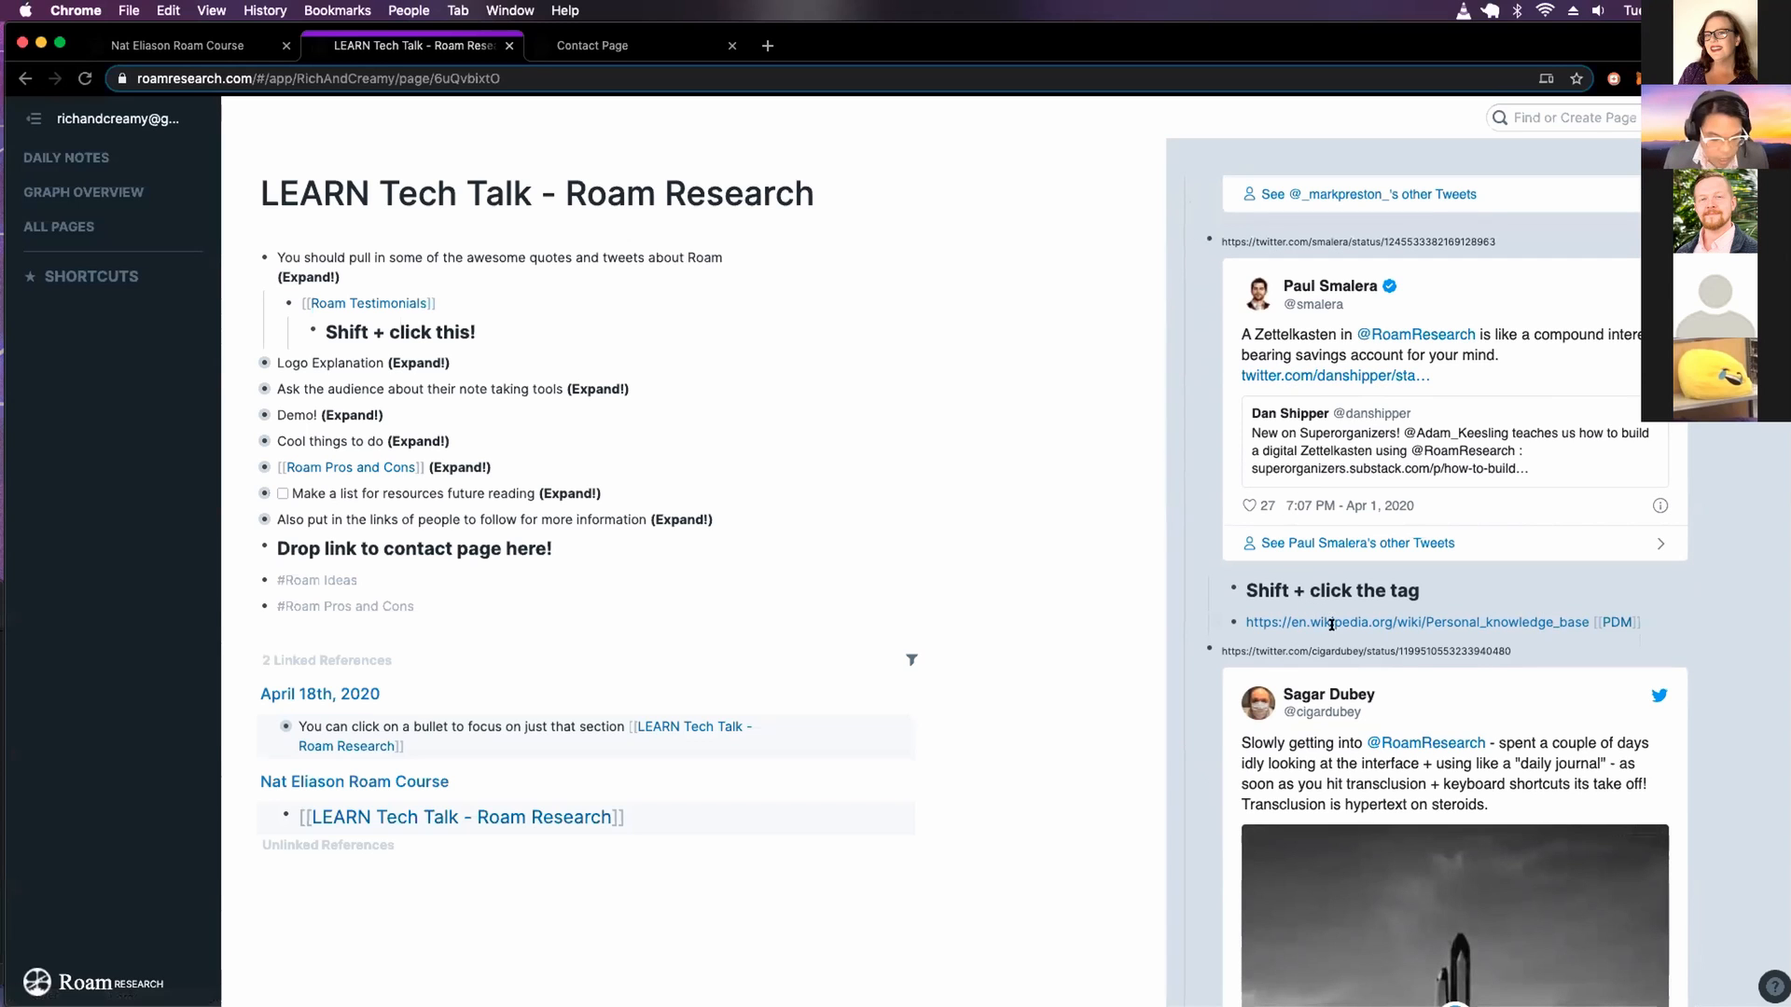
pyautogui.moveTo(1330, 624)
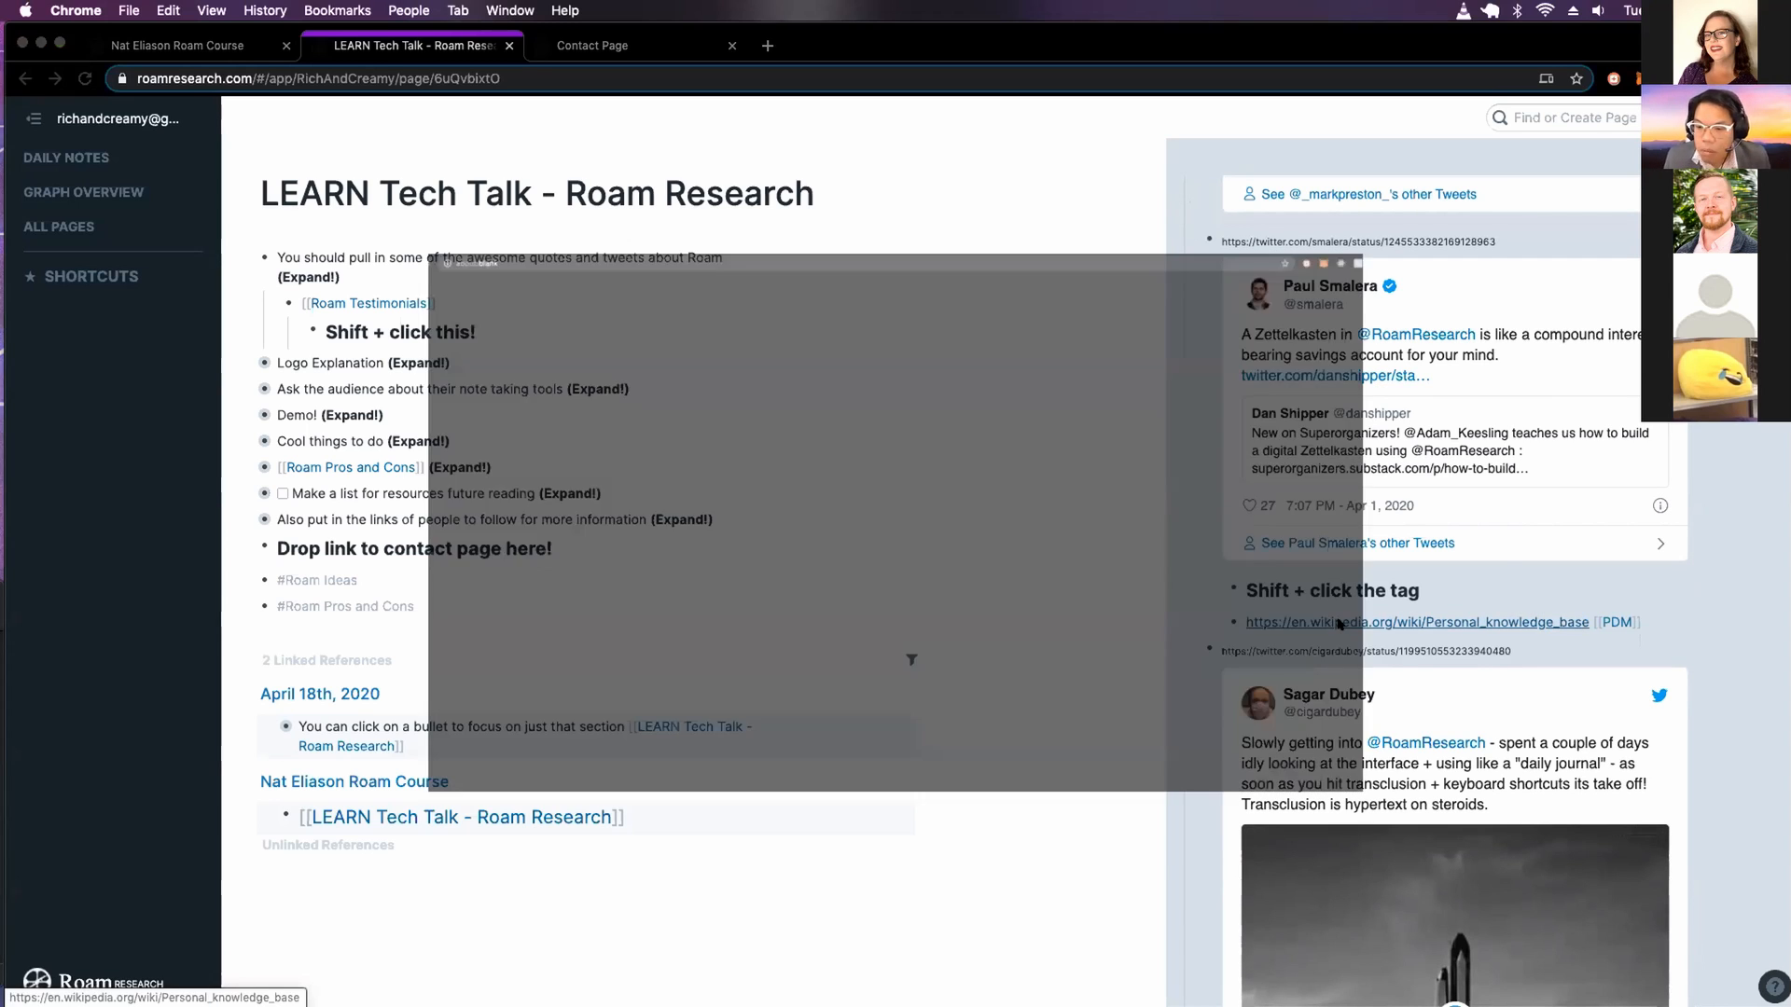
# Visit the Personal knowledge base Wikipedia article, search 'zet' for Zettelkasten, and return to Roam
pyautogui.click(1418, 623)
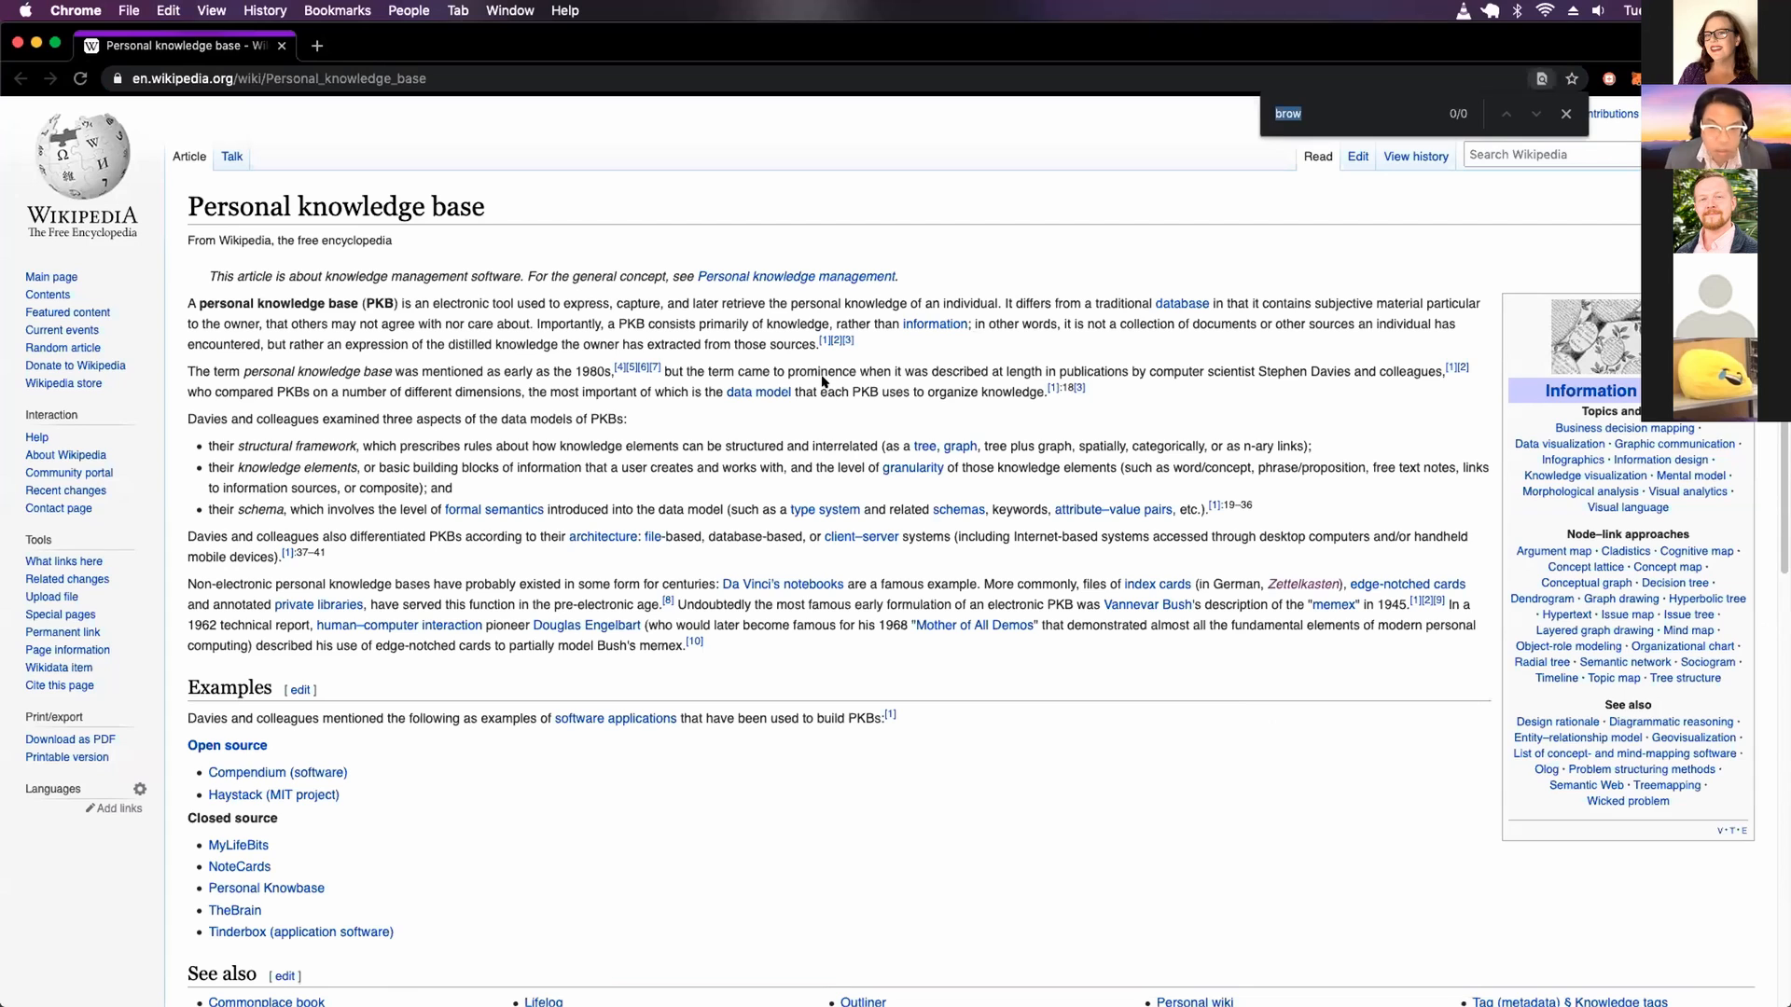
pyautogui.write('zet')
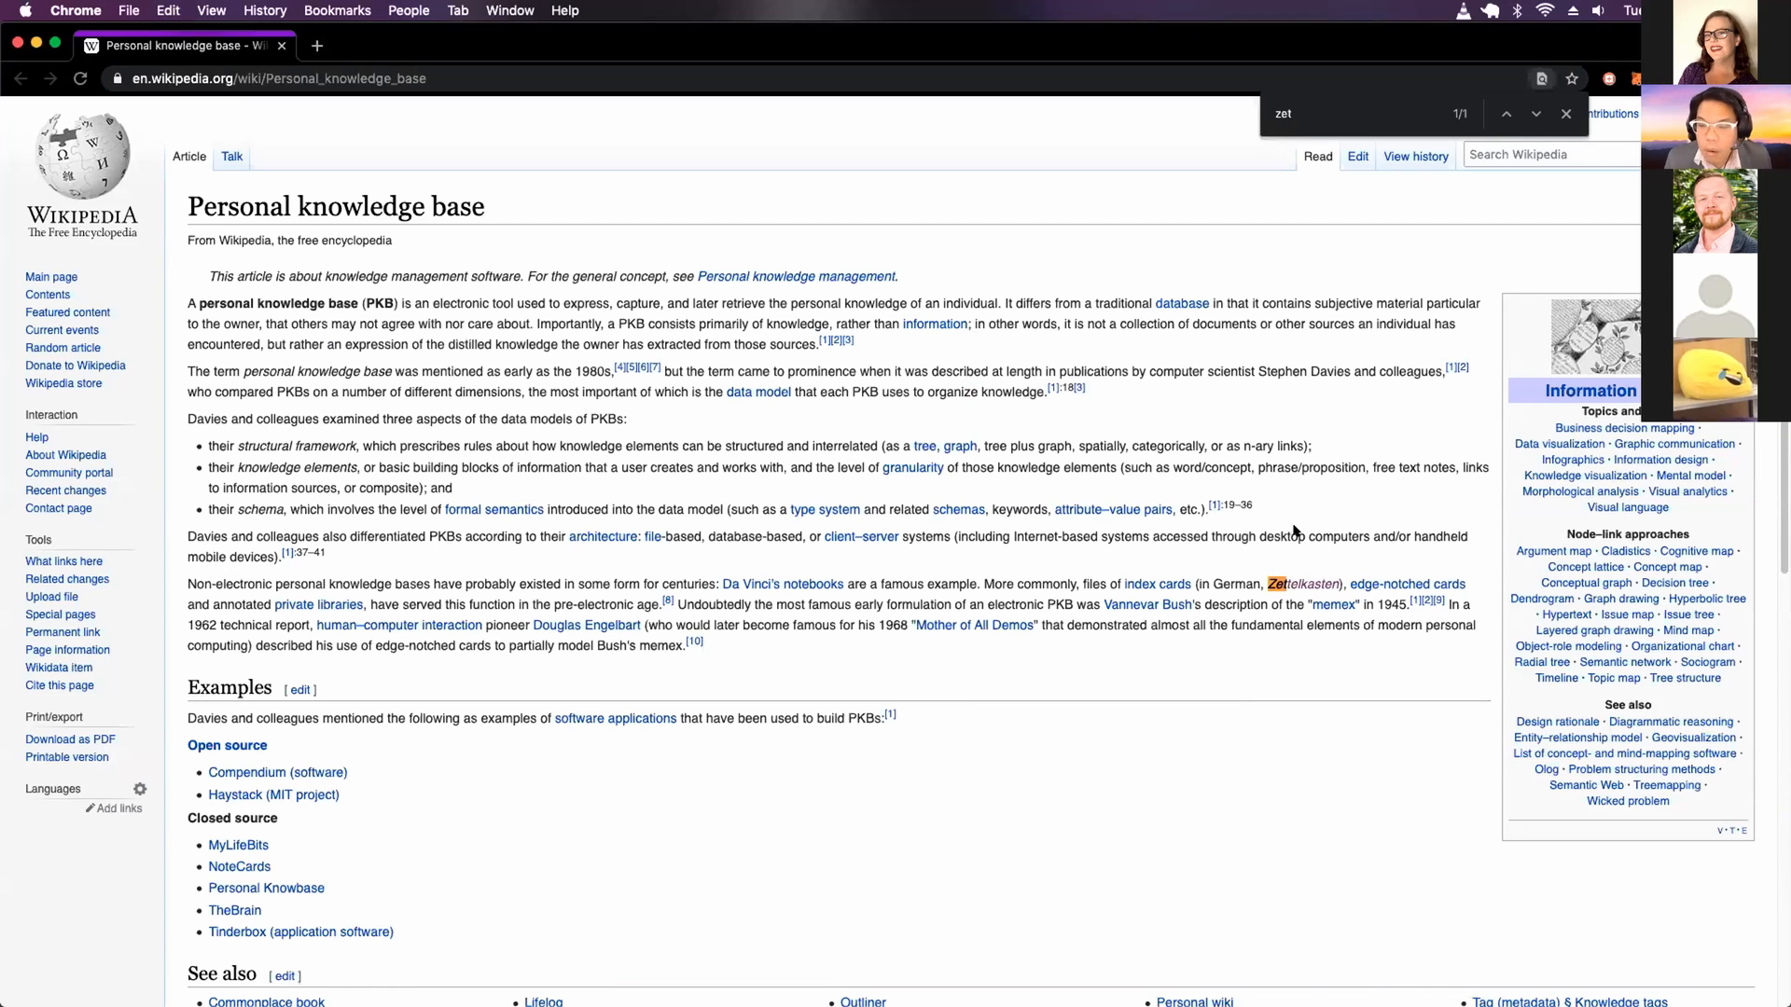
pyautogui.moveTo(1256, 582)
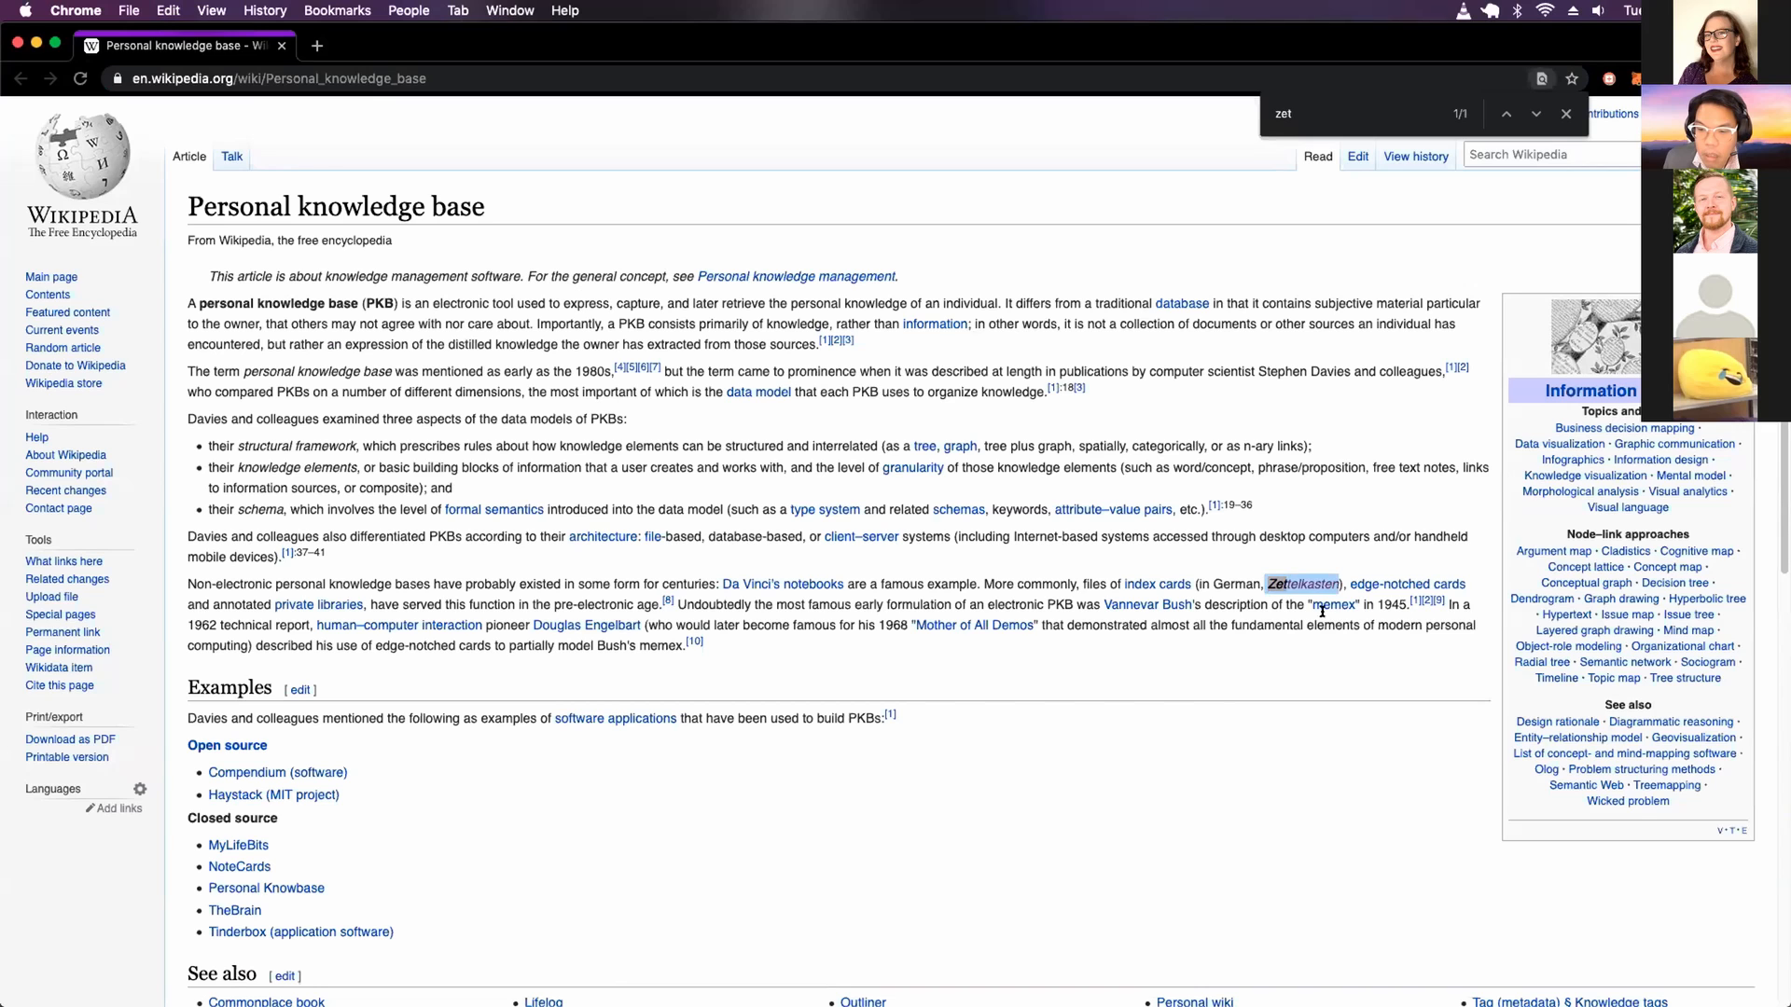
pyautogui.moveTo(1157, 584)
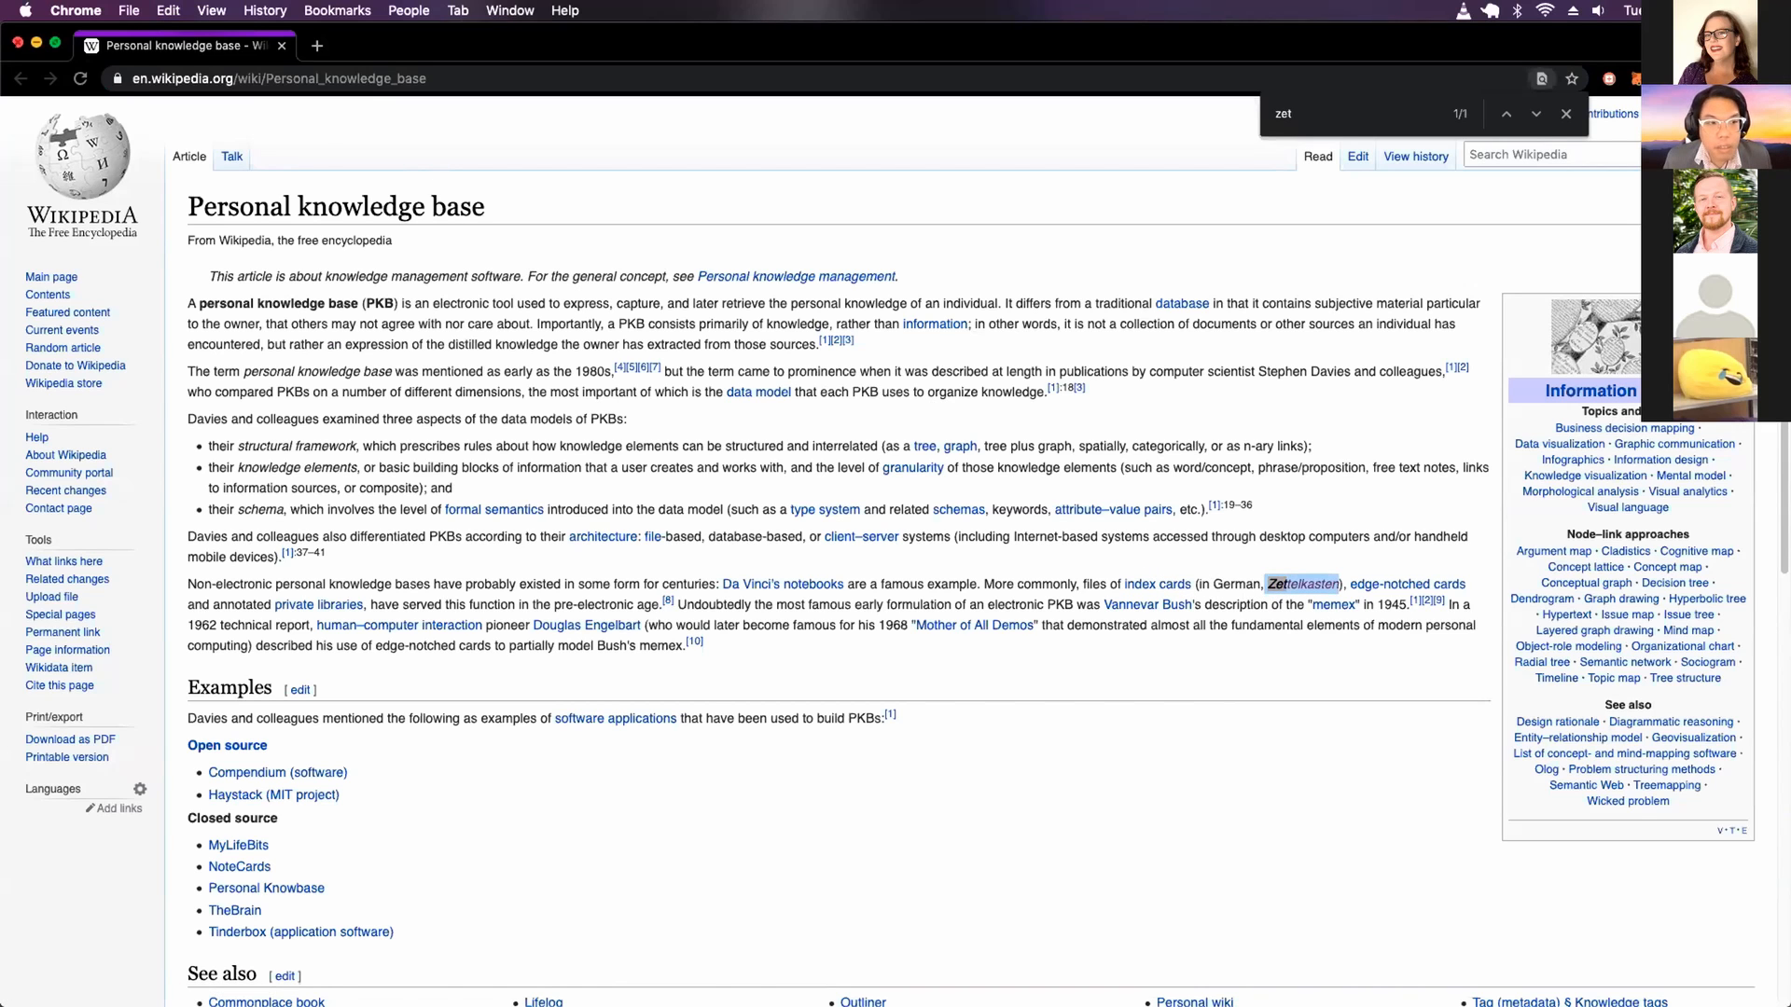
pyautogui.click(410, 45)
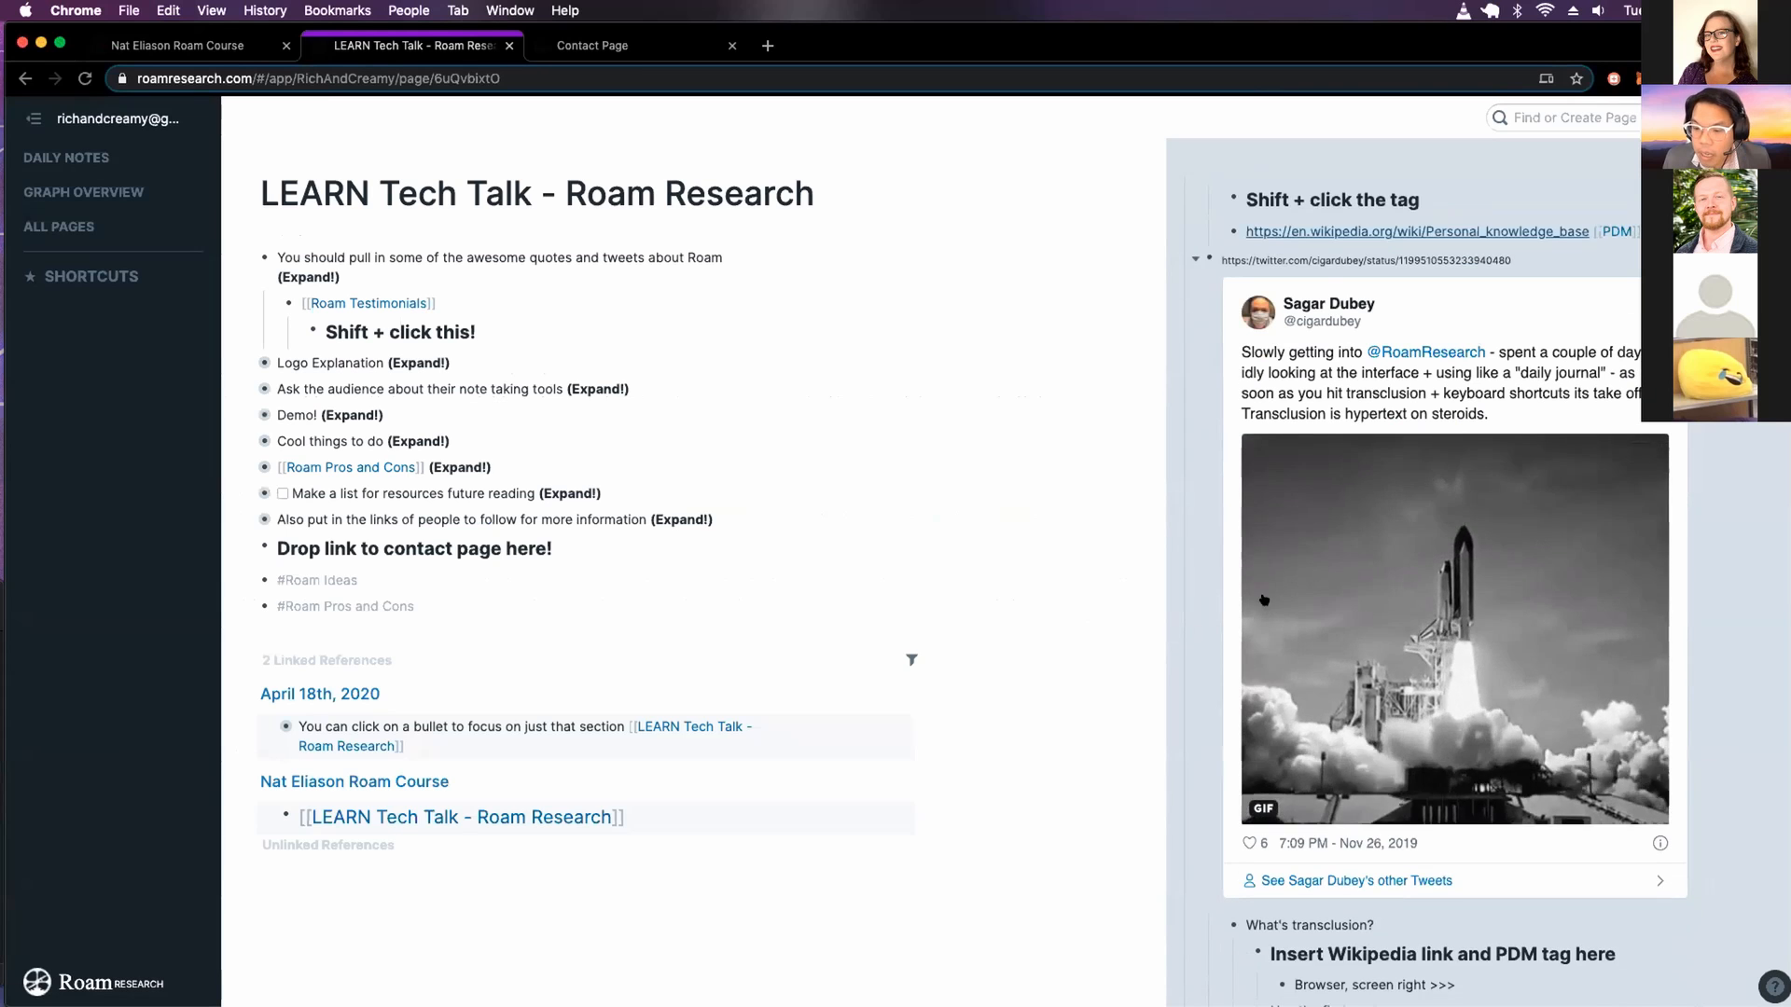
# Add a '#PDM' bullet beneath the 'Insert Wikipedia link and PDM tag here' note
pyautogui.scroll(-3)
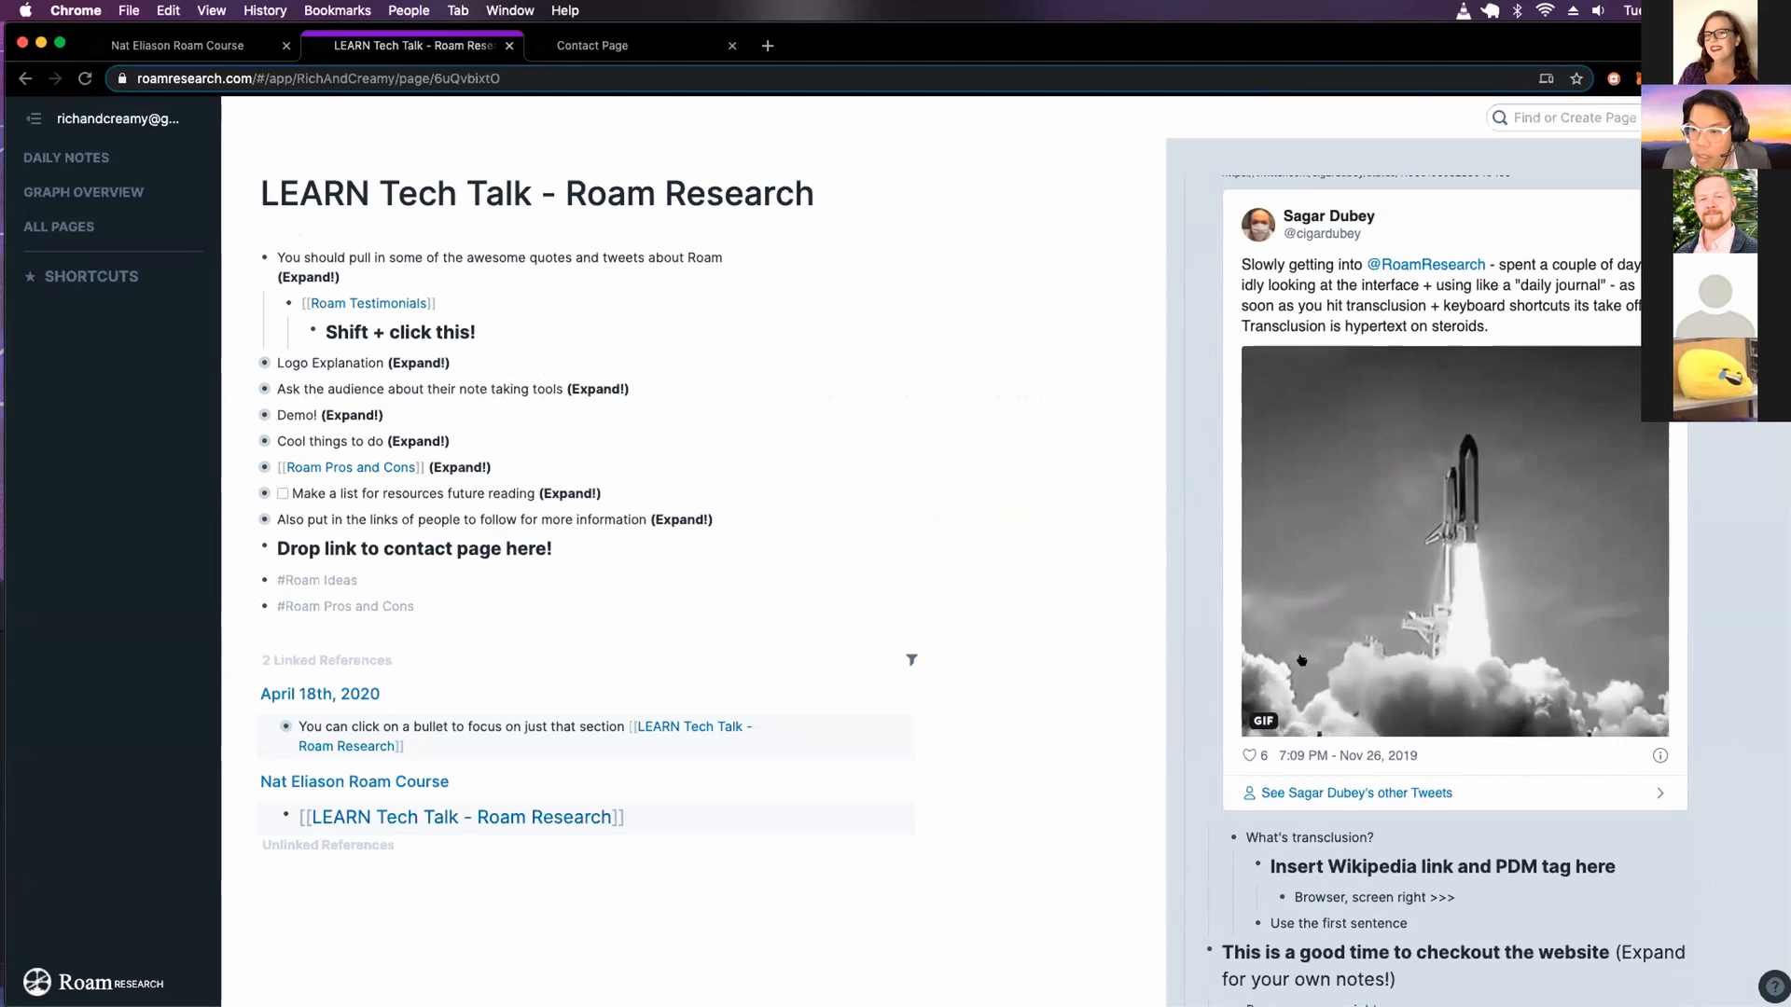
pyautogui.scroll(-3)
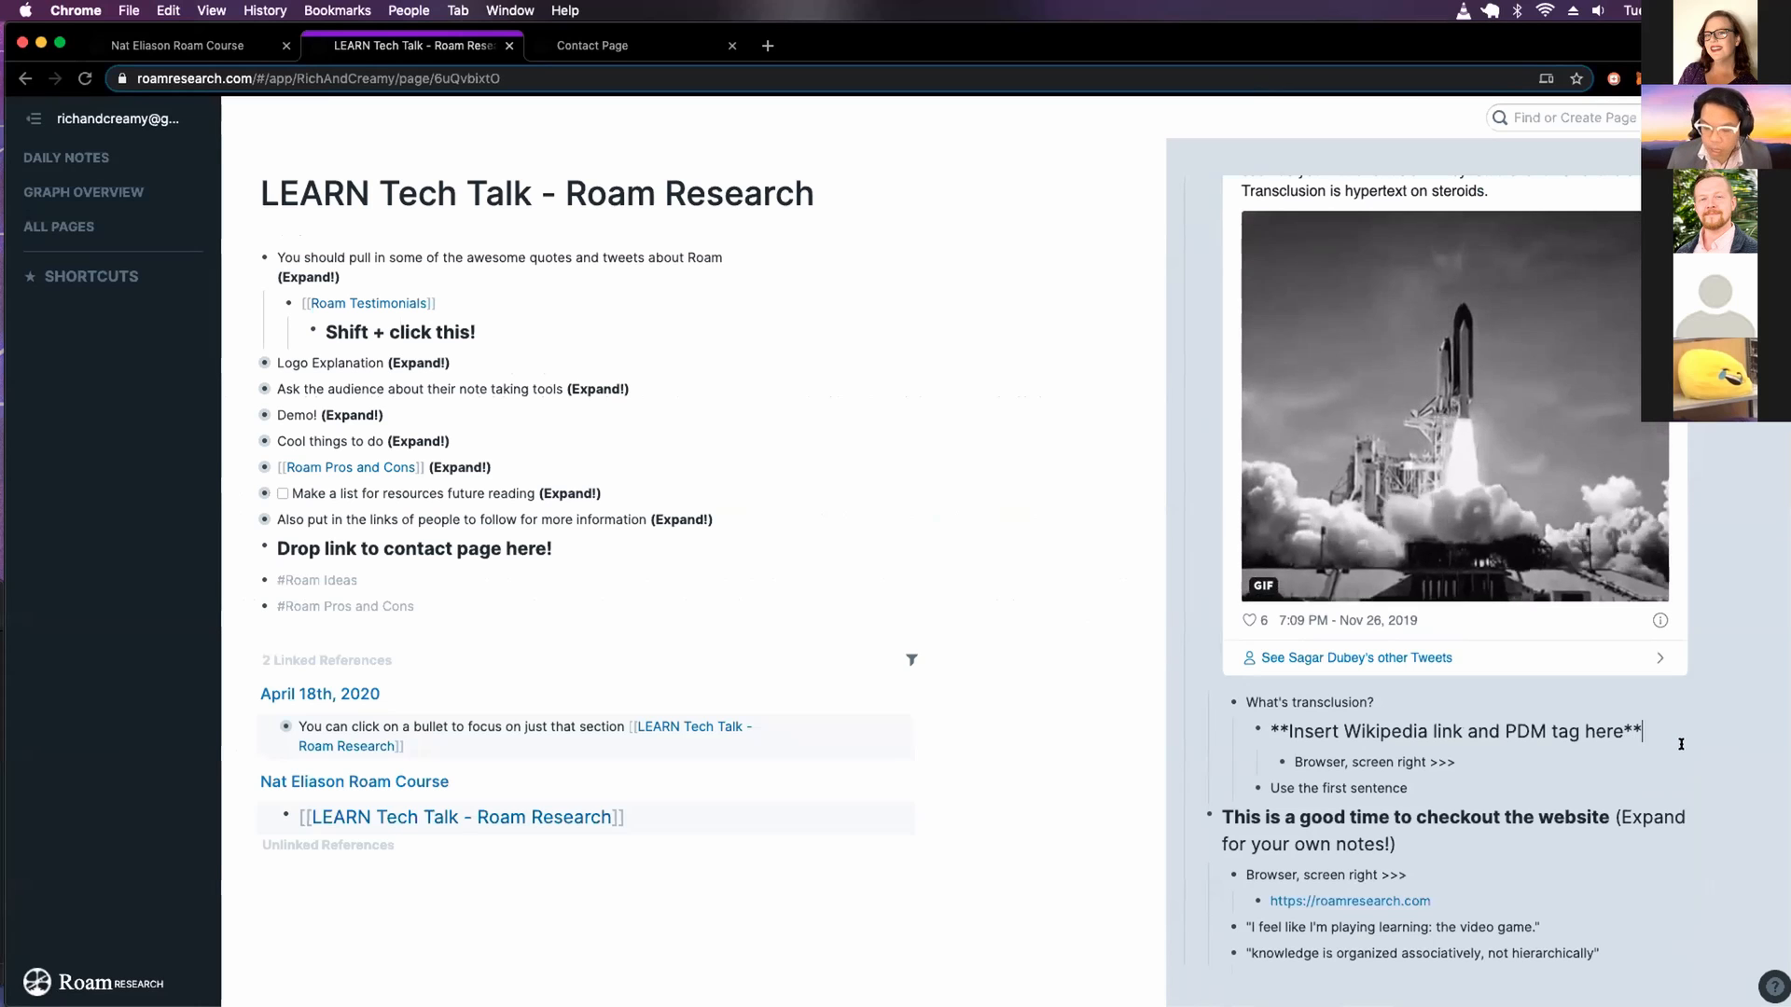
pyautogui.press('Enter')
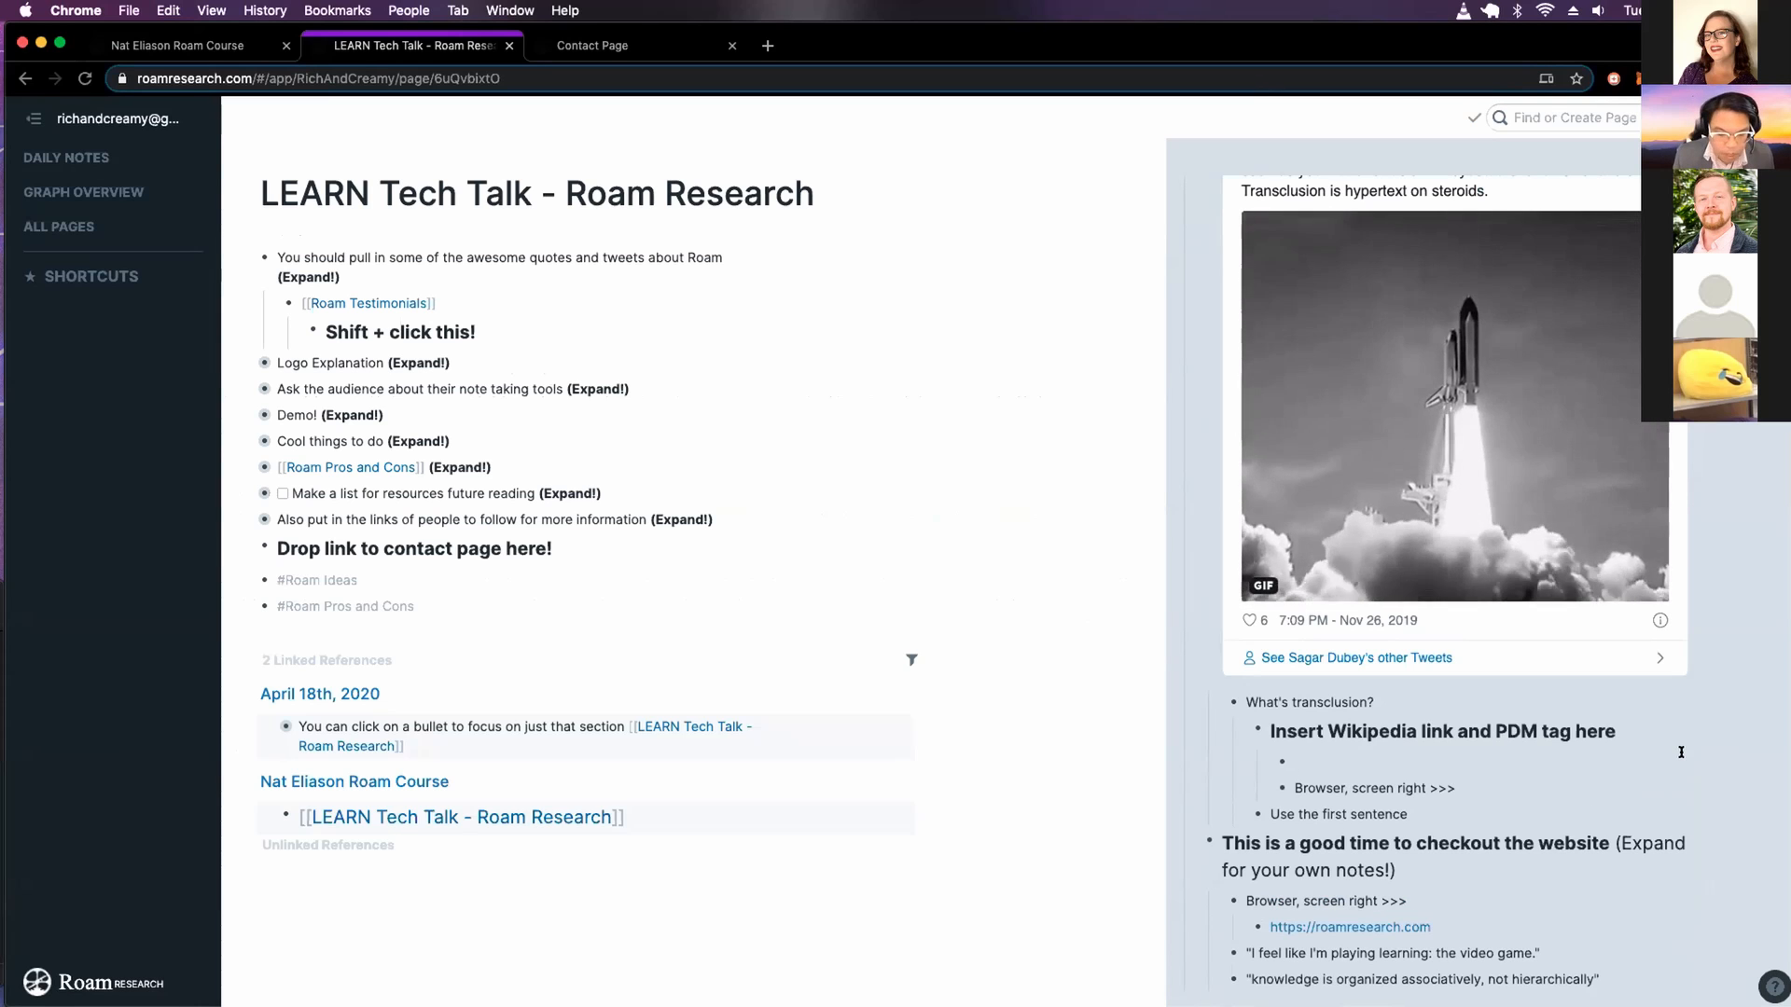
pyautogui.write('#PDM')
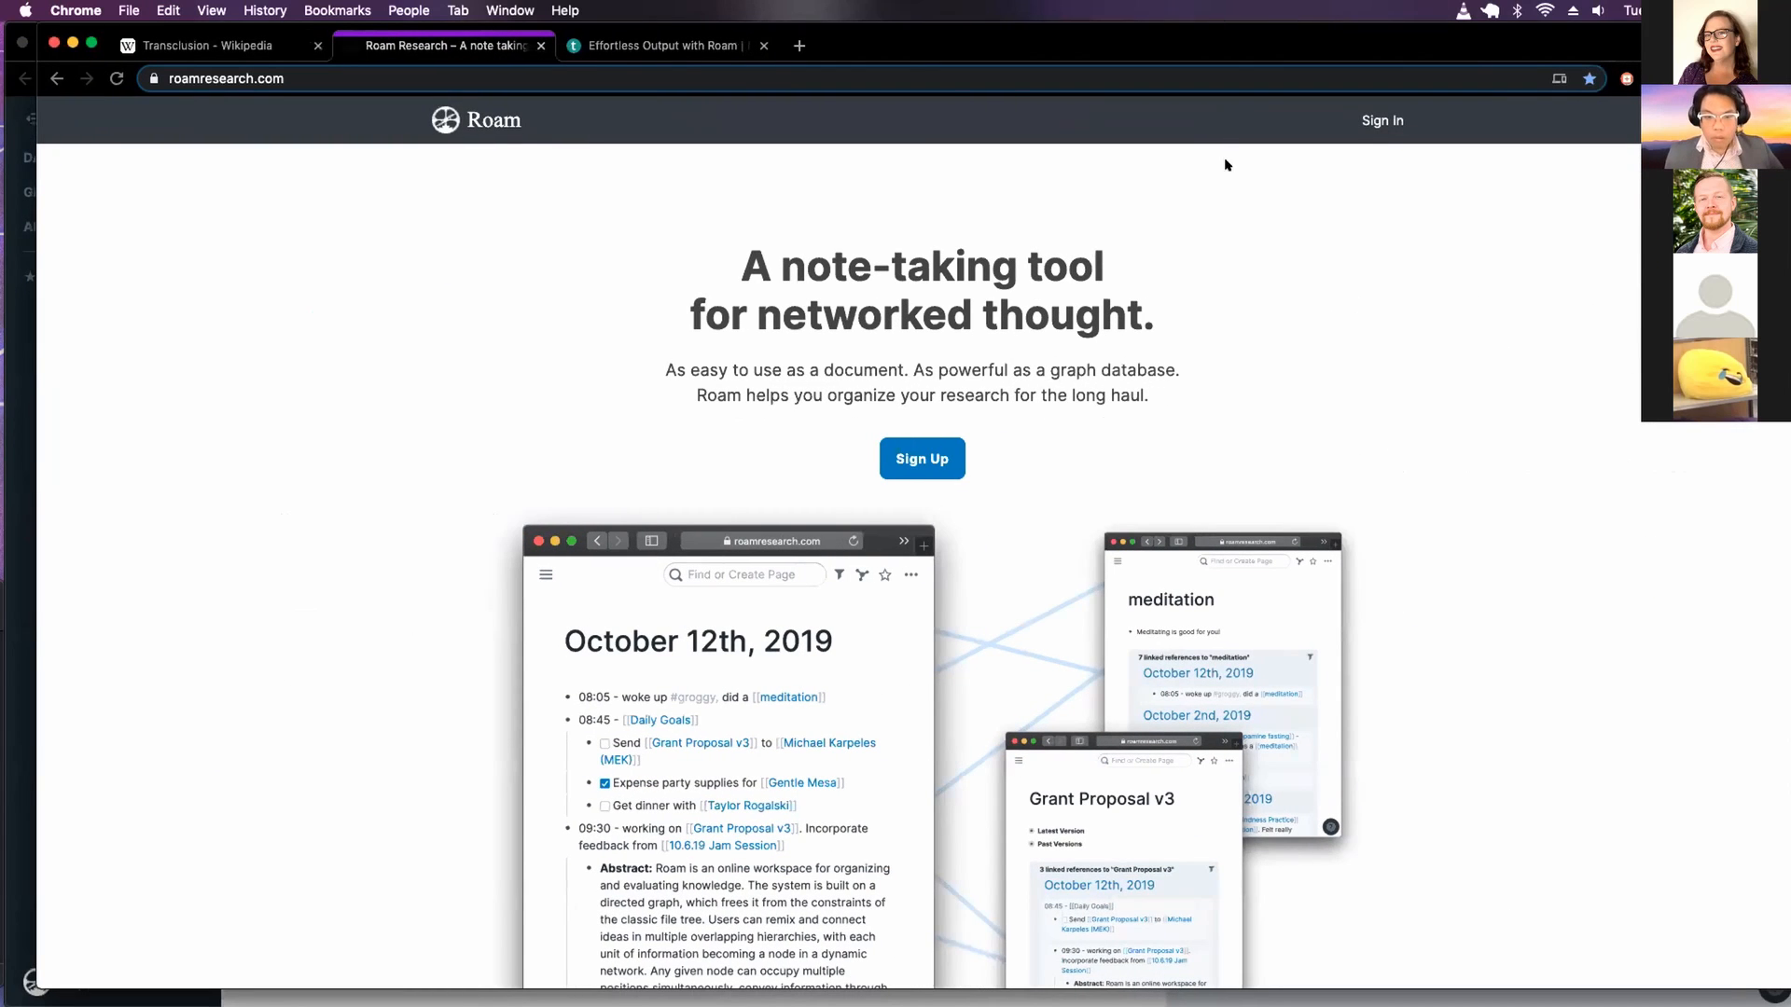
# Scroll roamresearch.com to the 'What People are Saying' testimonials, then return to the talk page
pyautogui.scroll(-3)
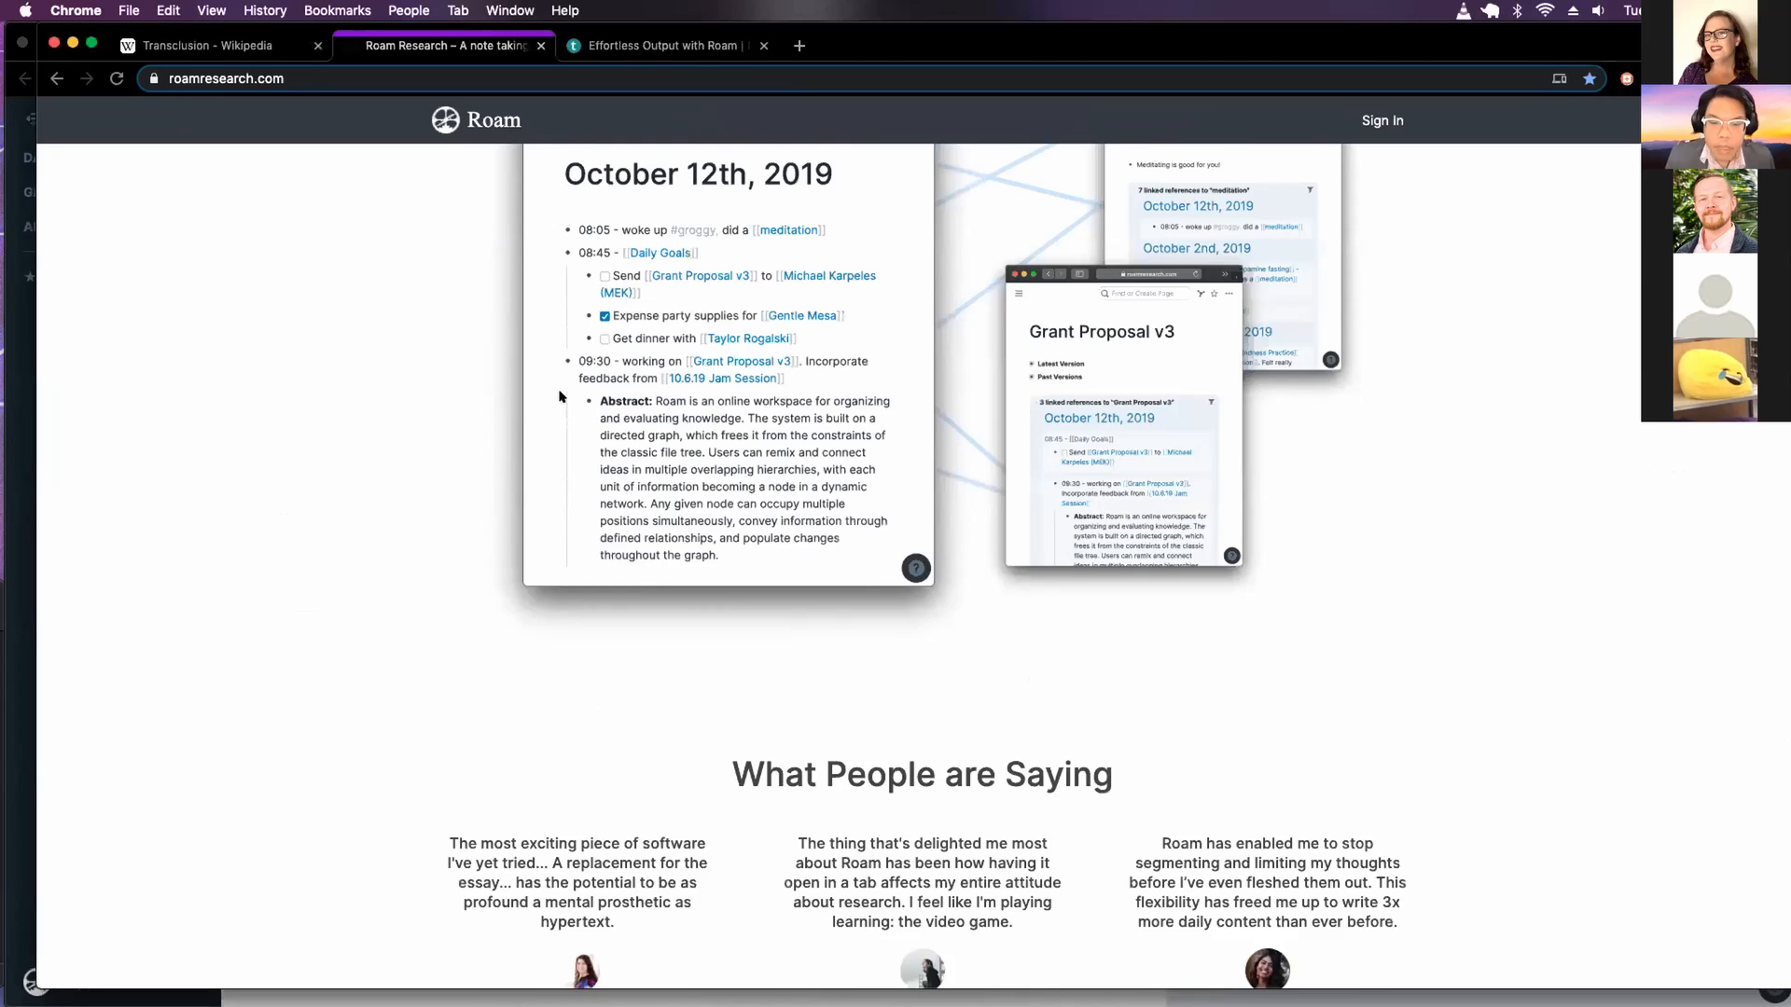
pyautogui.scroll(-3)
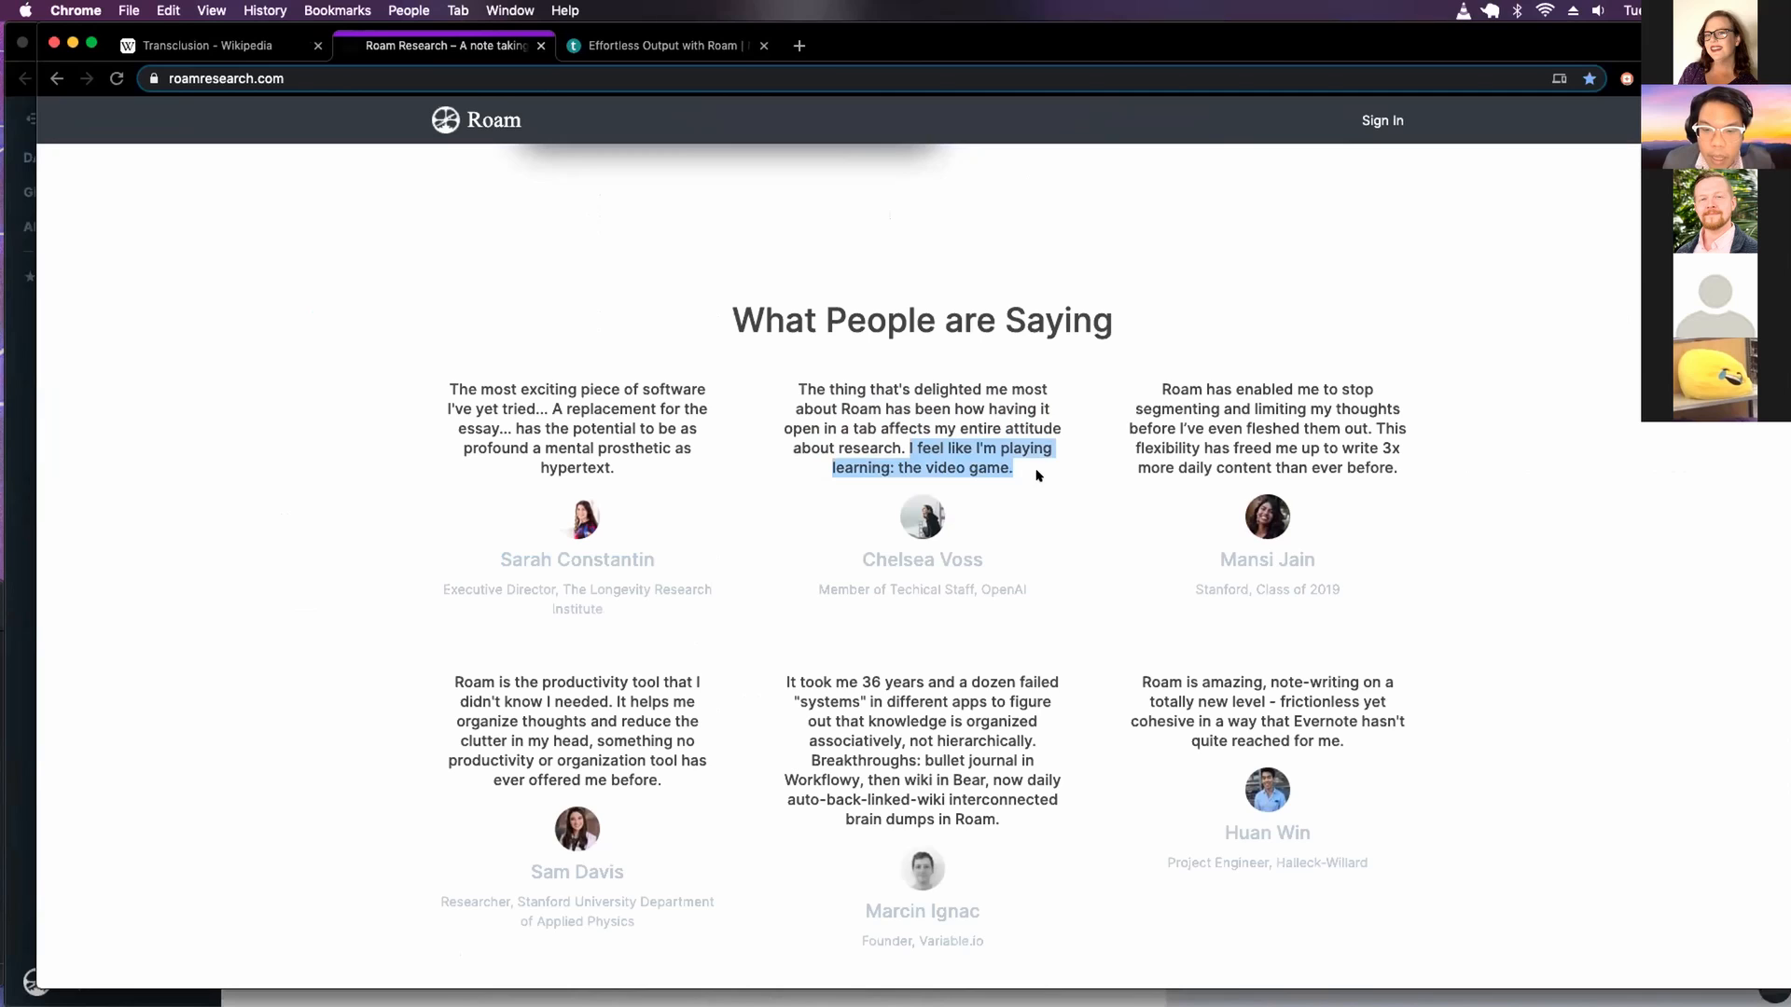
pyautogui.scroll(-3)
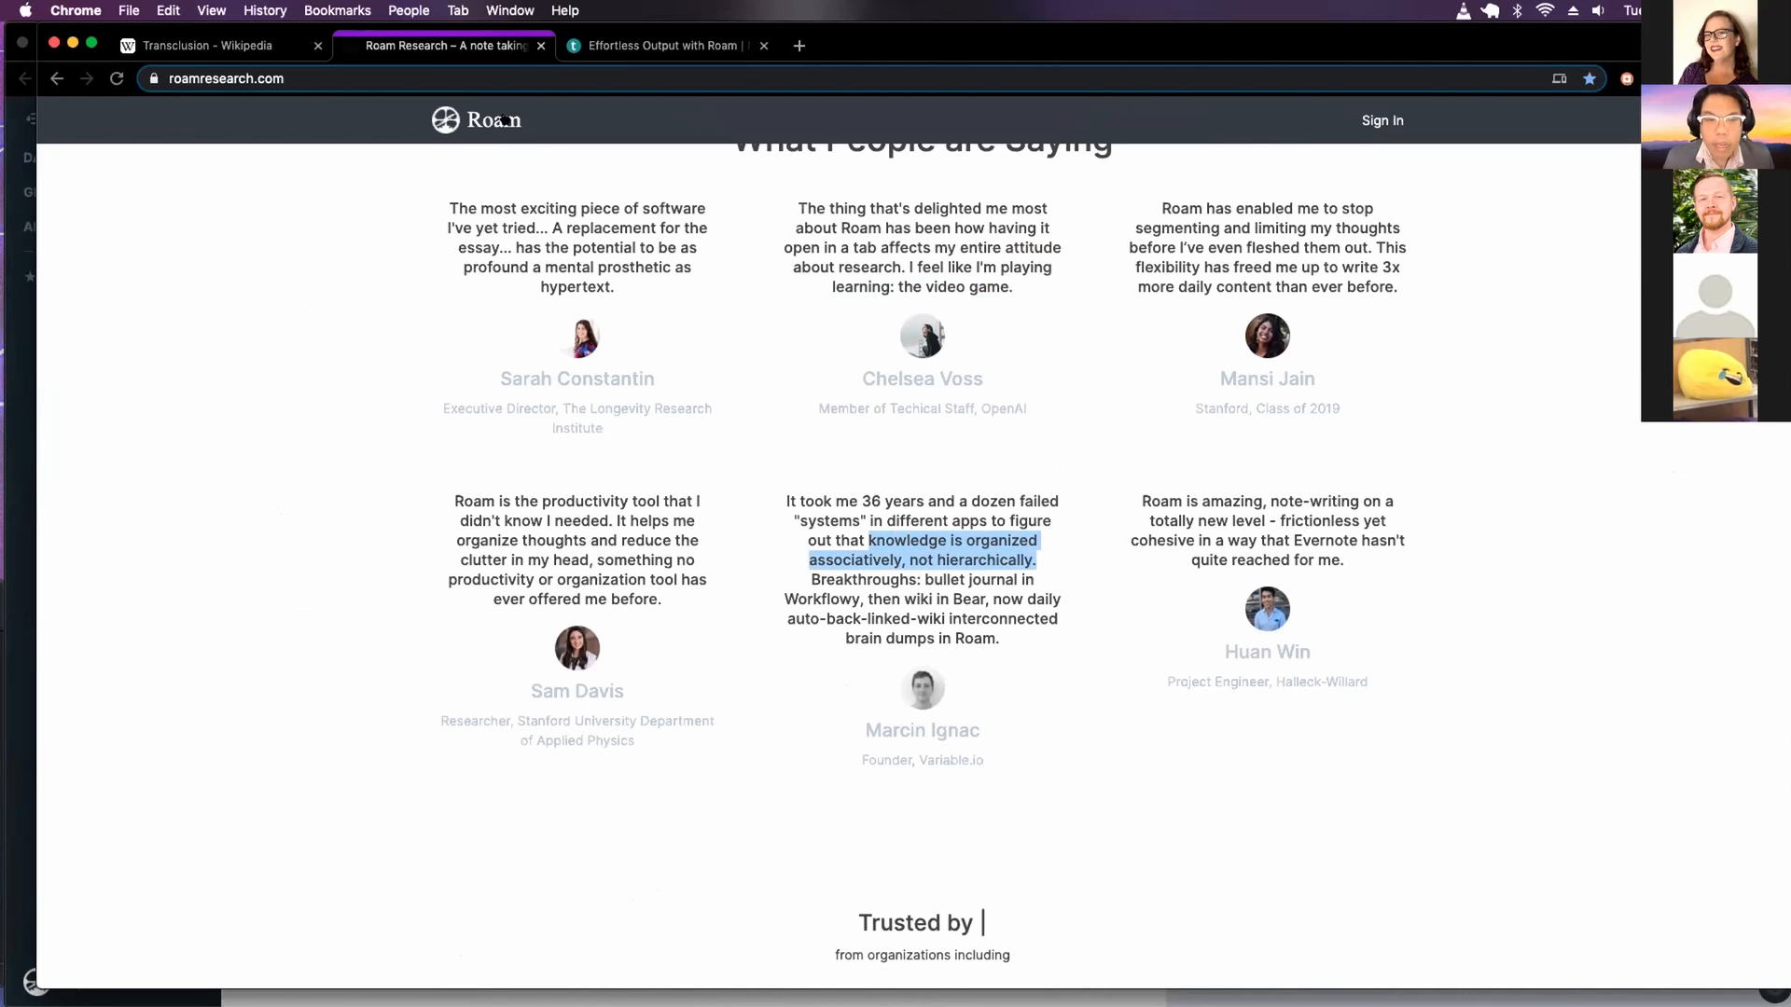
pyautogui.click(410, 45)
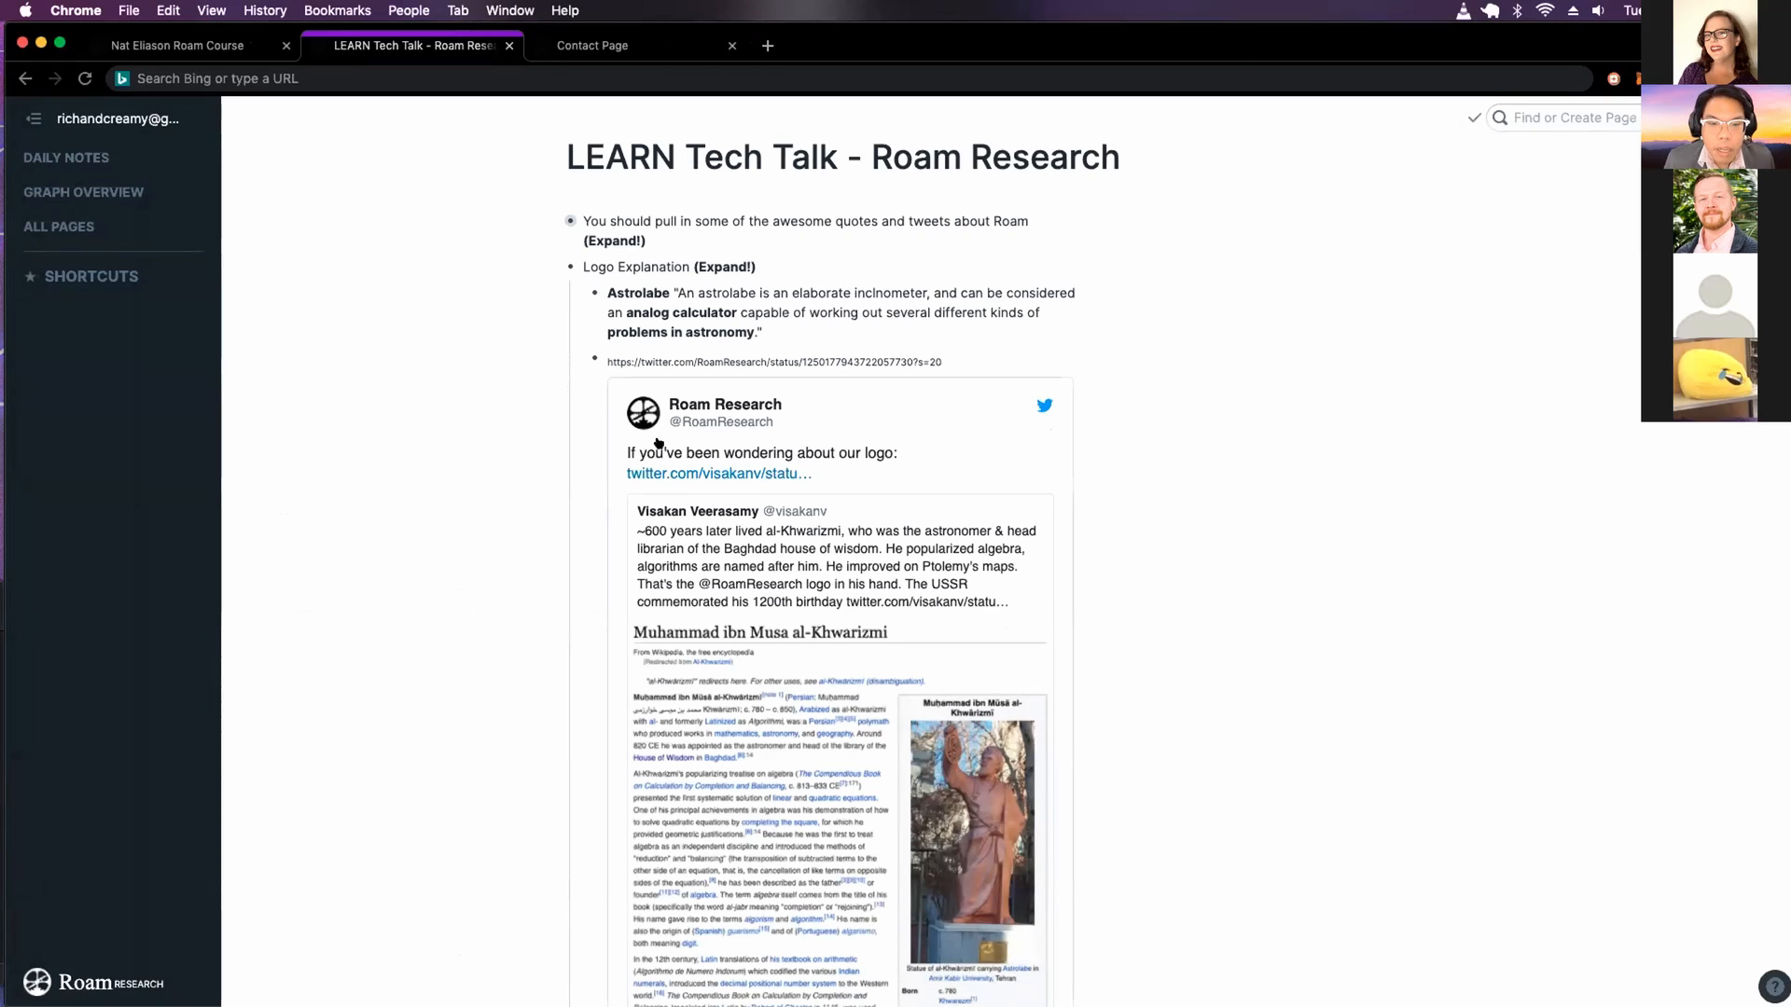
pyautogui.moveTo(634, 281)
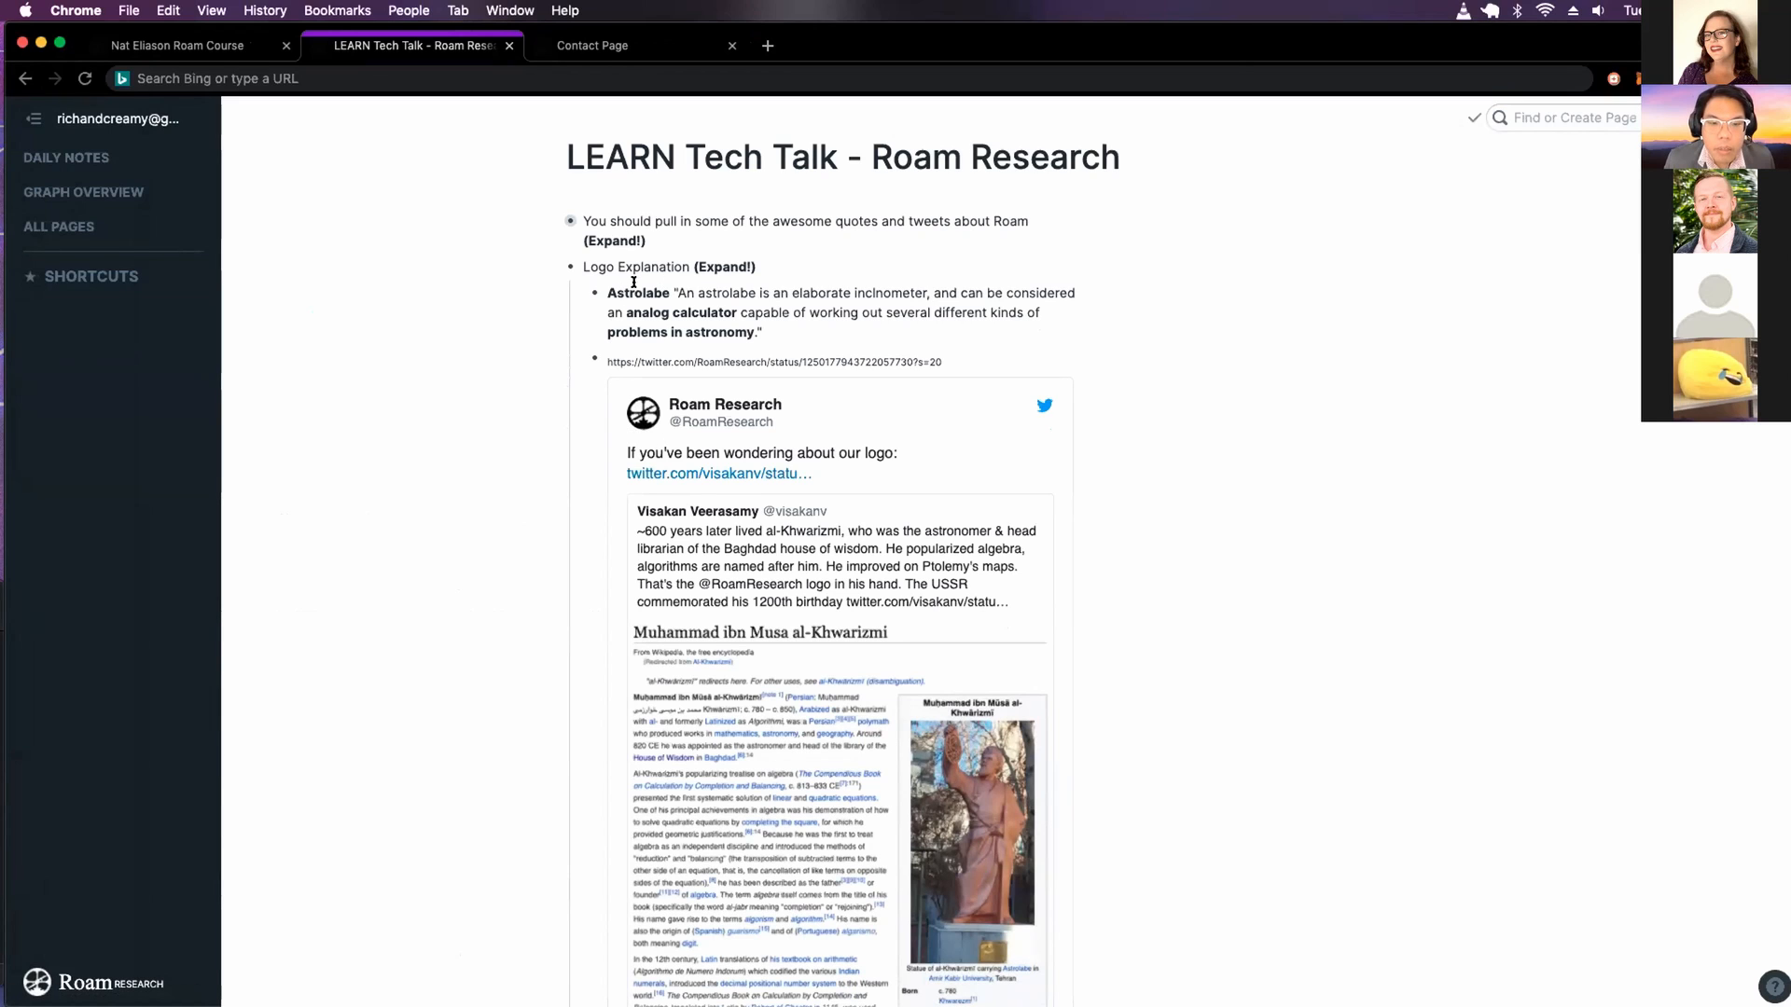
pyautogui.moveTo(546, 323)
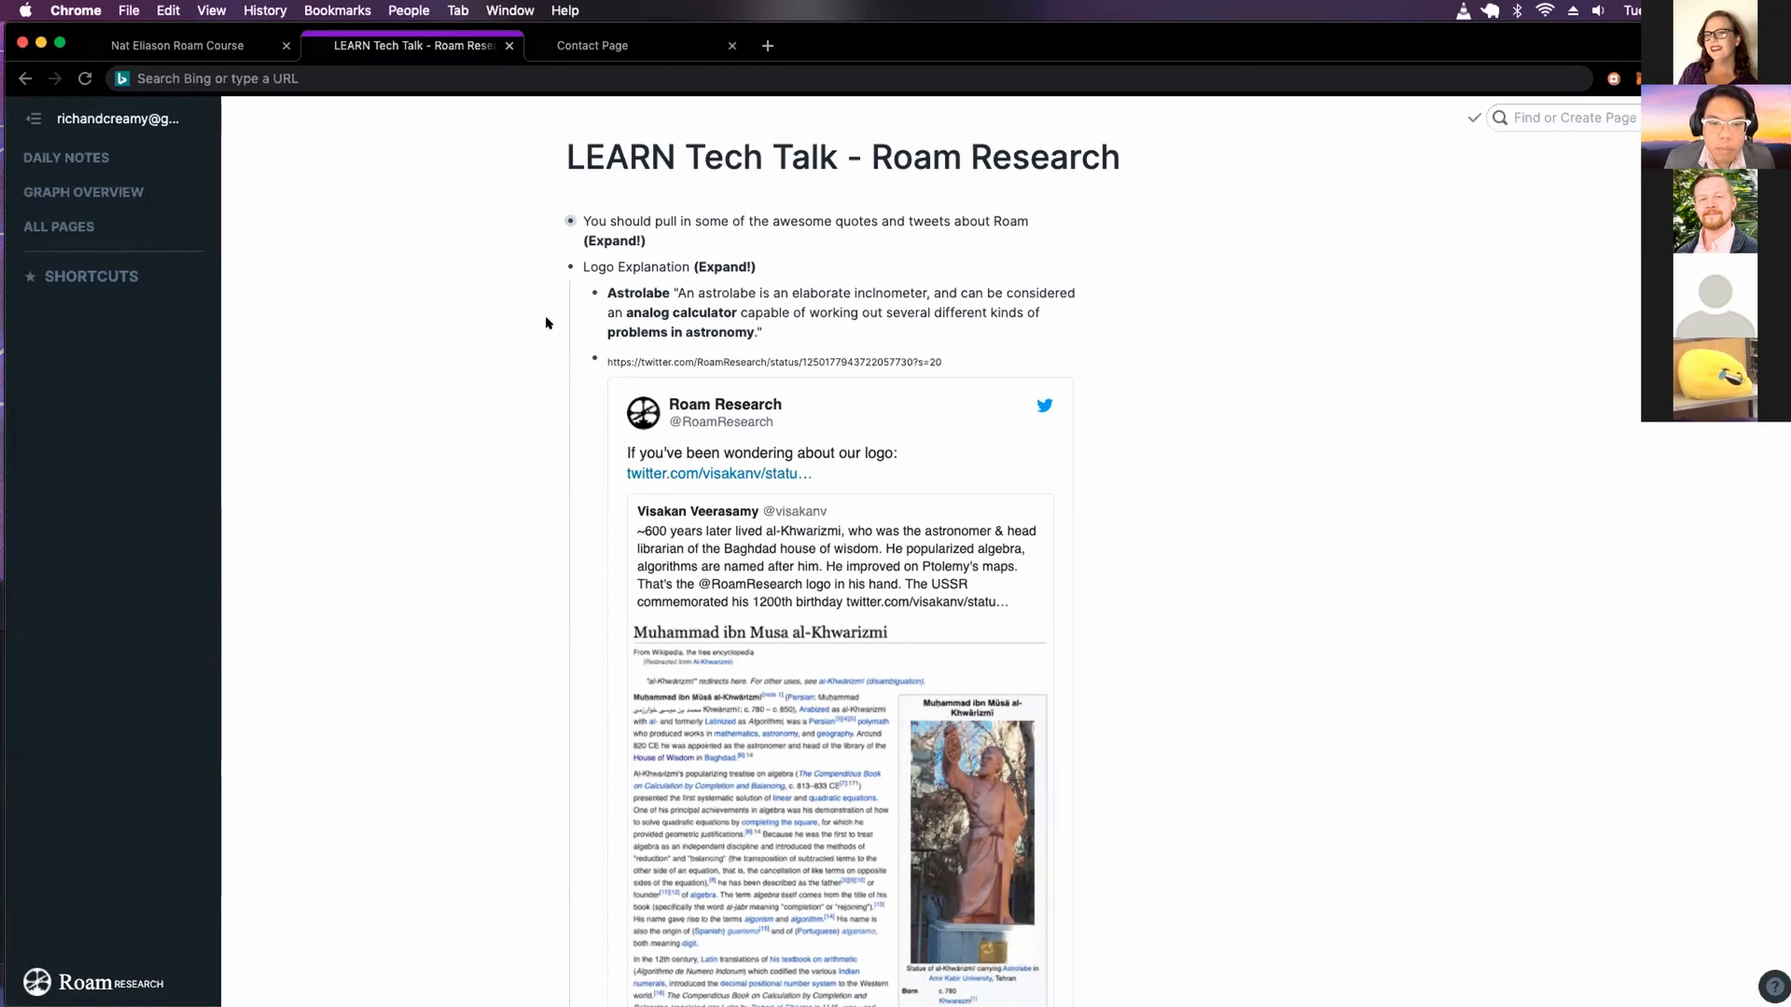
pyautogui.moveTo(507, 278)
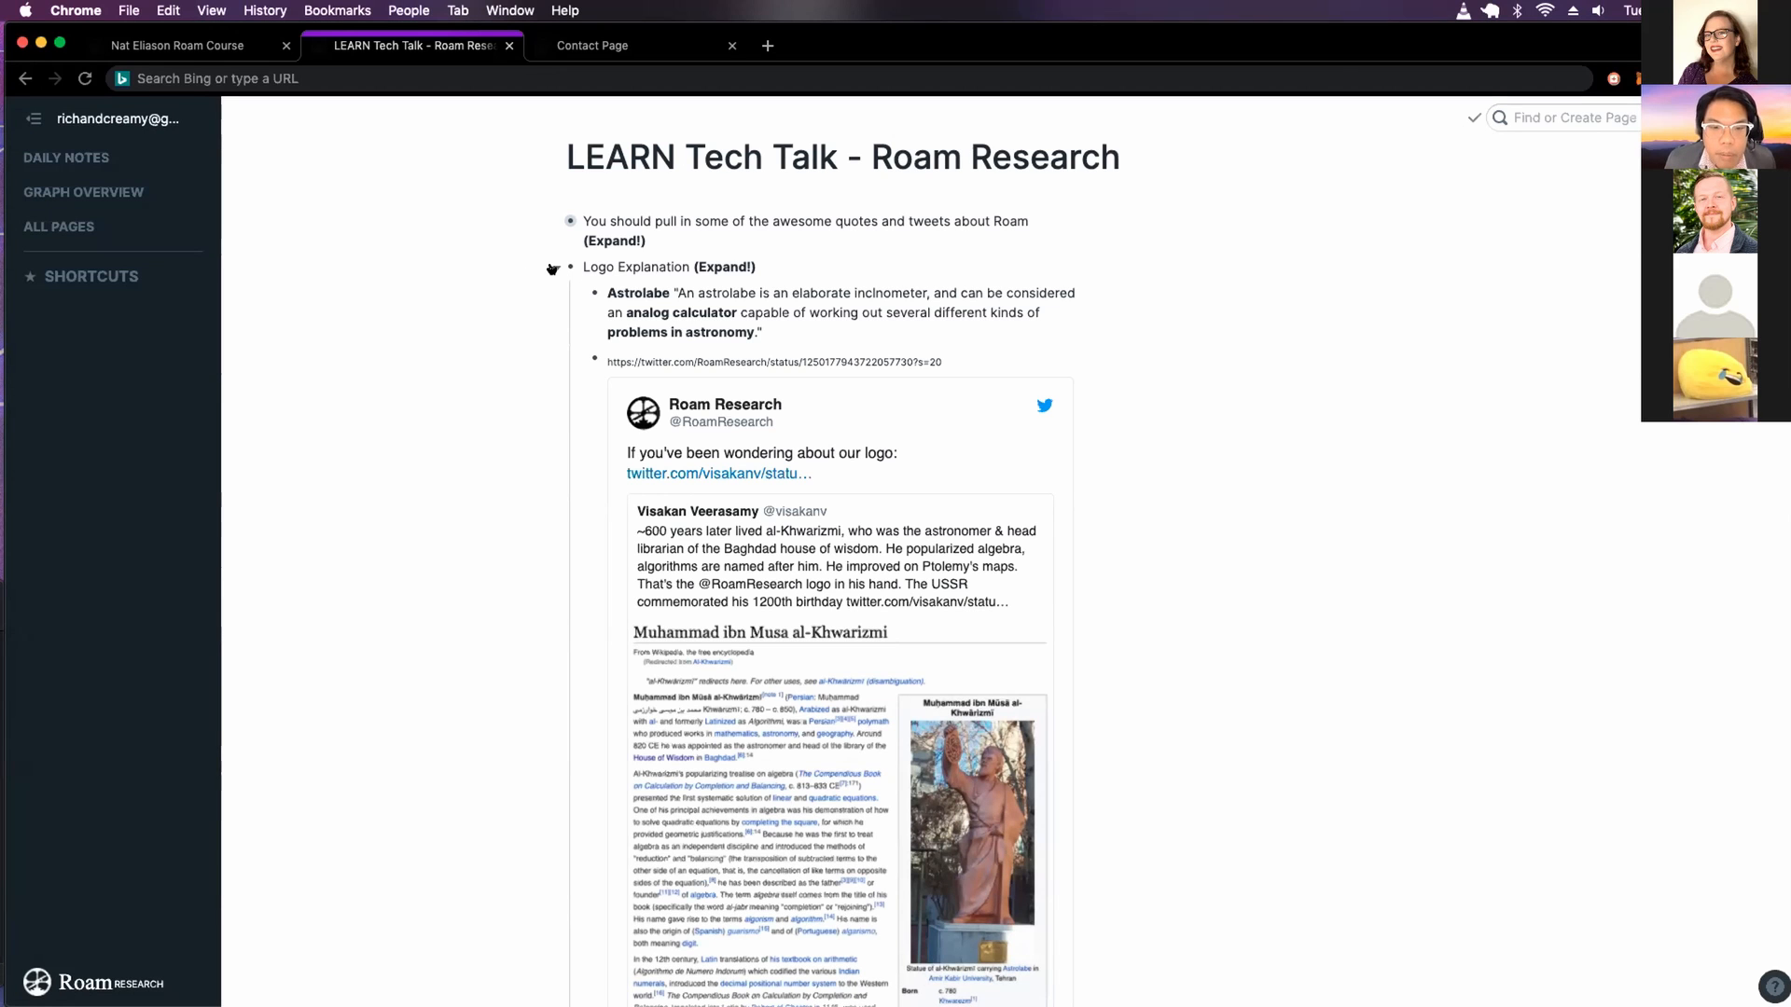
# Scroll through the Logo Explanation tweet on the tech talk page
pyautogui.scroll(-3)
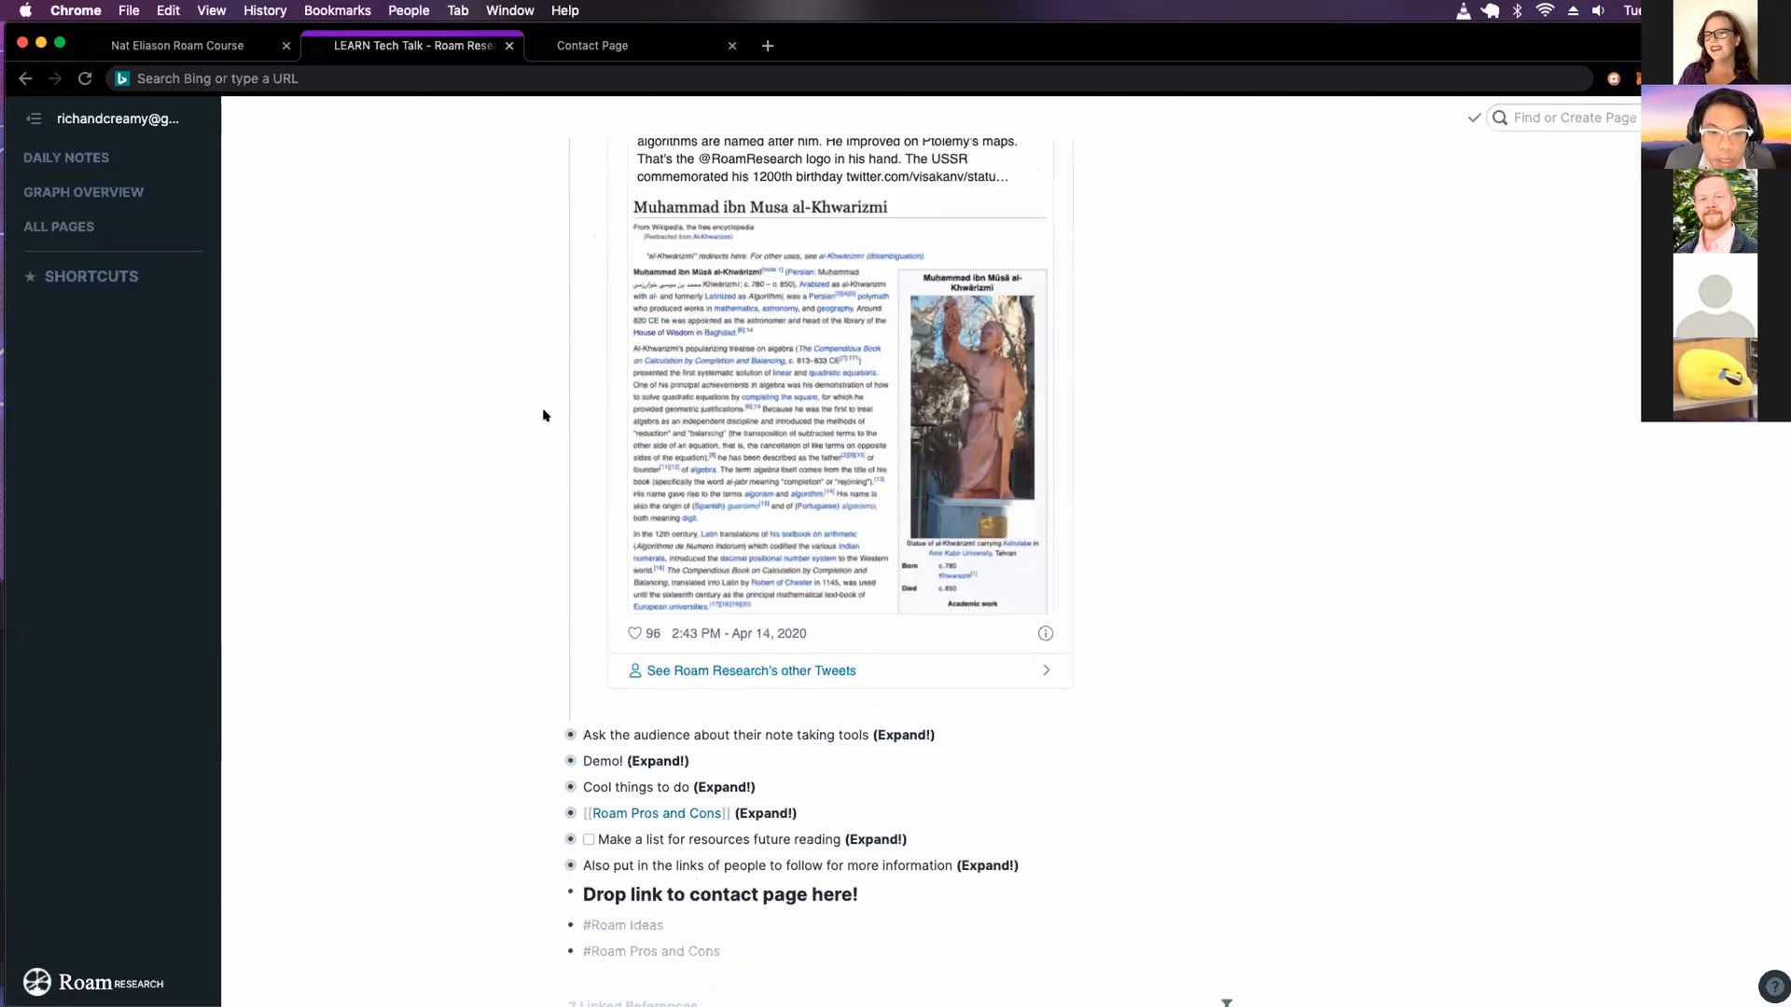
pyautogui.scroll(3)
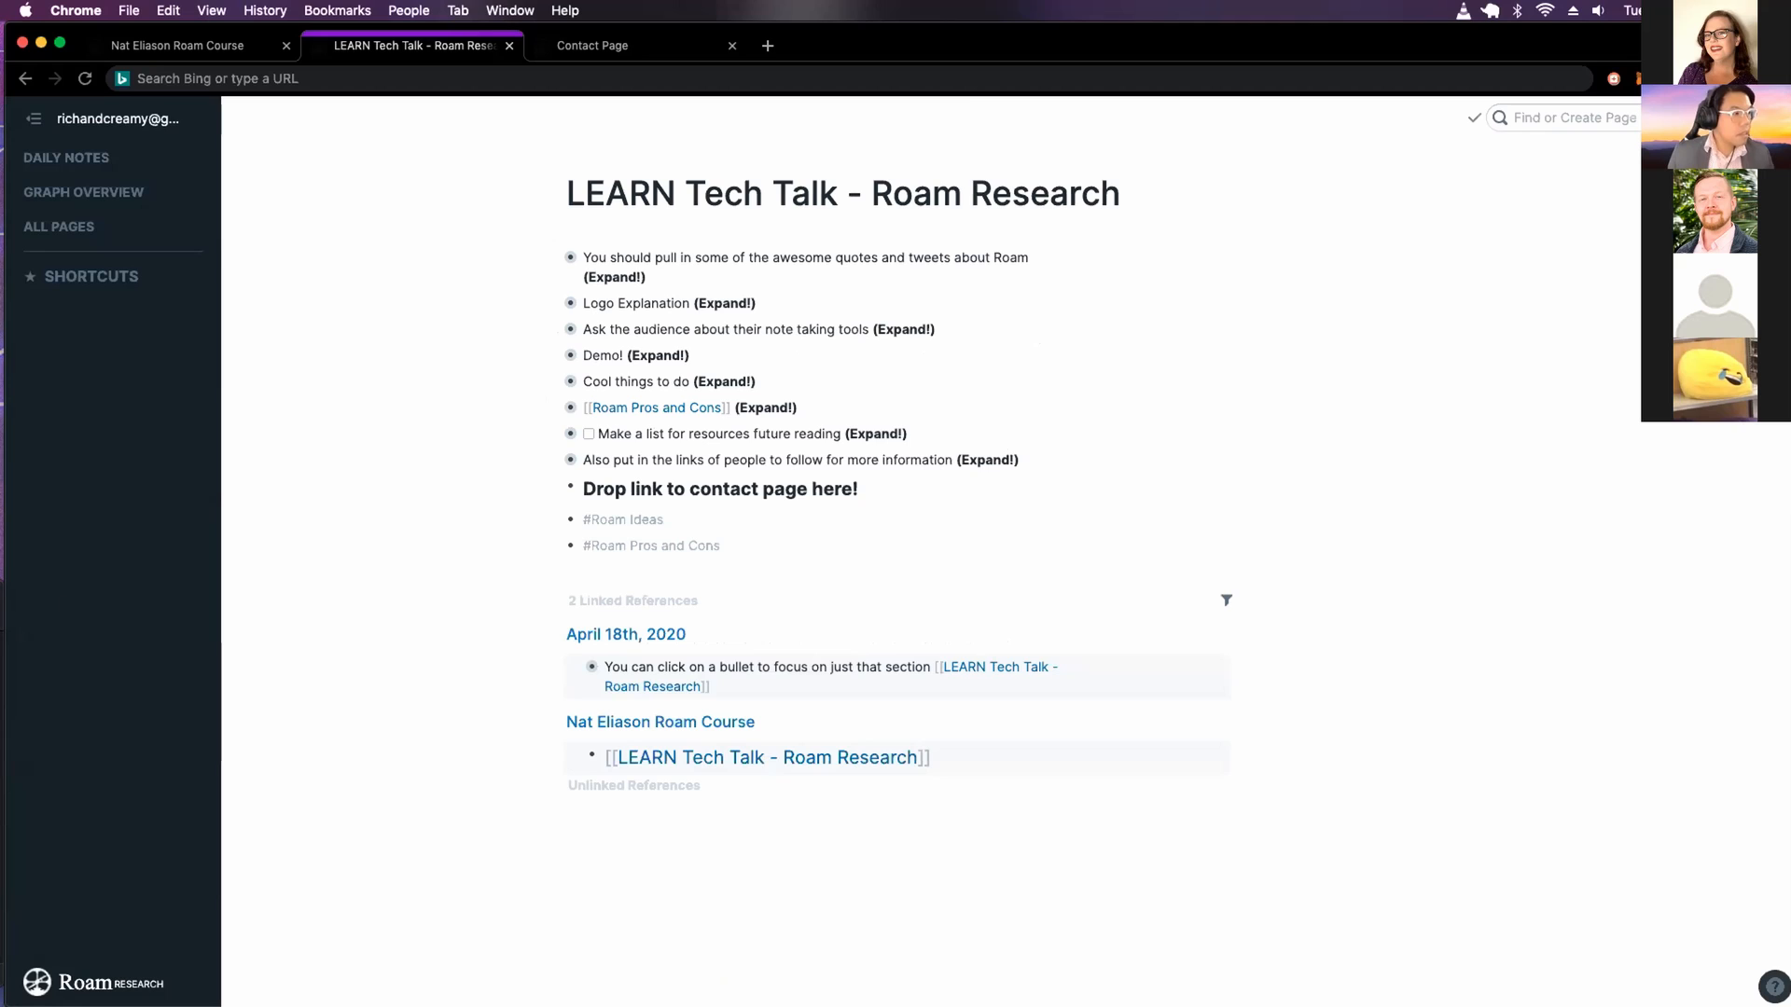
pyautogui.moveTo(363, 655)
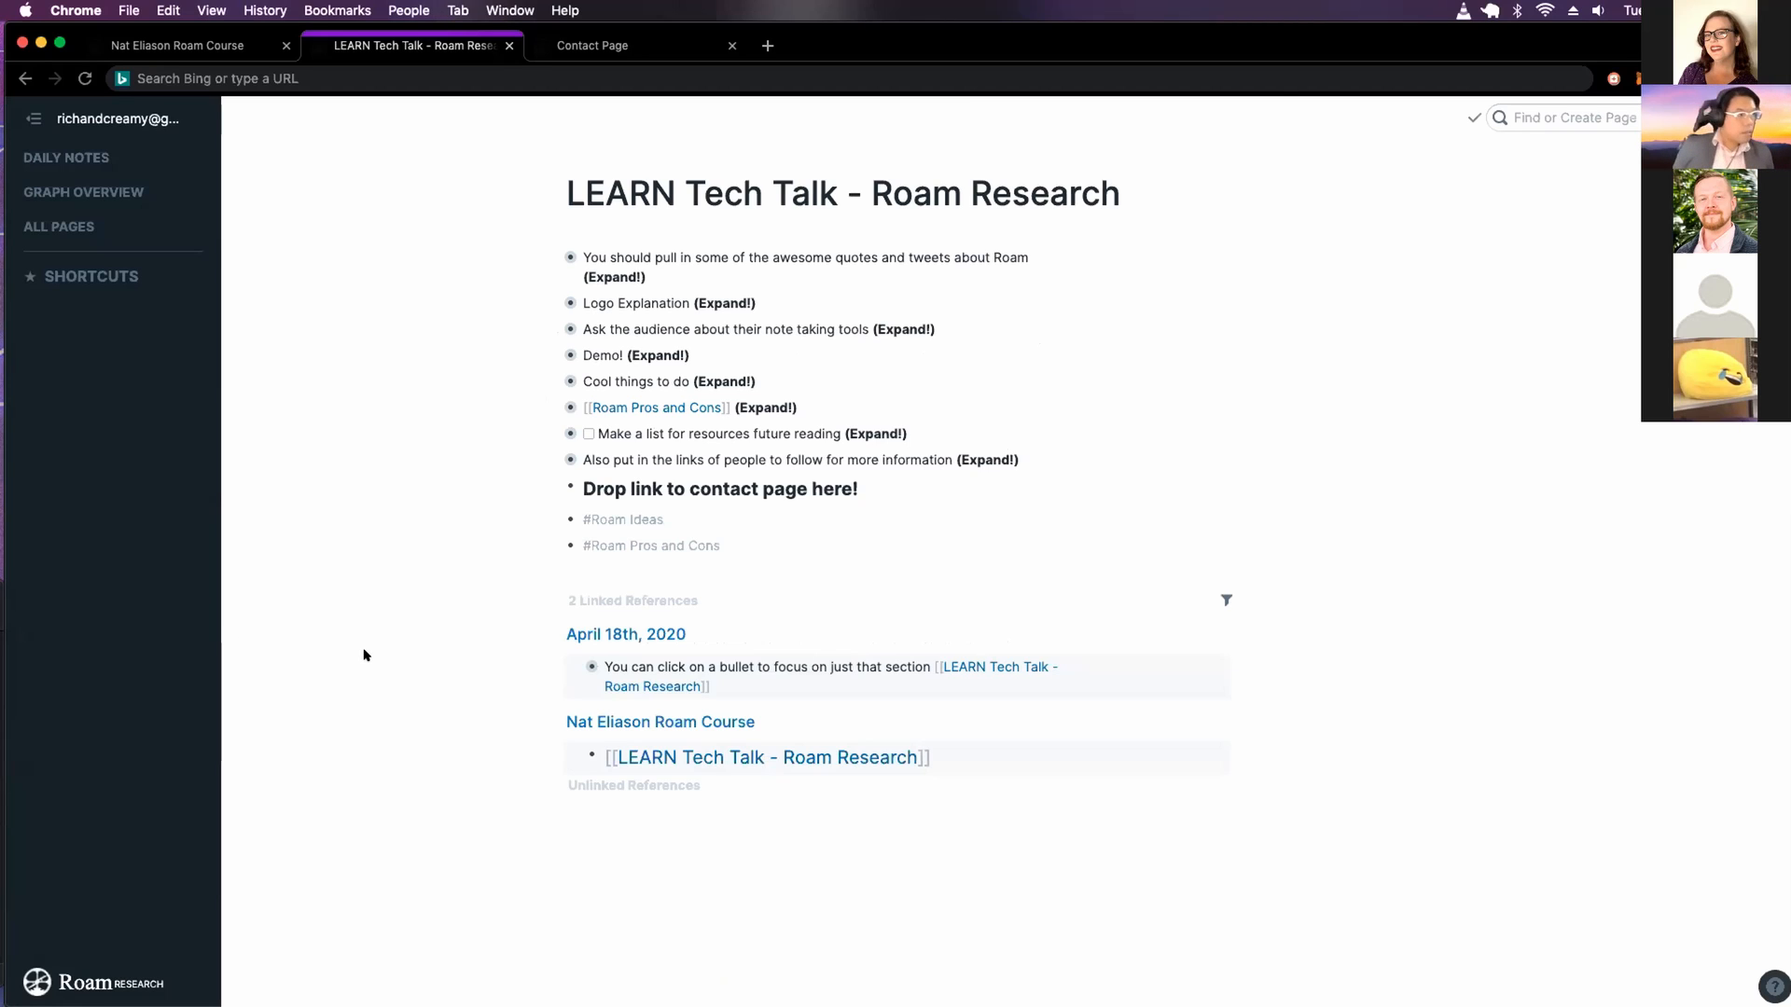
pyautogui.moveTo(530, 339)
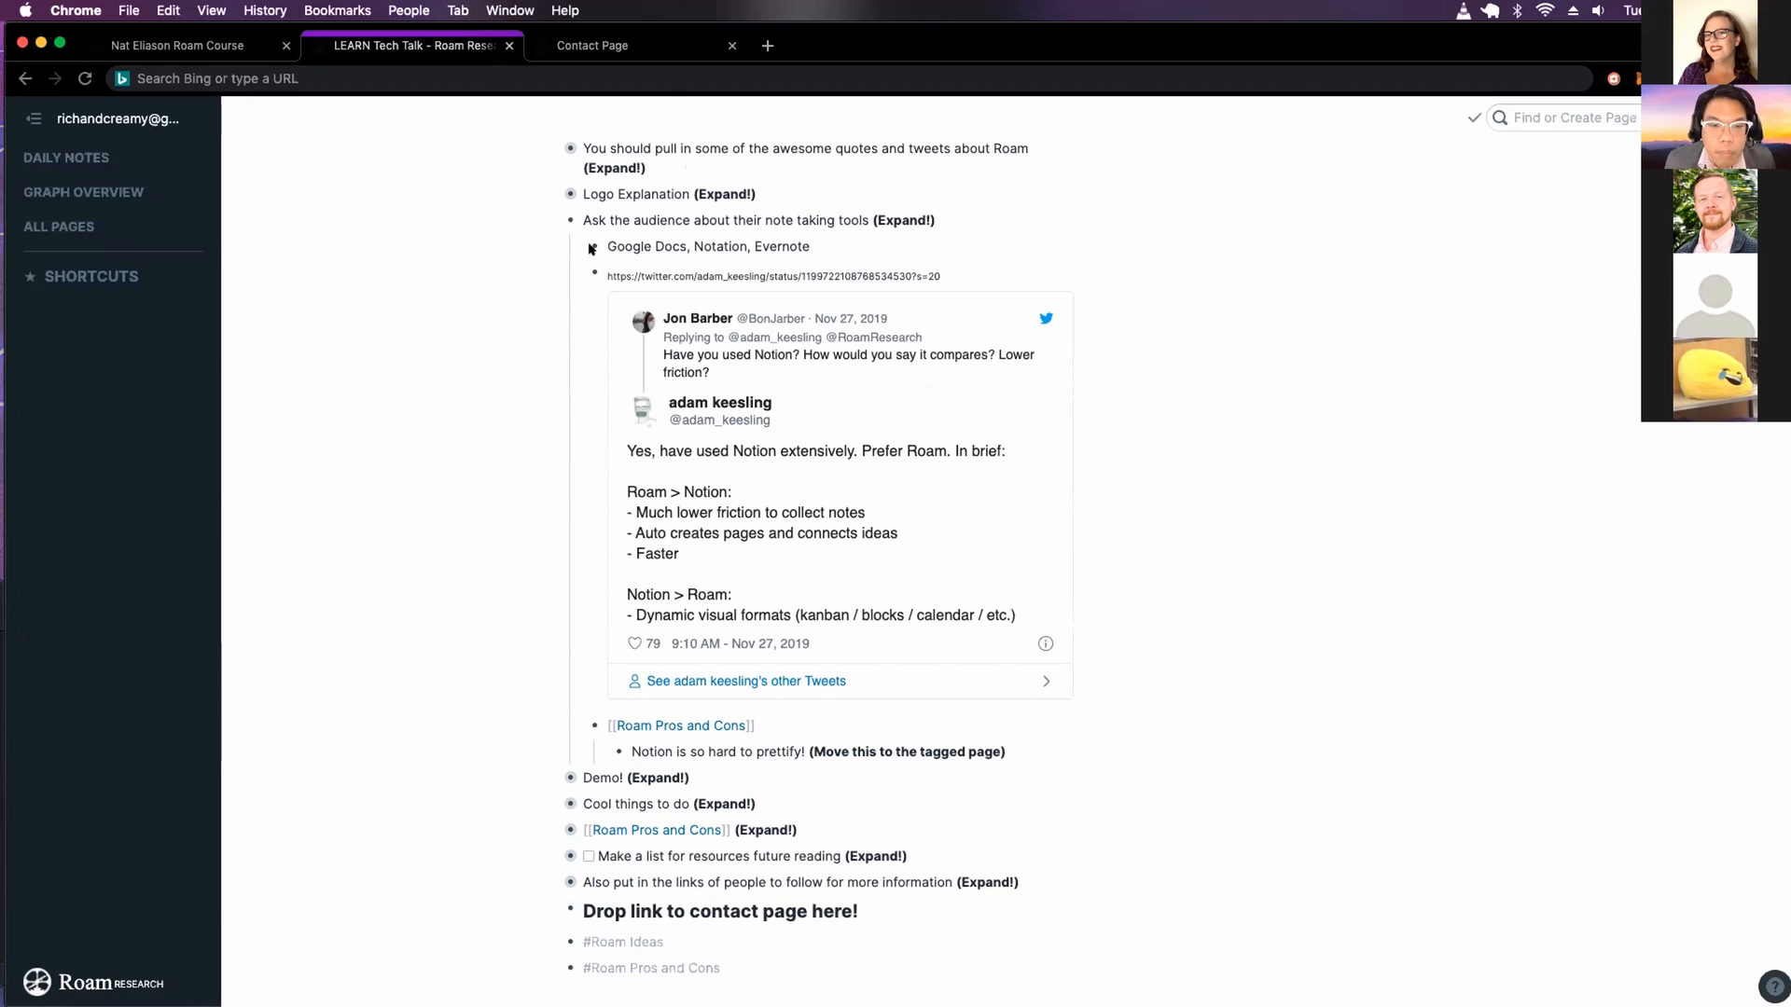
pyautogui.moveTo(454, 306)
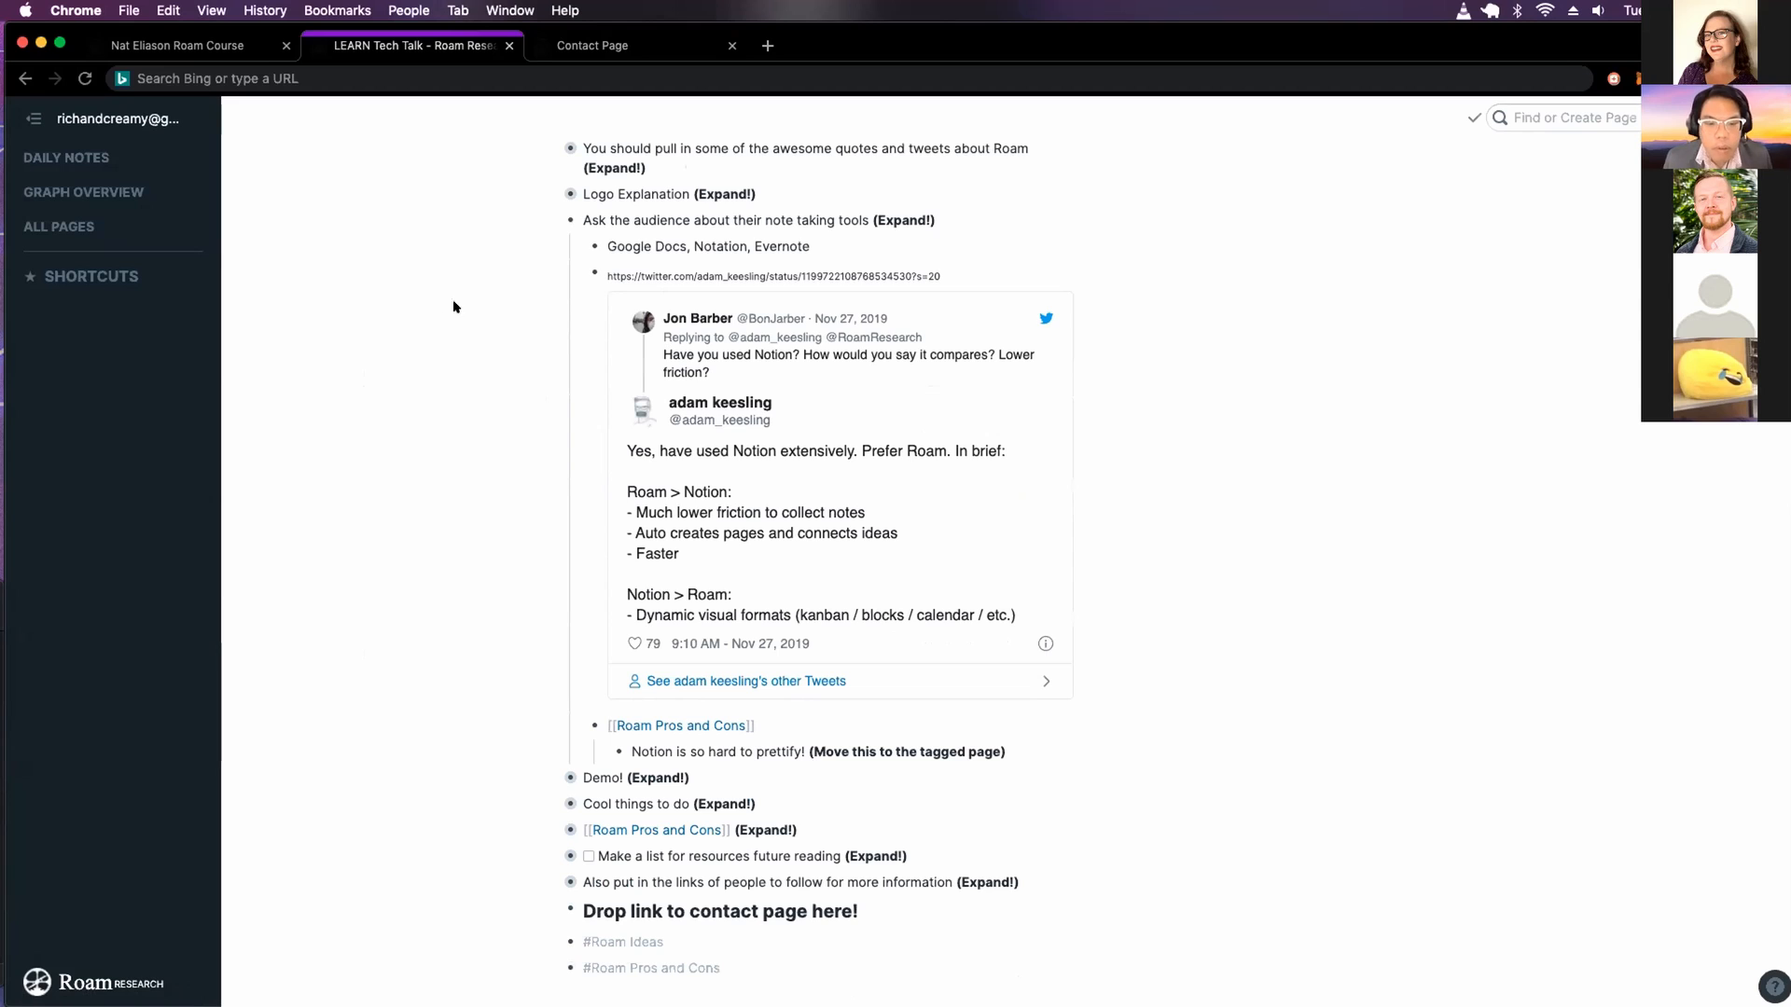
pyautogui.moveTo(623, 507)
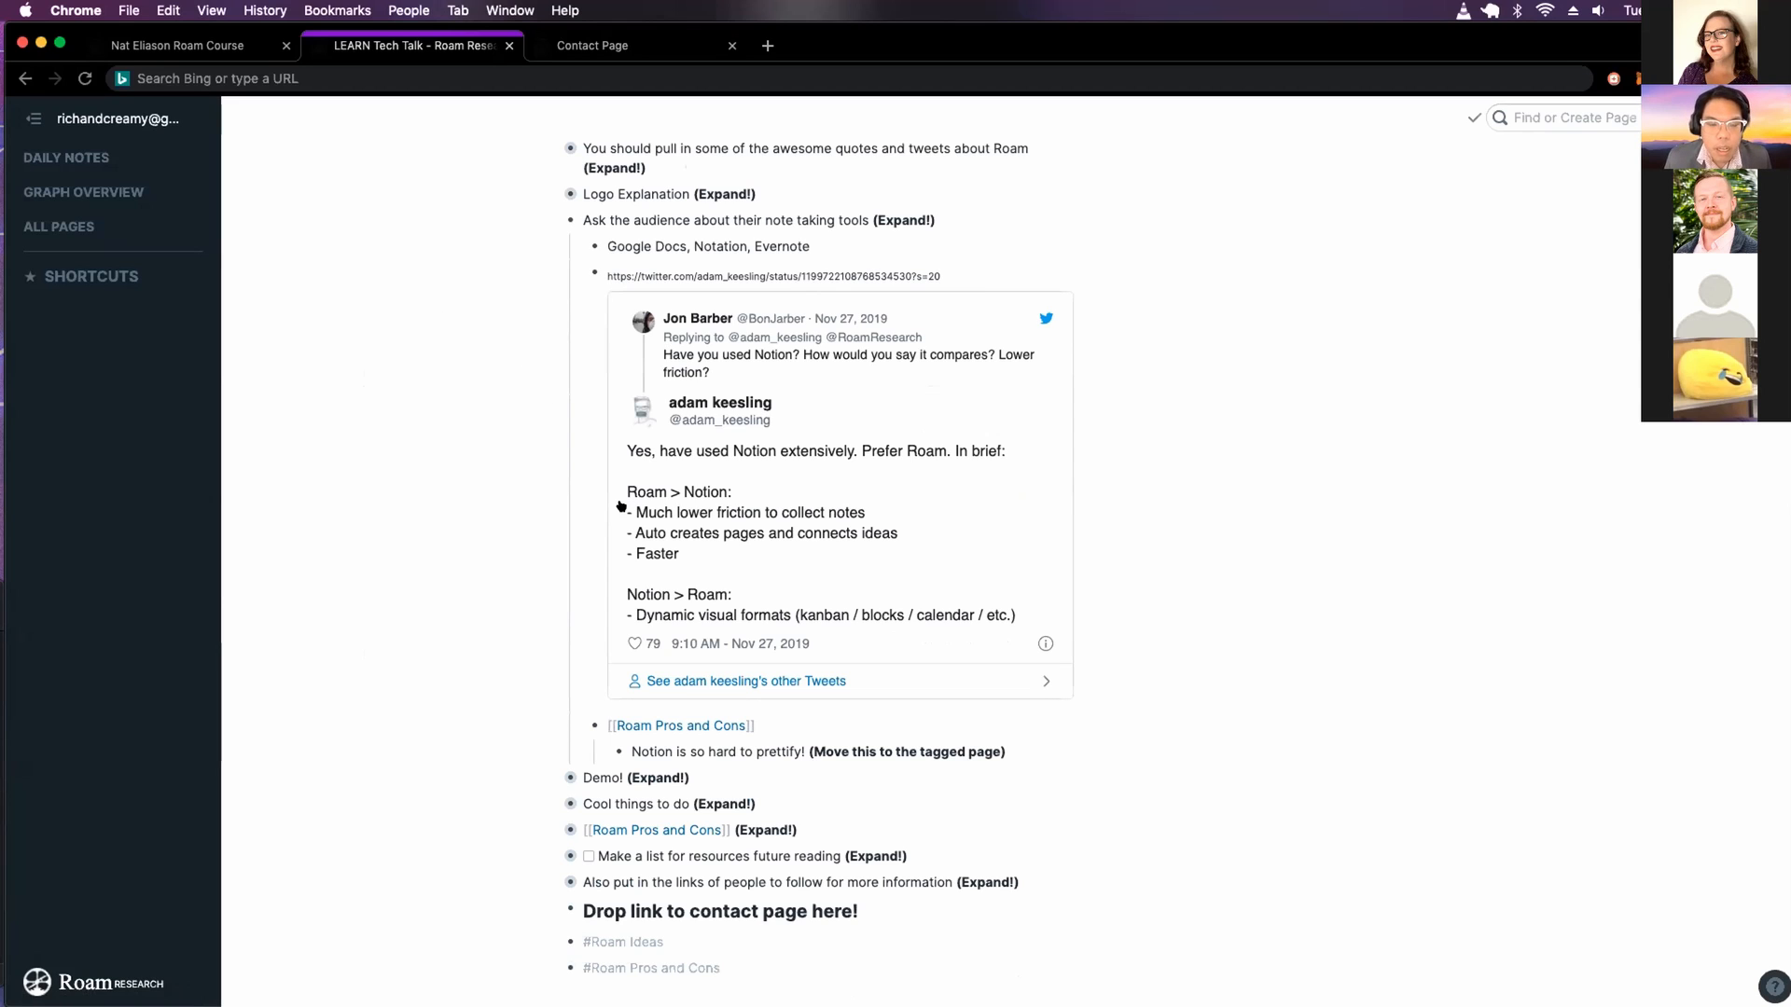
pyautogui.moveTo(629, 493)
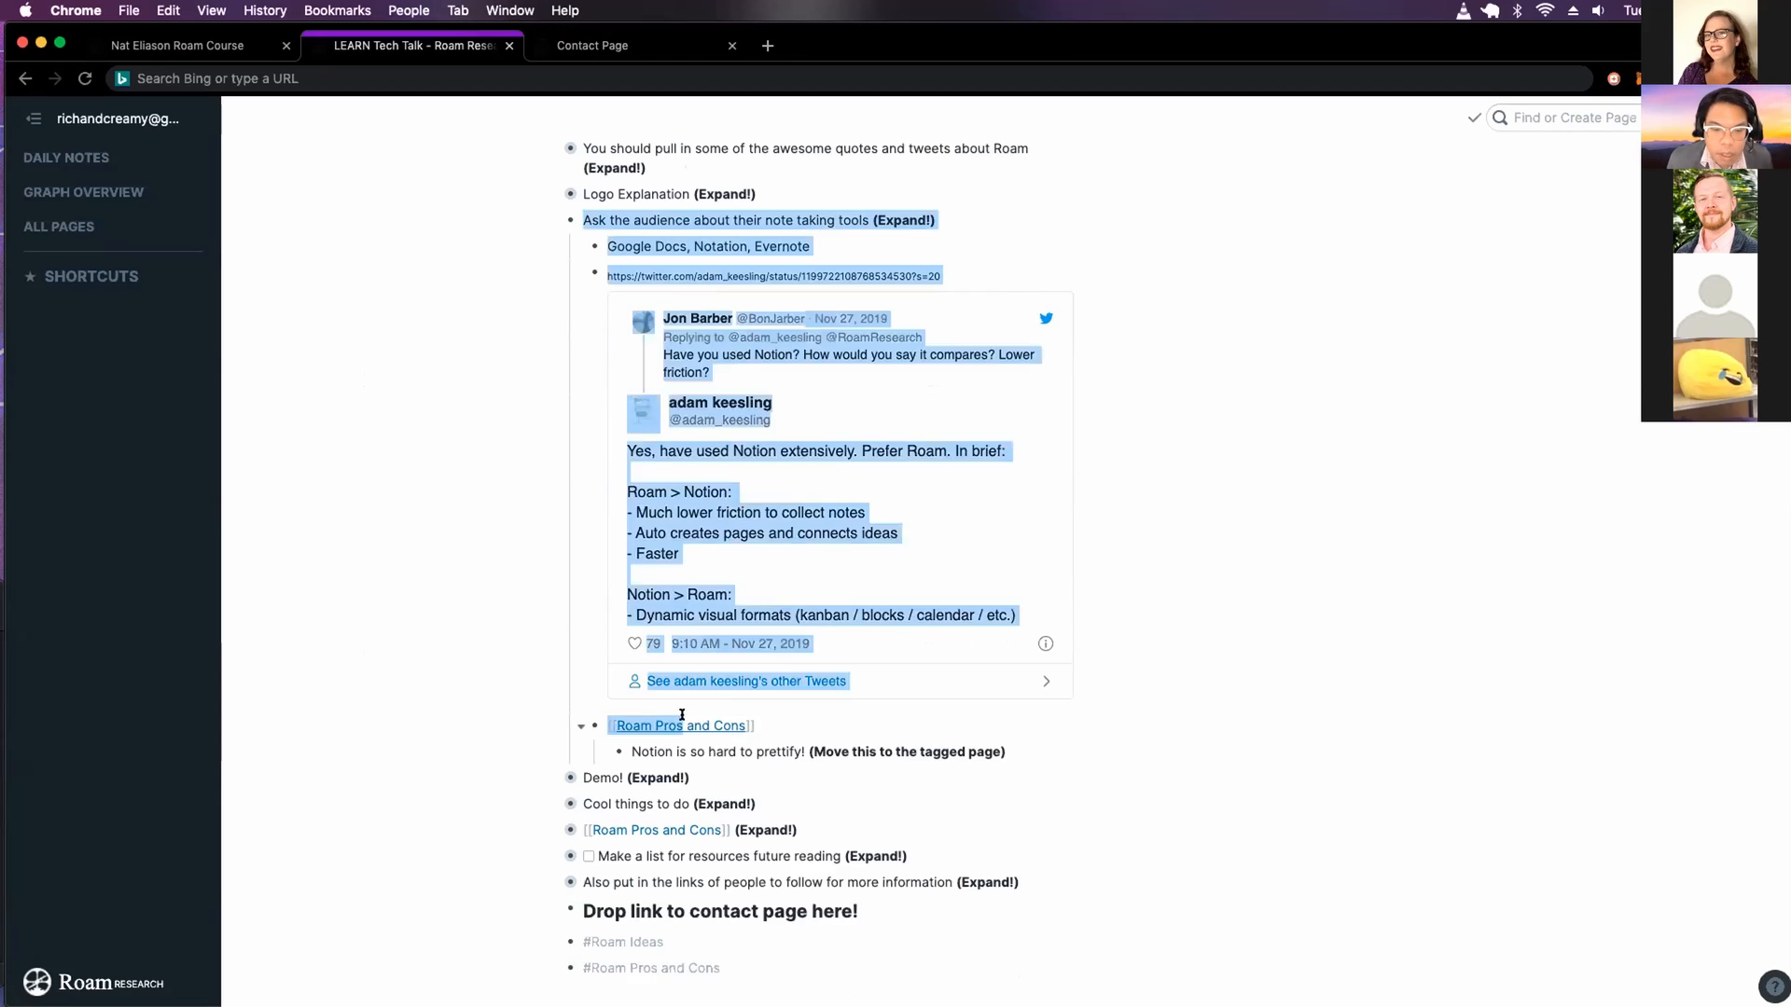
# Open [[Roam Pros and Cons]] in the sidebar beside the tech talk page
pyautogui.click(683, 725)
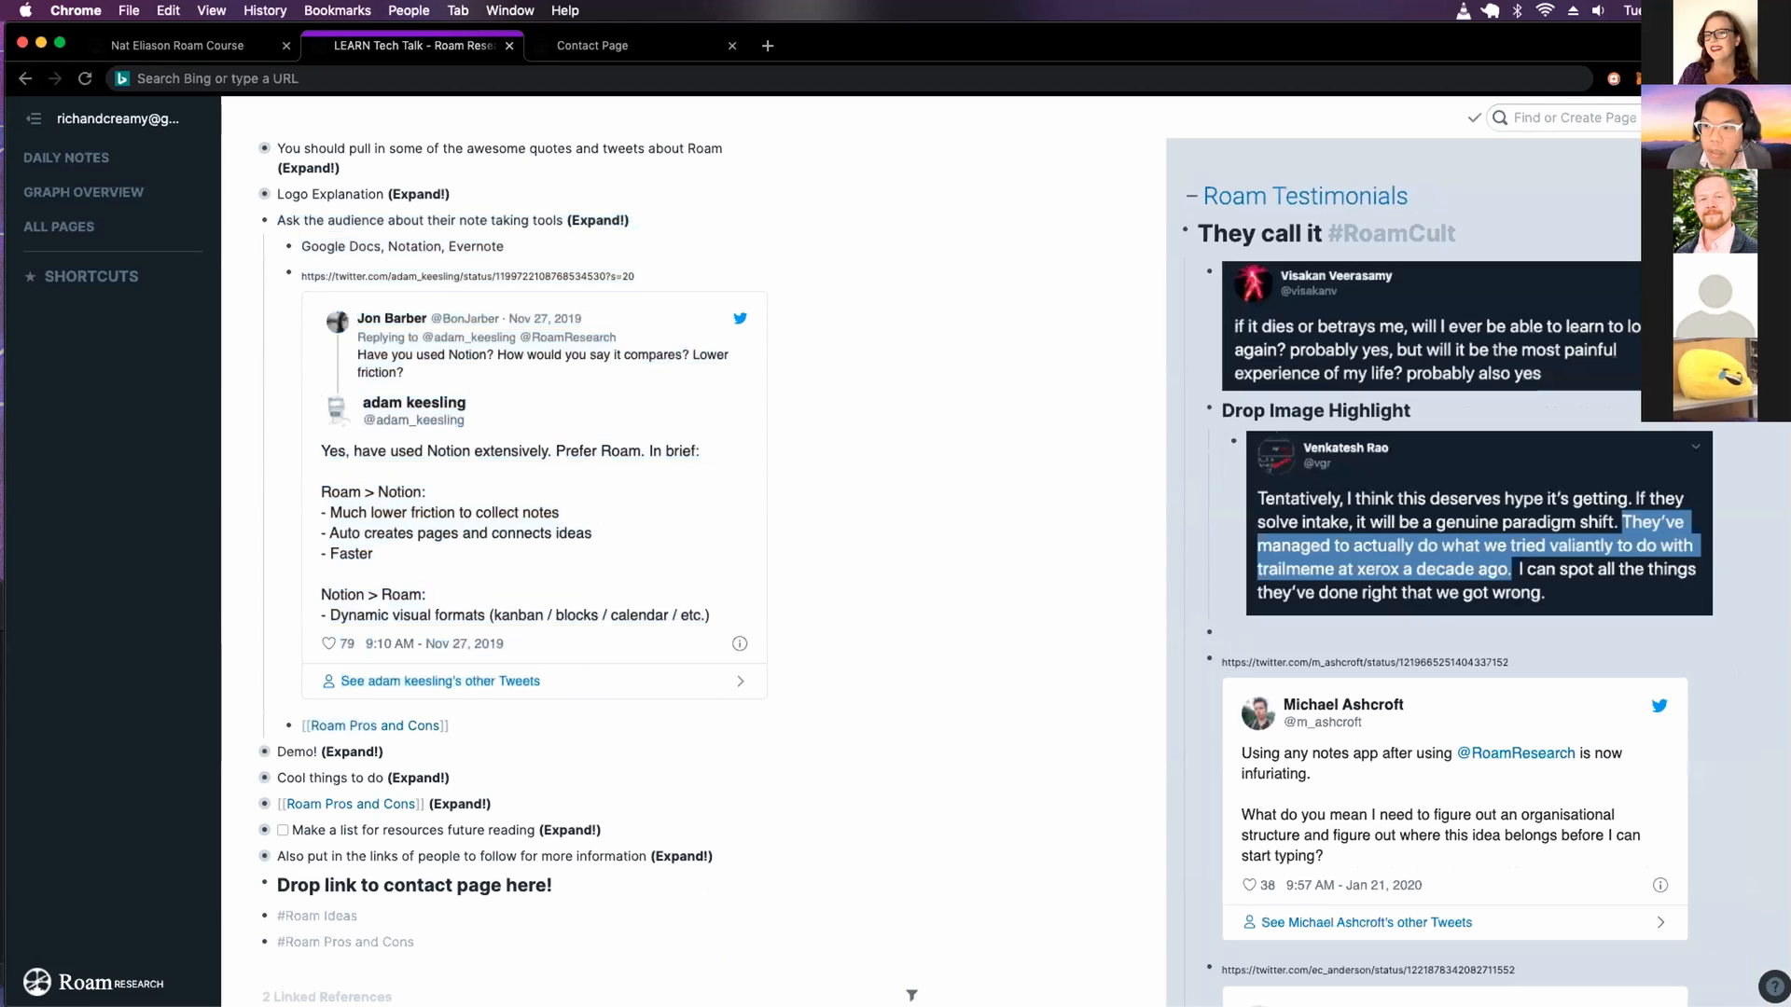
pyautogui.scroll(-3)
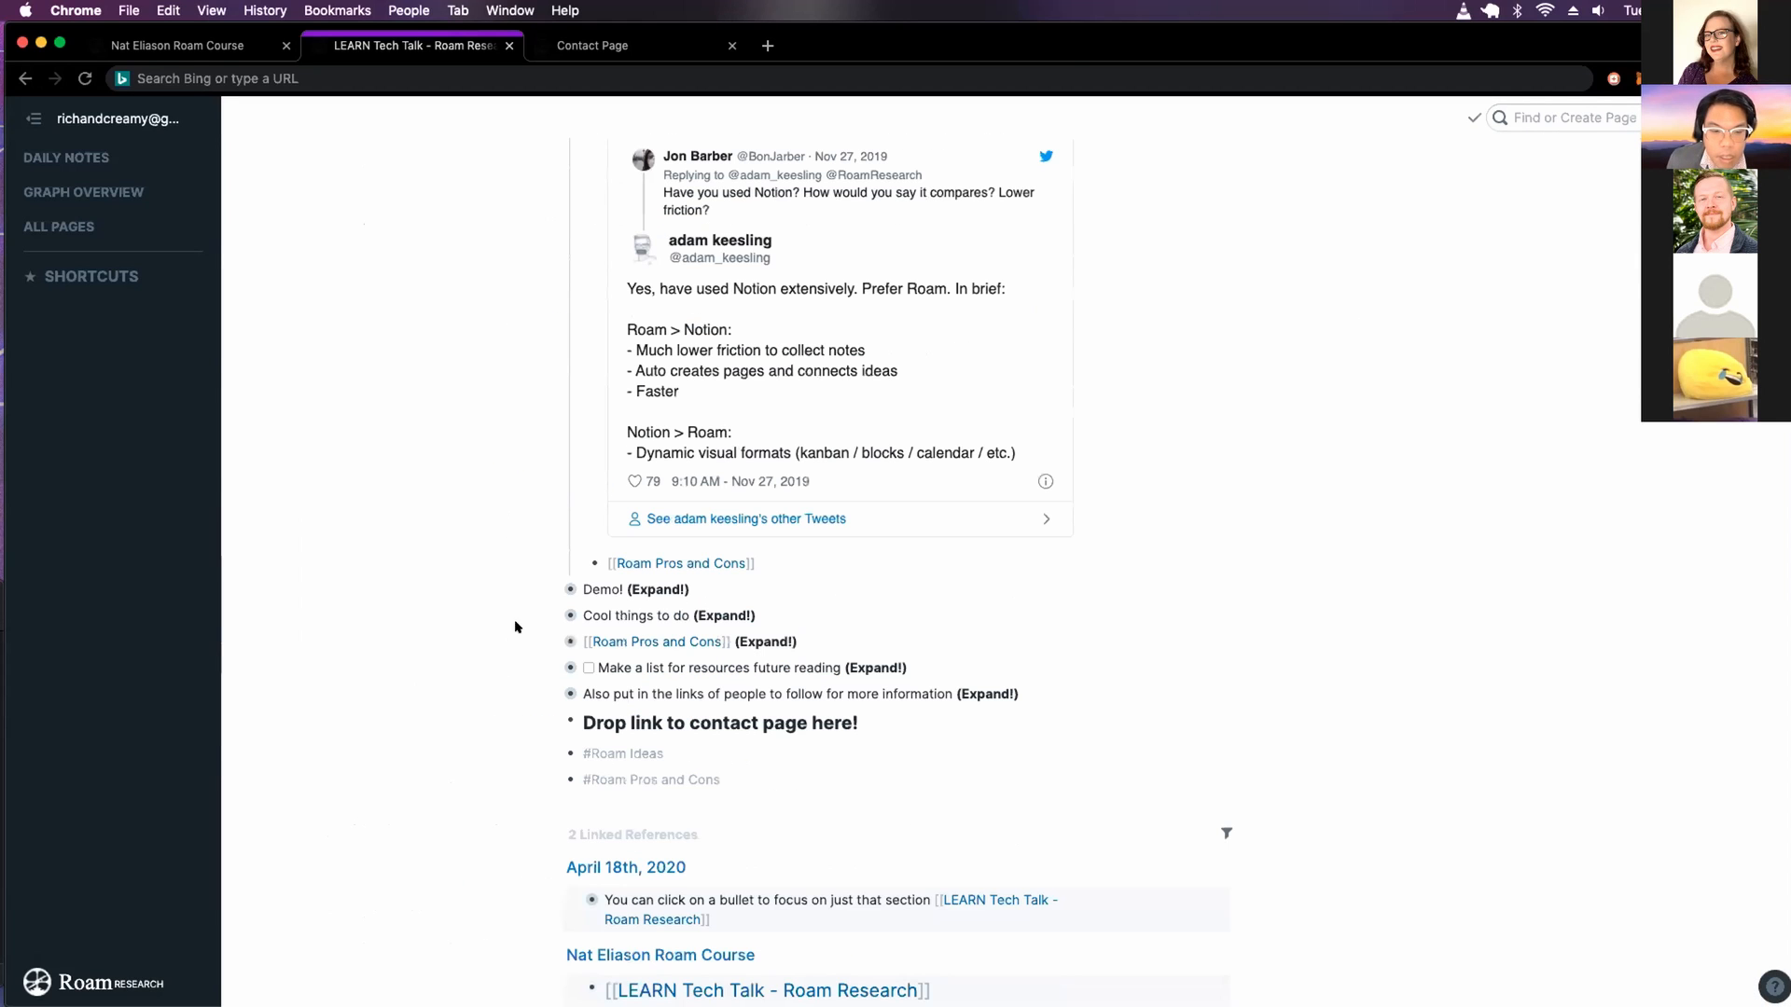
# Expand the Demo! bullet and open [[Nat Eliason Roam Course]] in a new tab
pyautogui.click(571, 589)
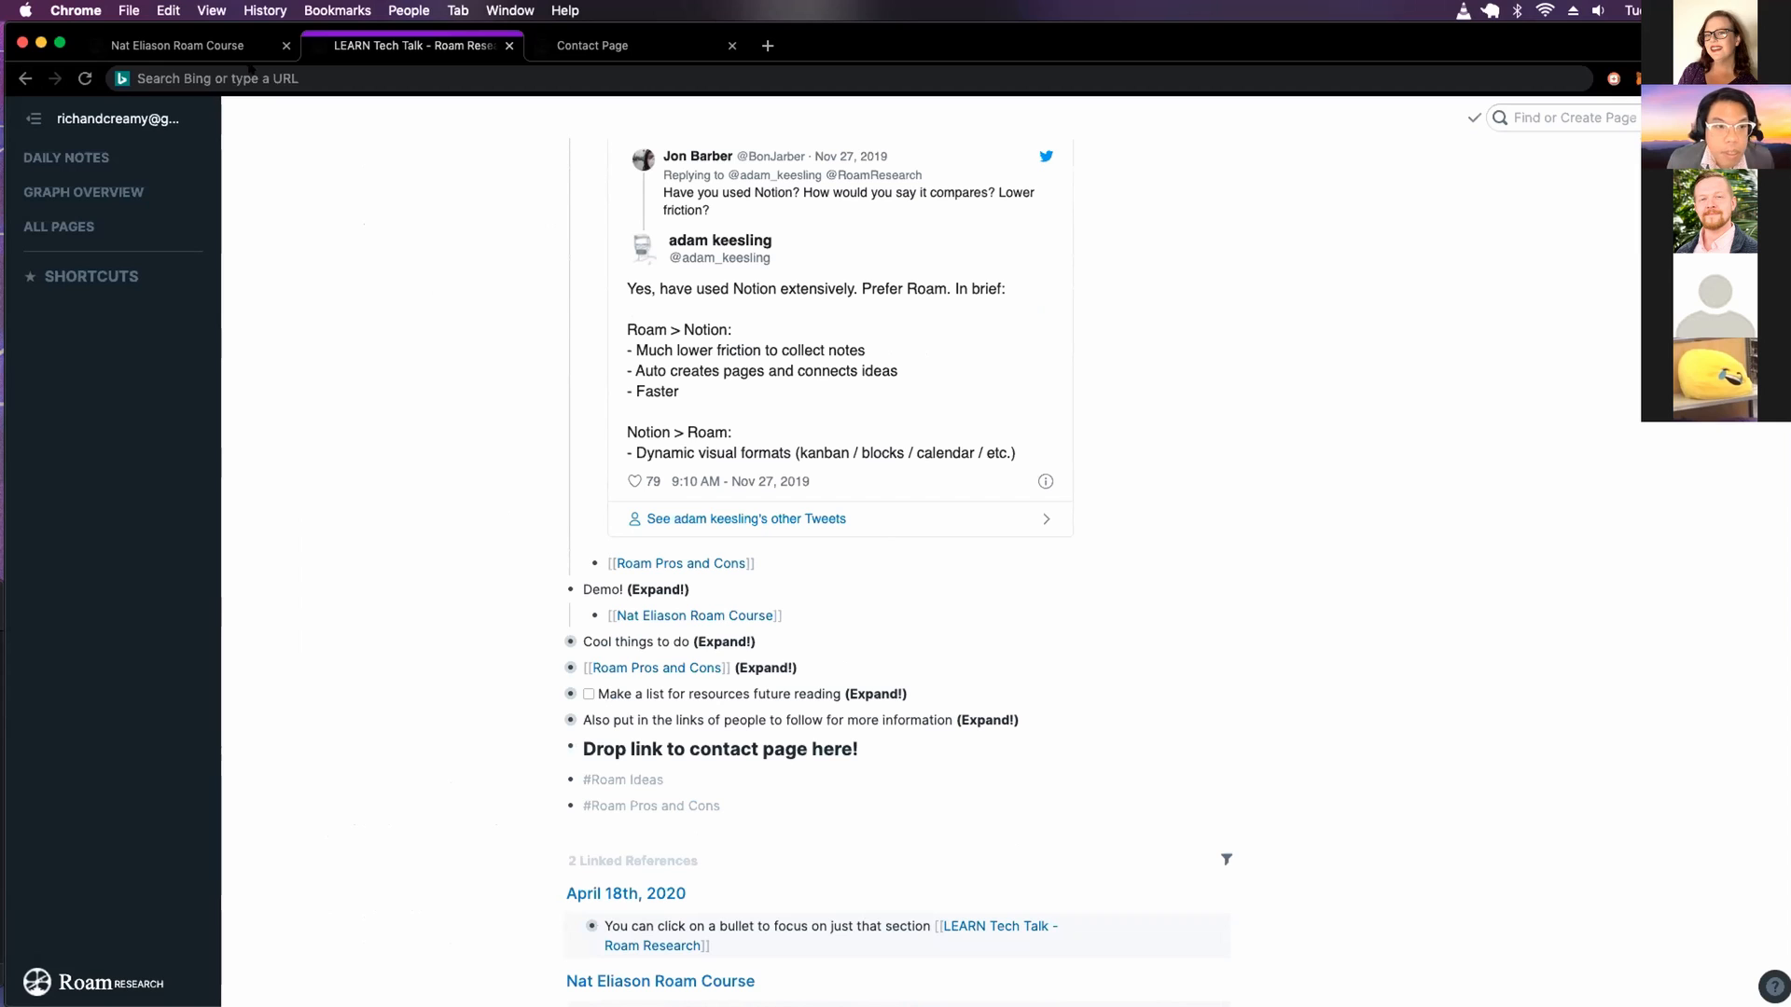
pyautogui.moveTo(696, 614)
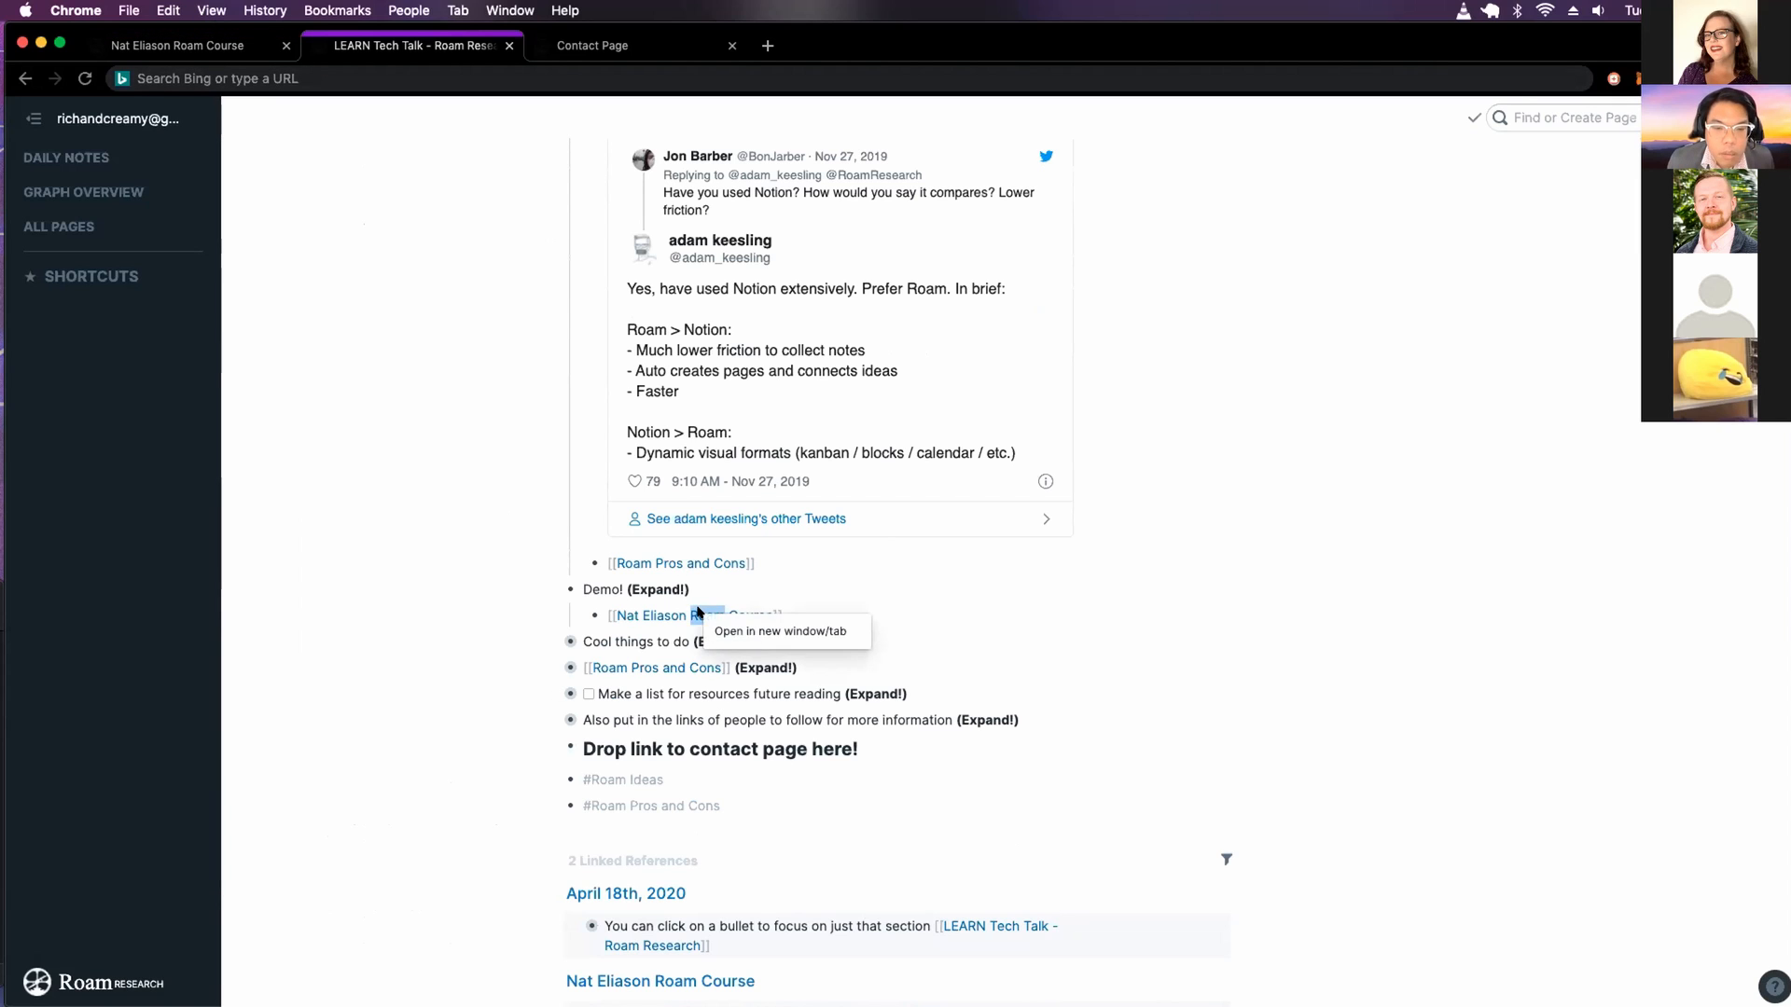
pyautogui.click(780, 631)
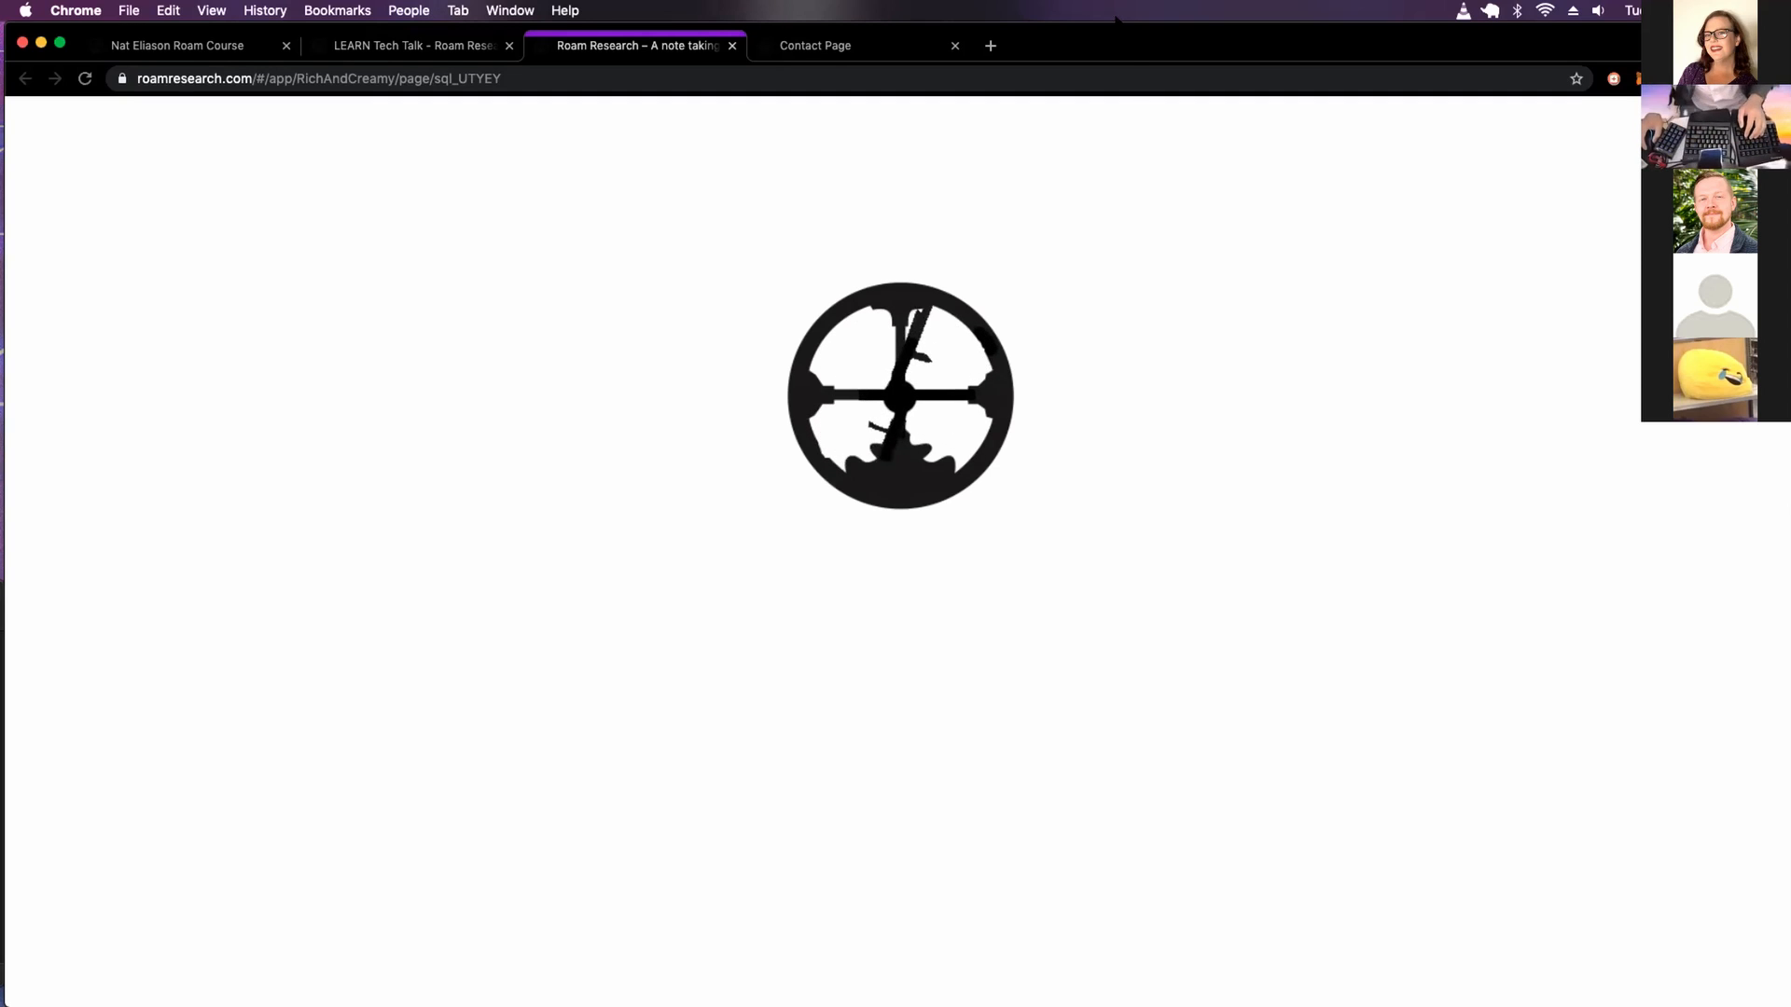
pyautogui.moveTo(1291, 207)
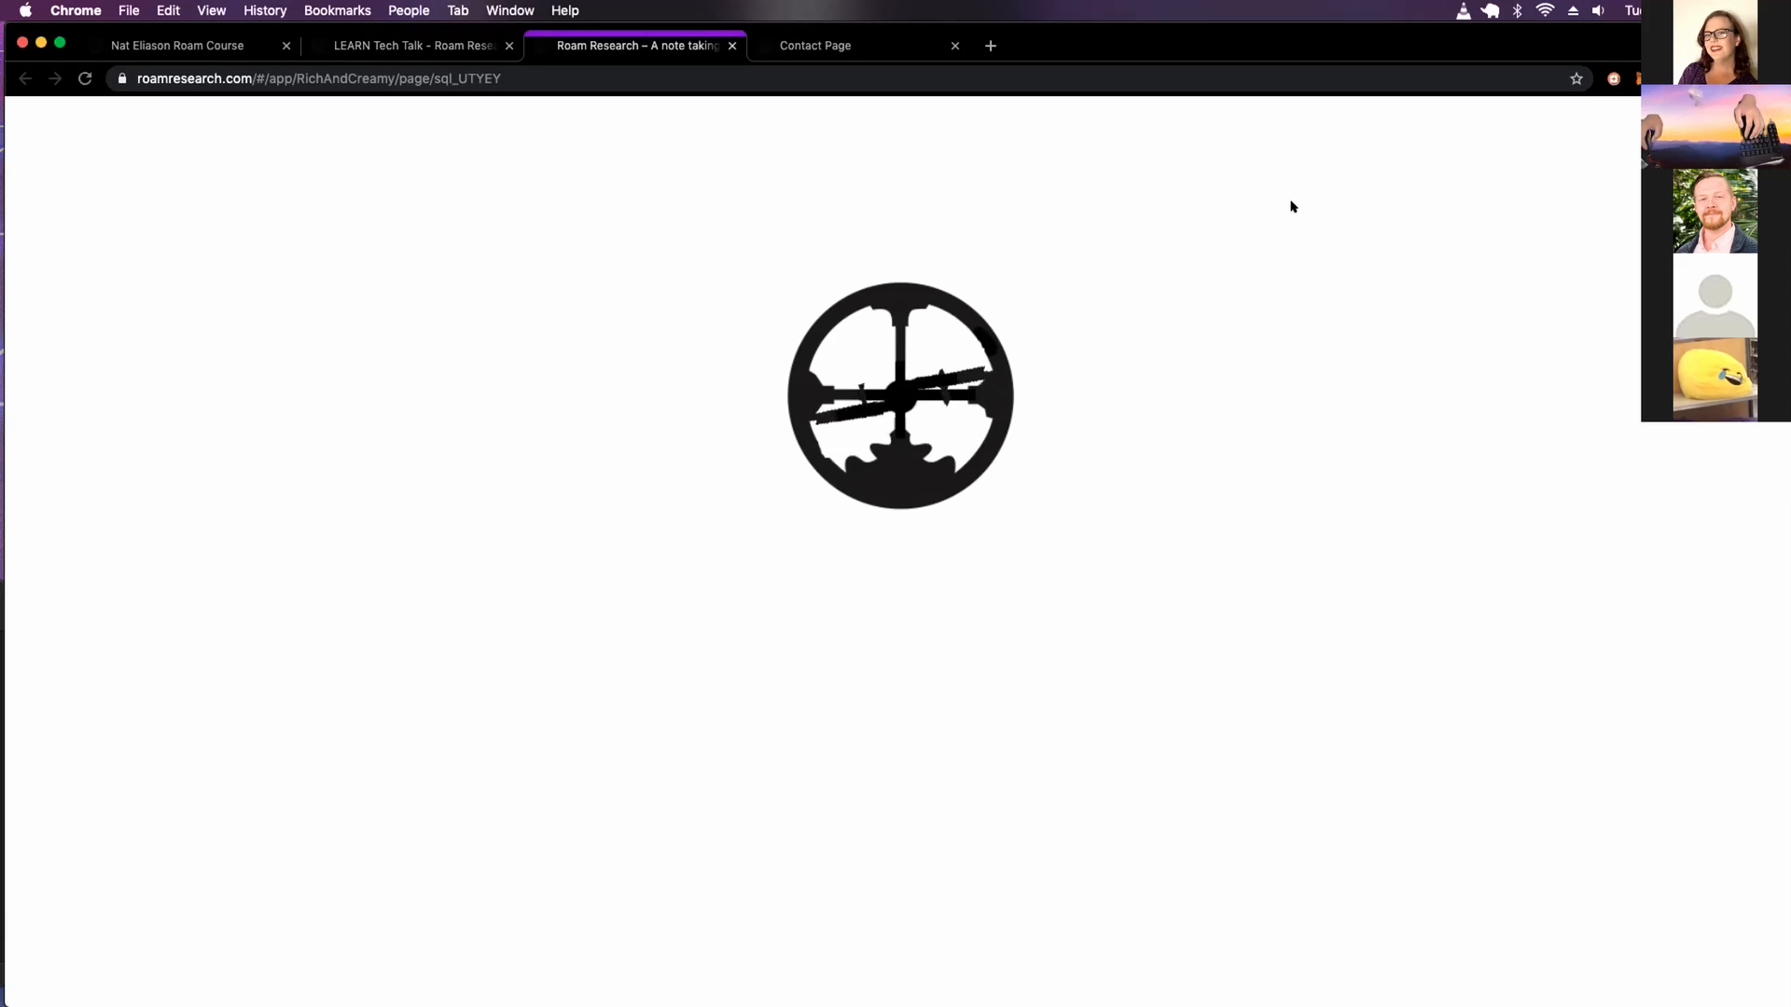
pyautogui.moveTo(1310, 237)
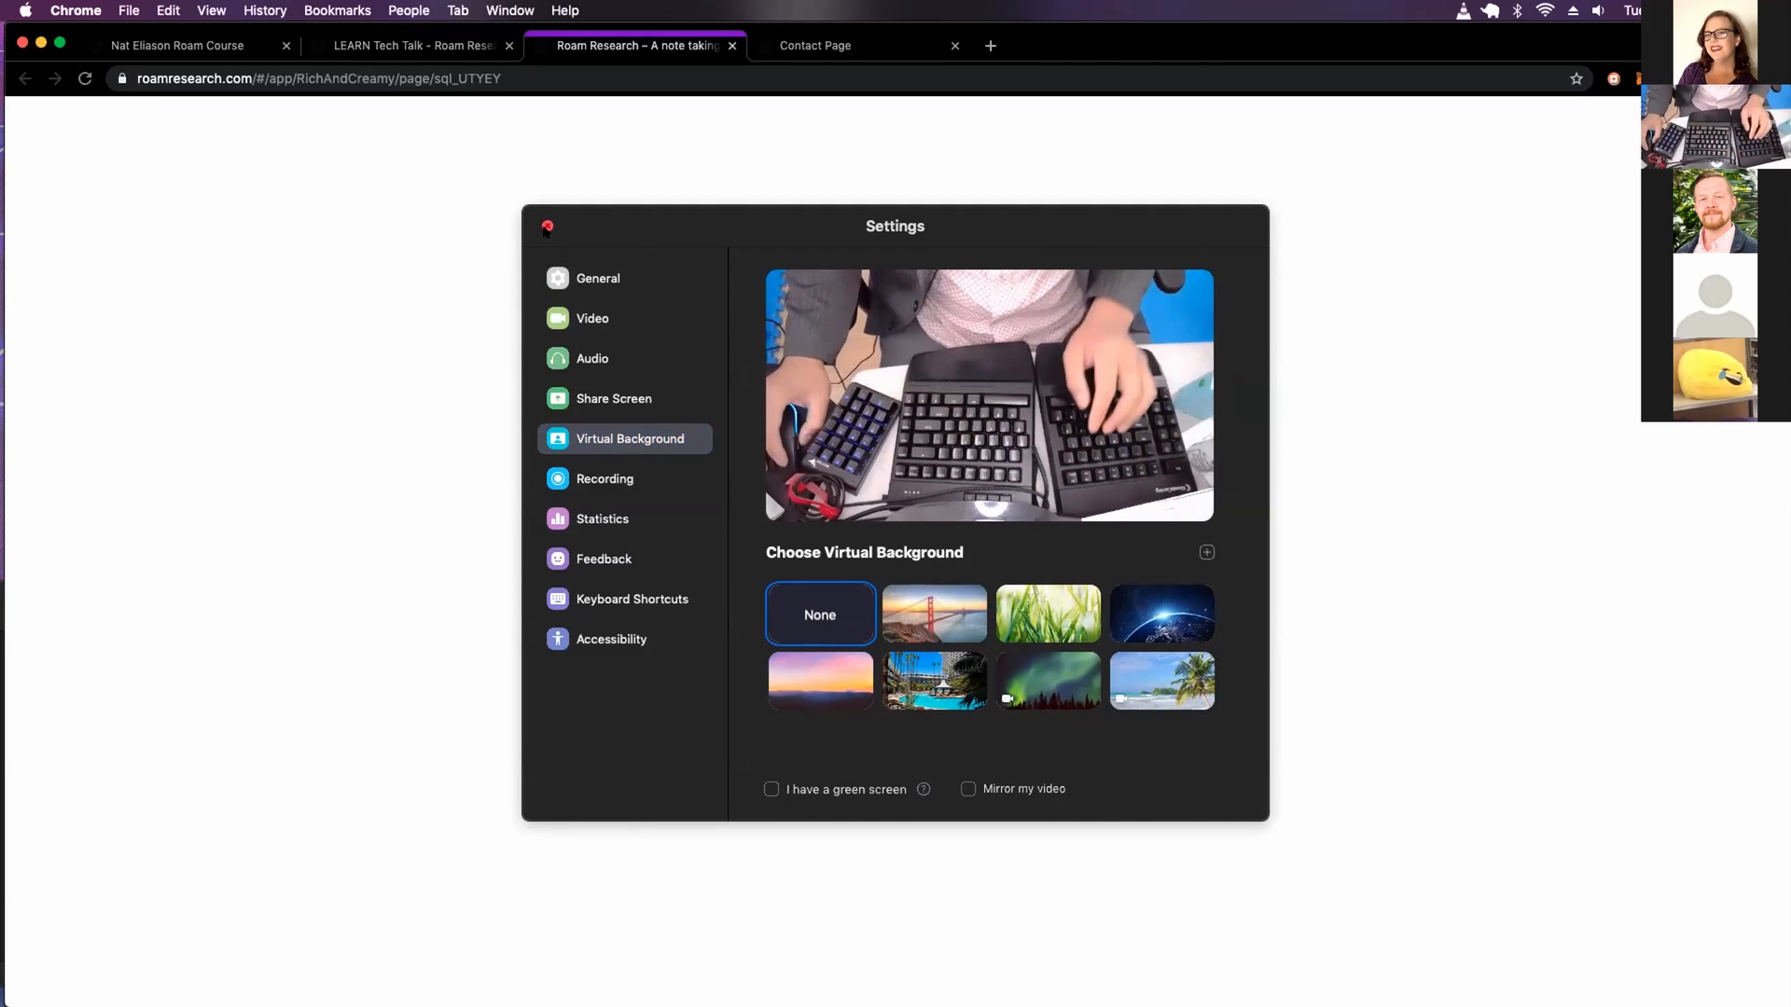
# Close the Zoom Settings window and return to the LEARN Tech Talk page
pyautogui.click(546, 226)
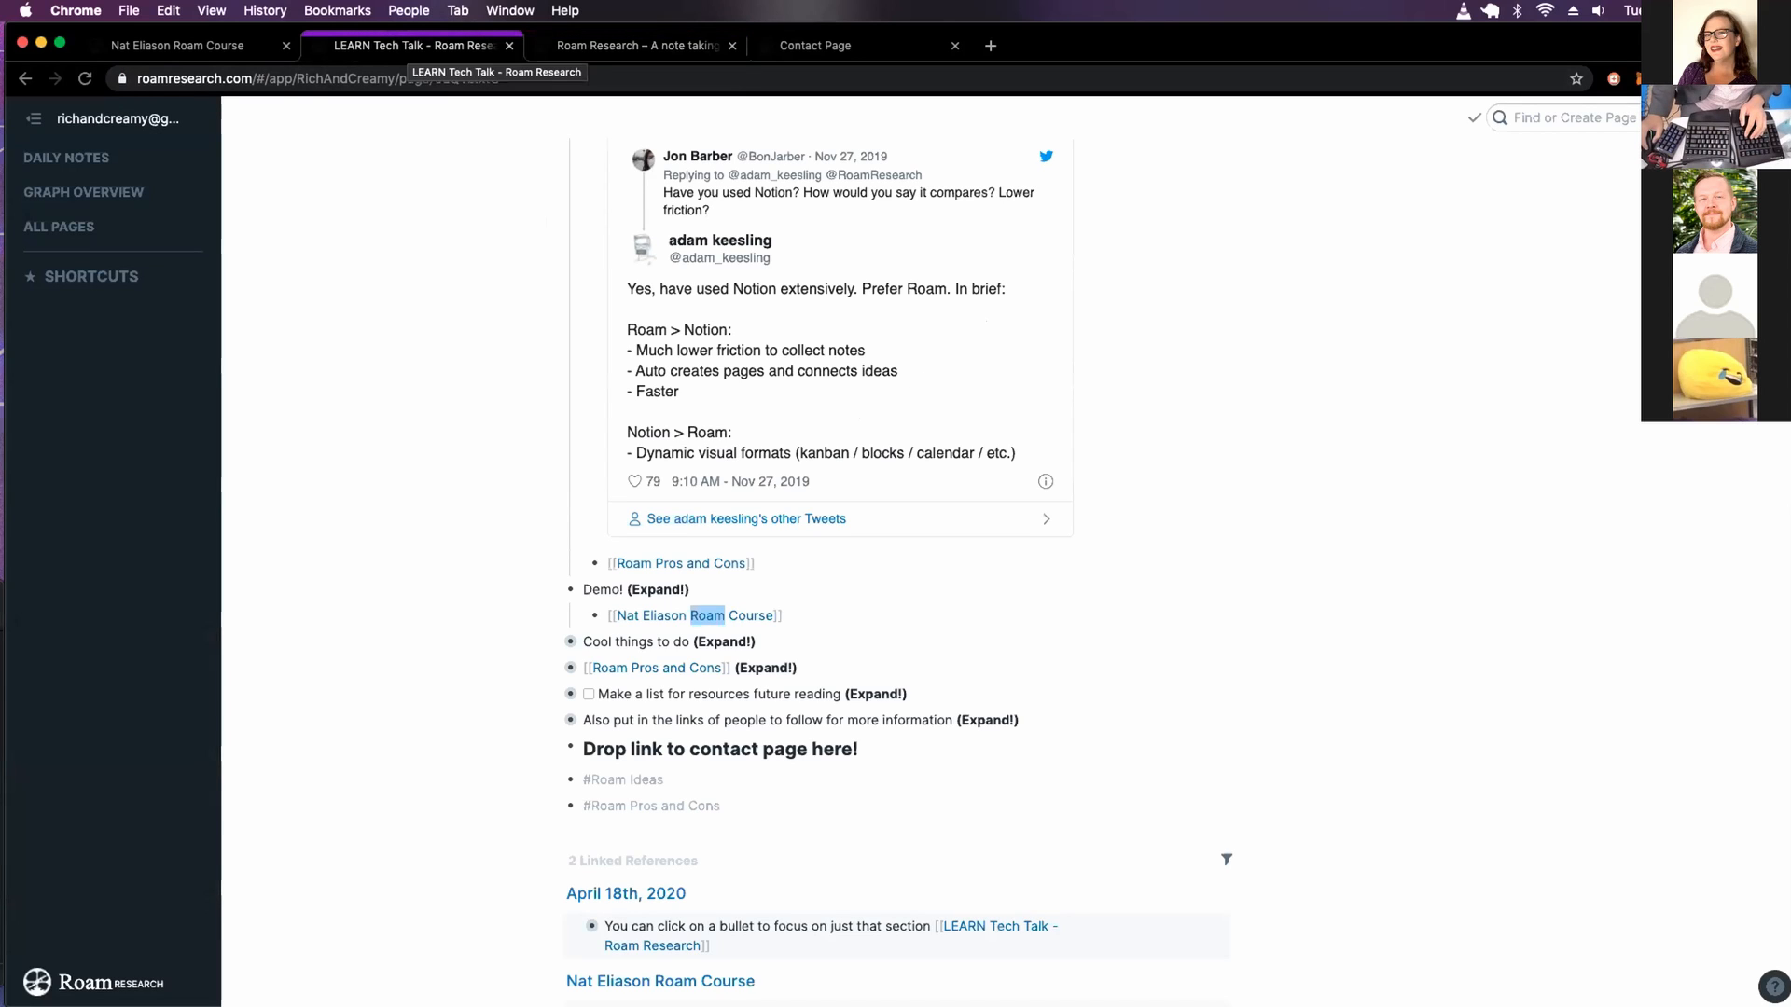
# On the course page, rename the 'Boring Demo Part Here!' heading to 'Exciting! Demo Part Here!'
pyautogui.click(637, 45)
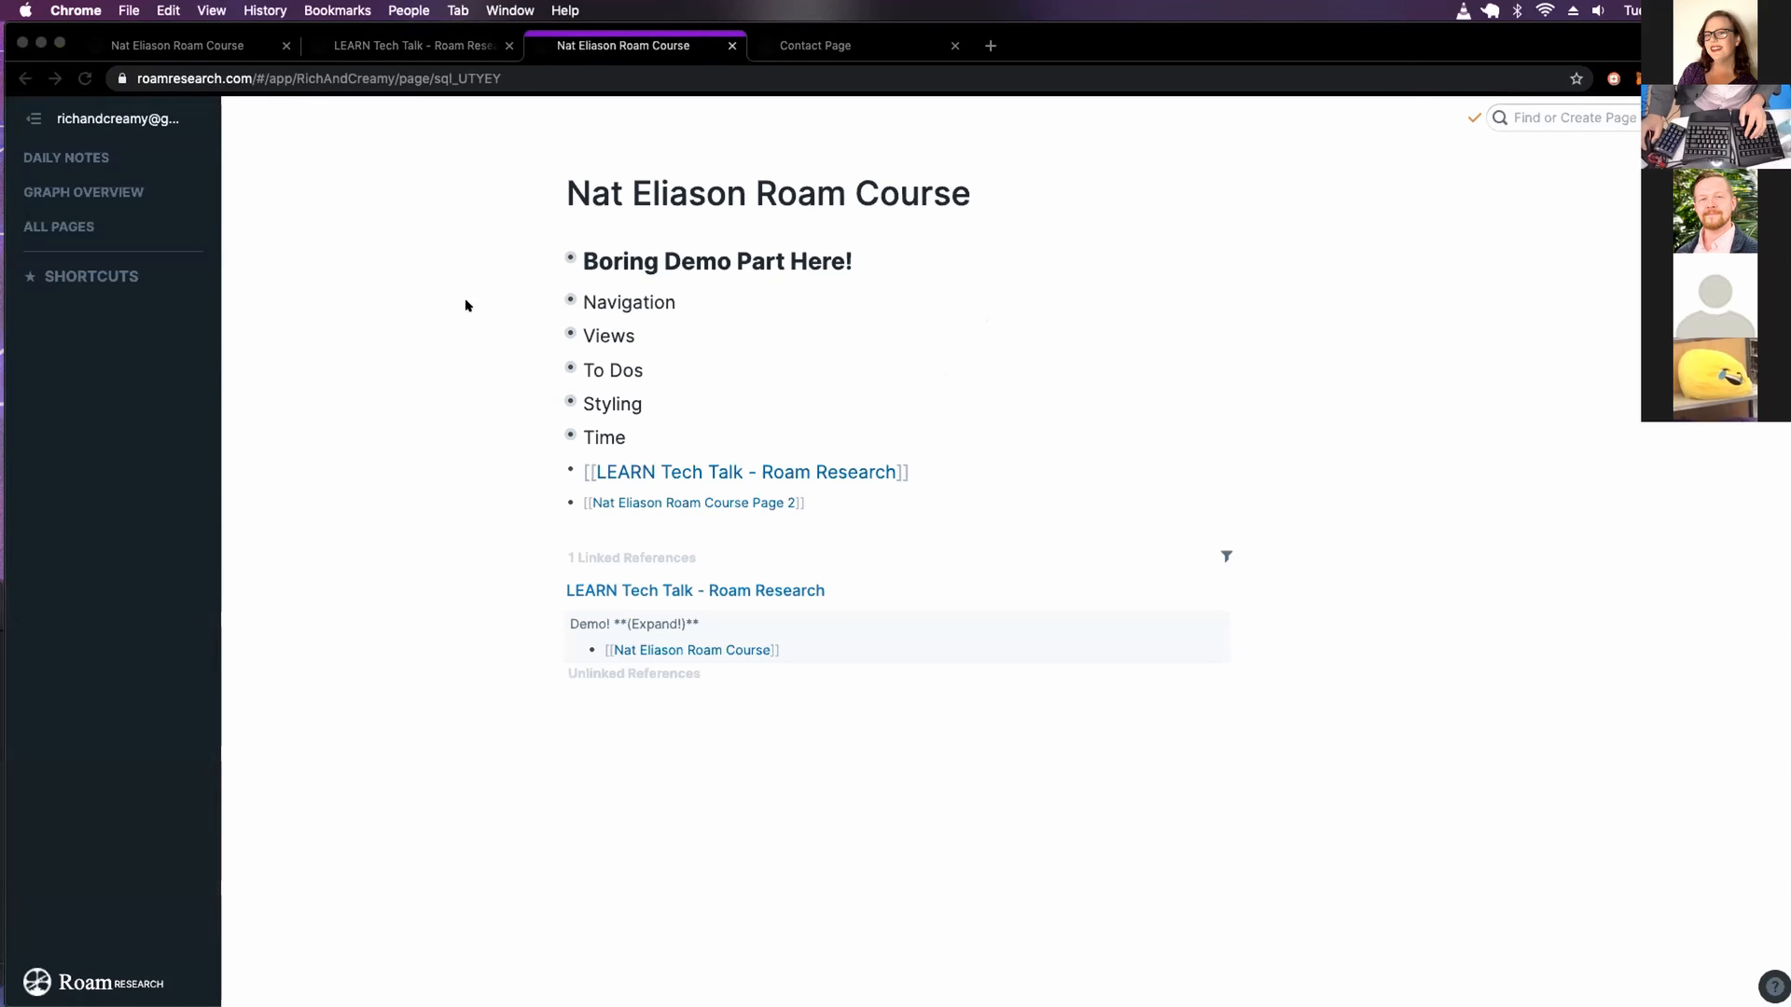
pyautogui.moveTo(549, 261)
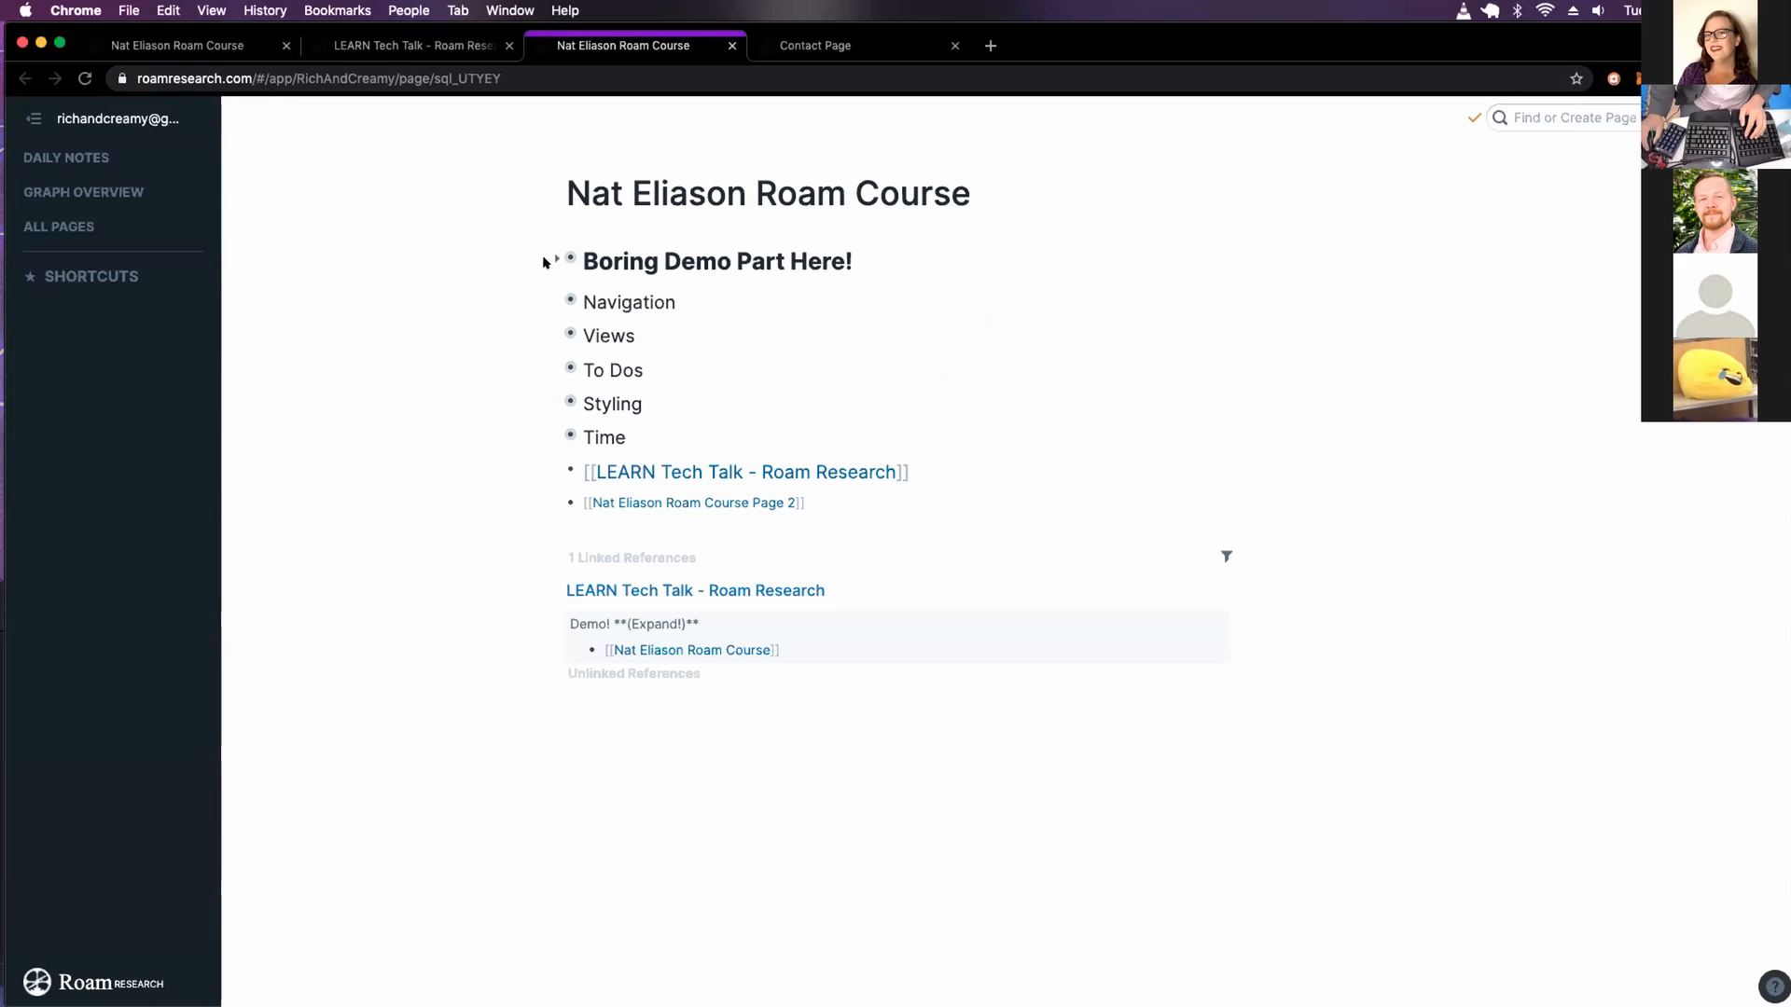
pyautogui.click(556, 261)
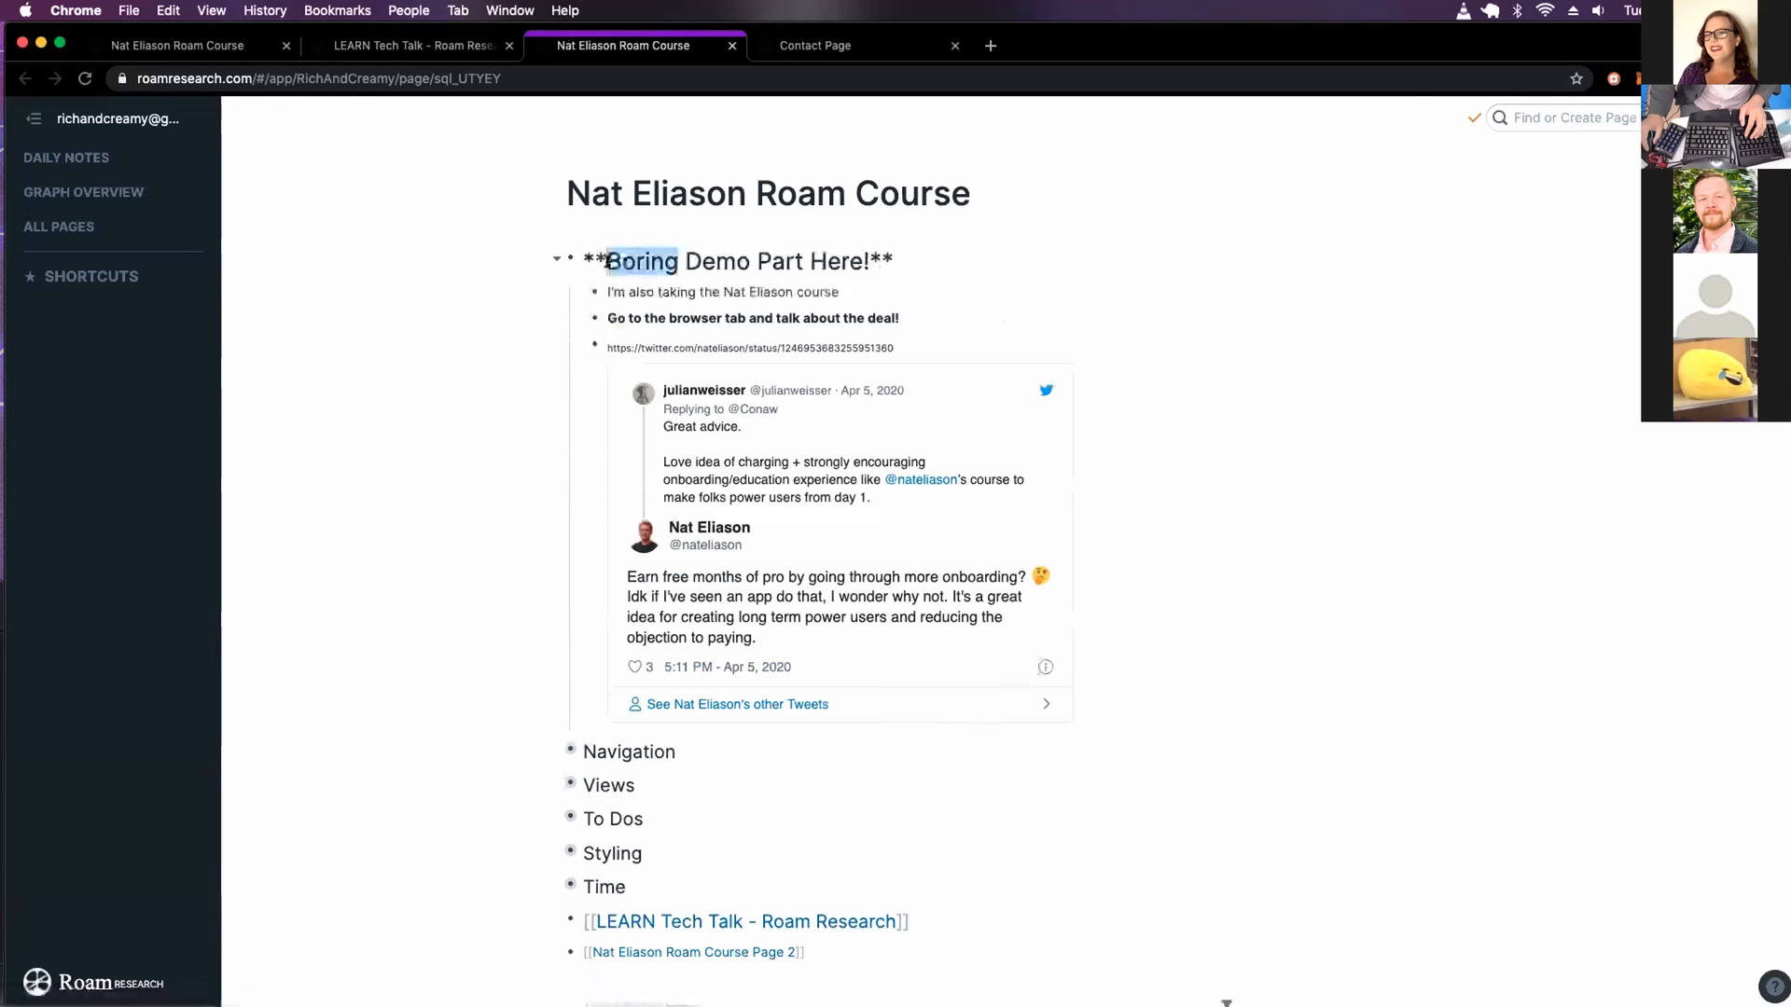
pyautogui.write('Excitin')
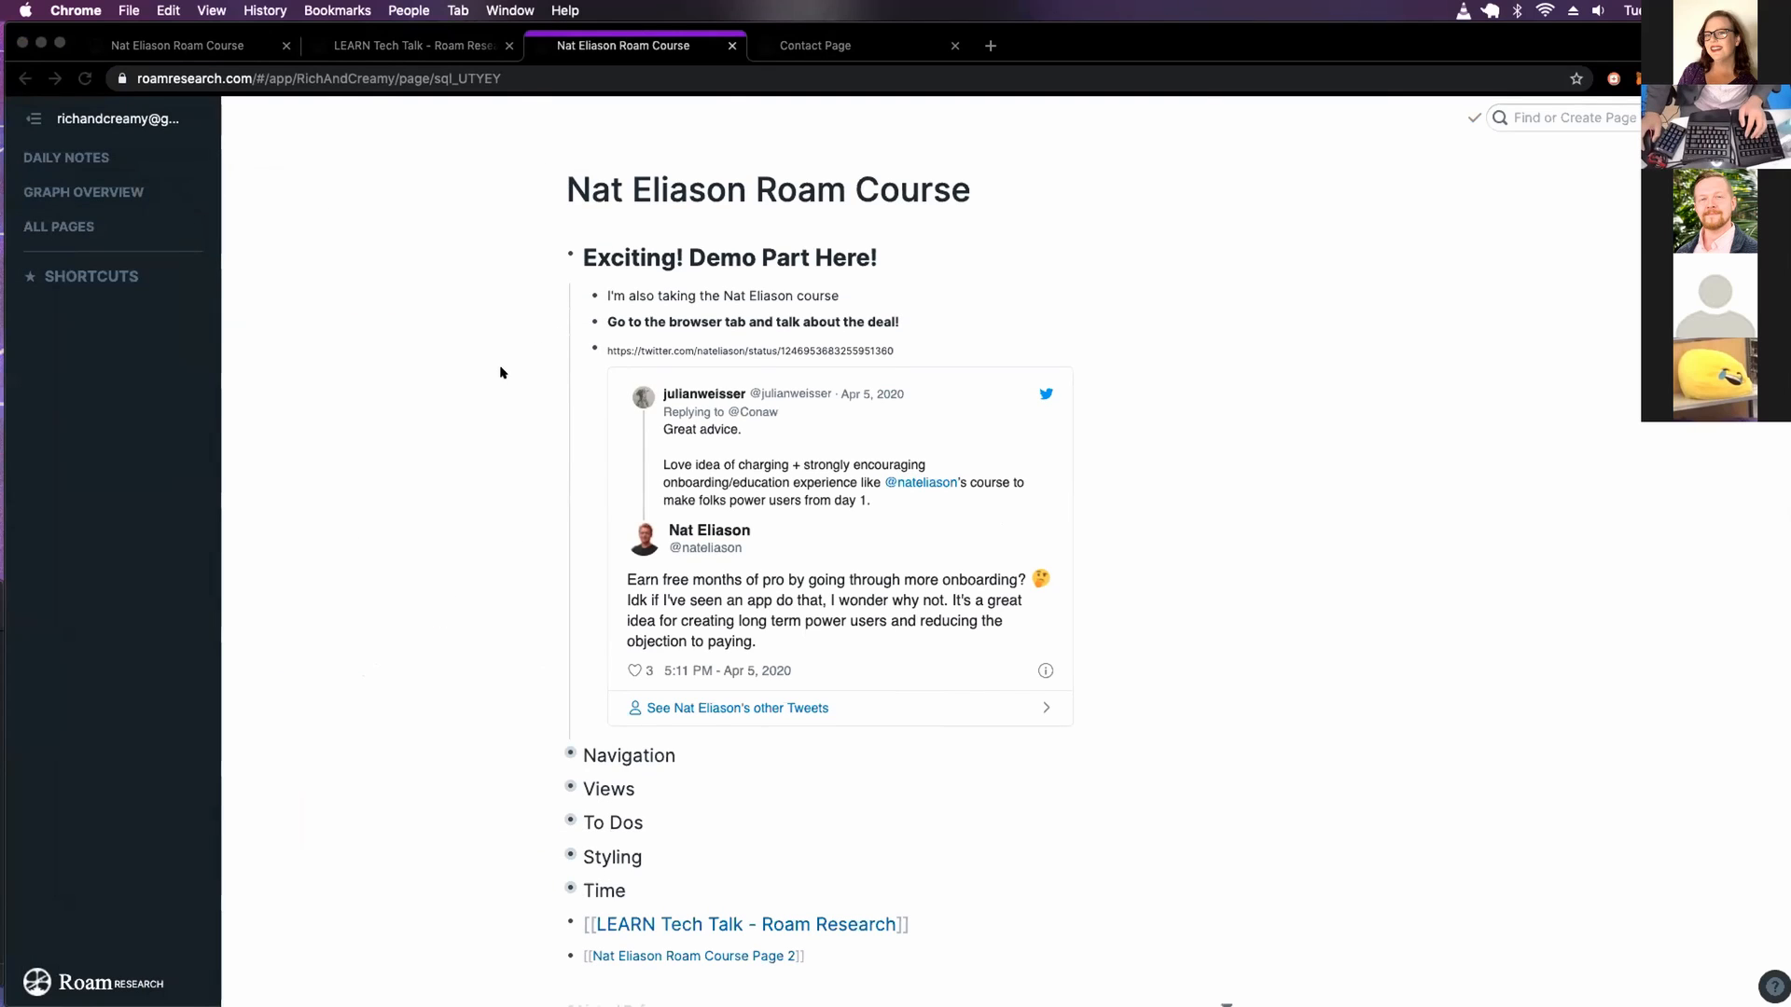
pyautogui.scroll(-3)
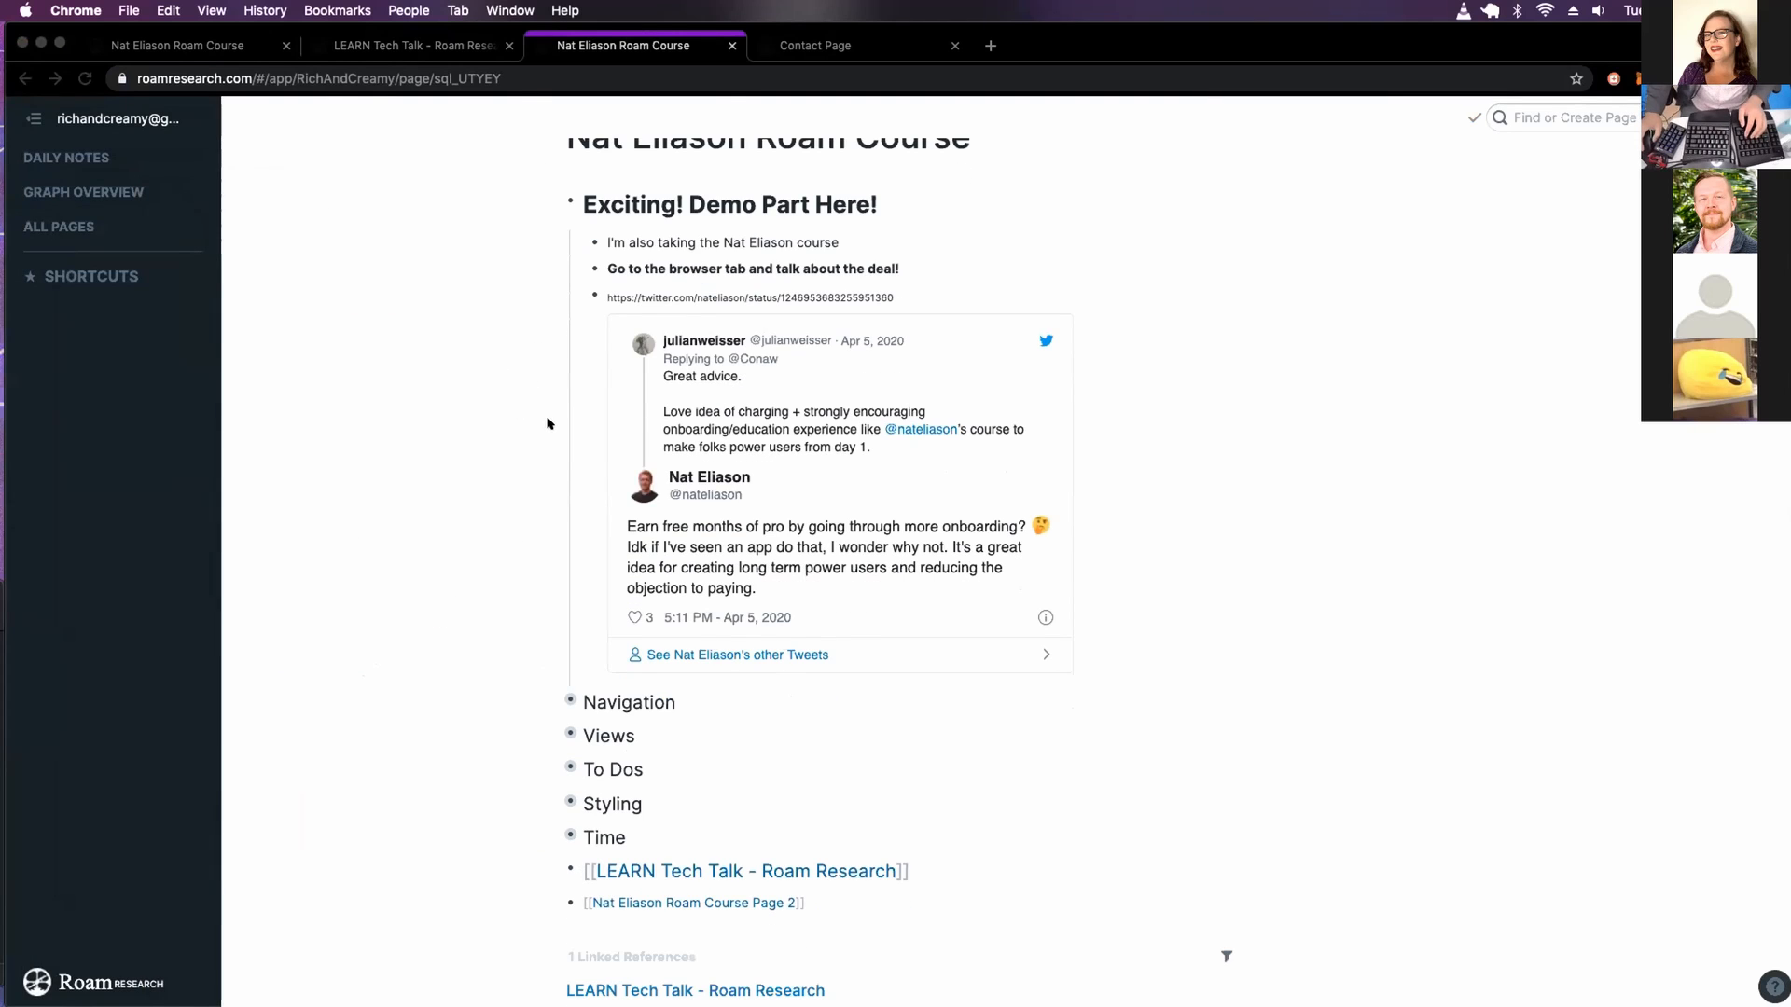
pyautogui.moveTo(746, 403)
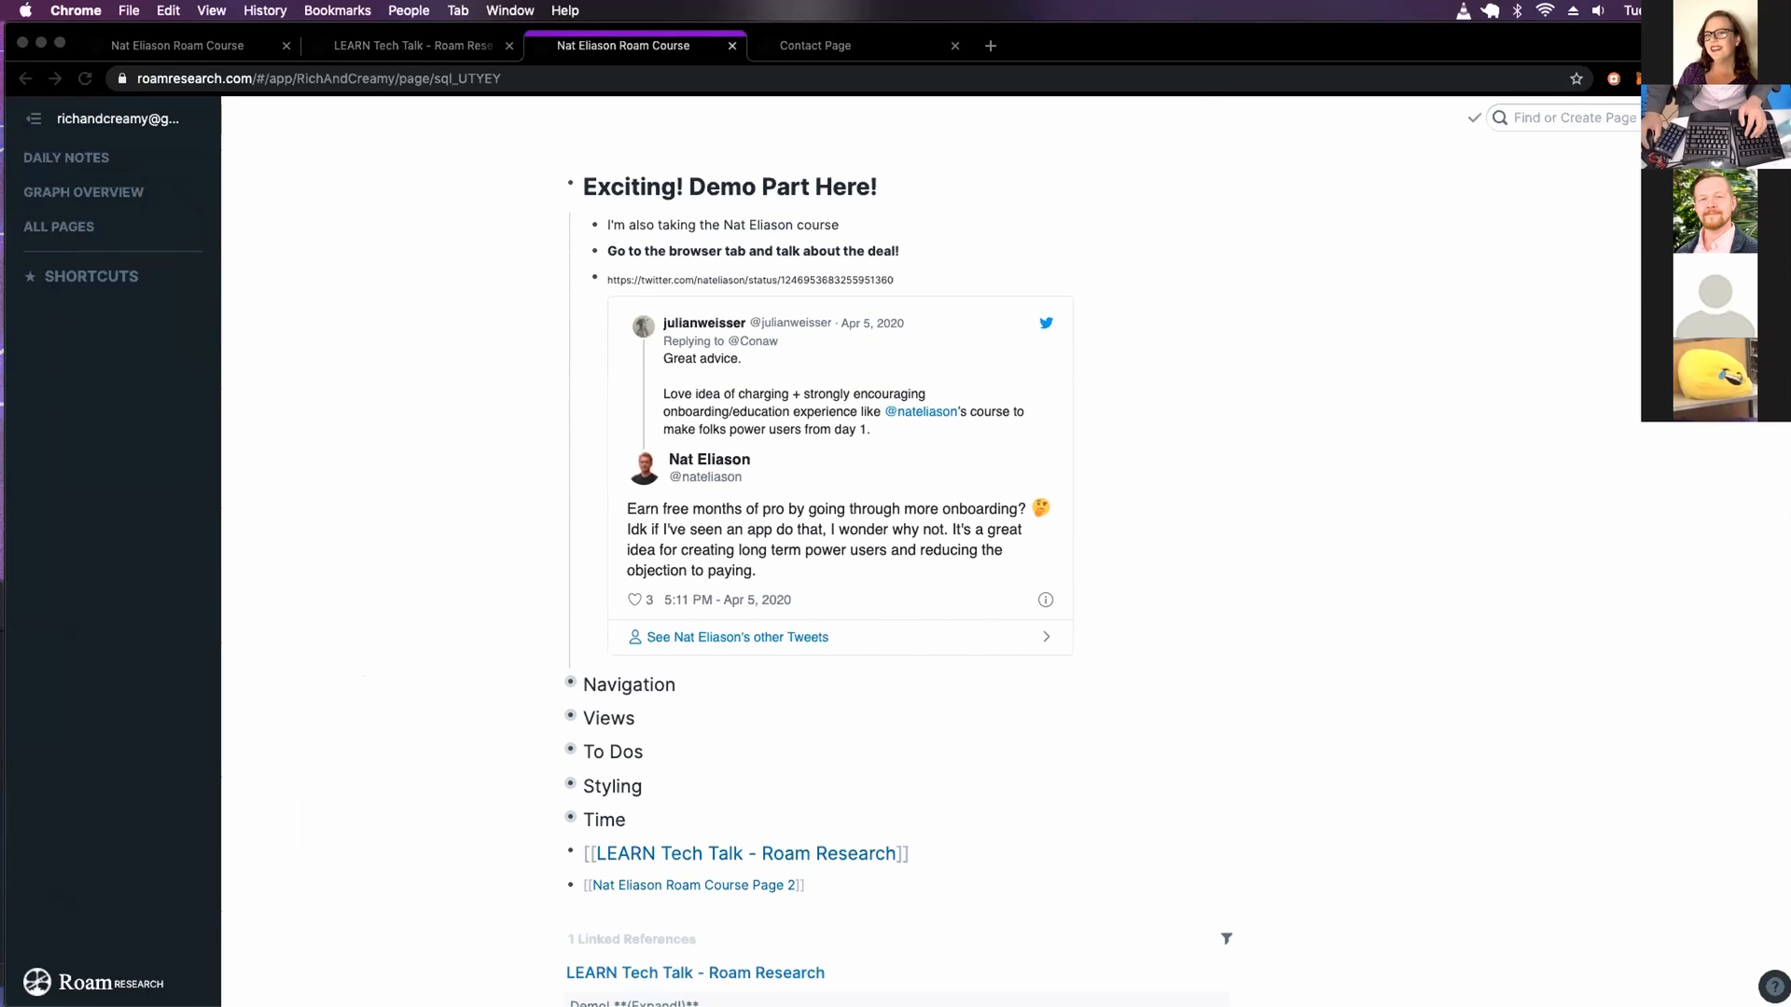
pyautogui.moveTo(496, 429)
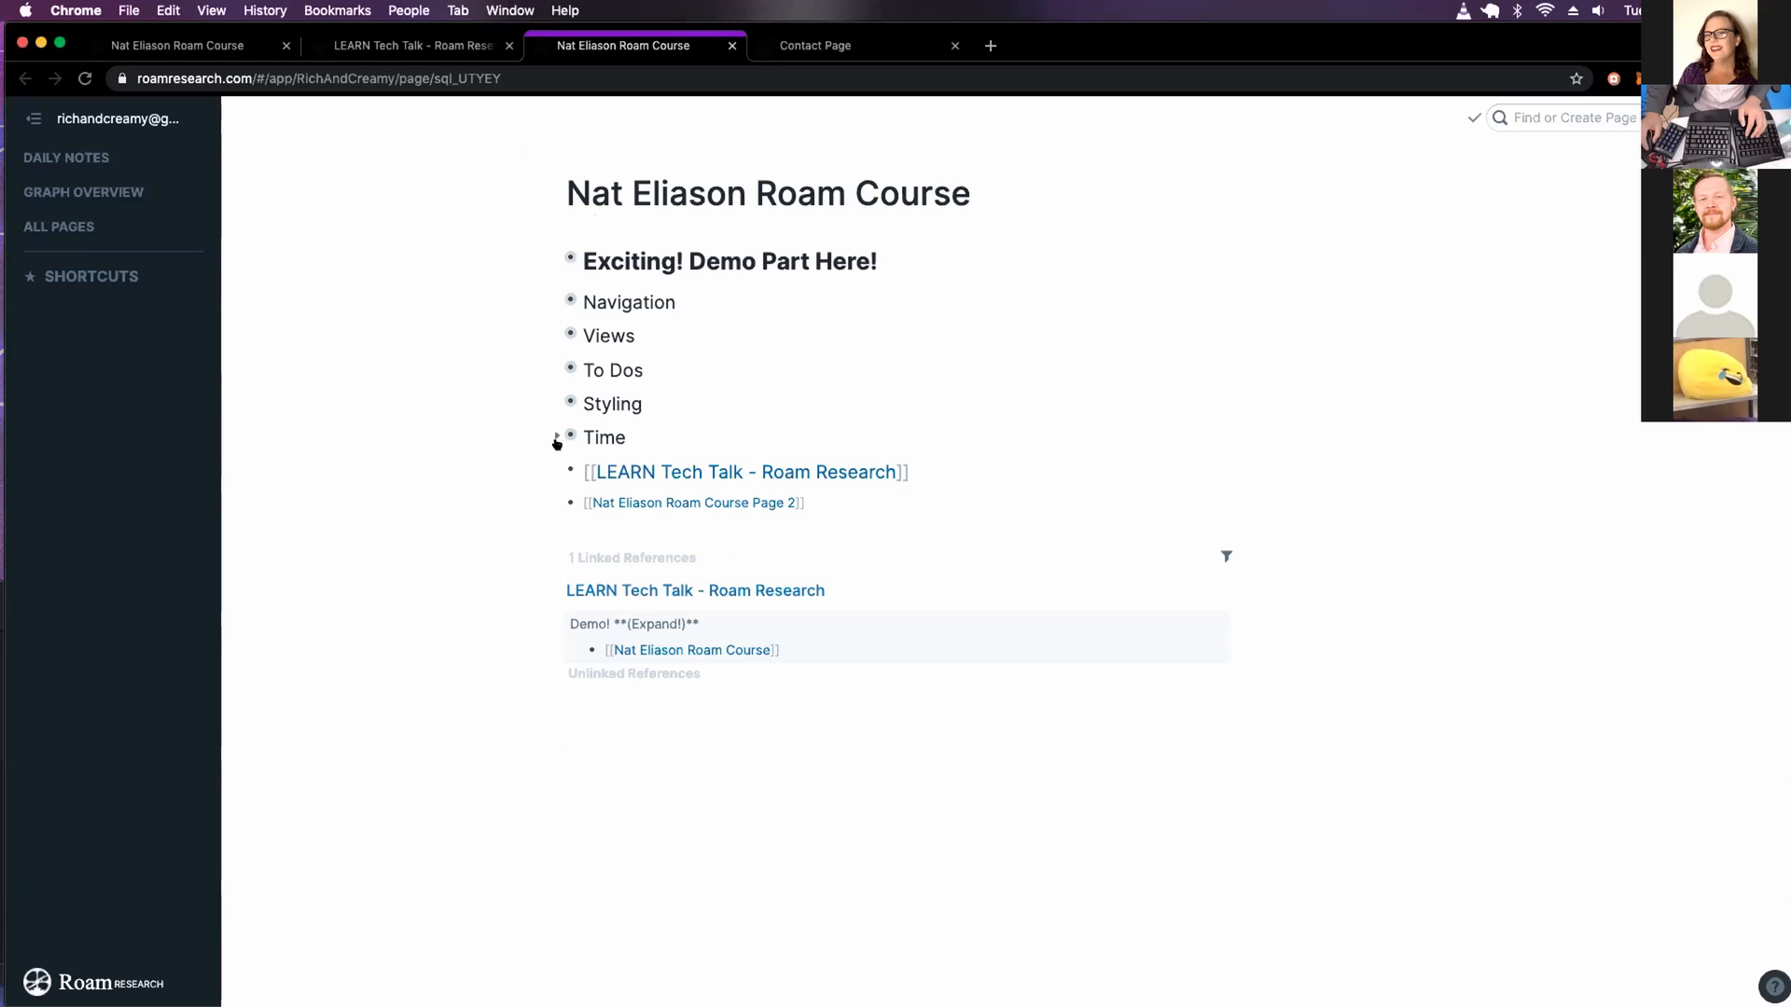
# Expand Navigation, delete its empty bullet, zoom into blocks, and return to the full course page
pyautogui.click(580, 302)
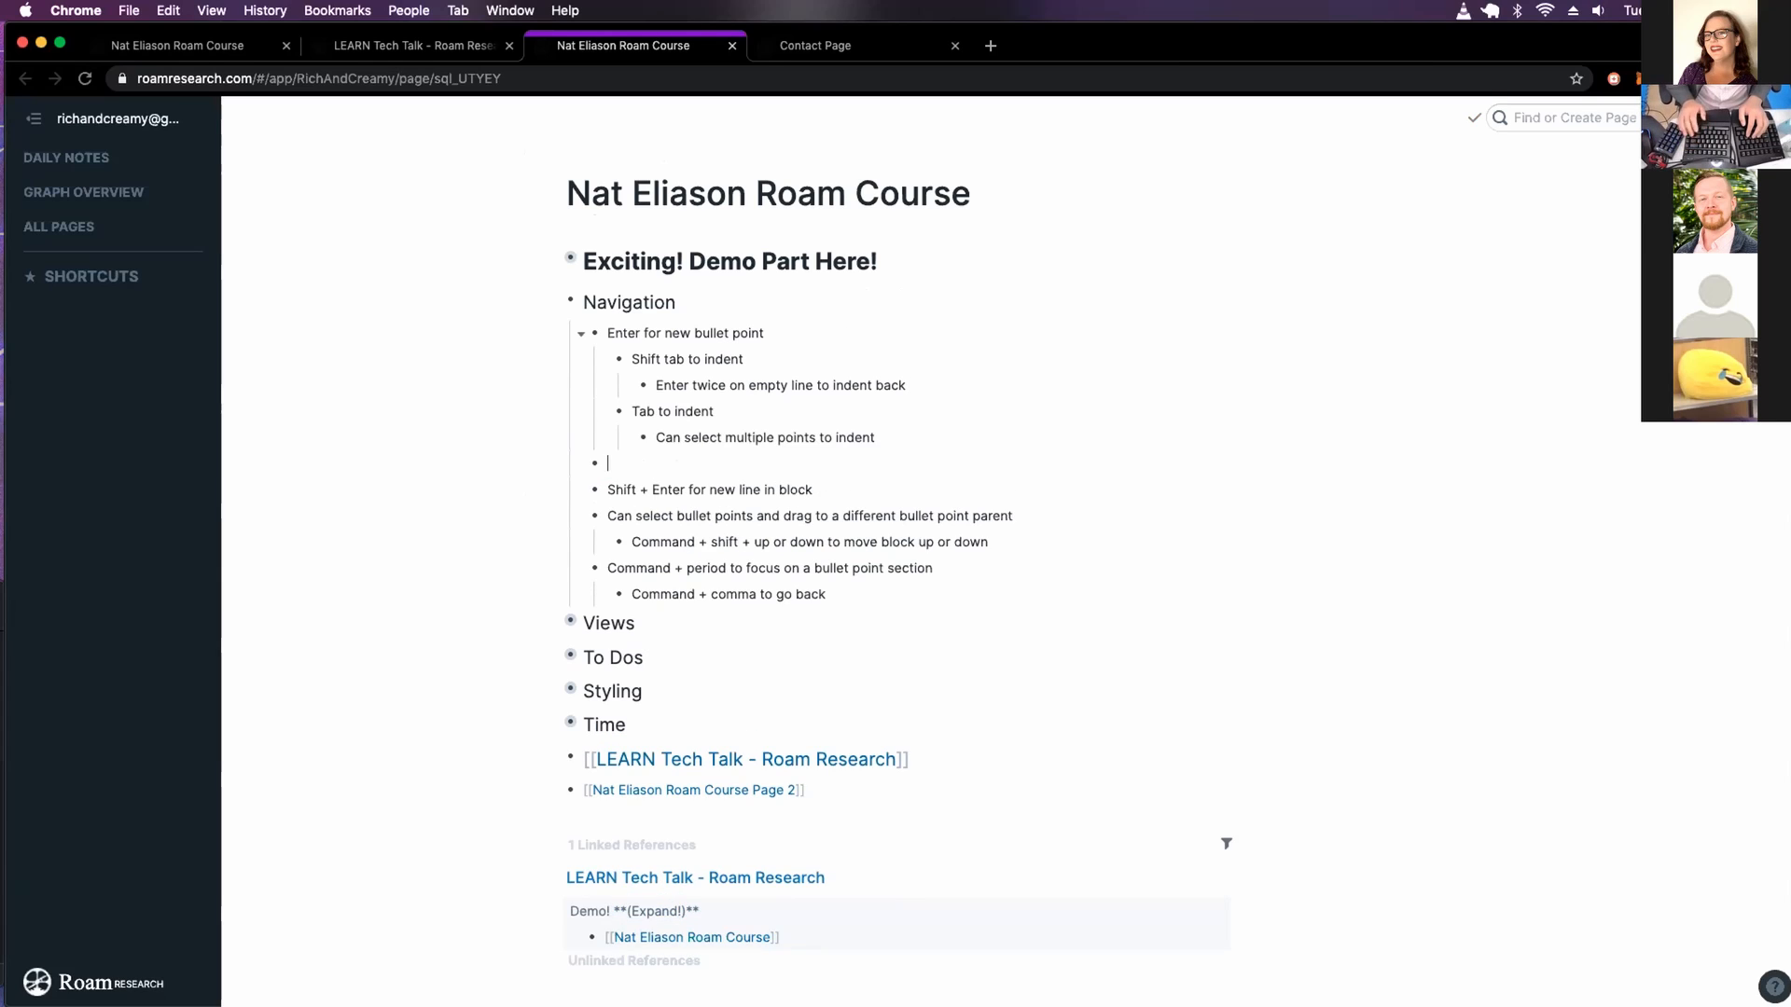
pyautogui.press('backspace')
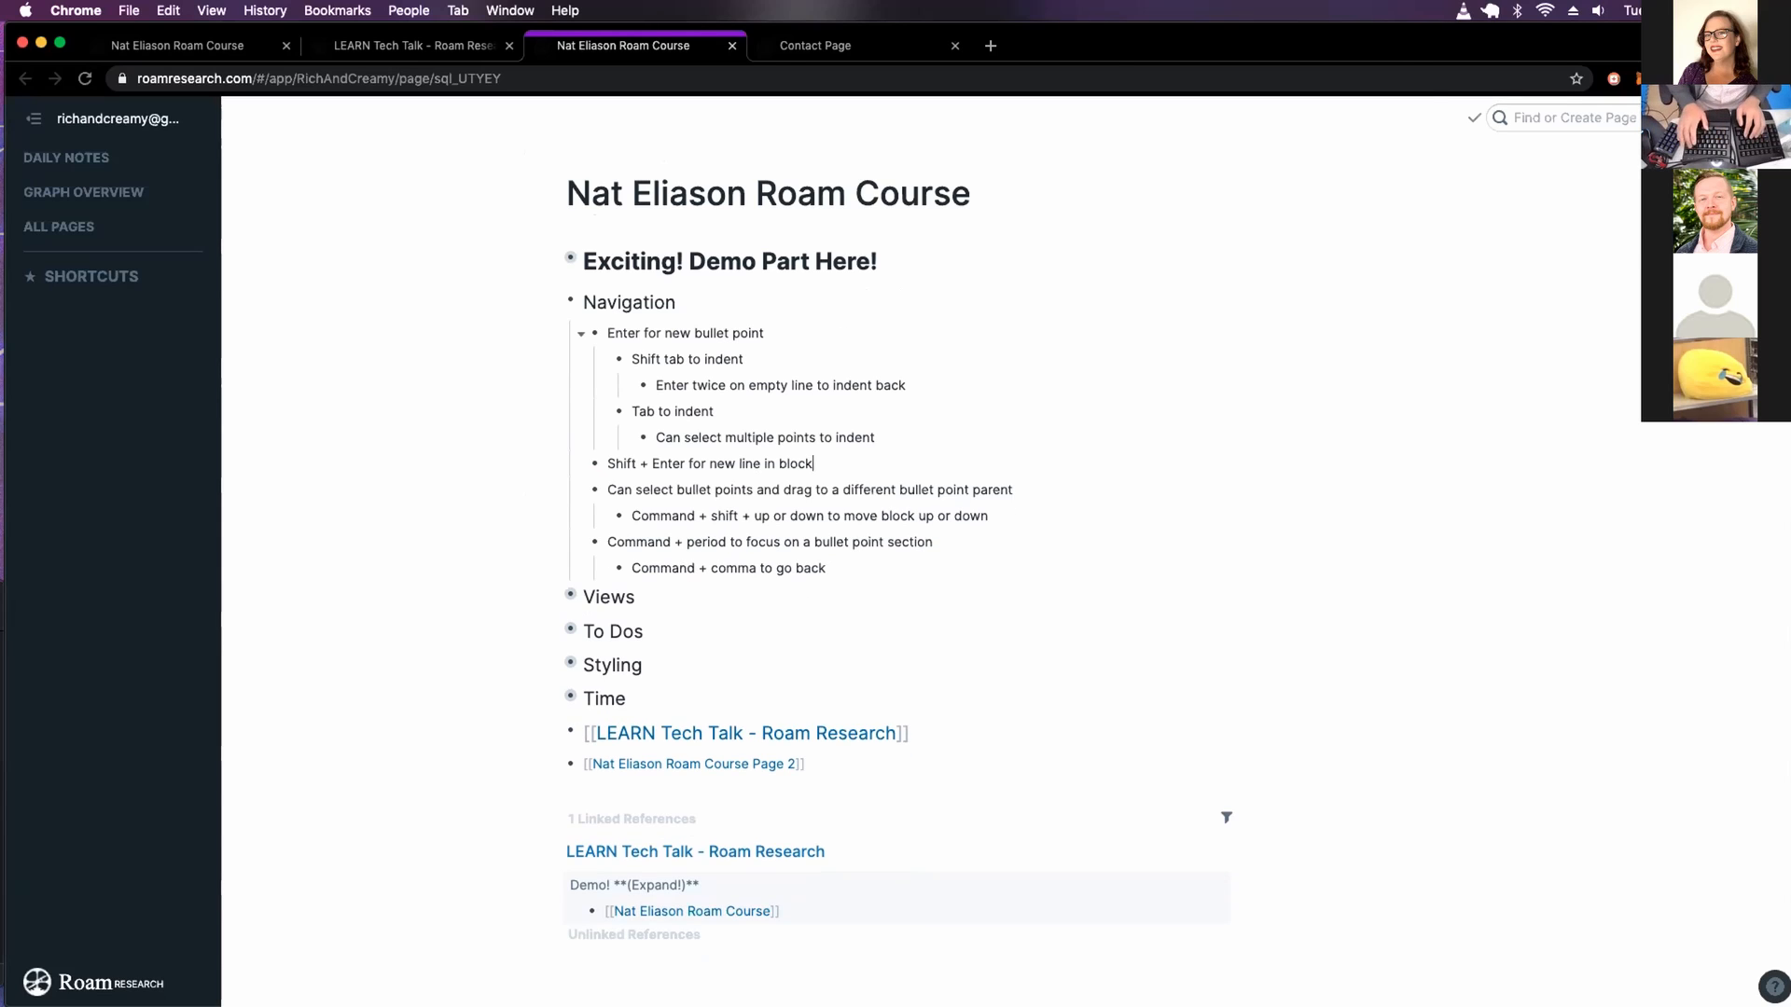
pyautogui.click(1011, 489)
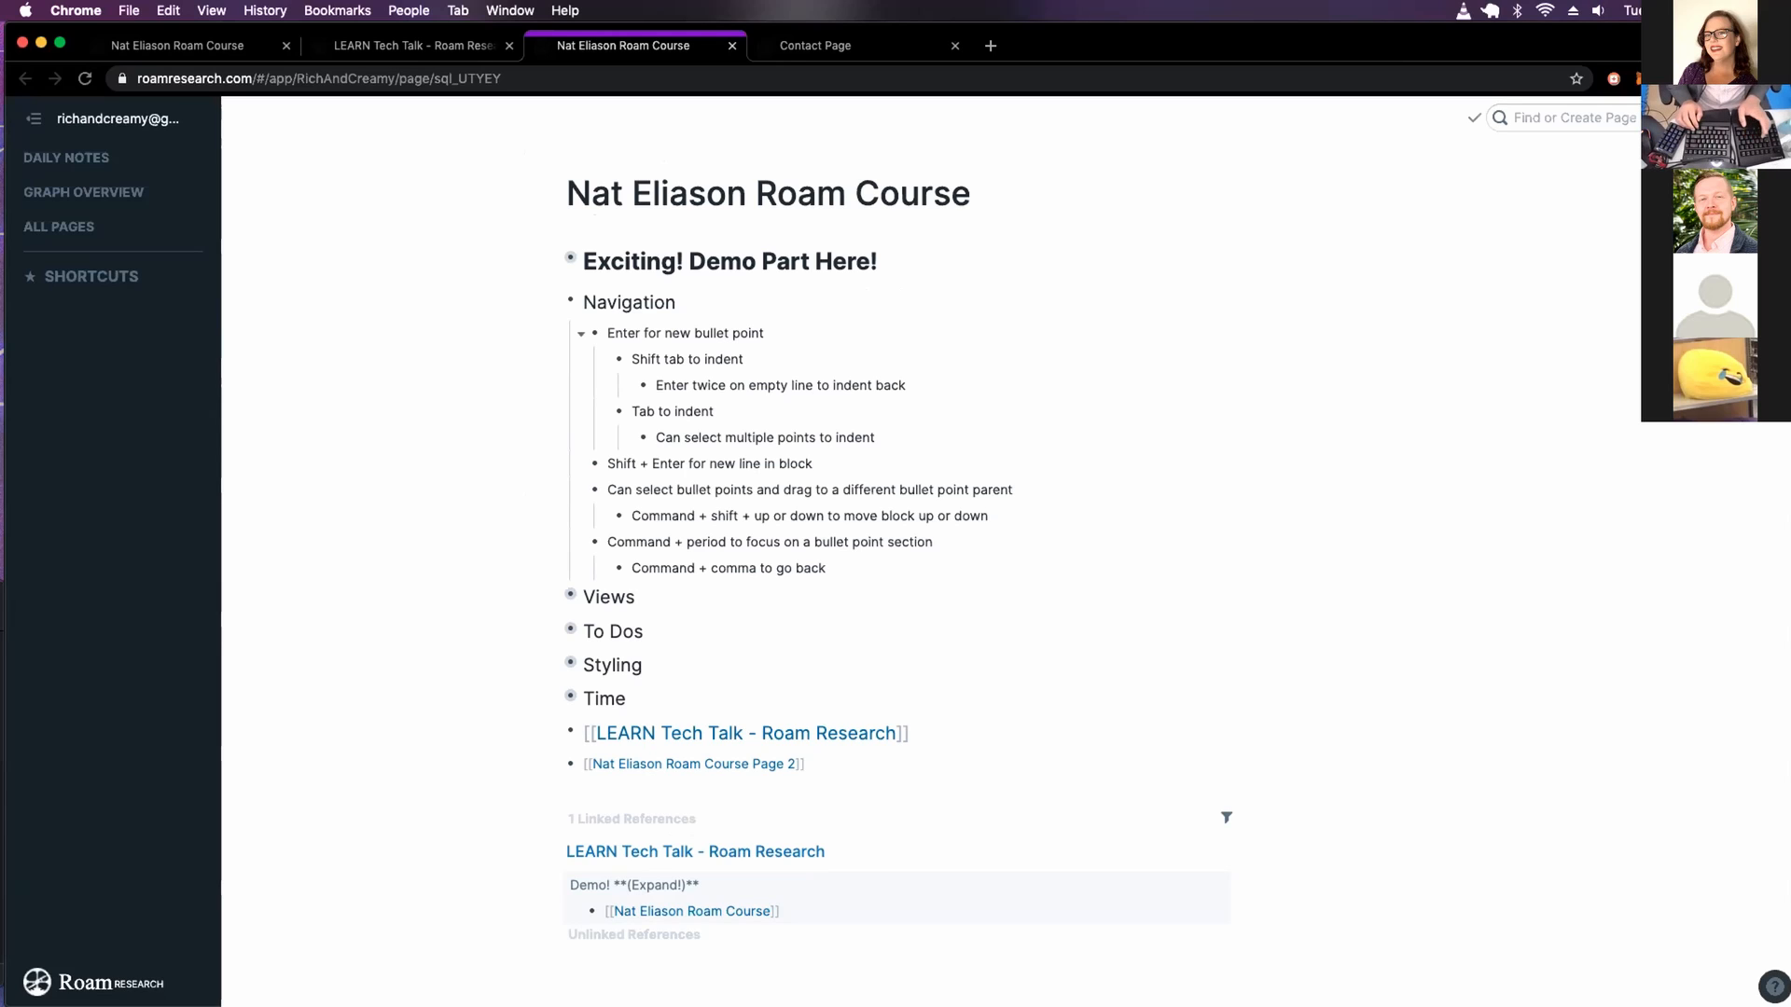
pyautogui.doubleClick(808, 515)
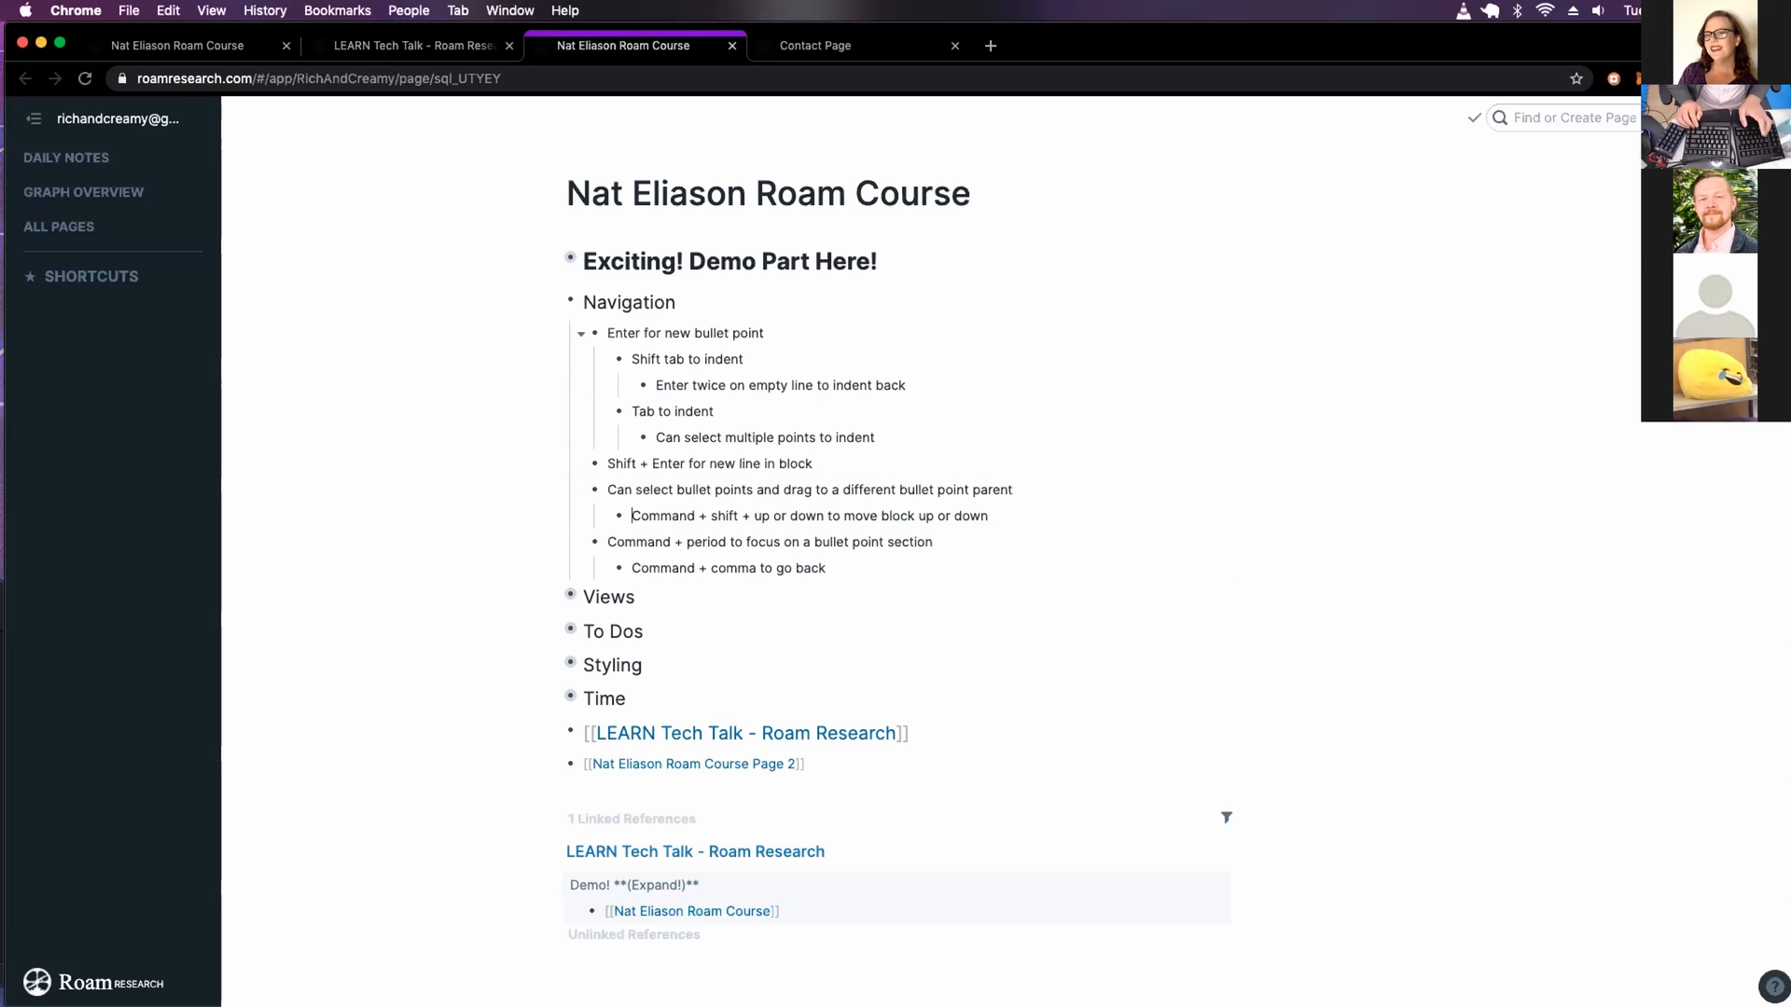
pyautogui.doubleClick(808, 515)
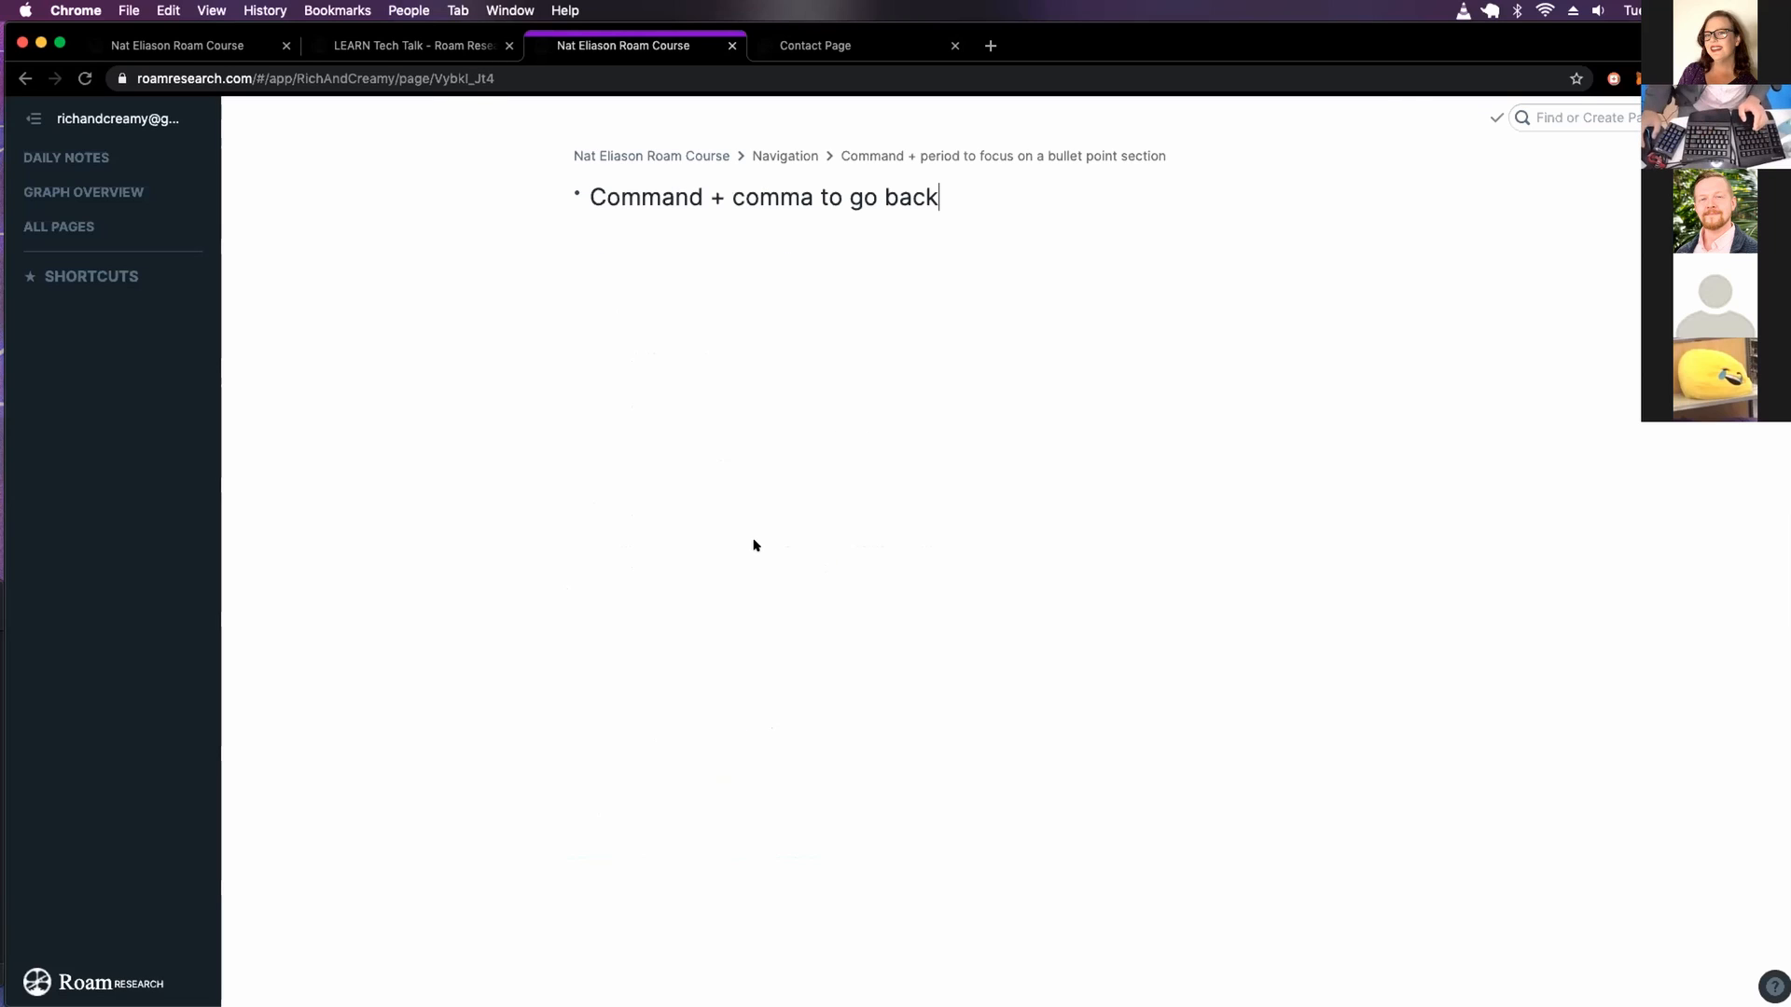
pyautogui.moveTo(802, 537)
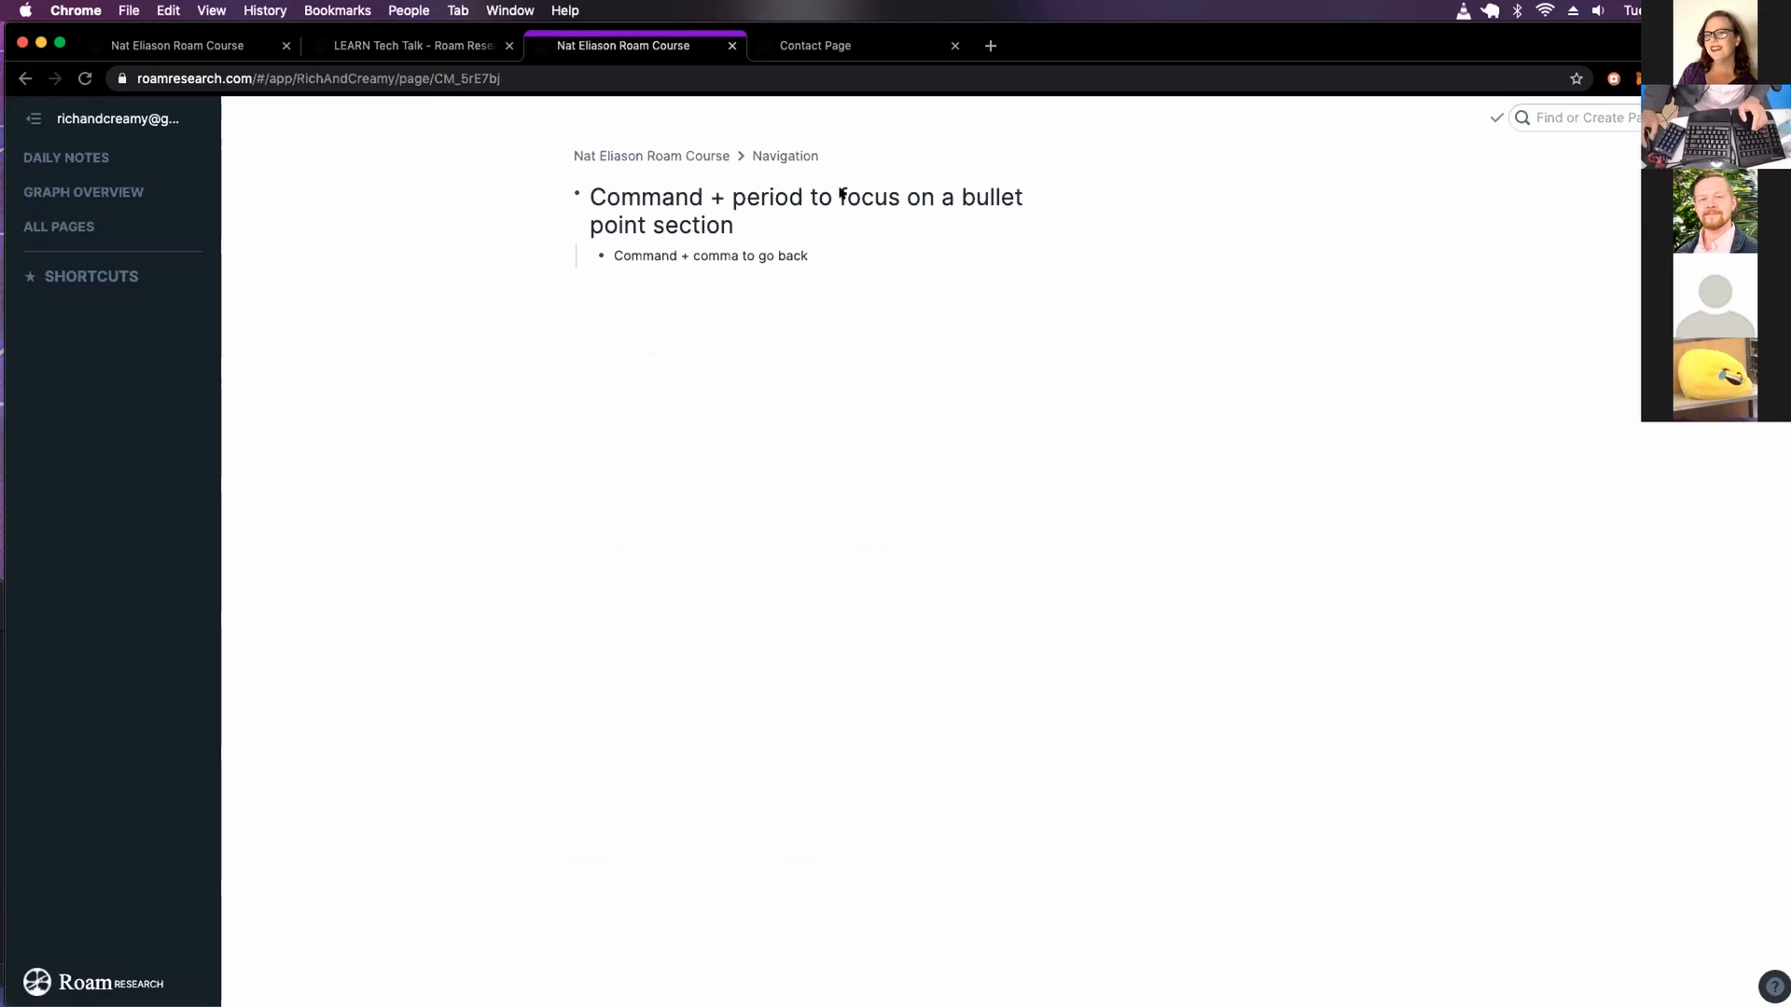
pyautogui.click(783, 155)
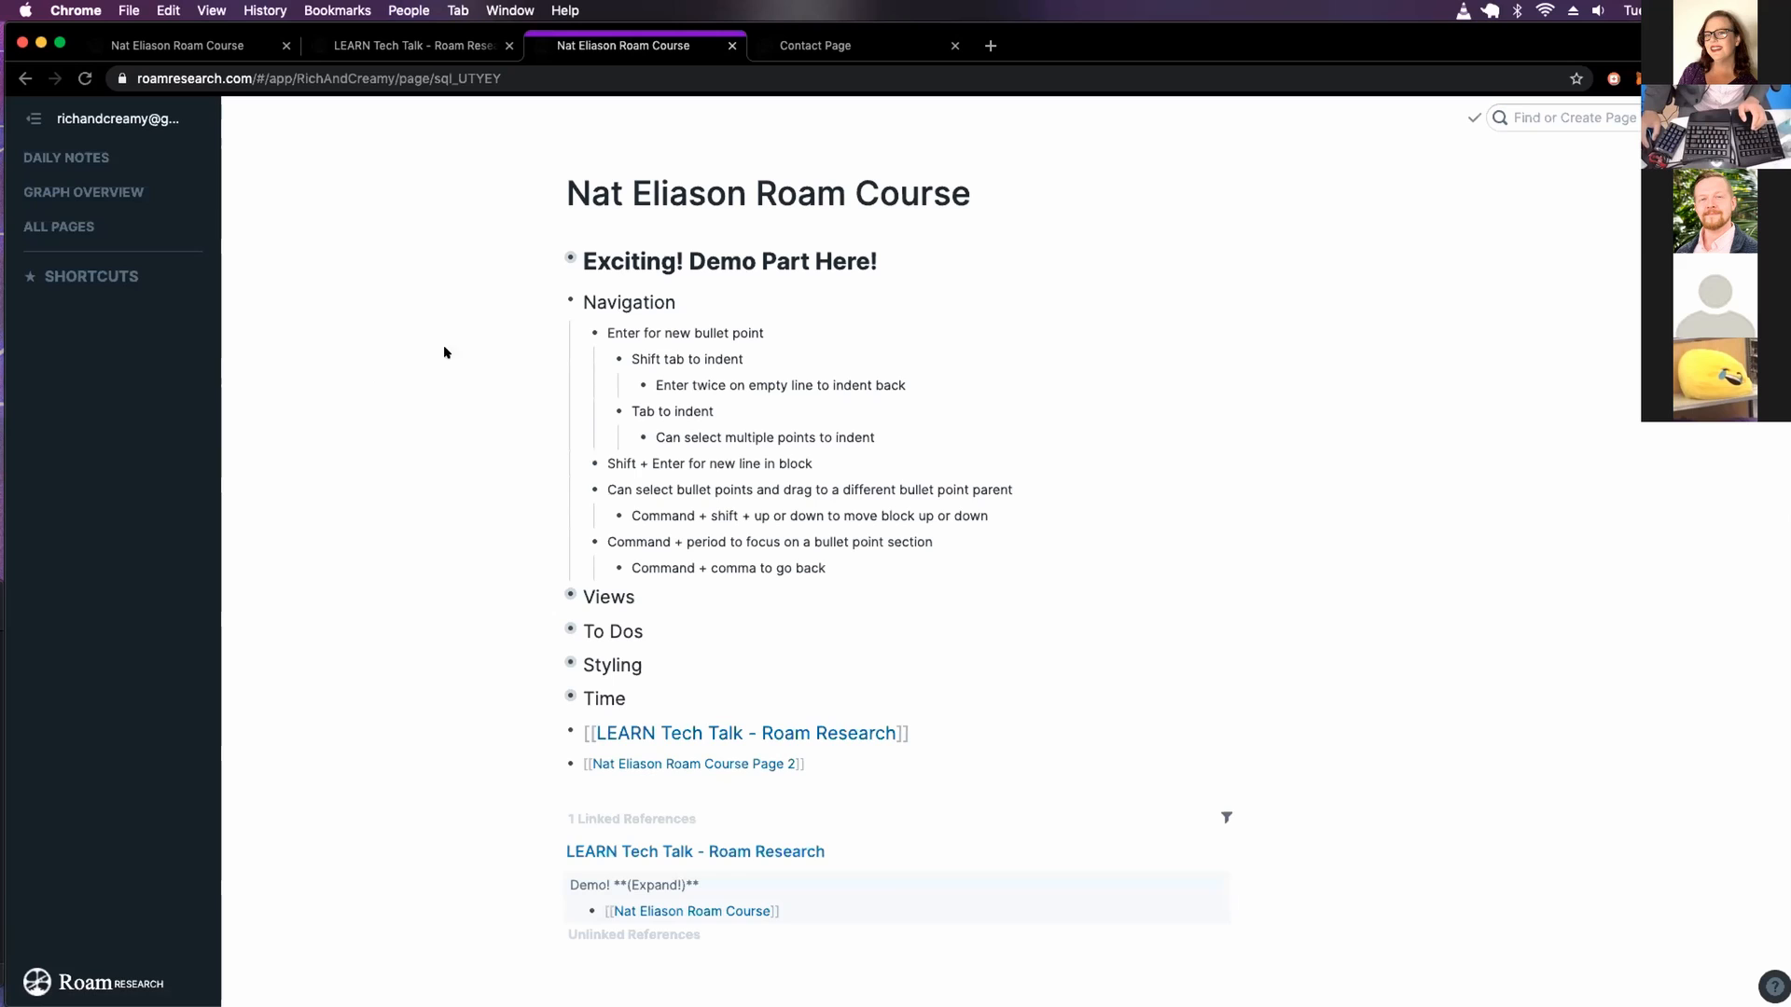
# Collapse the Navigation and Views sections of the course page
pyautogui.click(571, 303)
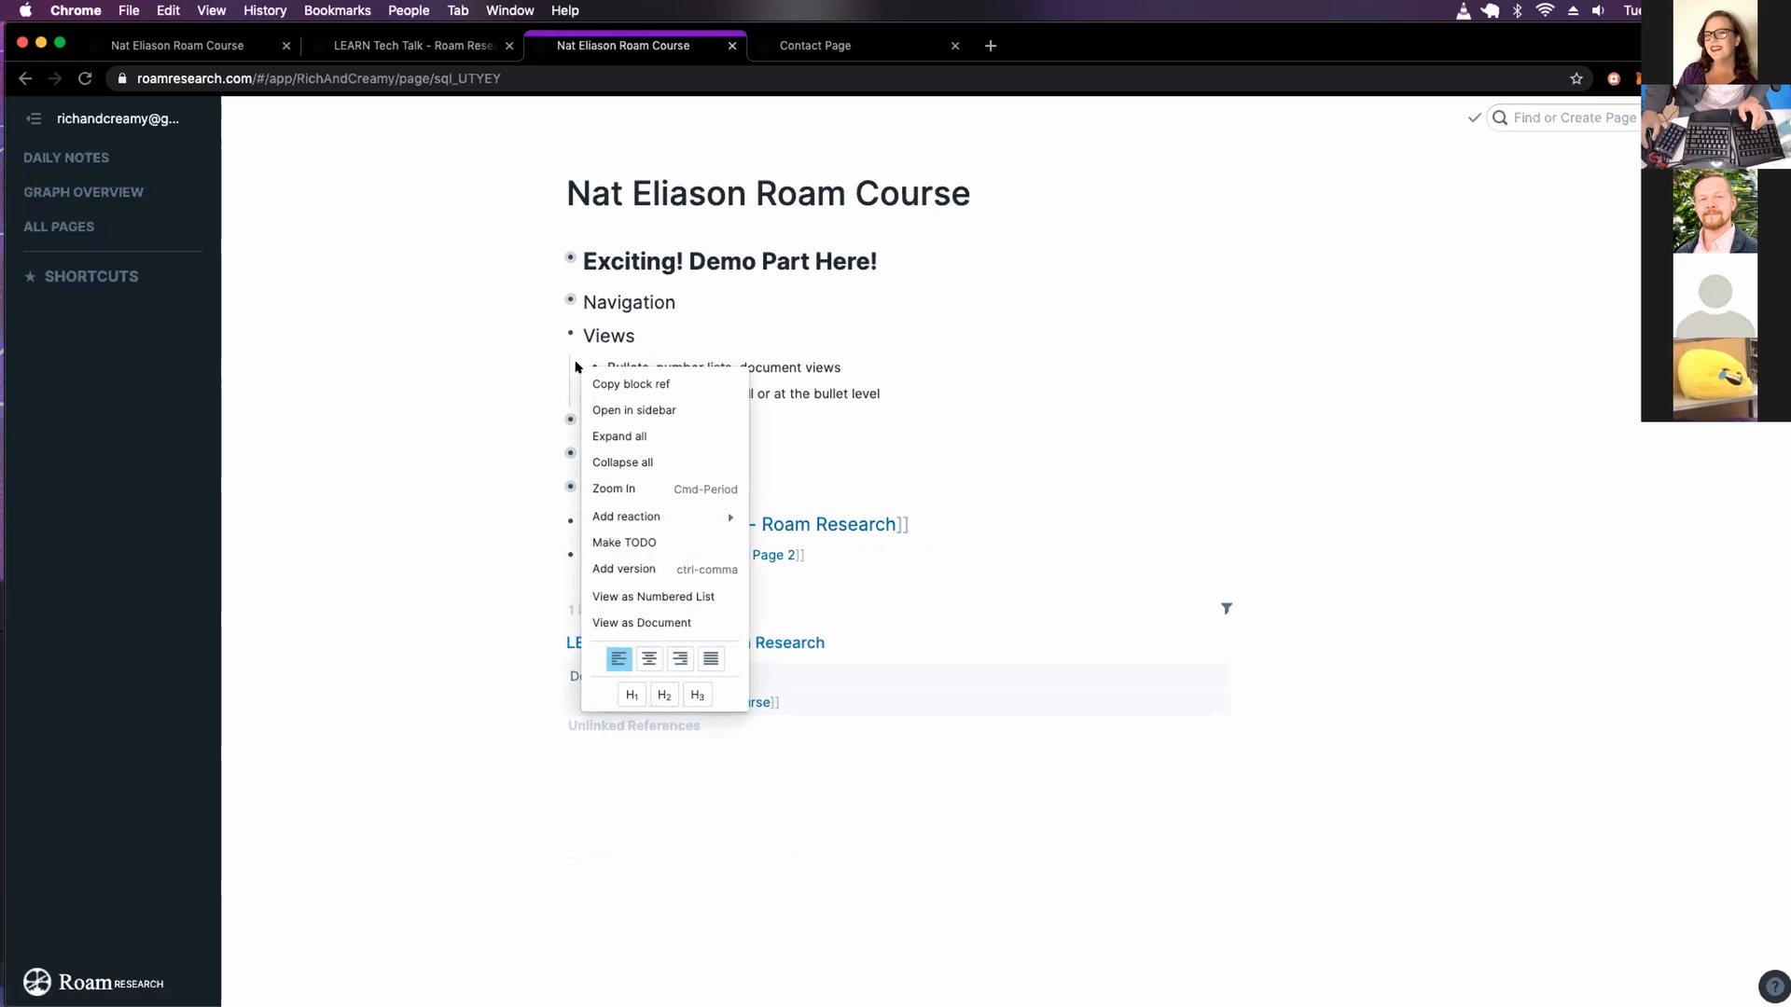
pyautogui.moveTo(653, 468)
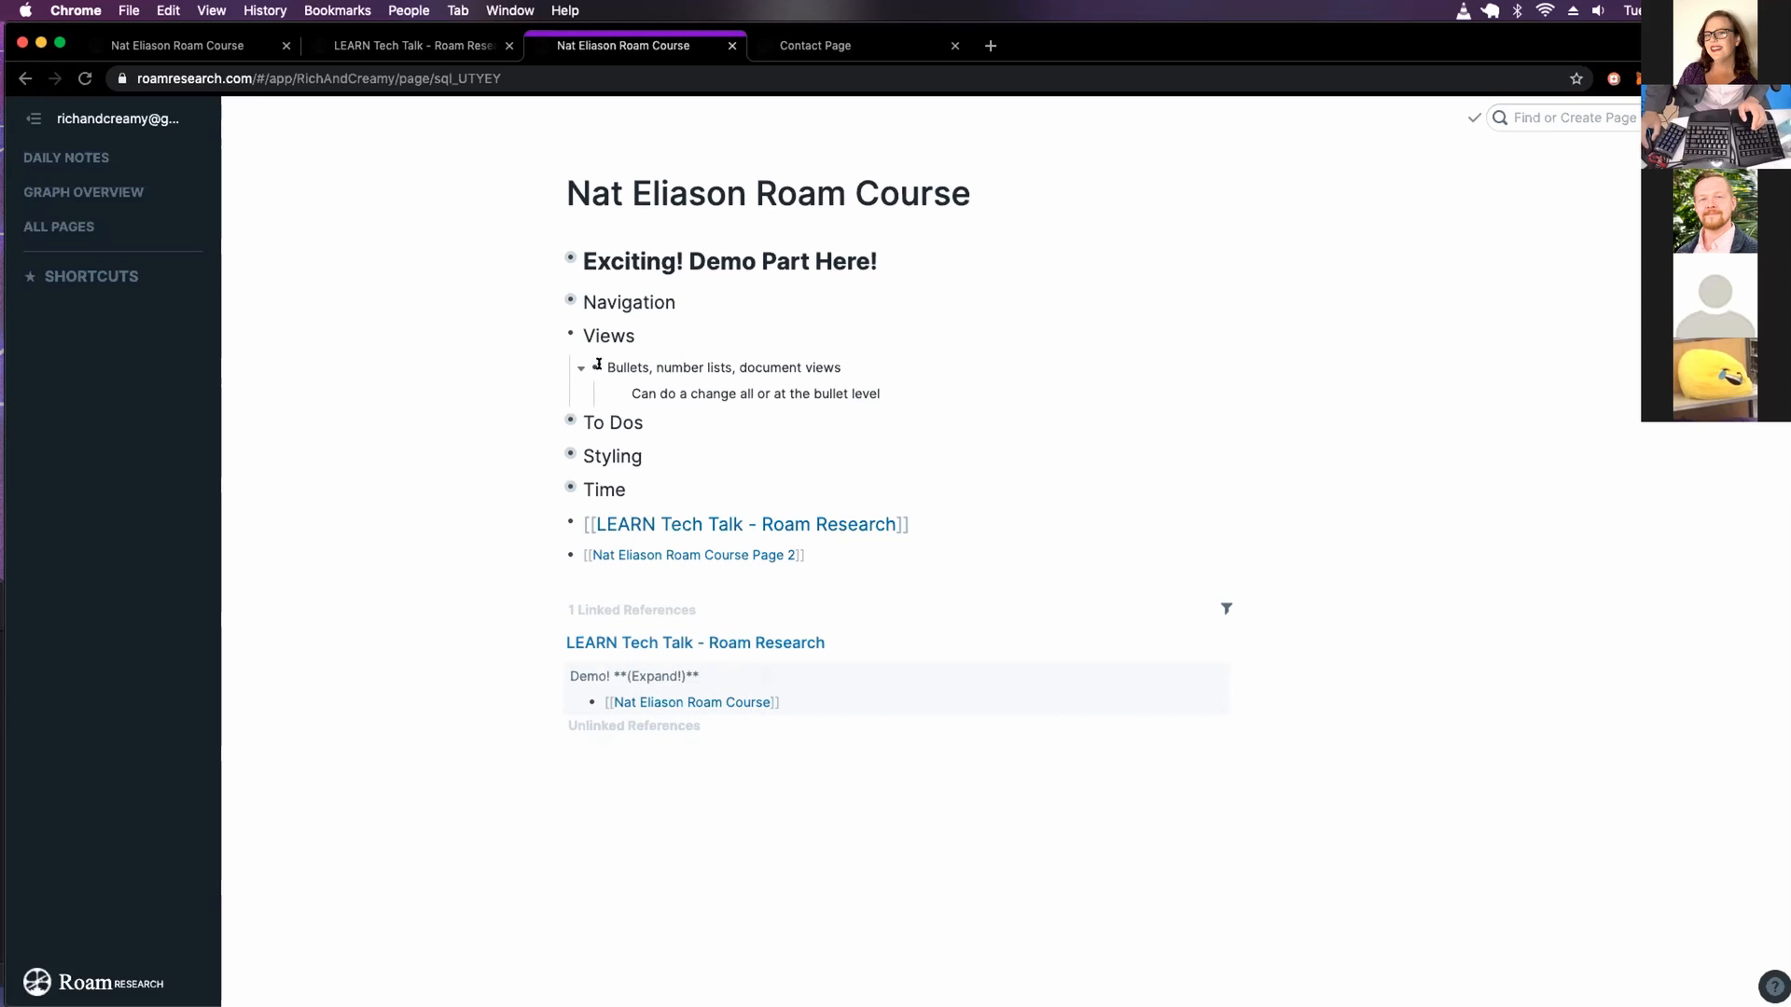
pyautogui.moveTo(750, 353)
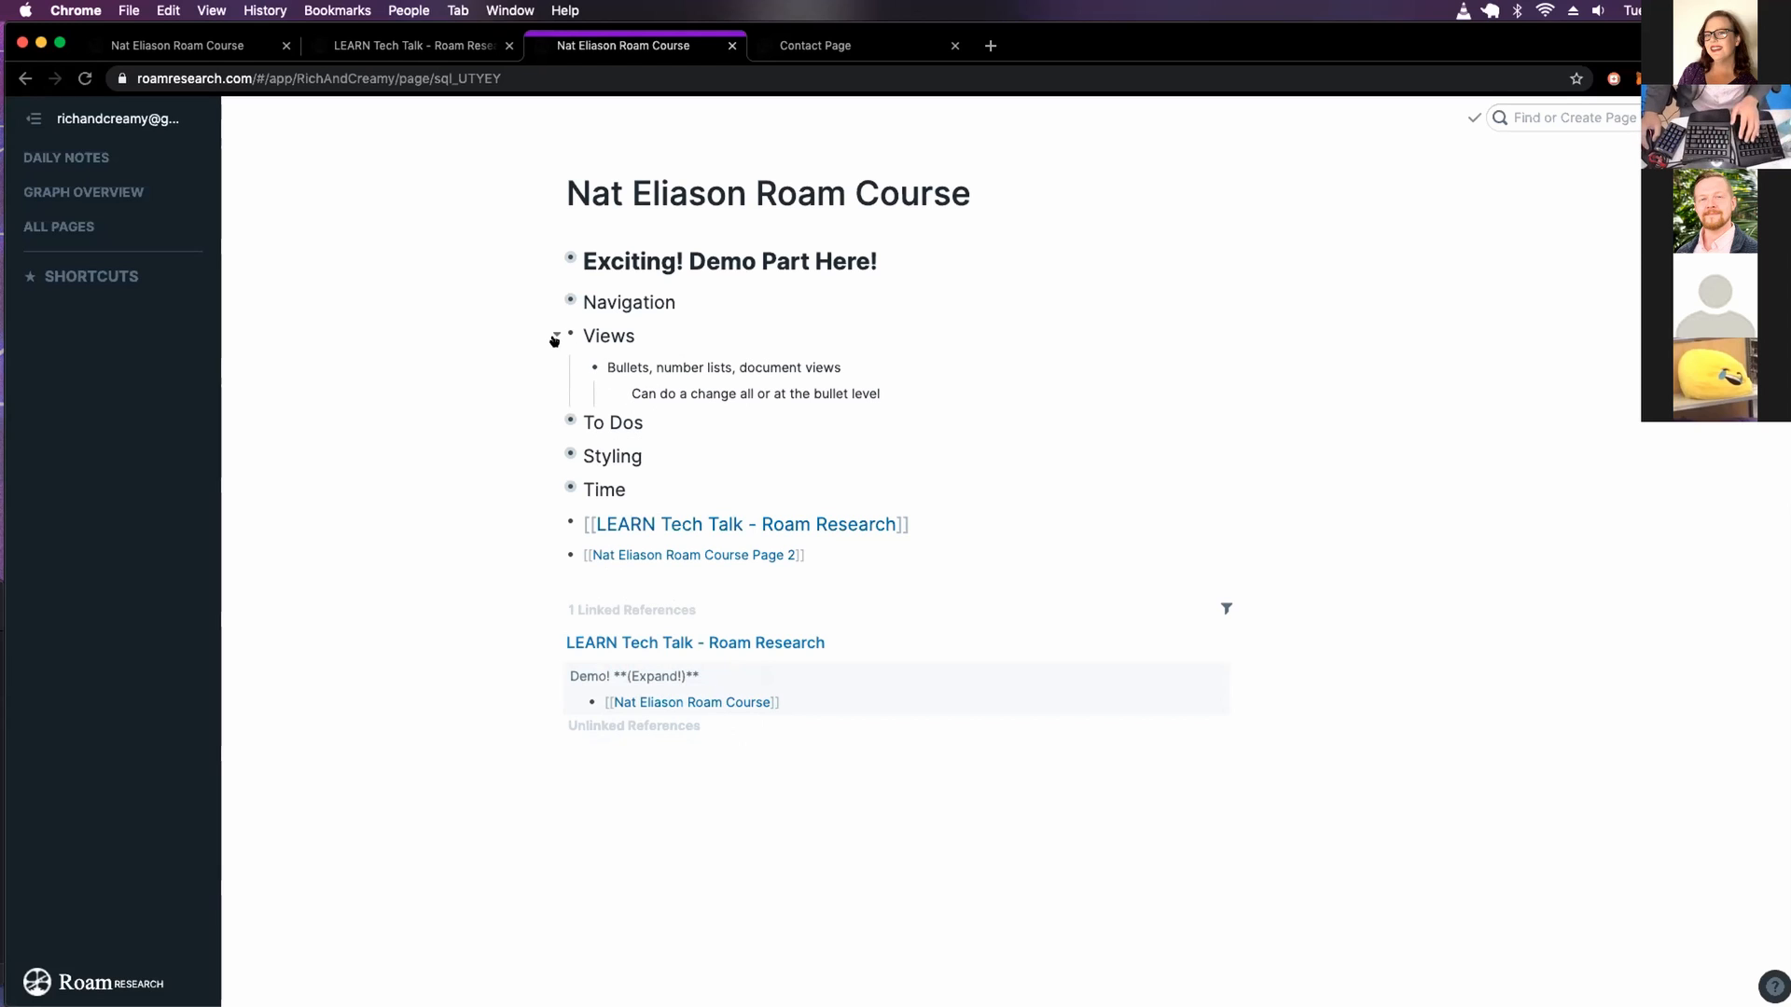
pyautogui.click(571, 427)
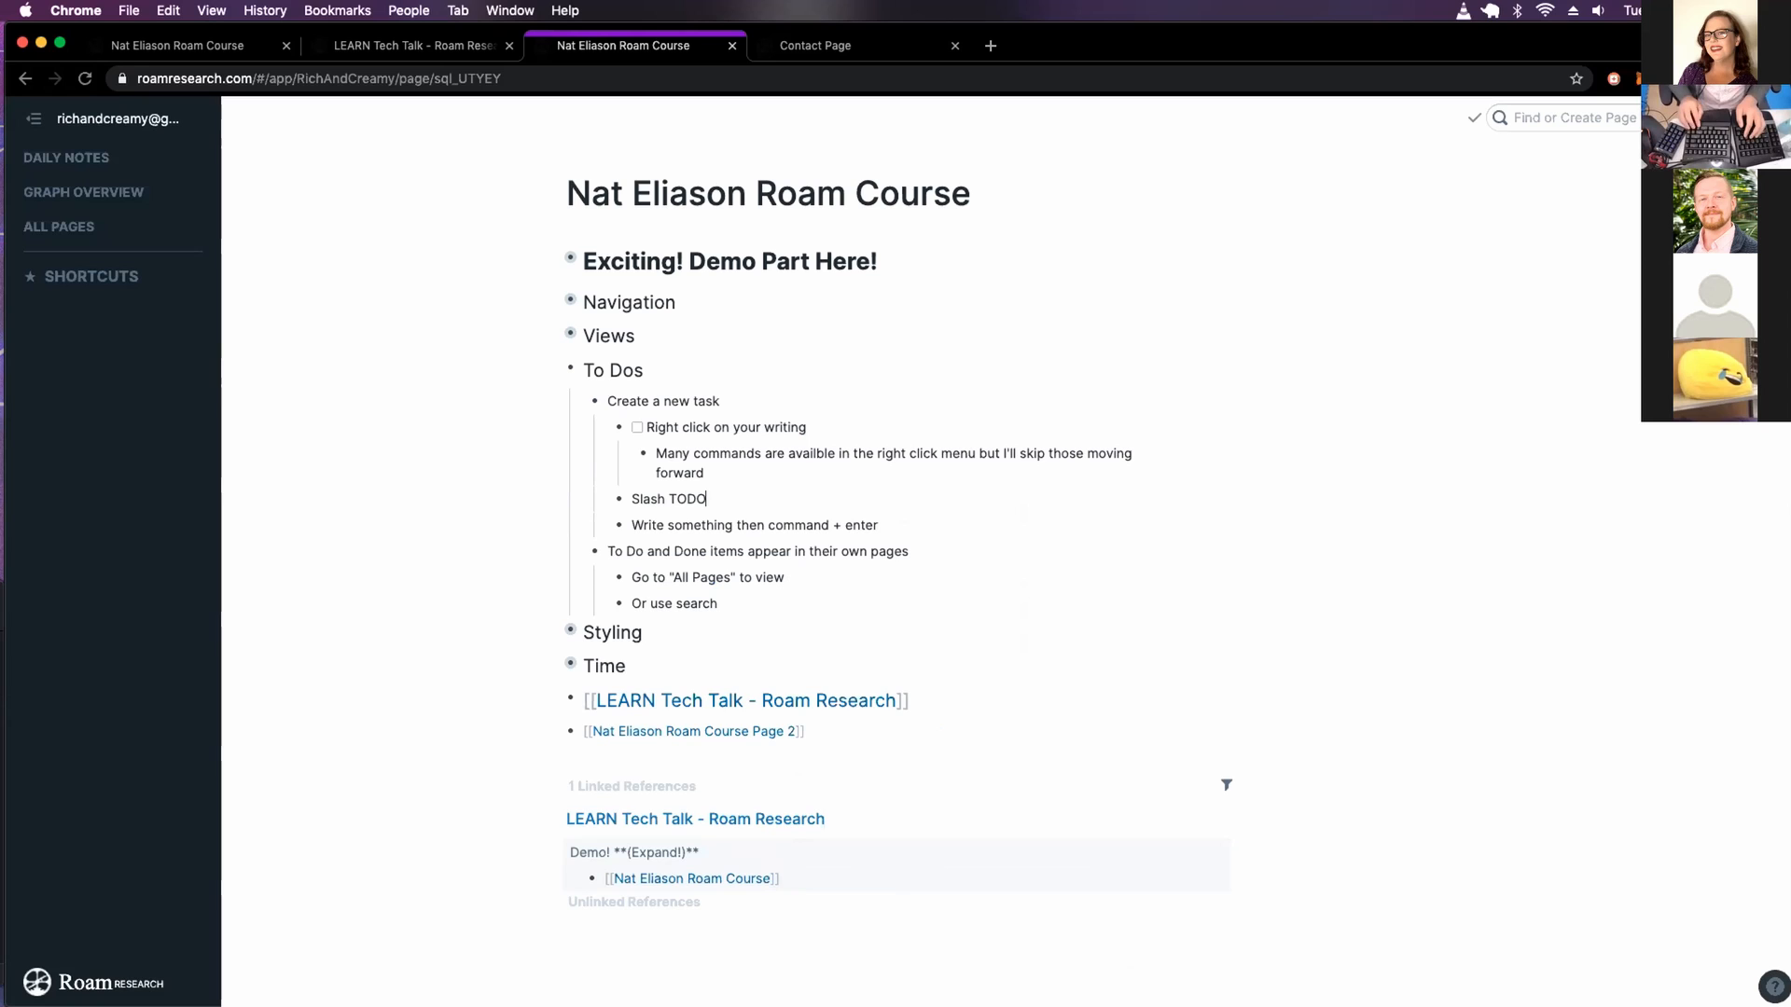
# Turn the Slash TODO tip line into a checkbox task via the / menu
pyautogui.write('/')
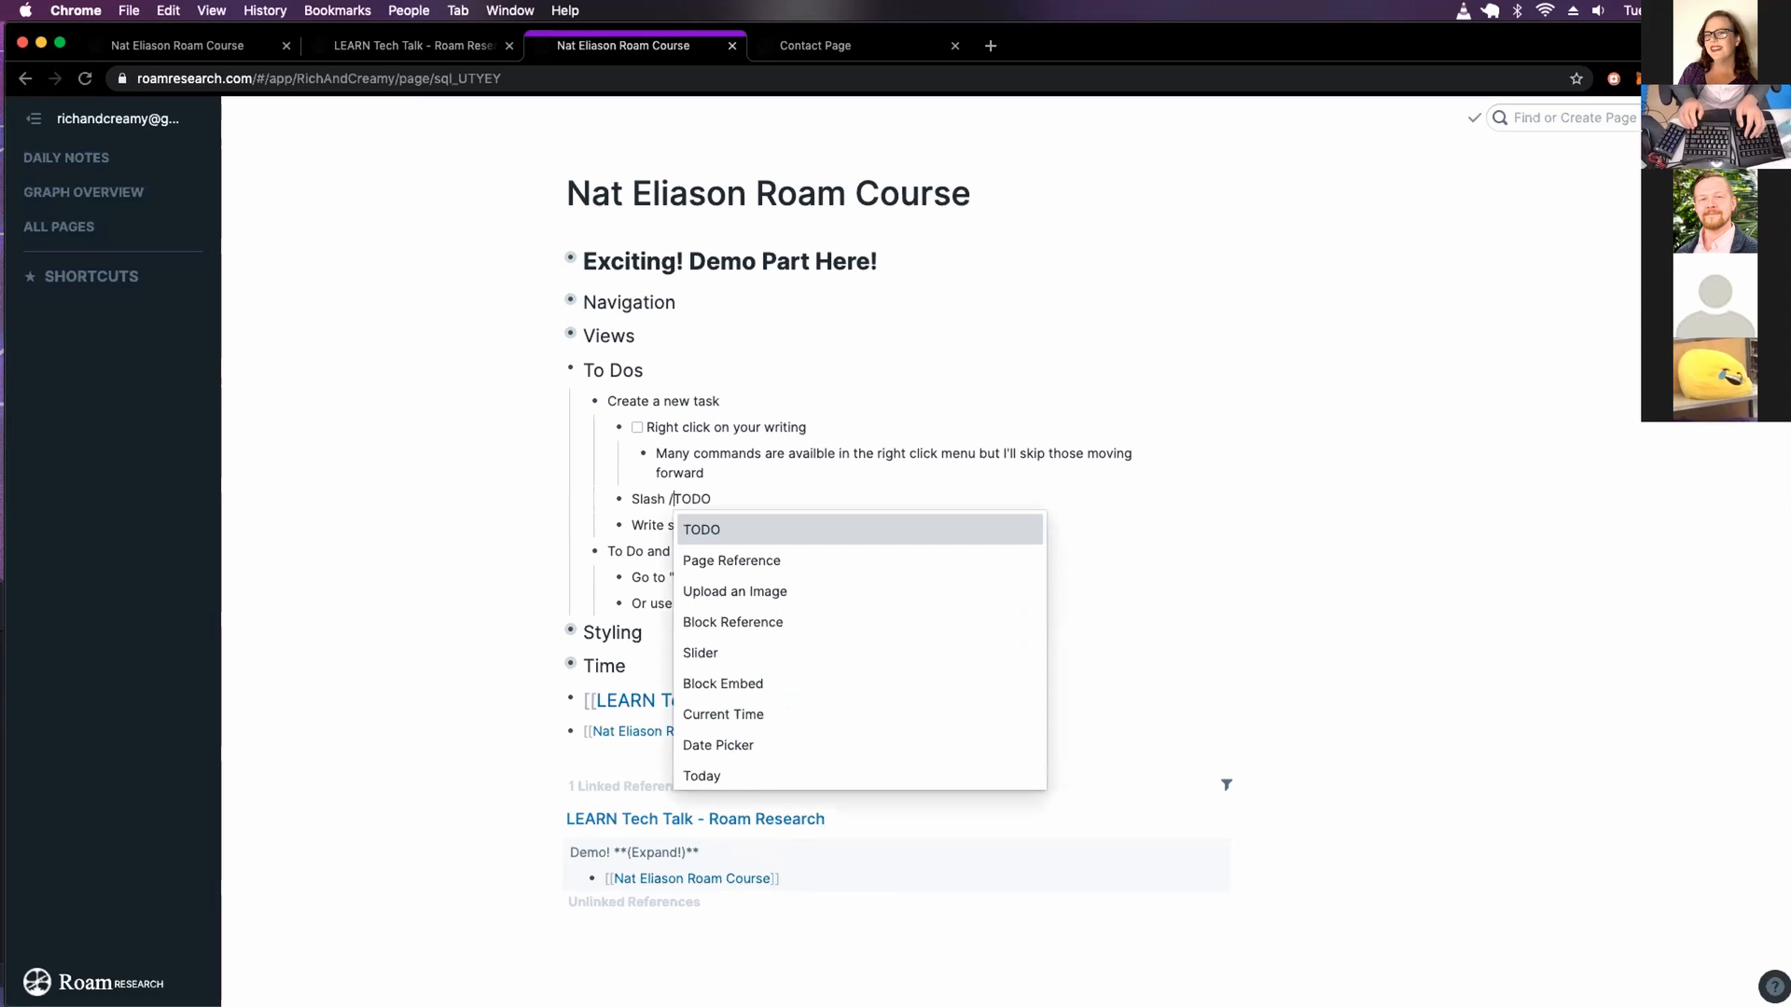
pyautogui.click(701, 528)
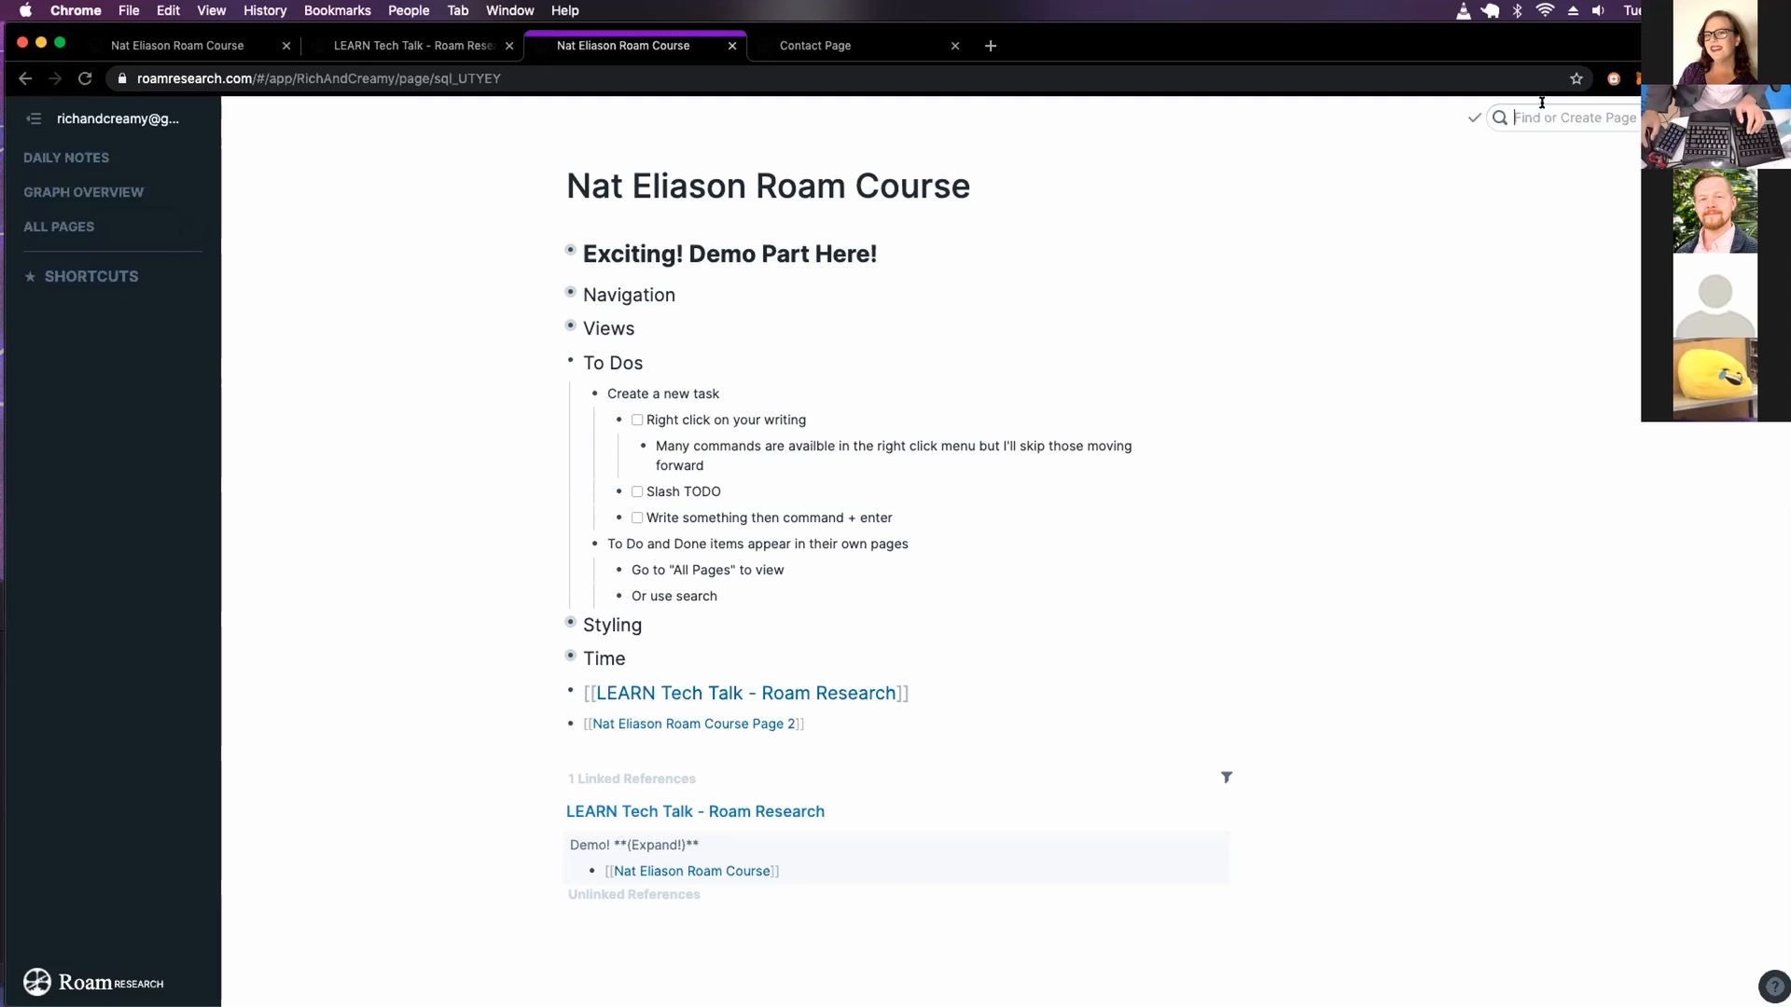
# Open the TODO page listing every task, then return to the course page
pyautogui.write('todo')
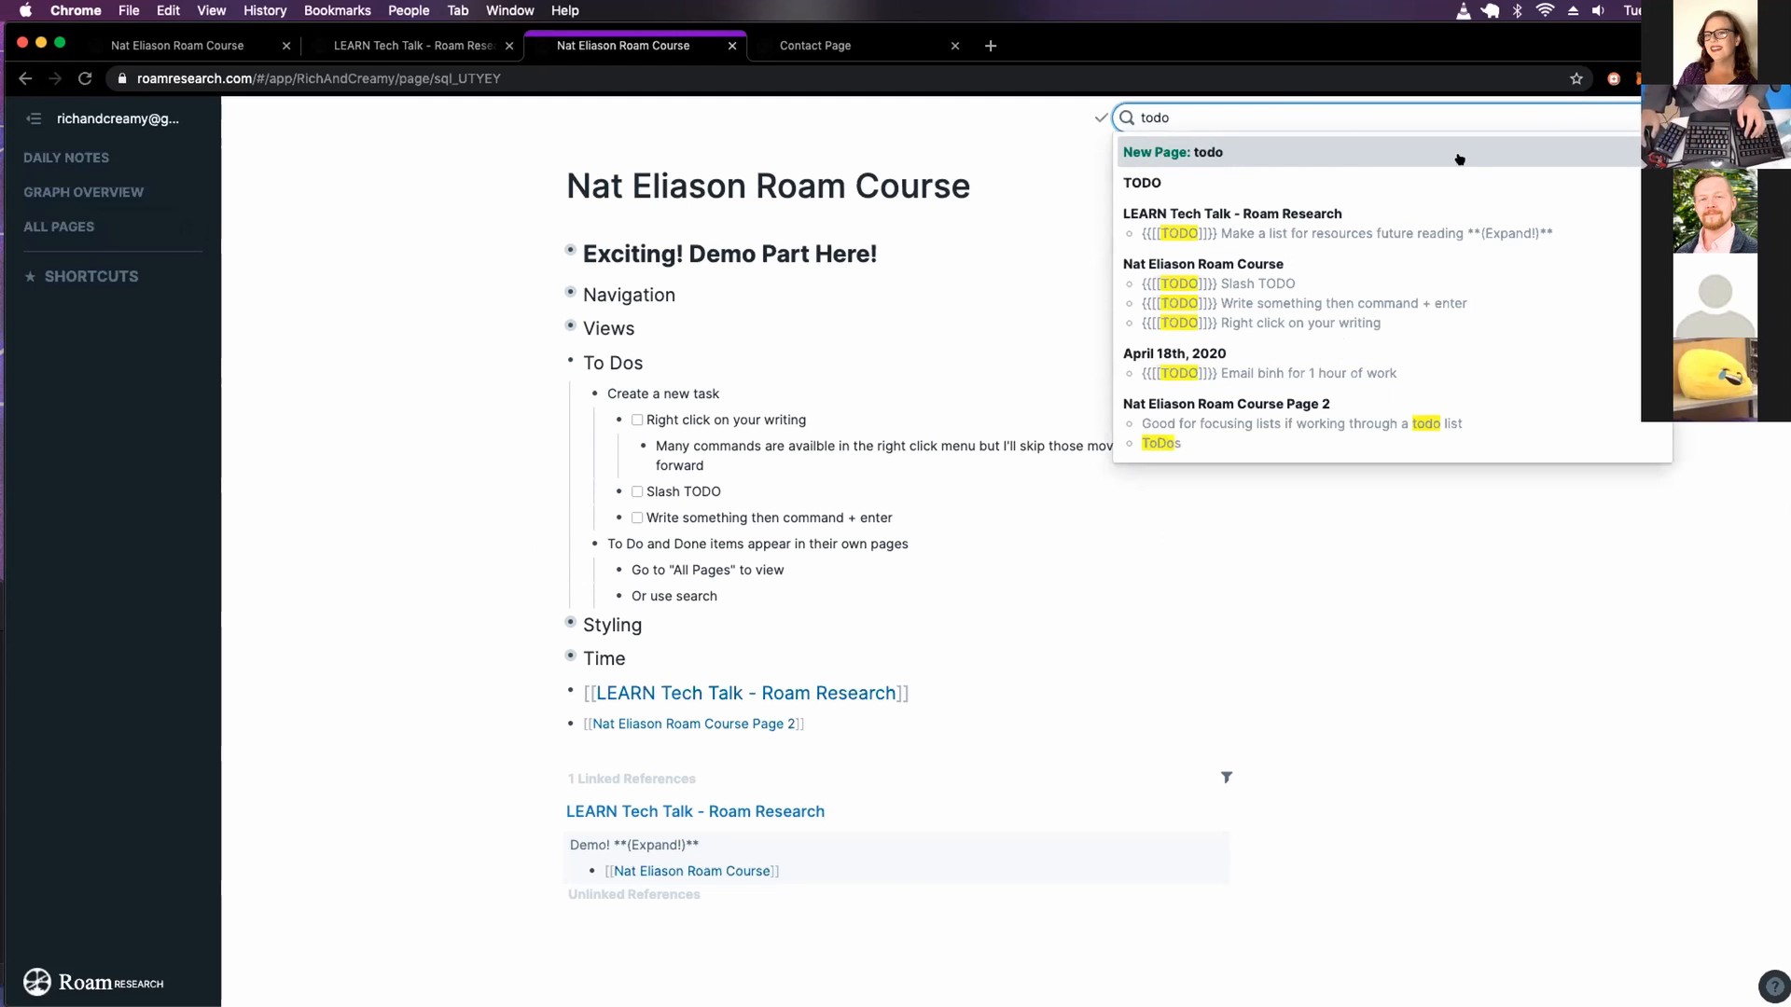
pyautogui.click(1139, 183)
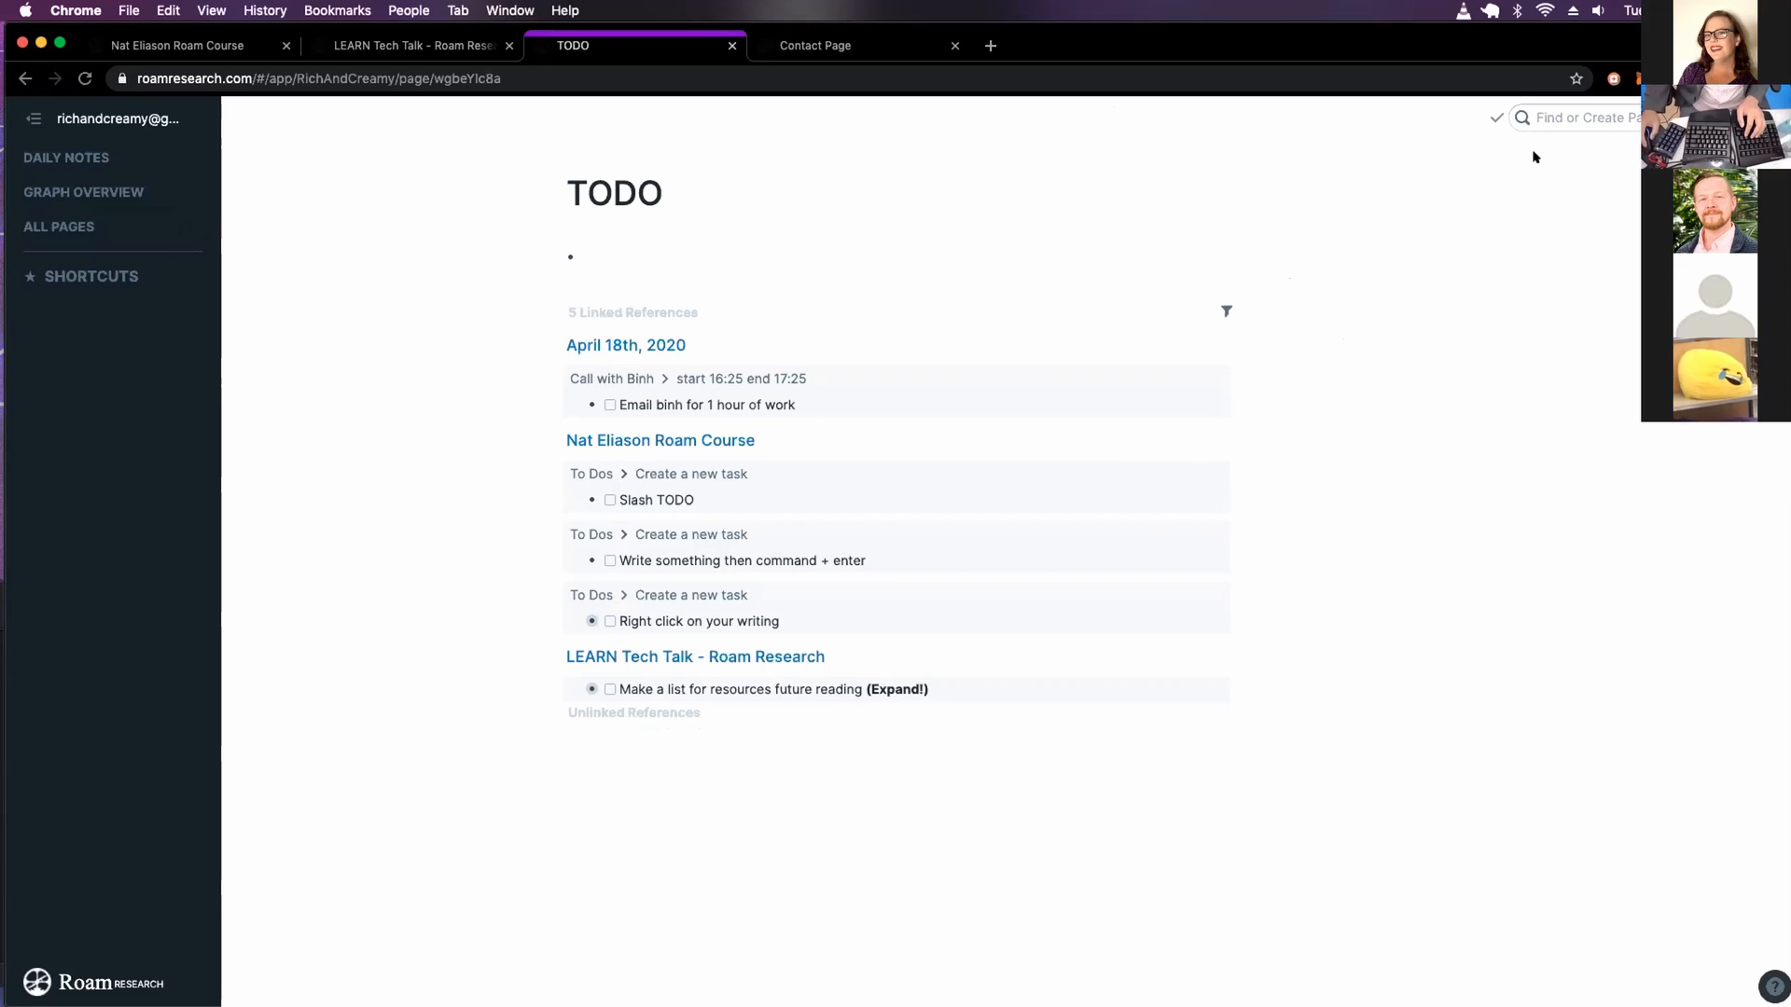
pyautogui.moveTo(66, 156)
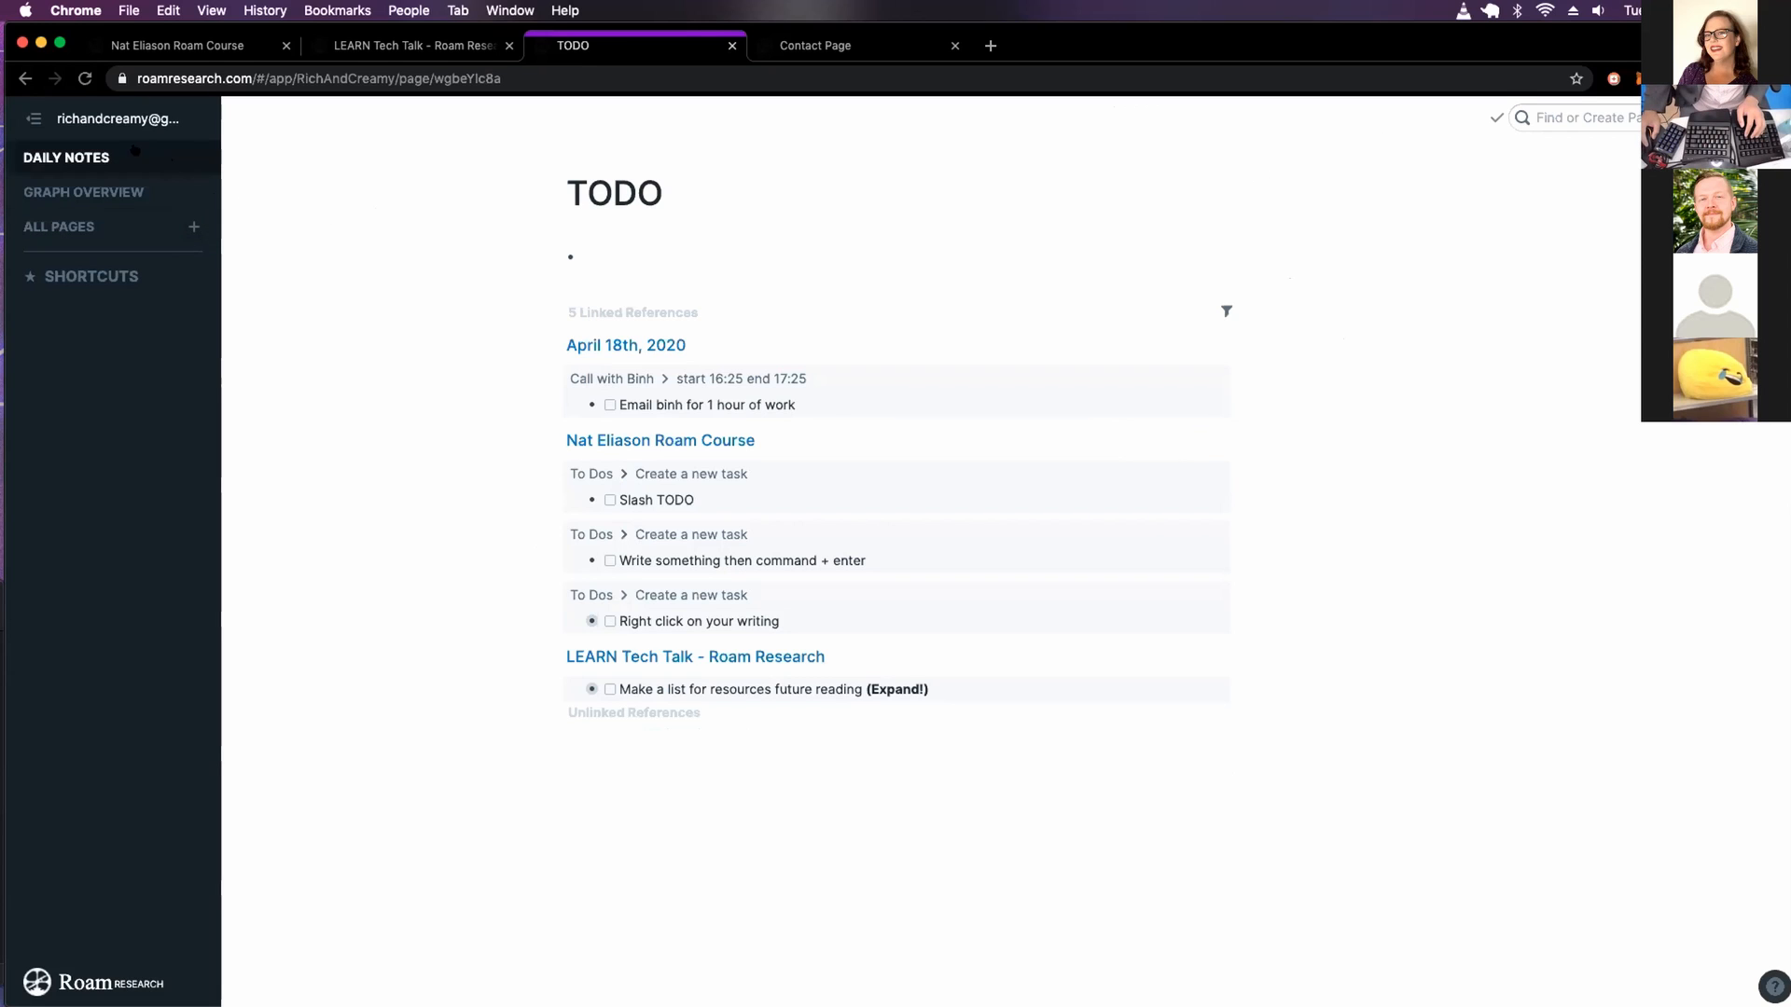
pyautogui.click(660, 441)
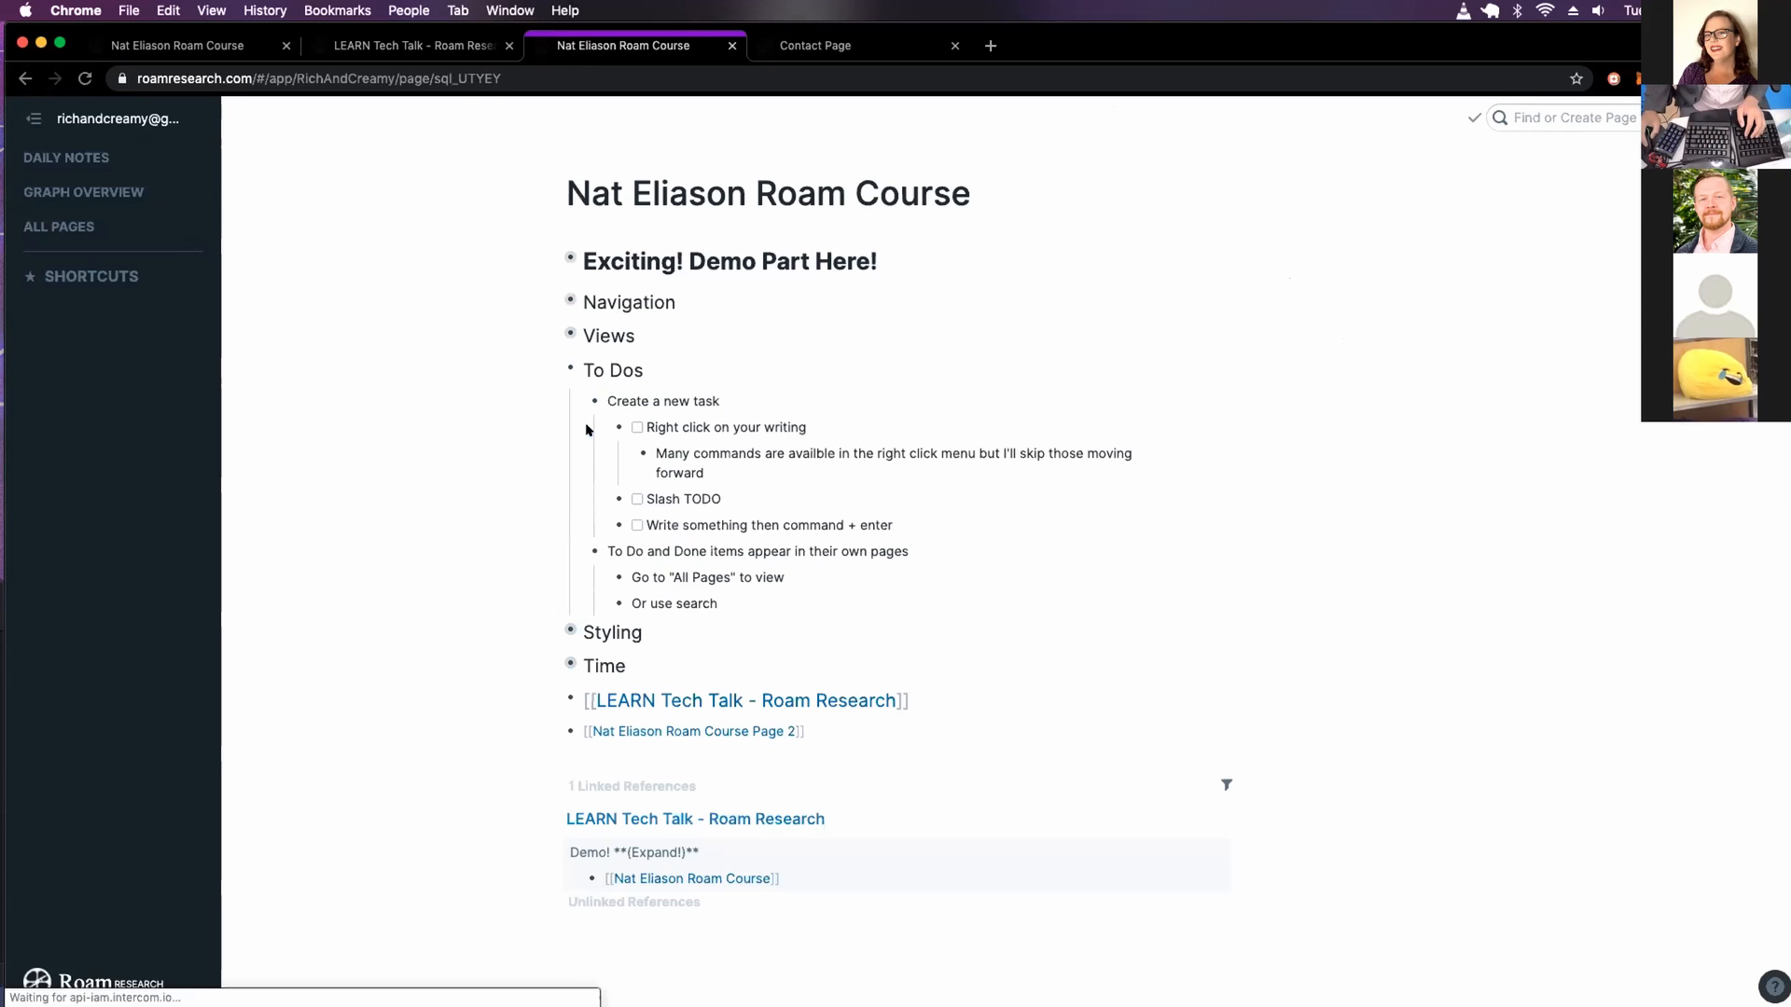
pyautogui.moveTo(716, 603)
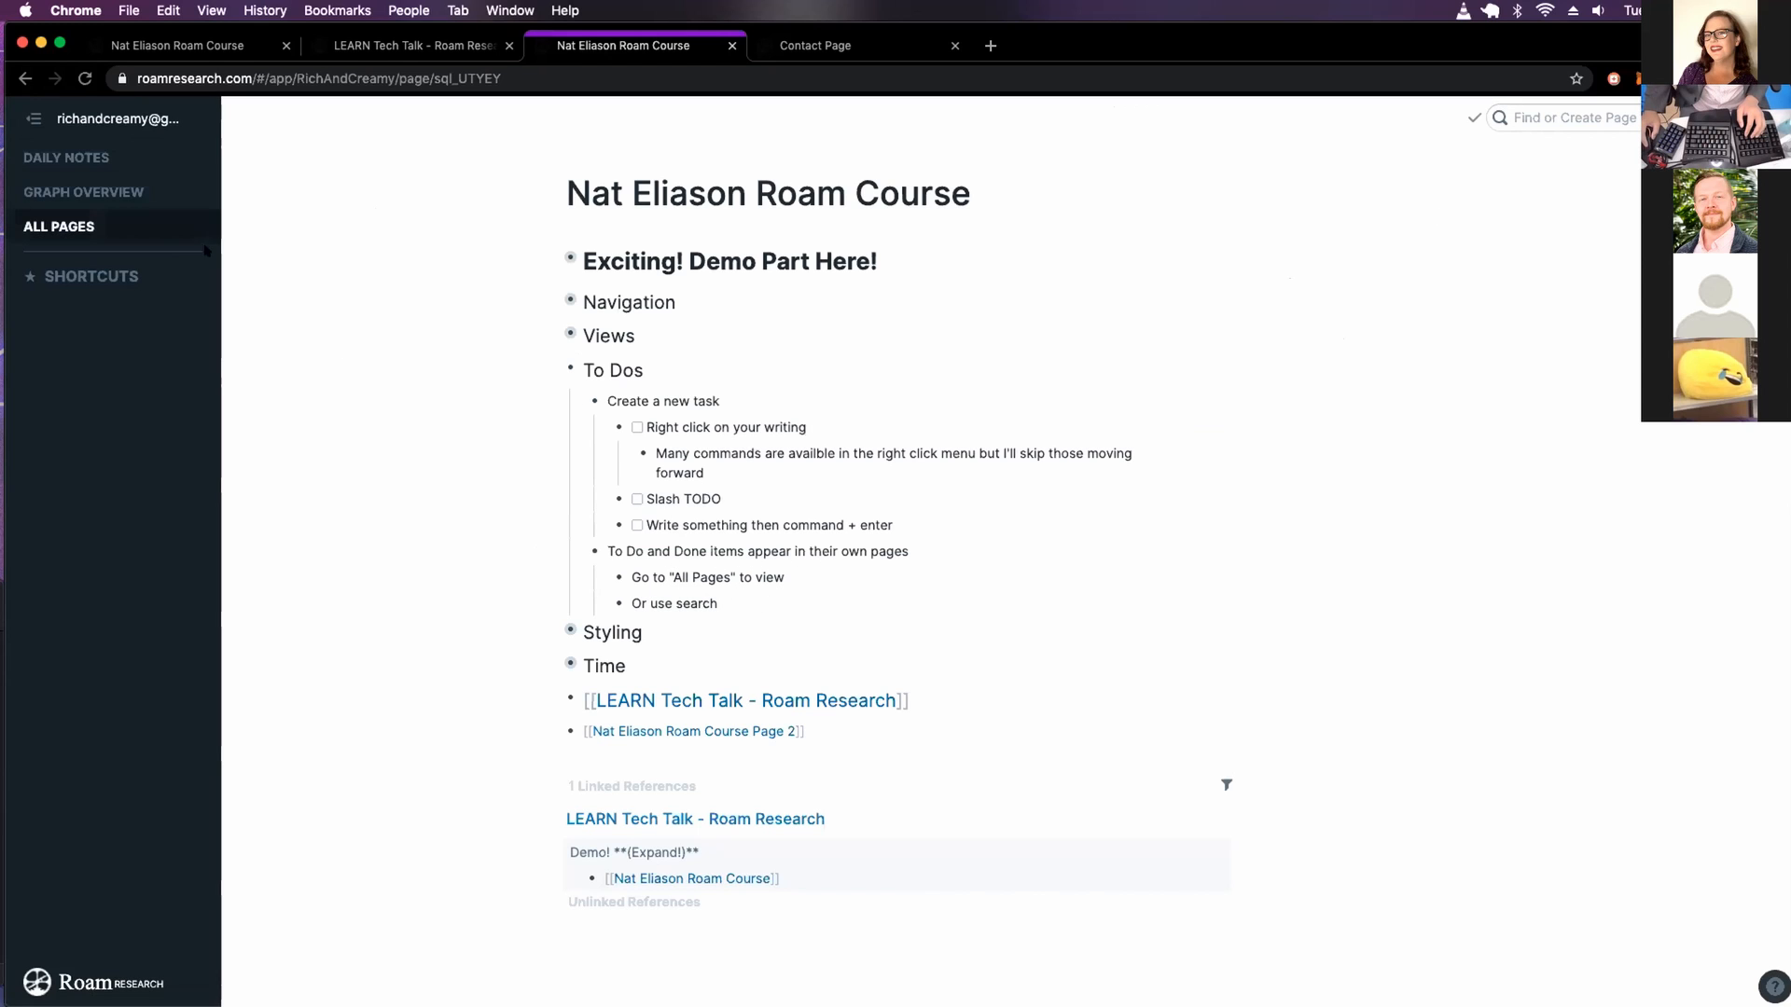
# Visit All Pages and come back to the Nat Eliason Roam Course page
pyautogui.click(58, 226)
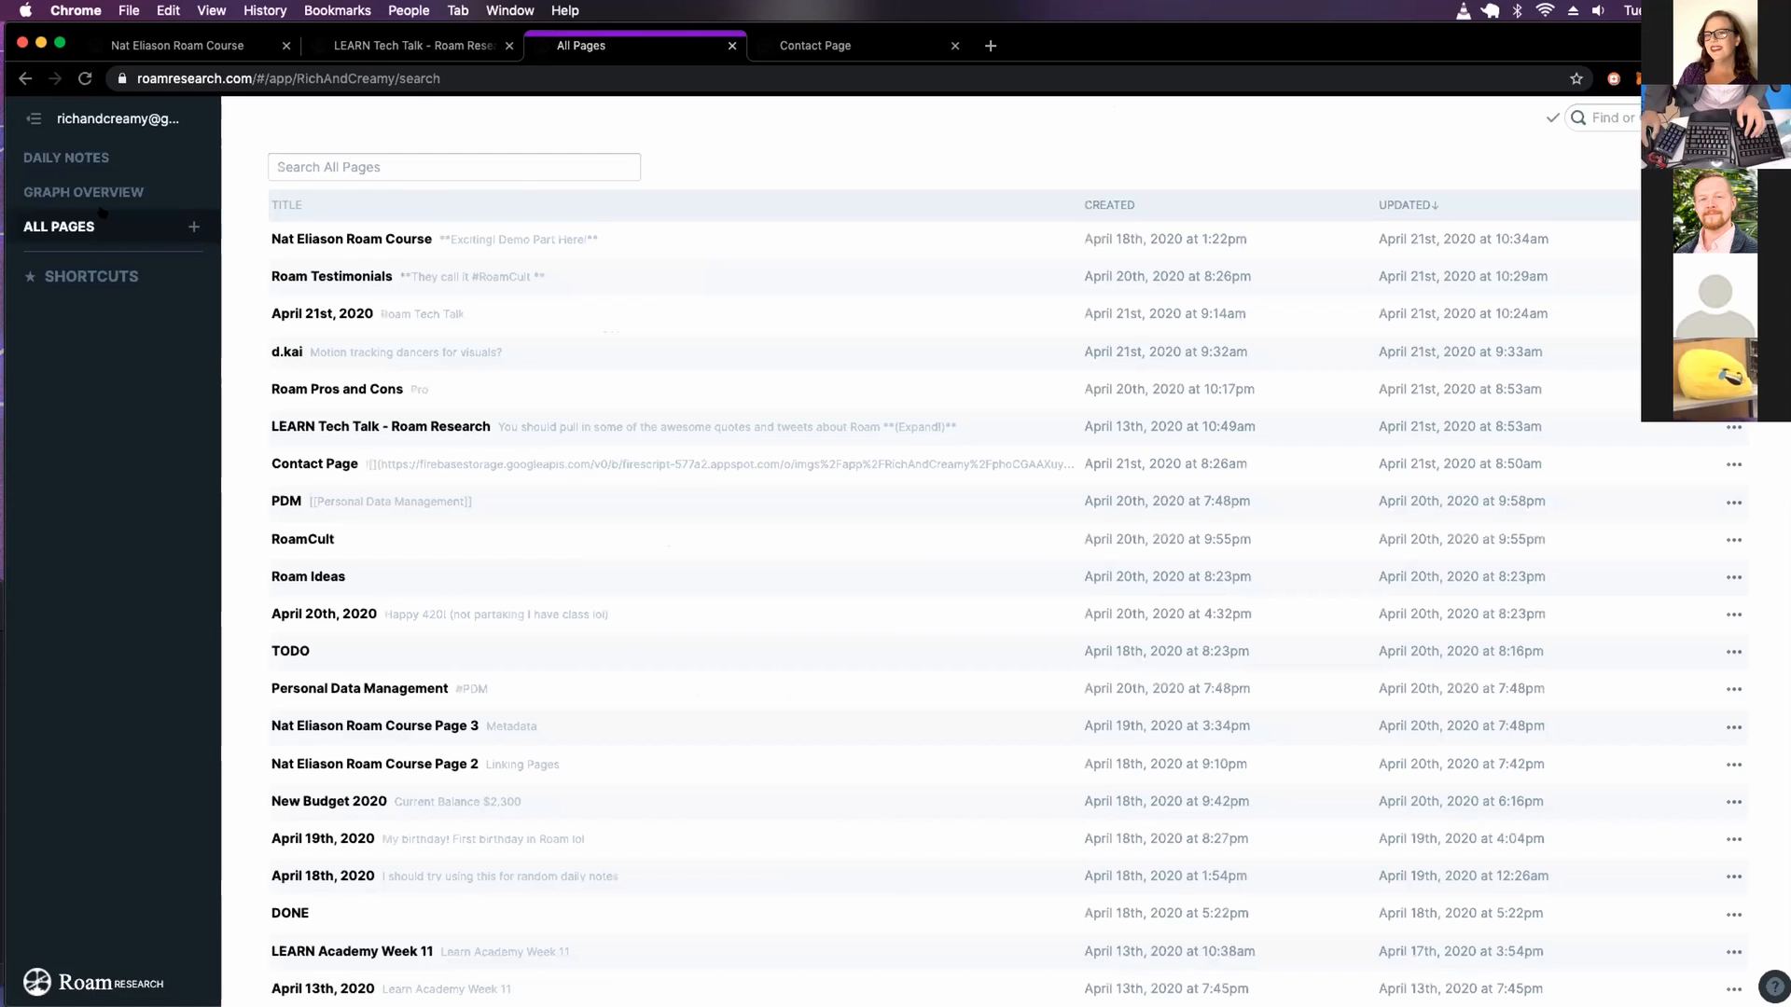
pyautogui.click(351, 239)
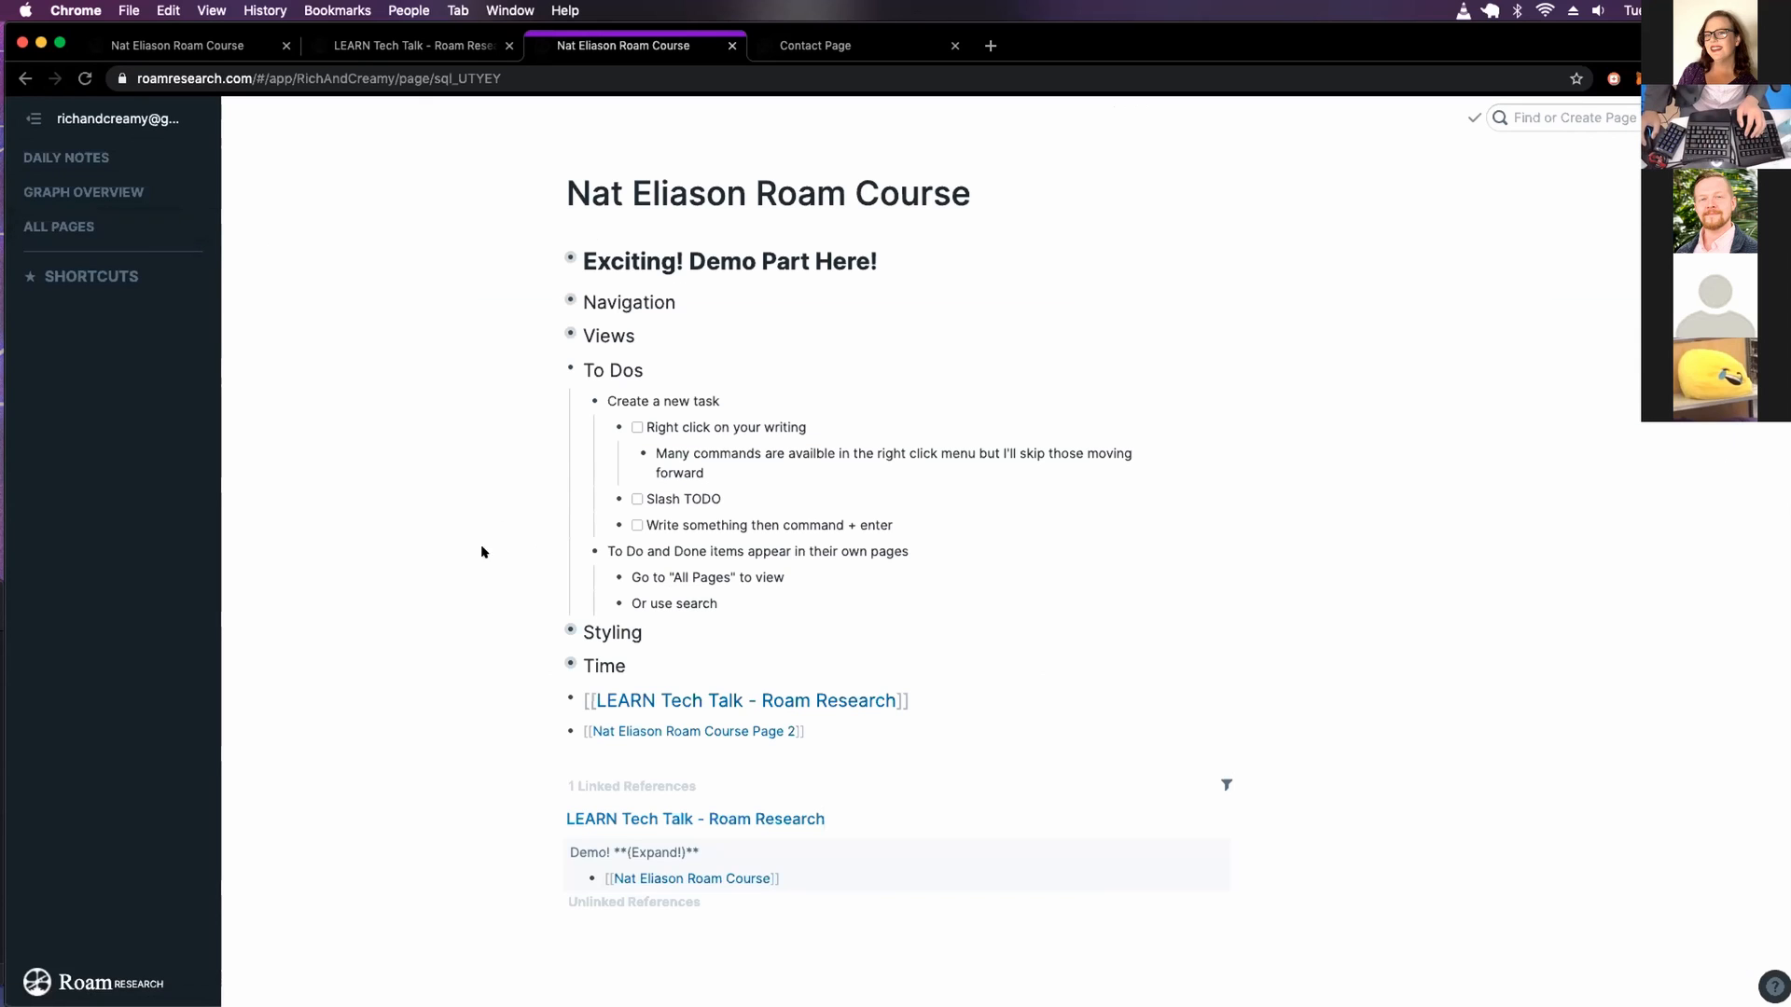
pyautogui.click(569, 371)
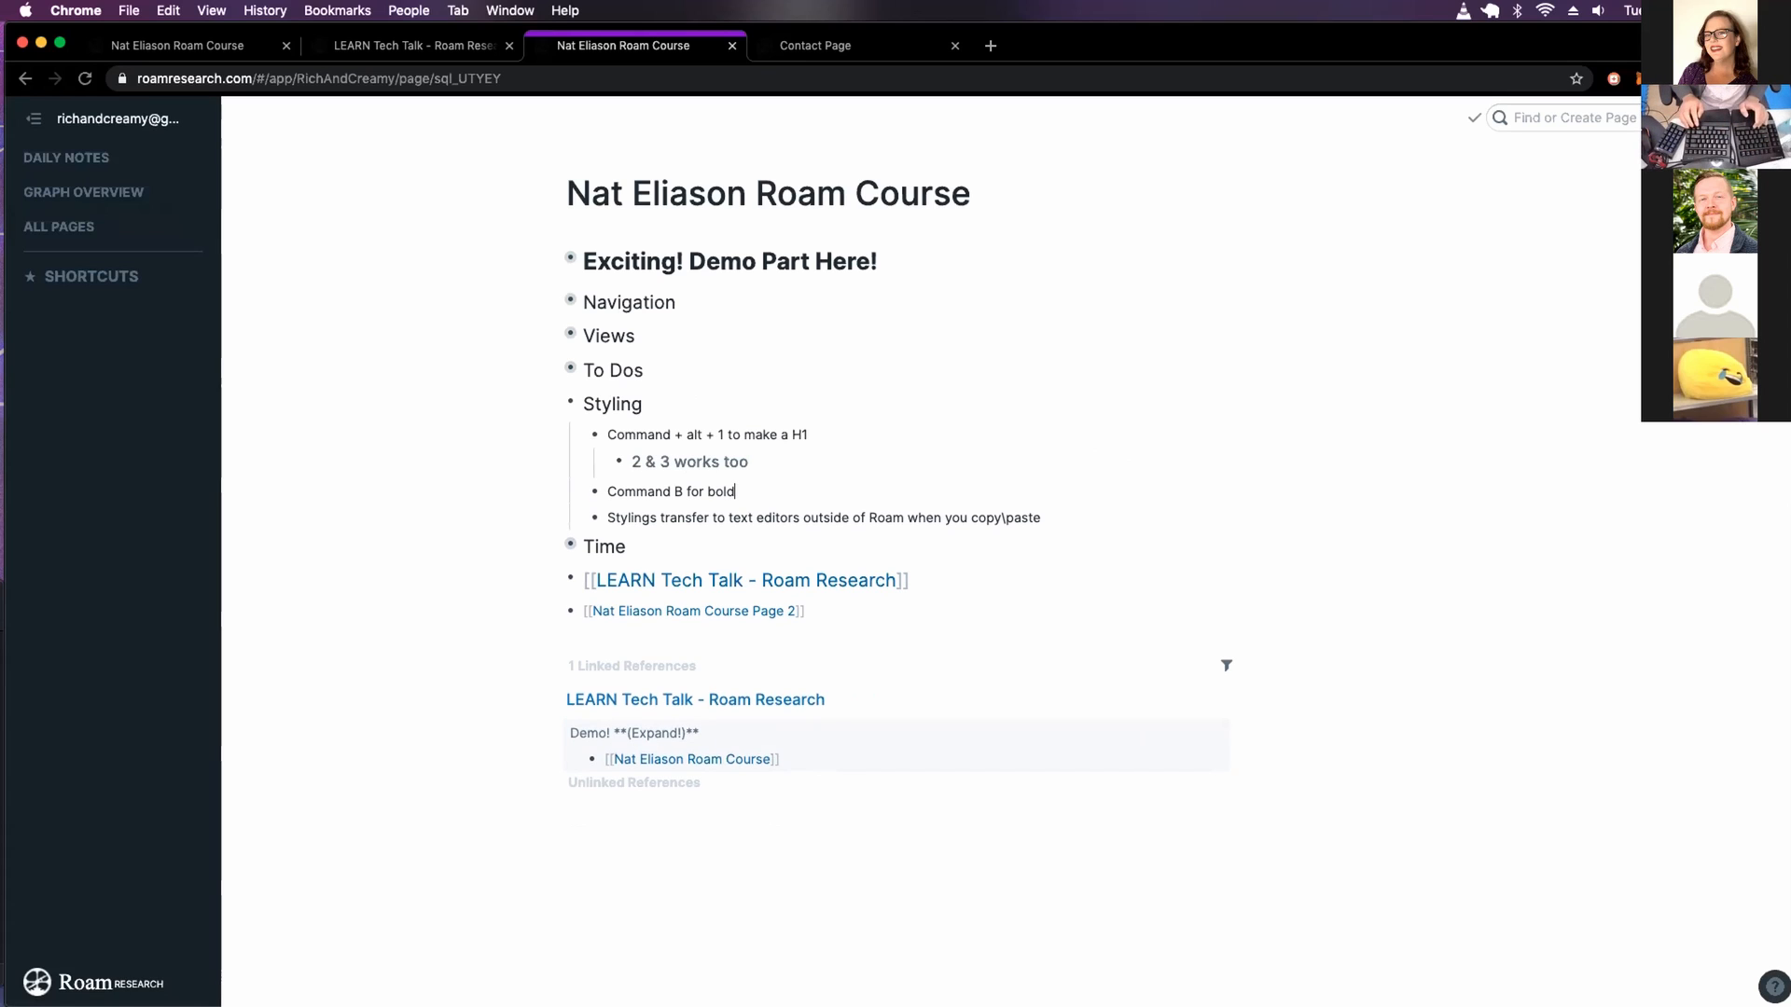
# Render the 'Command B for bold' tip in bold, then fold the Styling section
pyautogui.write('***')
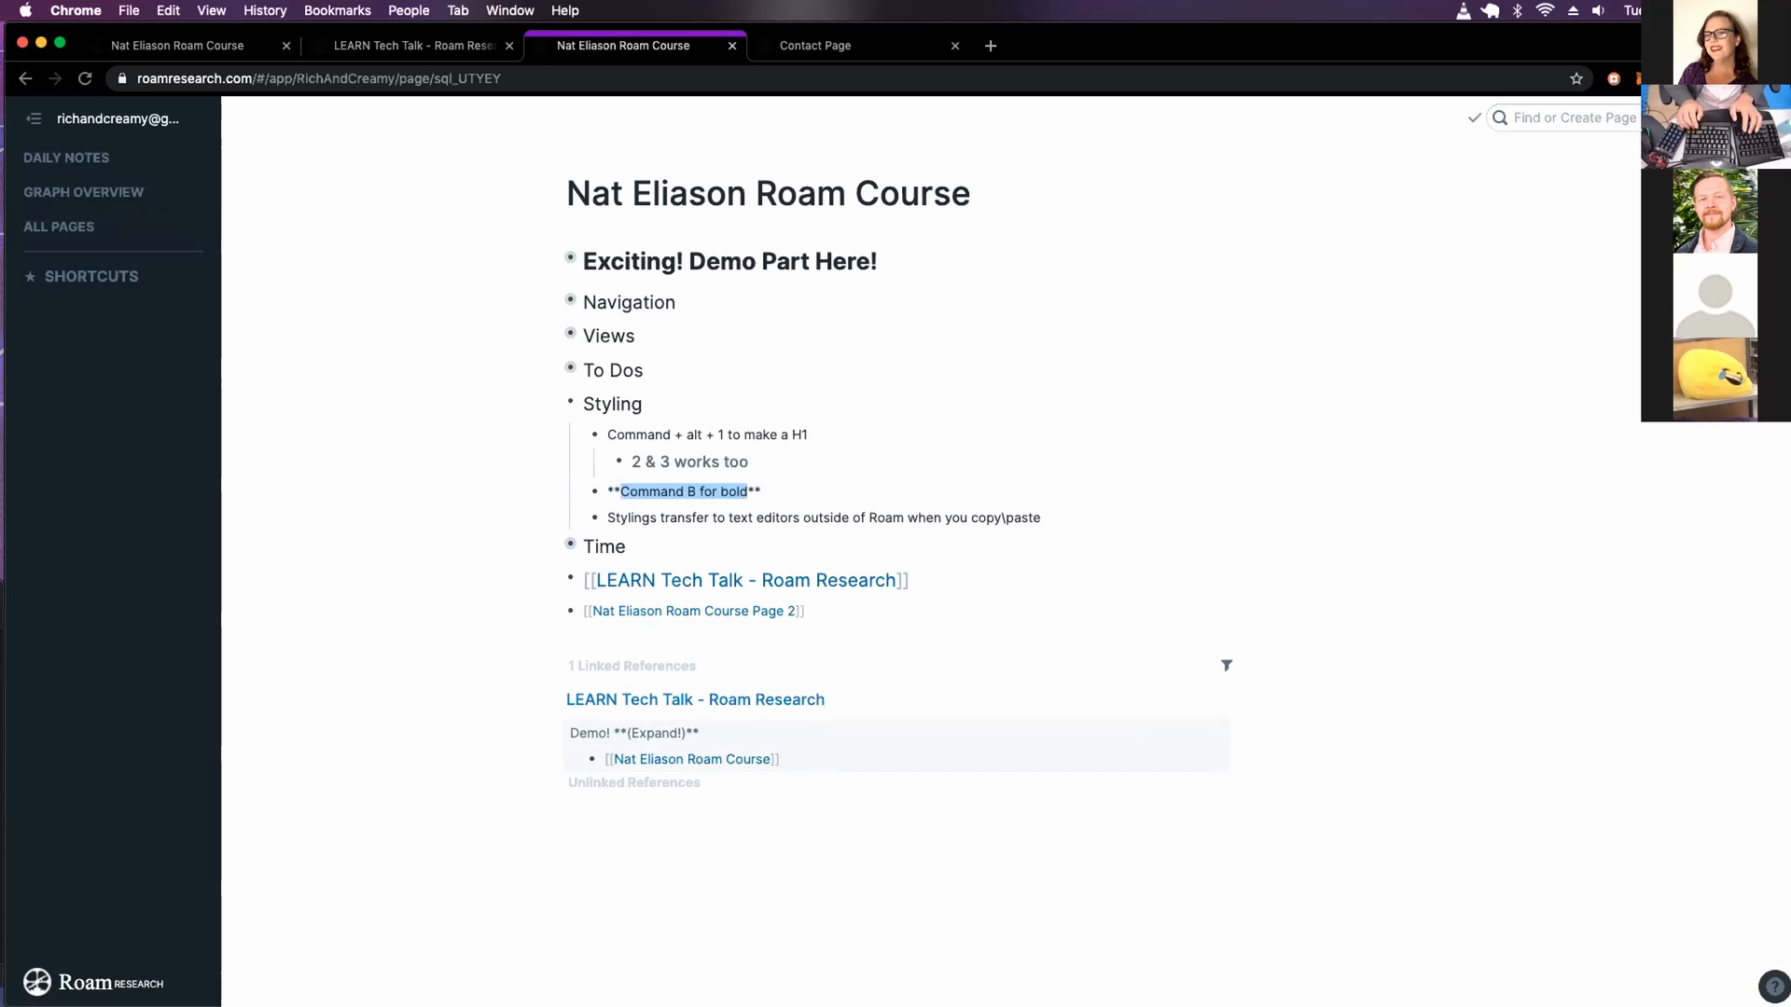
pyautogui.click(964, 478)
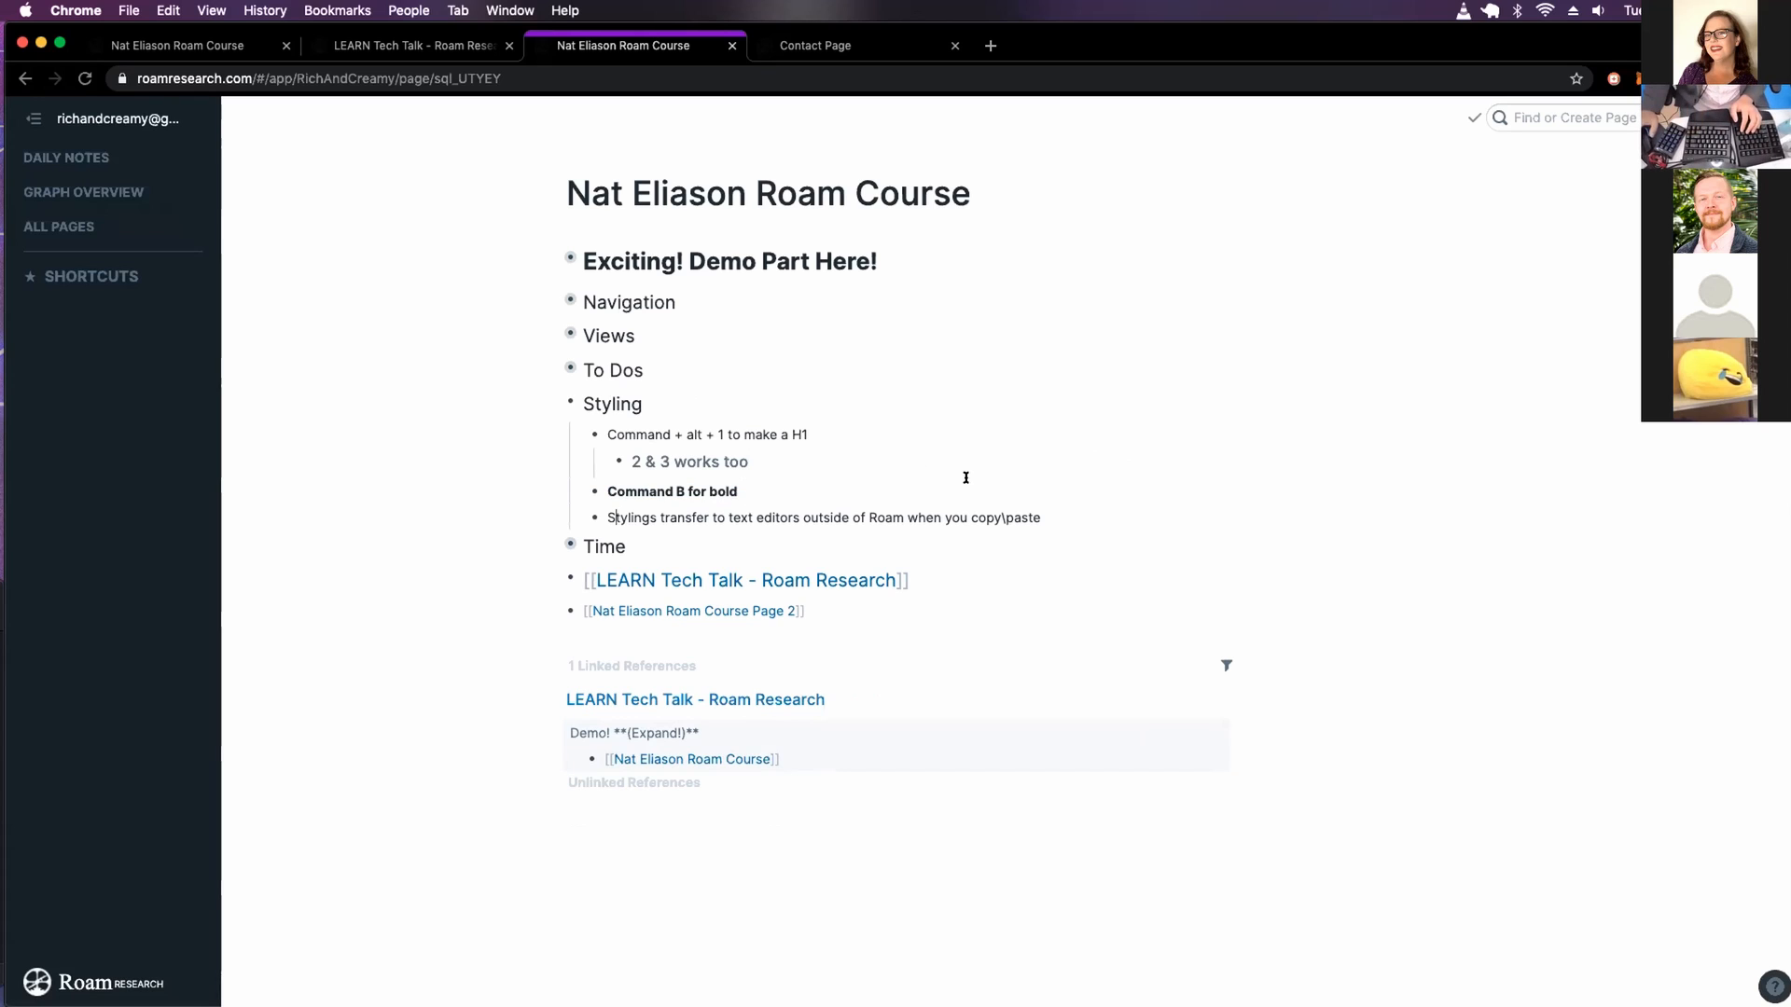
pyautogui.click(671, 491)
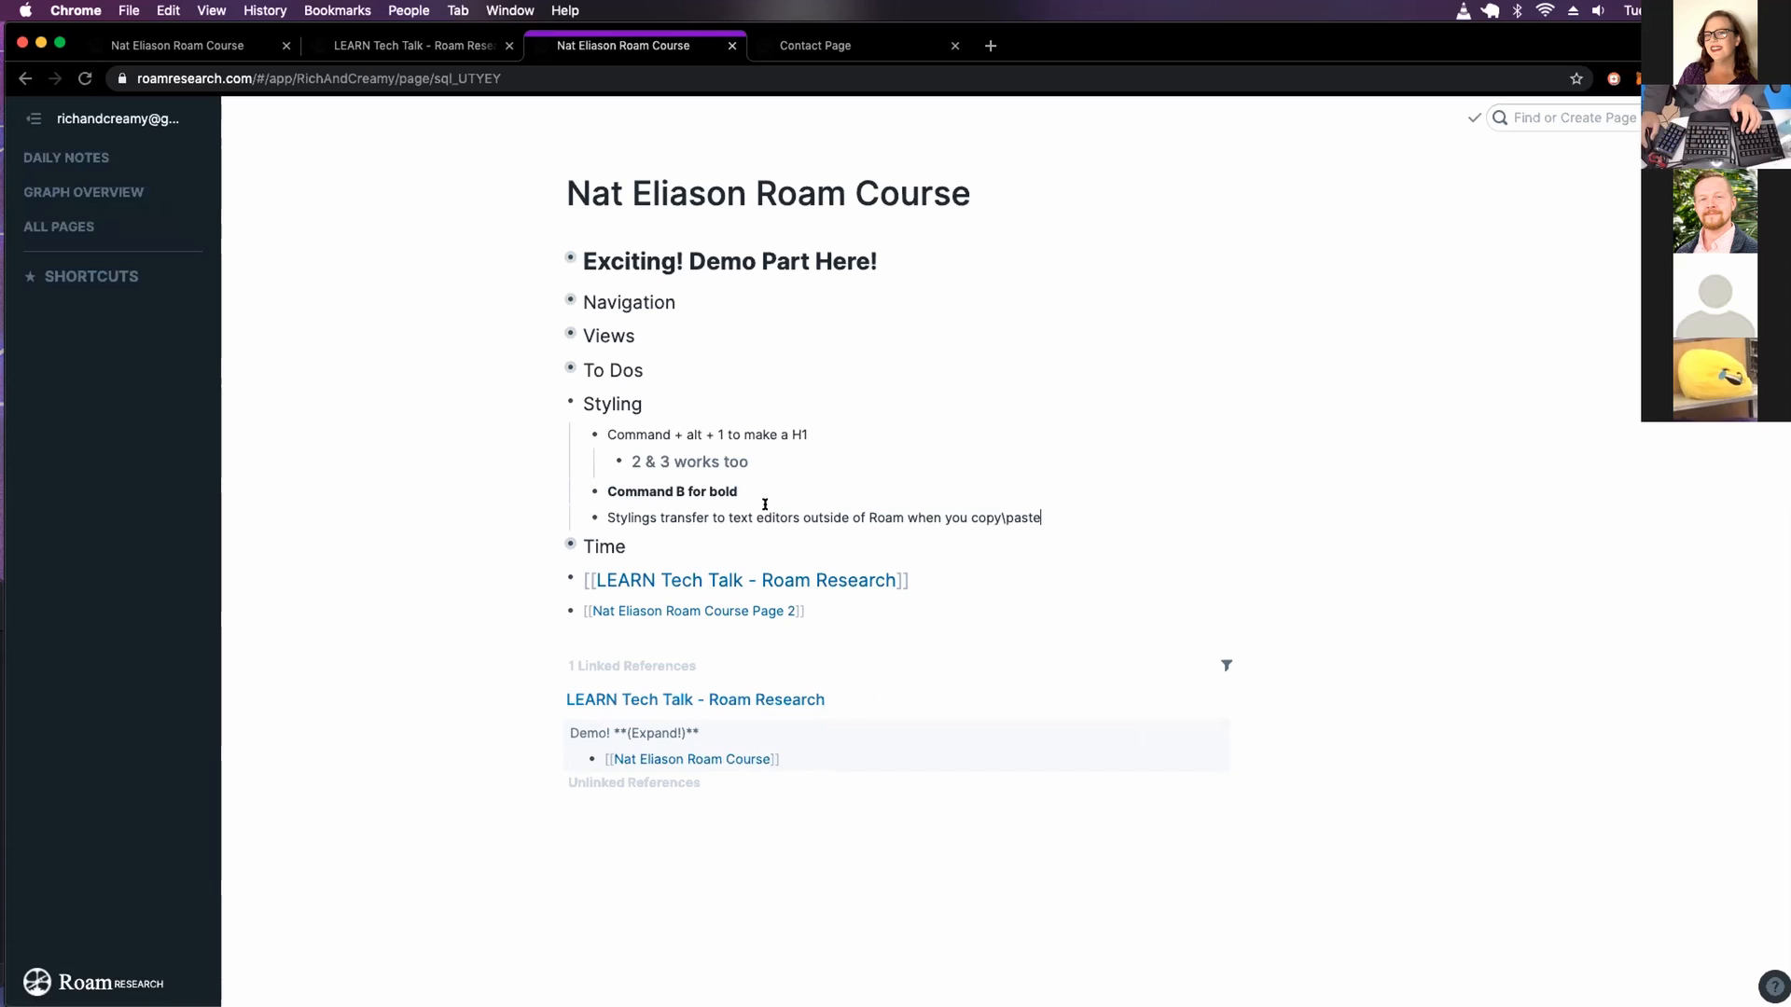
pyautogui.moveTo(795, 470)
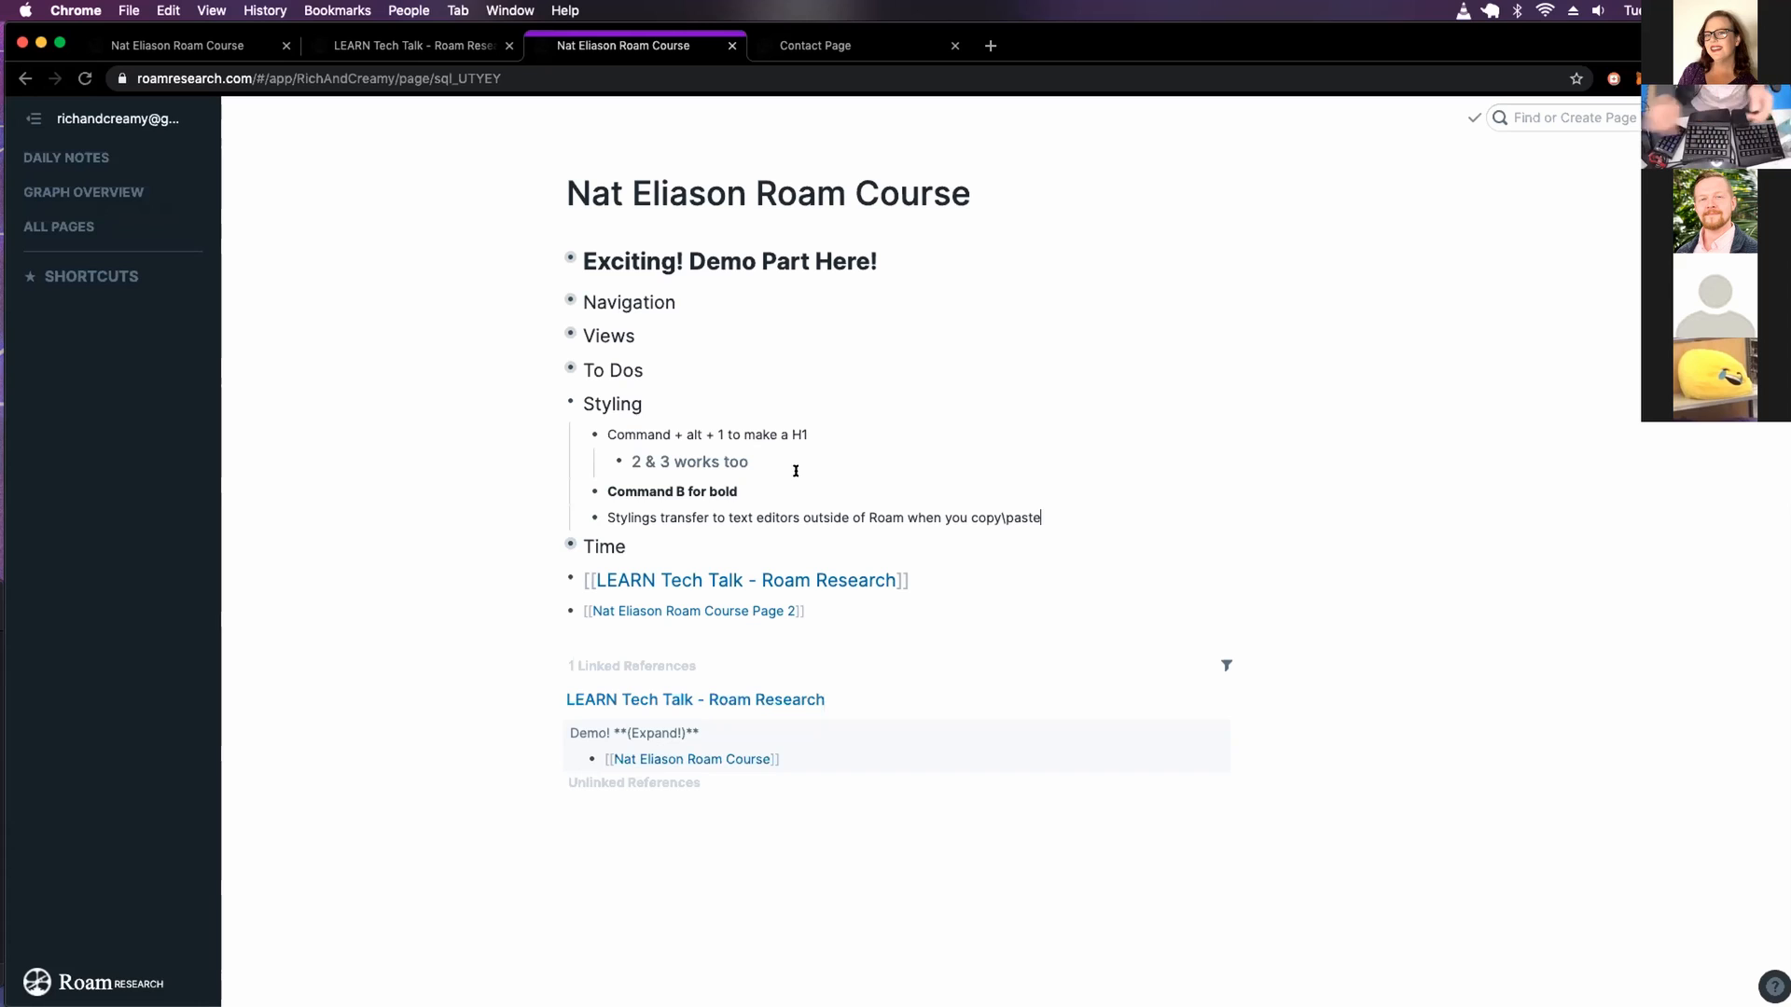
pyautogui.click(556, 403)
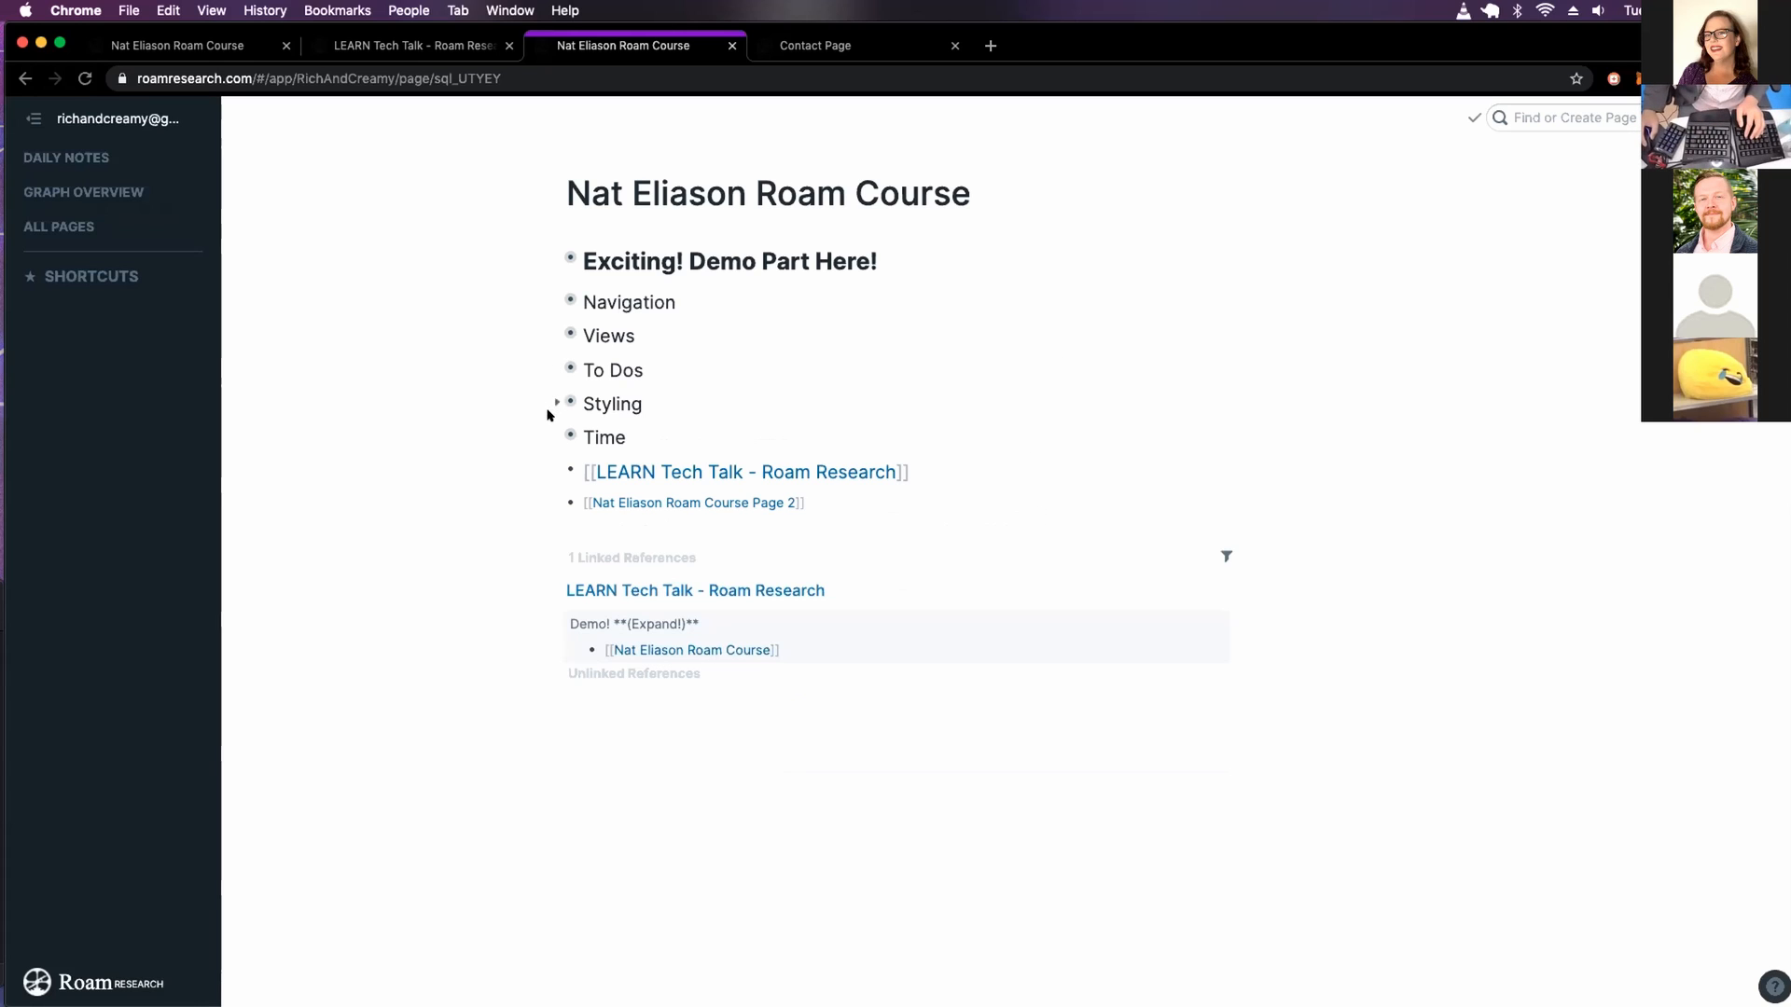
# Fill the Time notes with /time, /today and /tomorrow commands
pyautogui.click(556, 436)
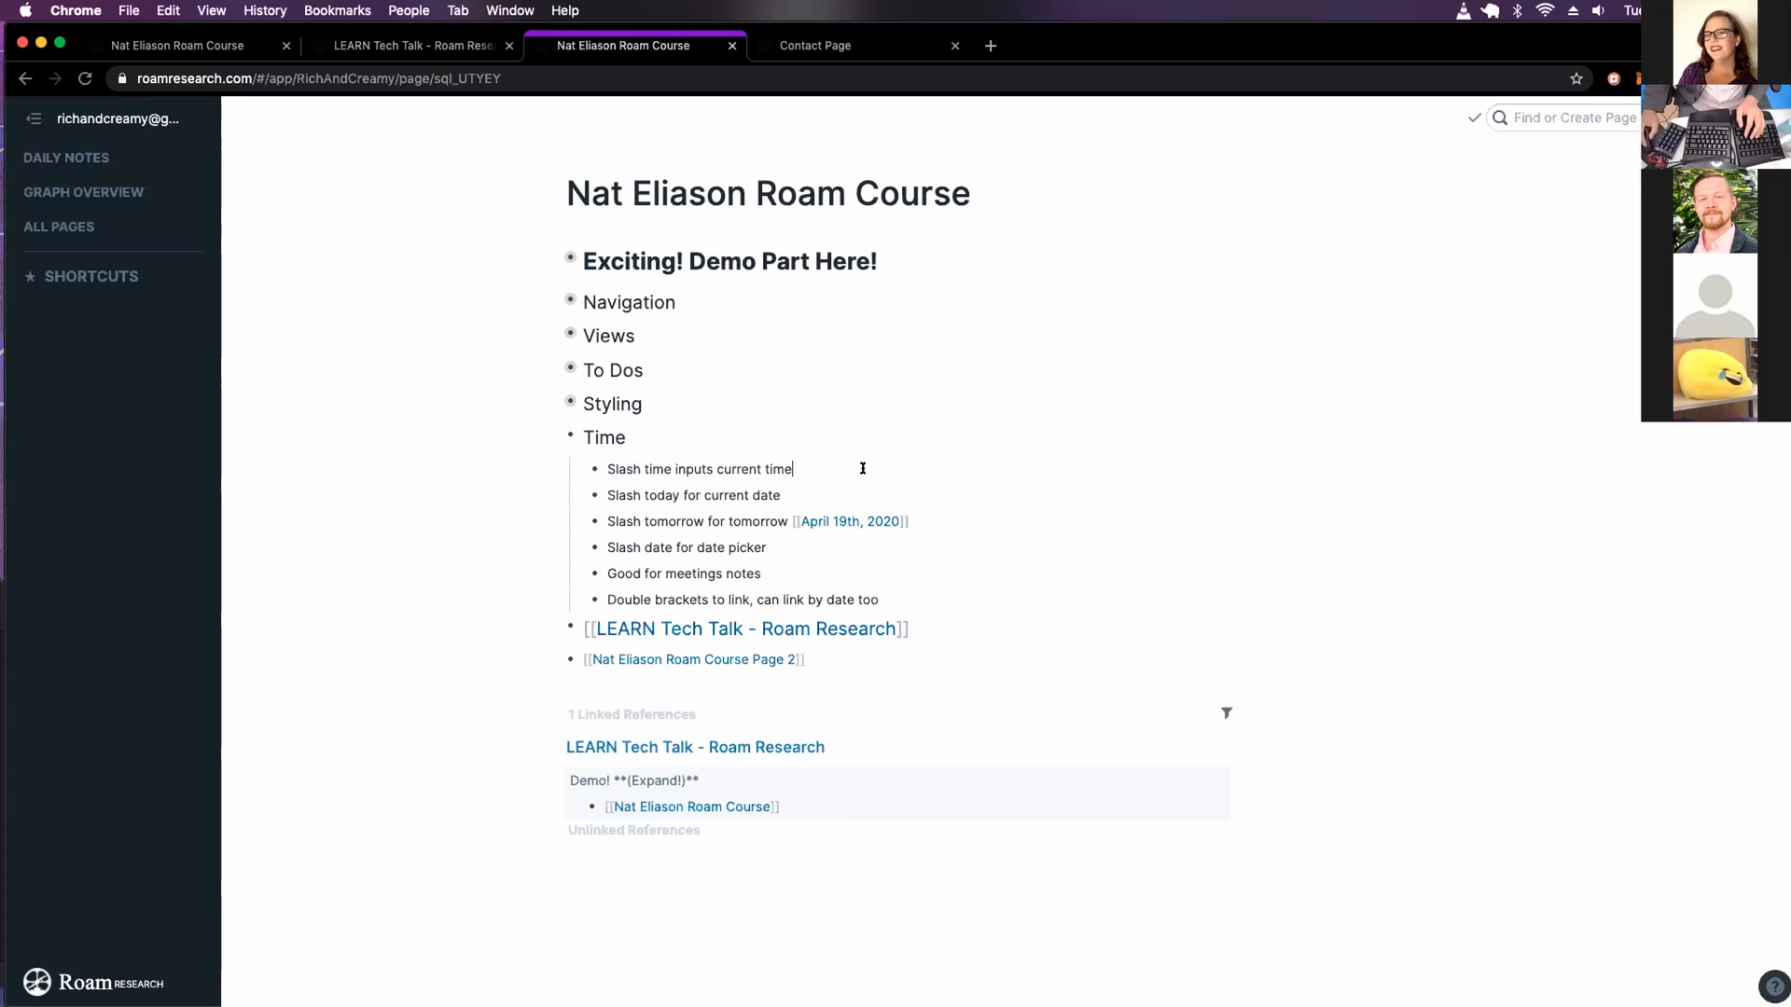
pyautogui.write('/tim')
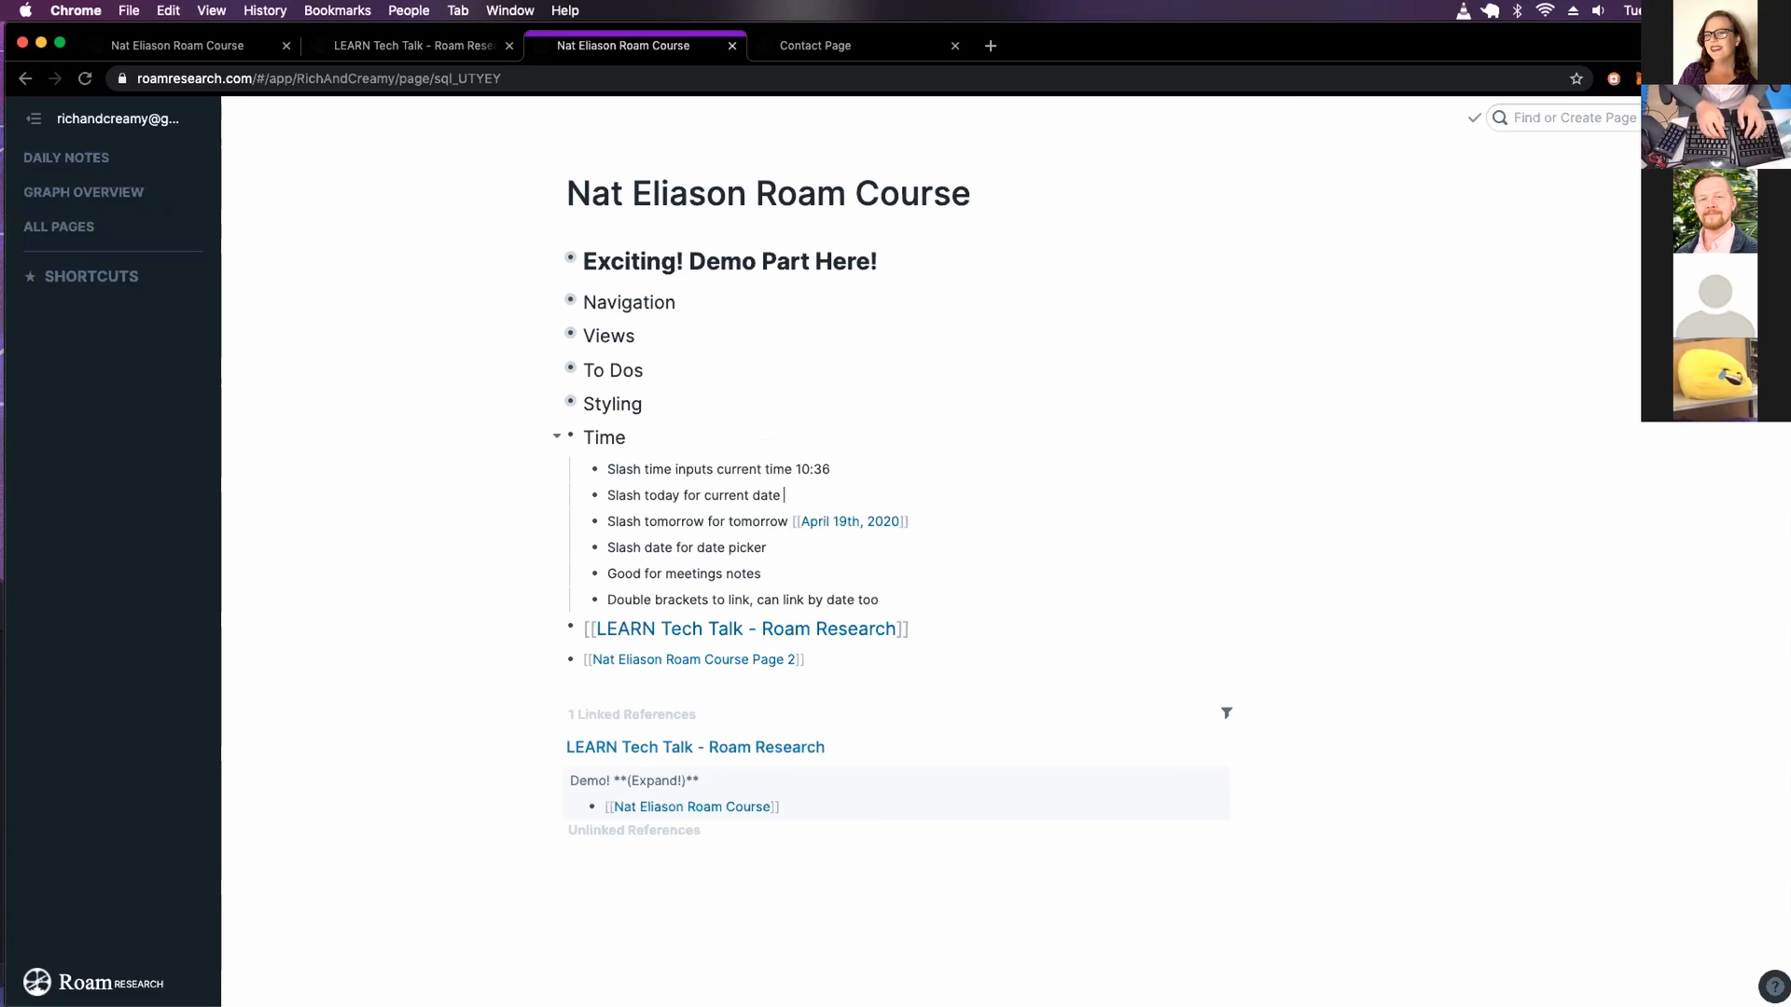
pyautogui.write('/toda')
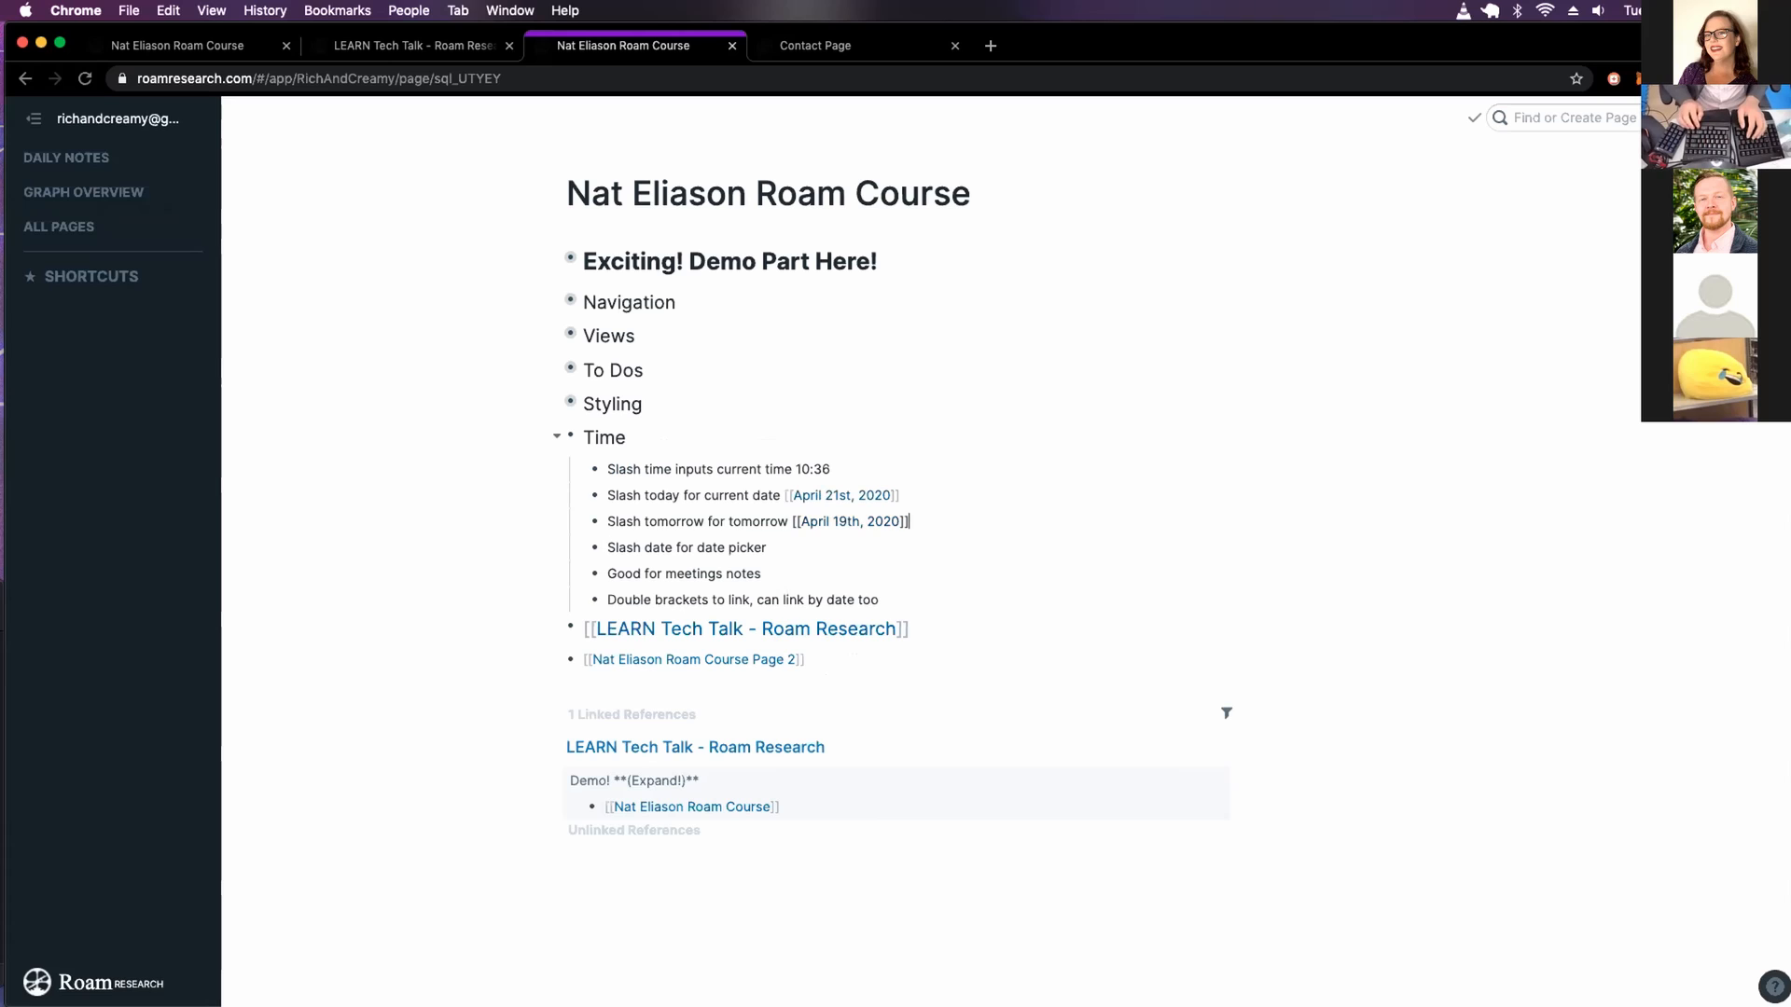
pyautogui.write('/to')
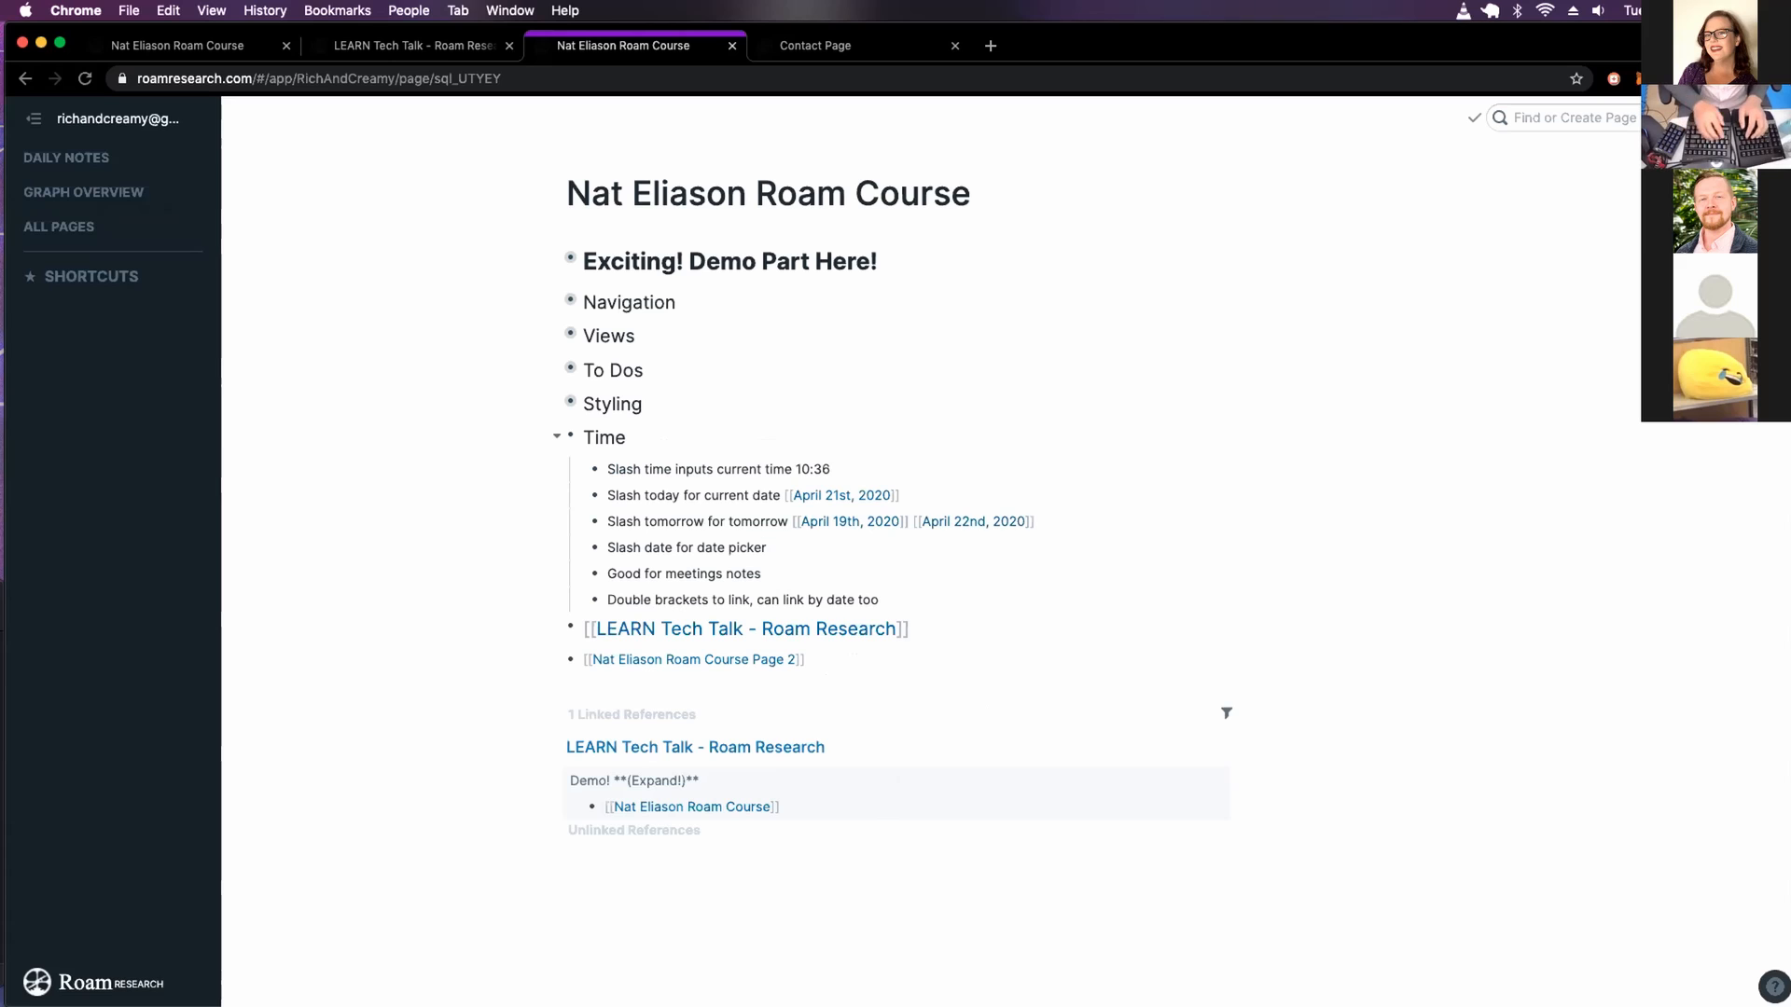
# Insert April 24th, 2020 as a date link using the /date calendar
pyautogui.write('/date')
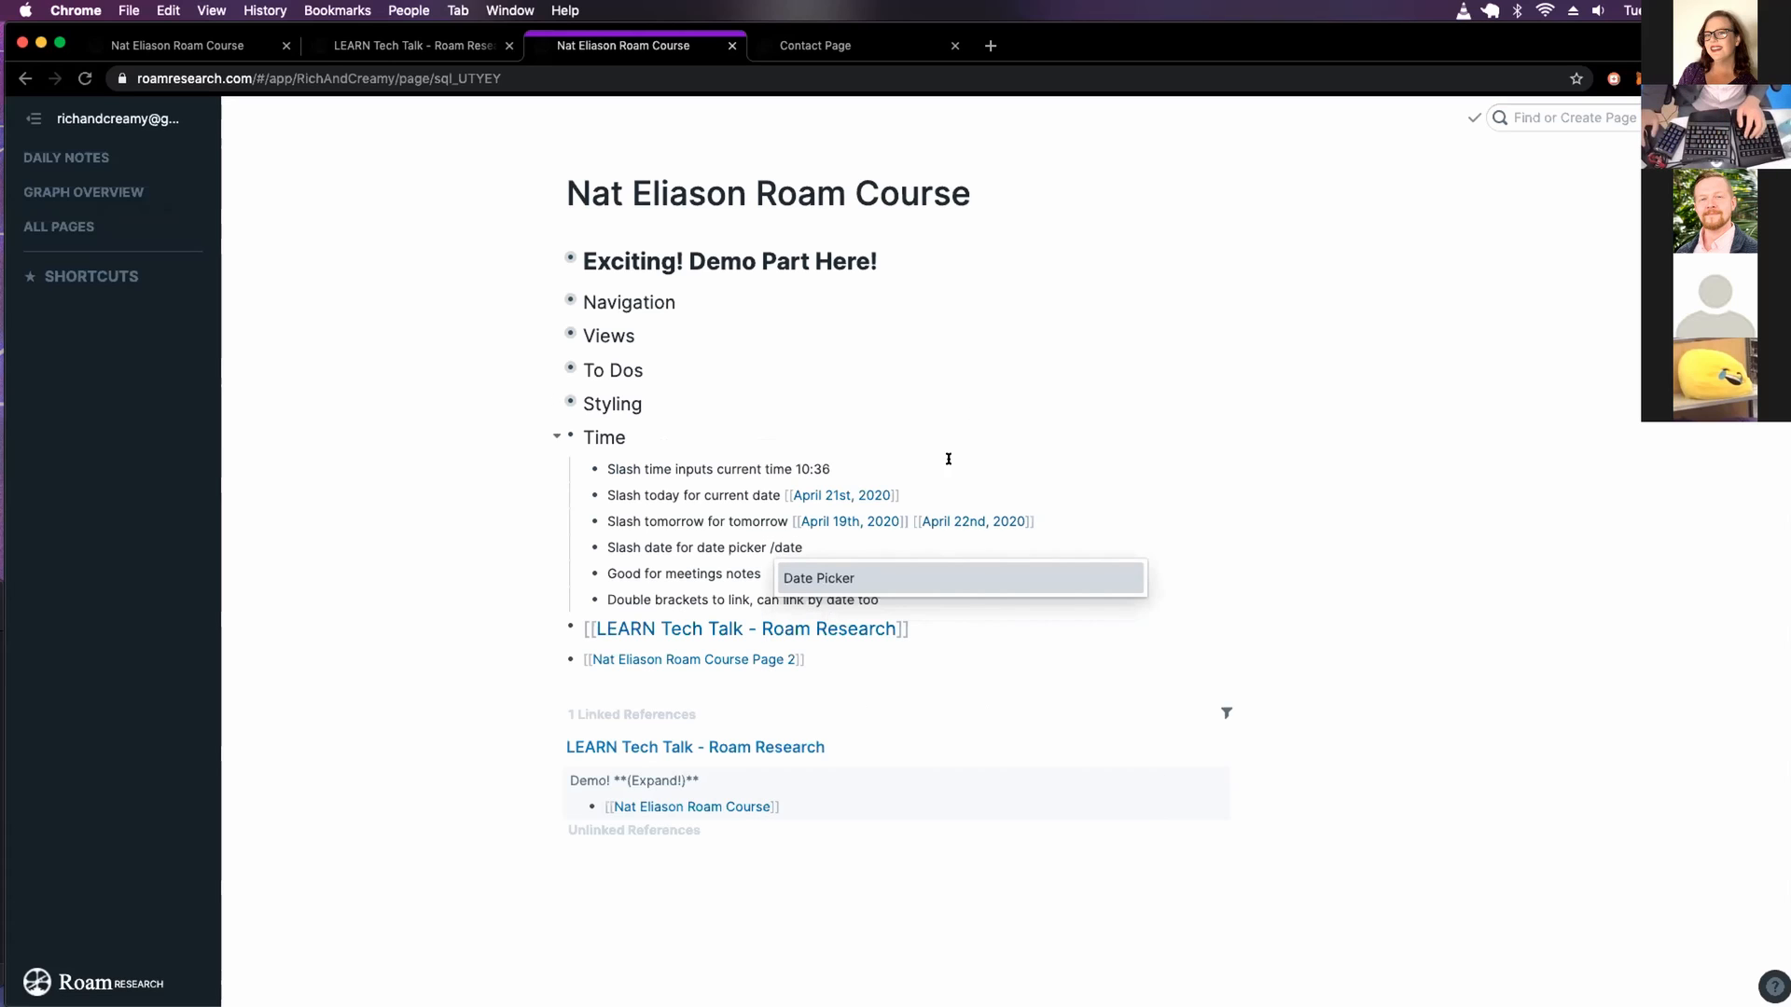
pyautogui.click(782, 551)
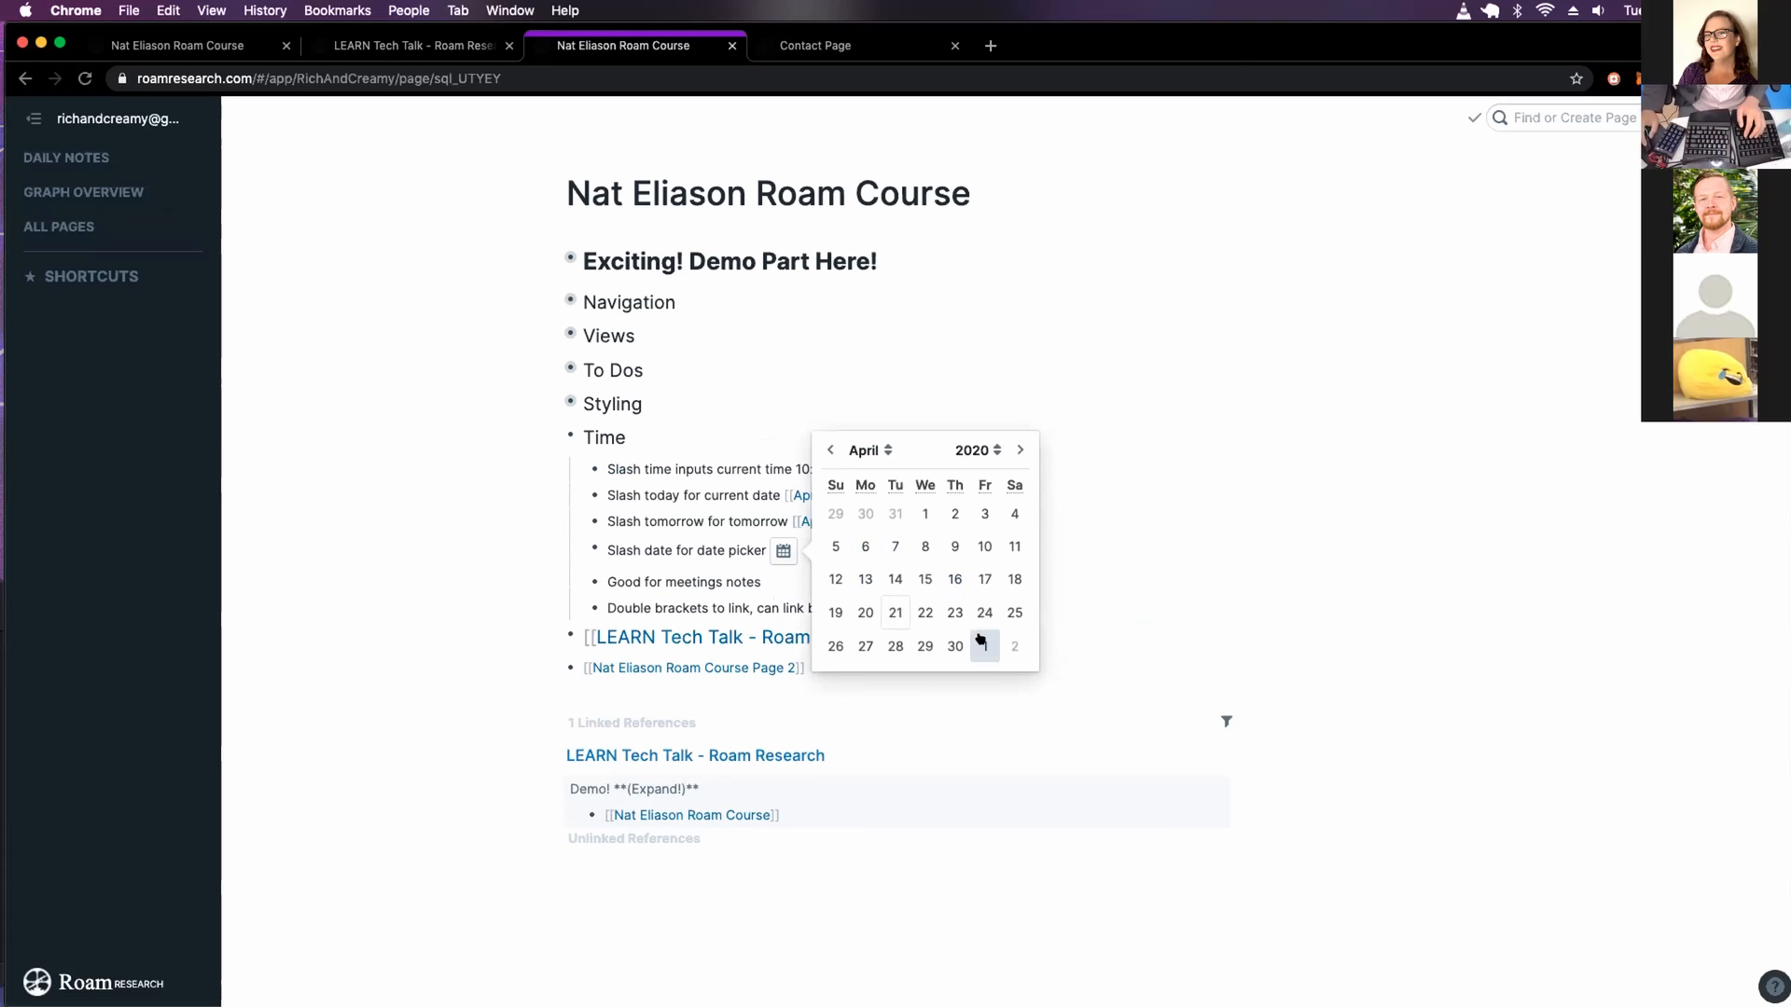
pyautogui.click(983, 612)
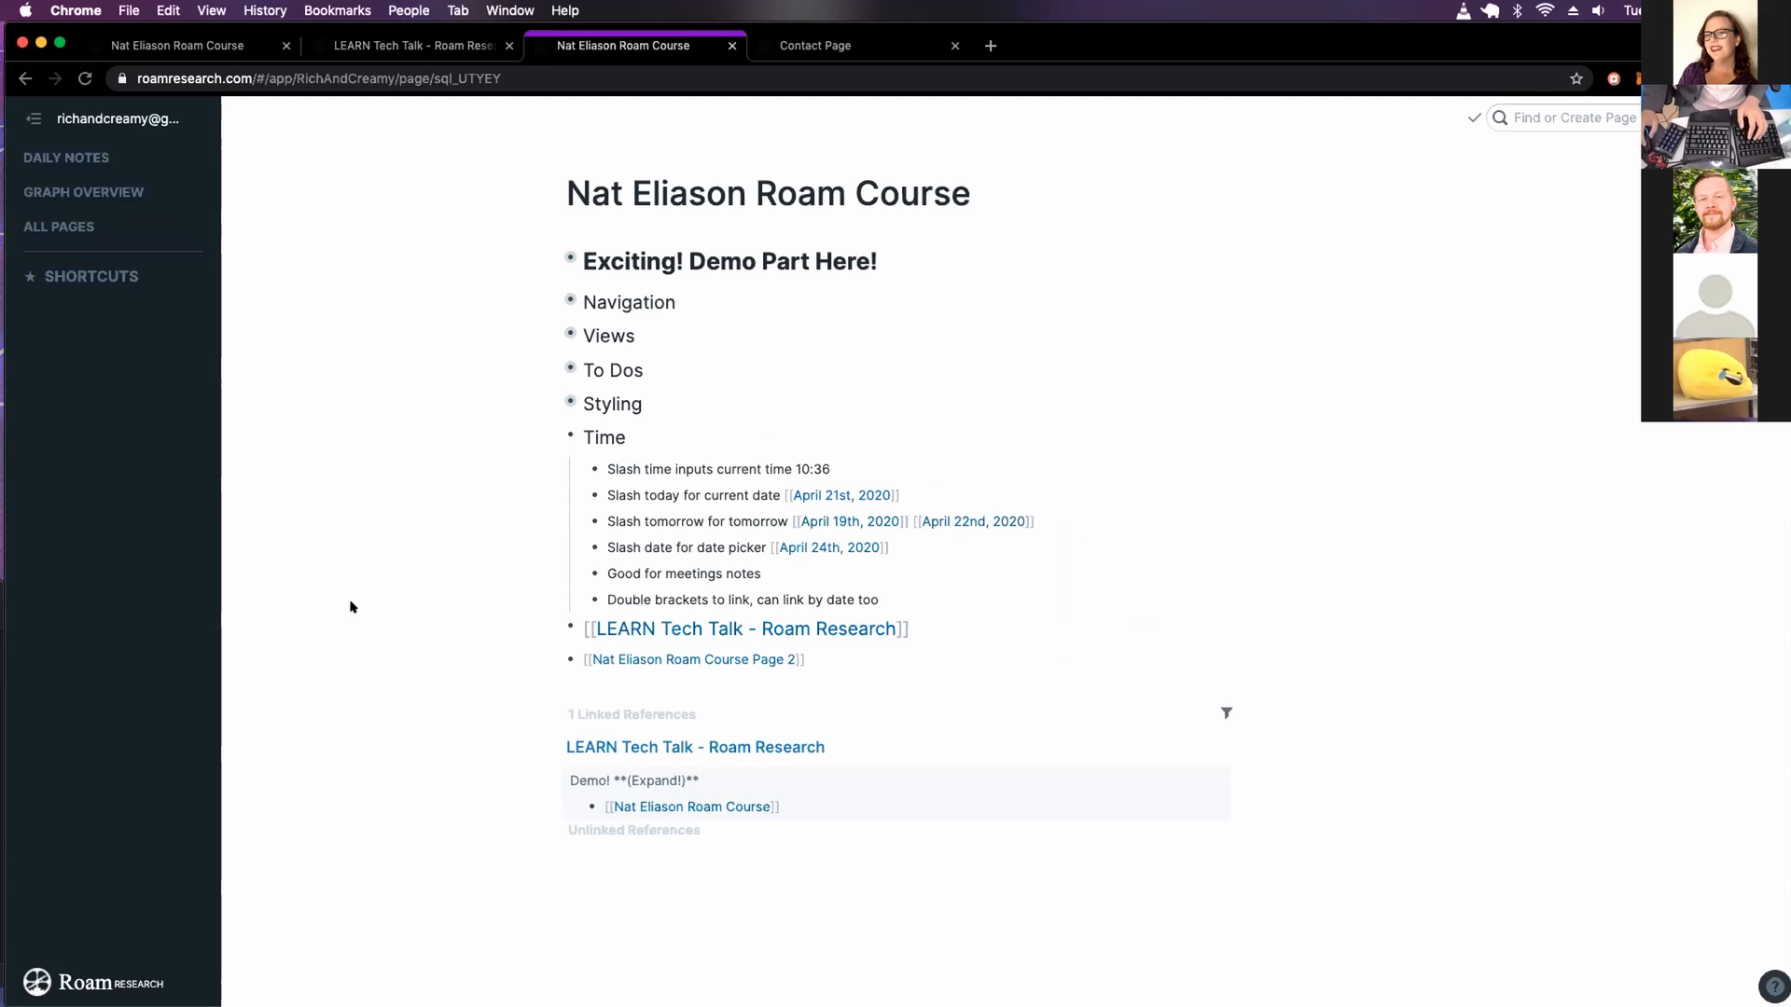
pyautogui.moveTo(575, 535)
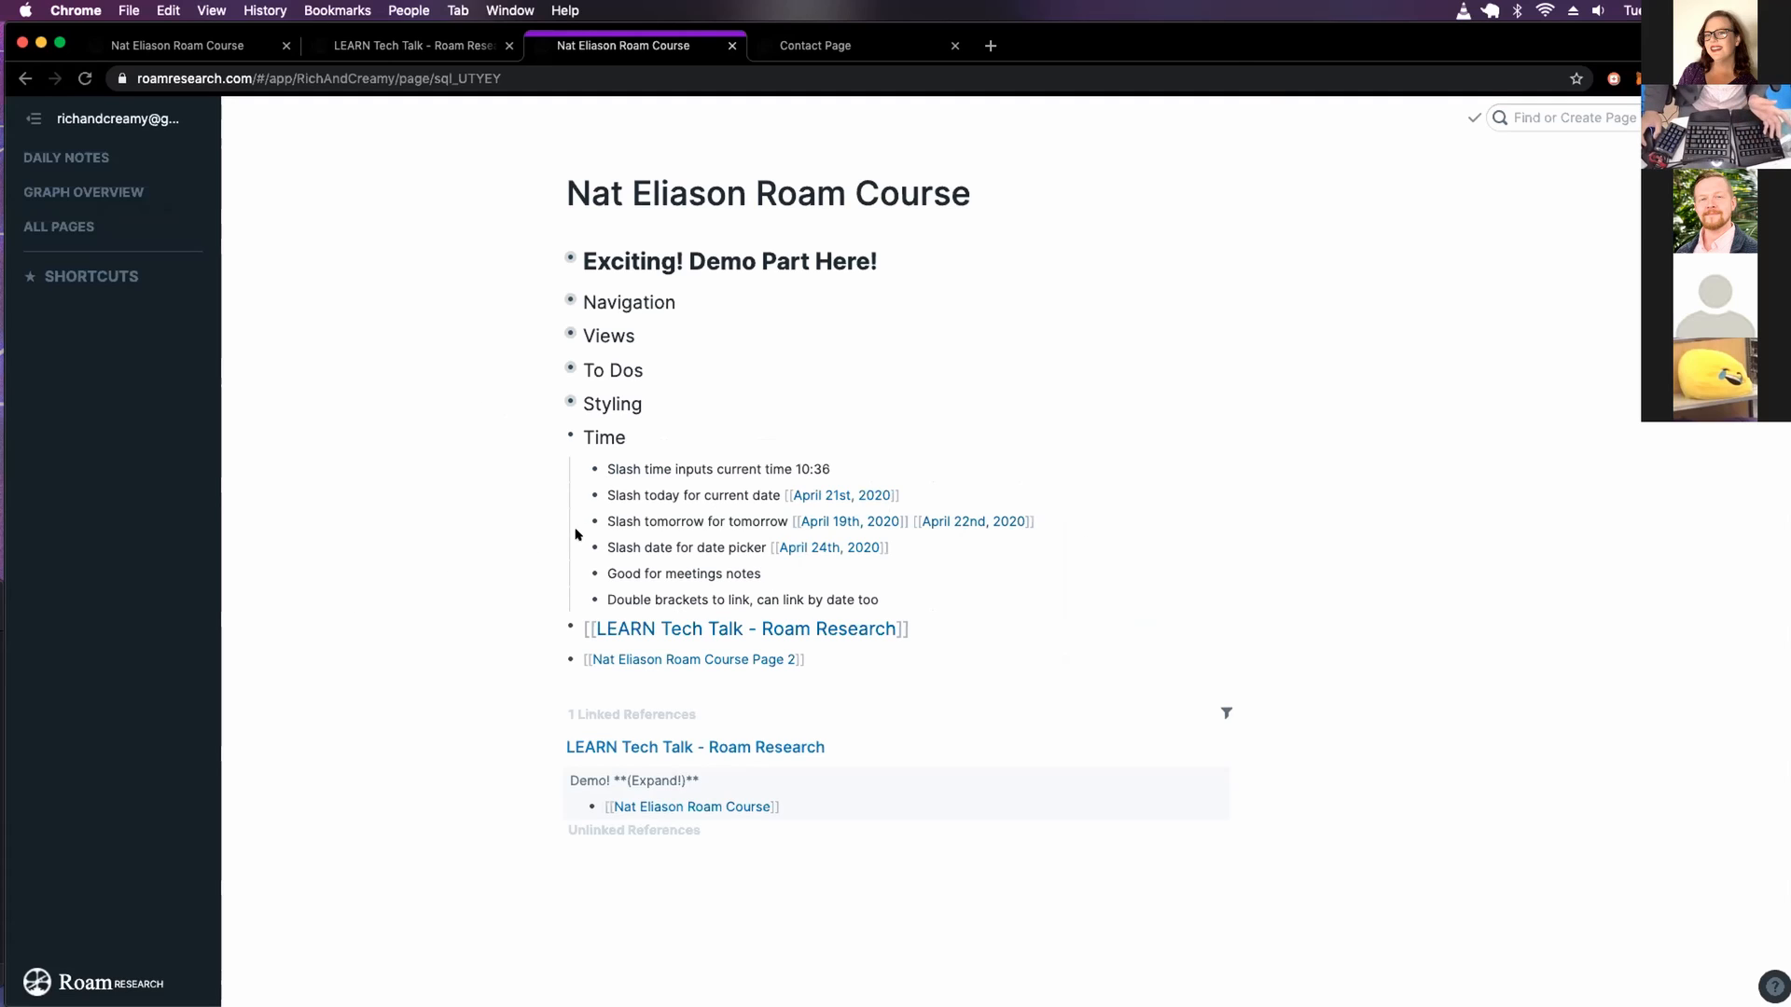
pyautogui.moveTo(502, 562)
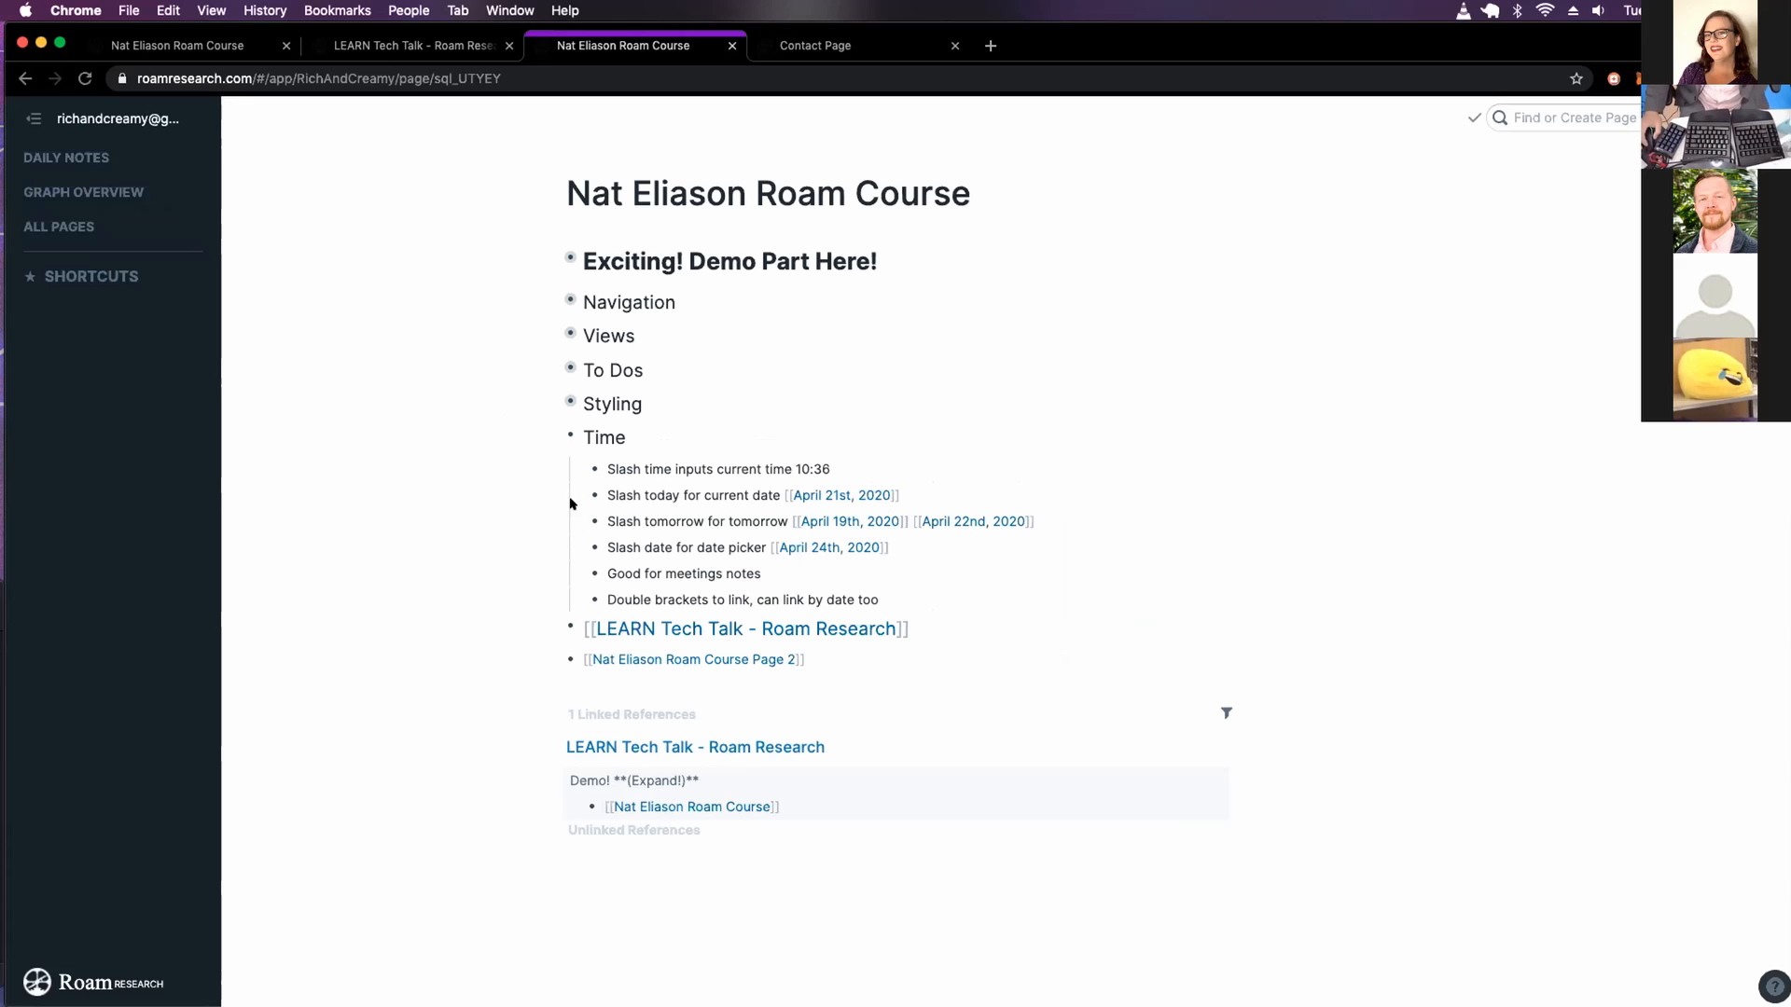
pyautogui.moveTo(834, 537)
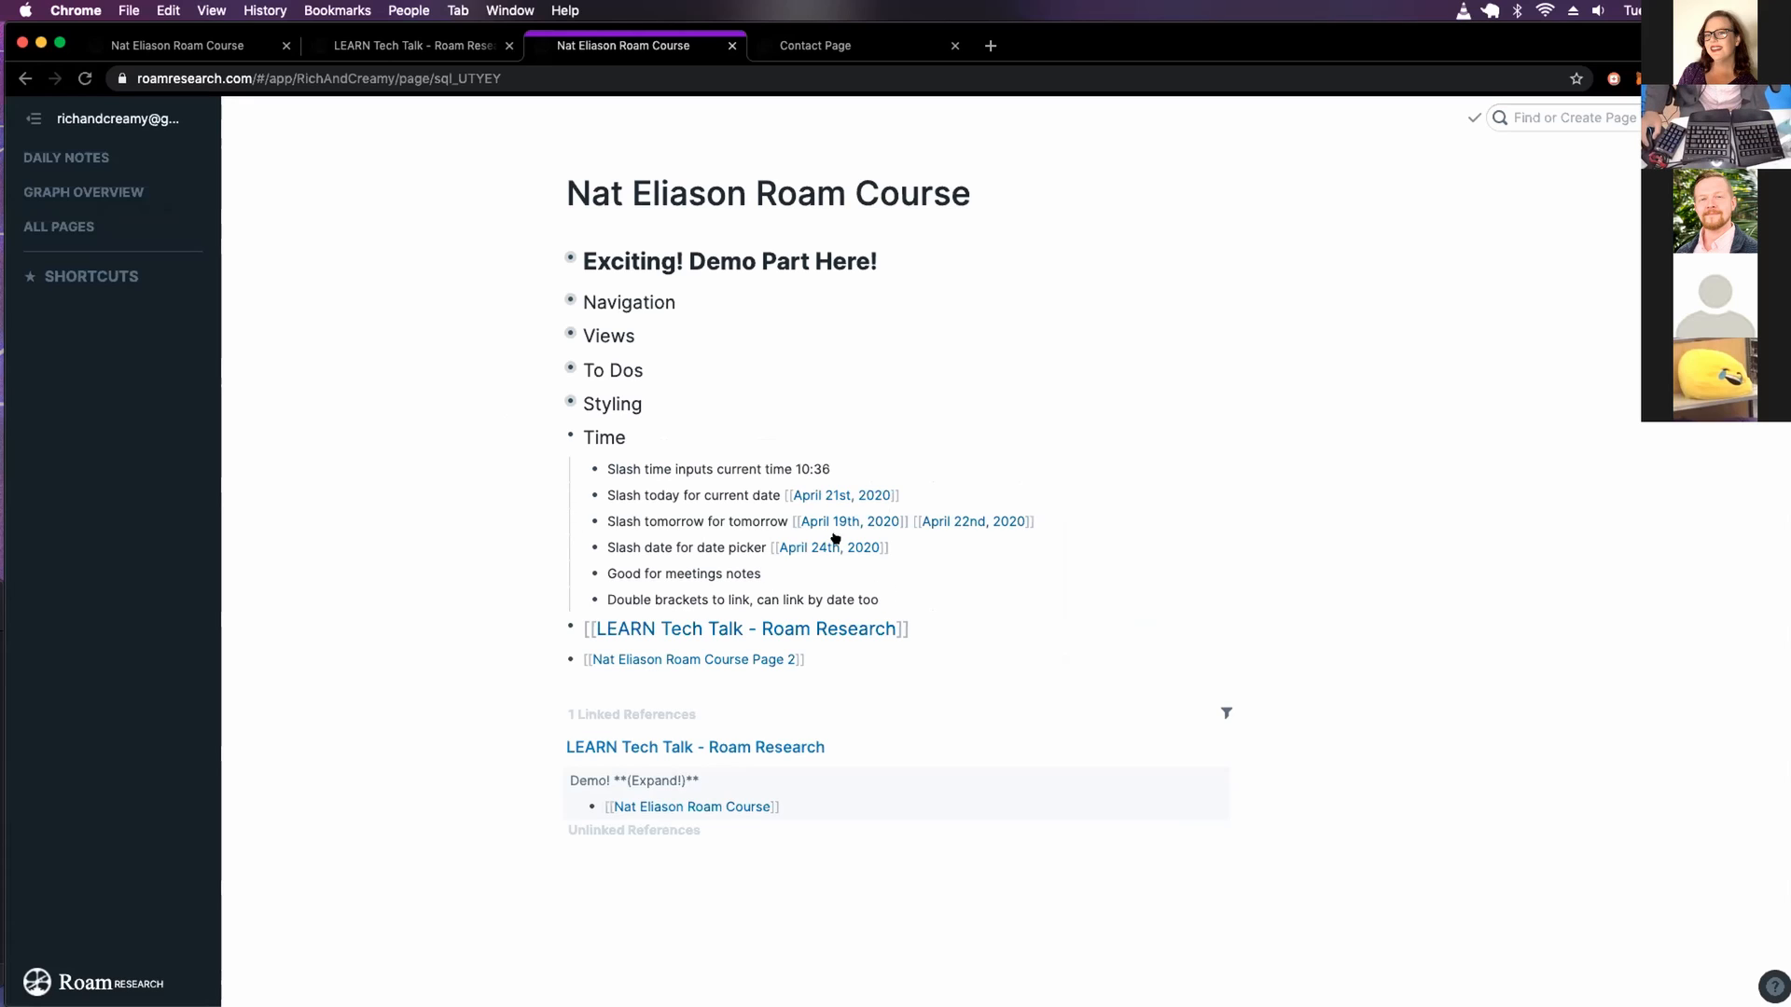
pyautogui.moveTo(847, 521)
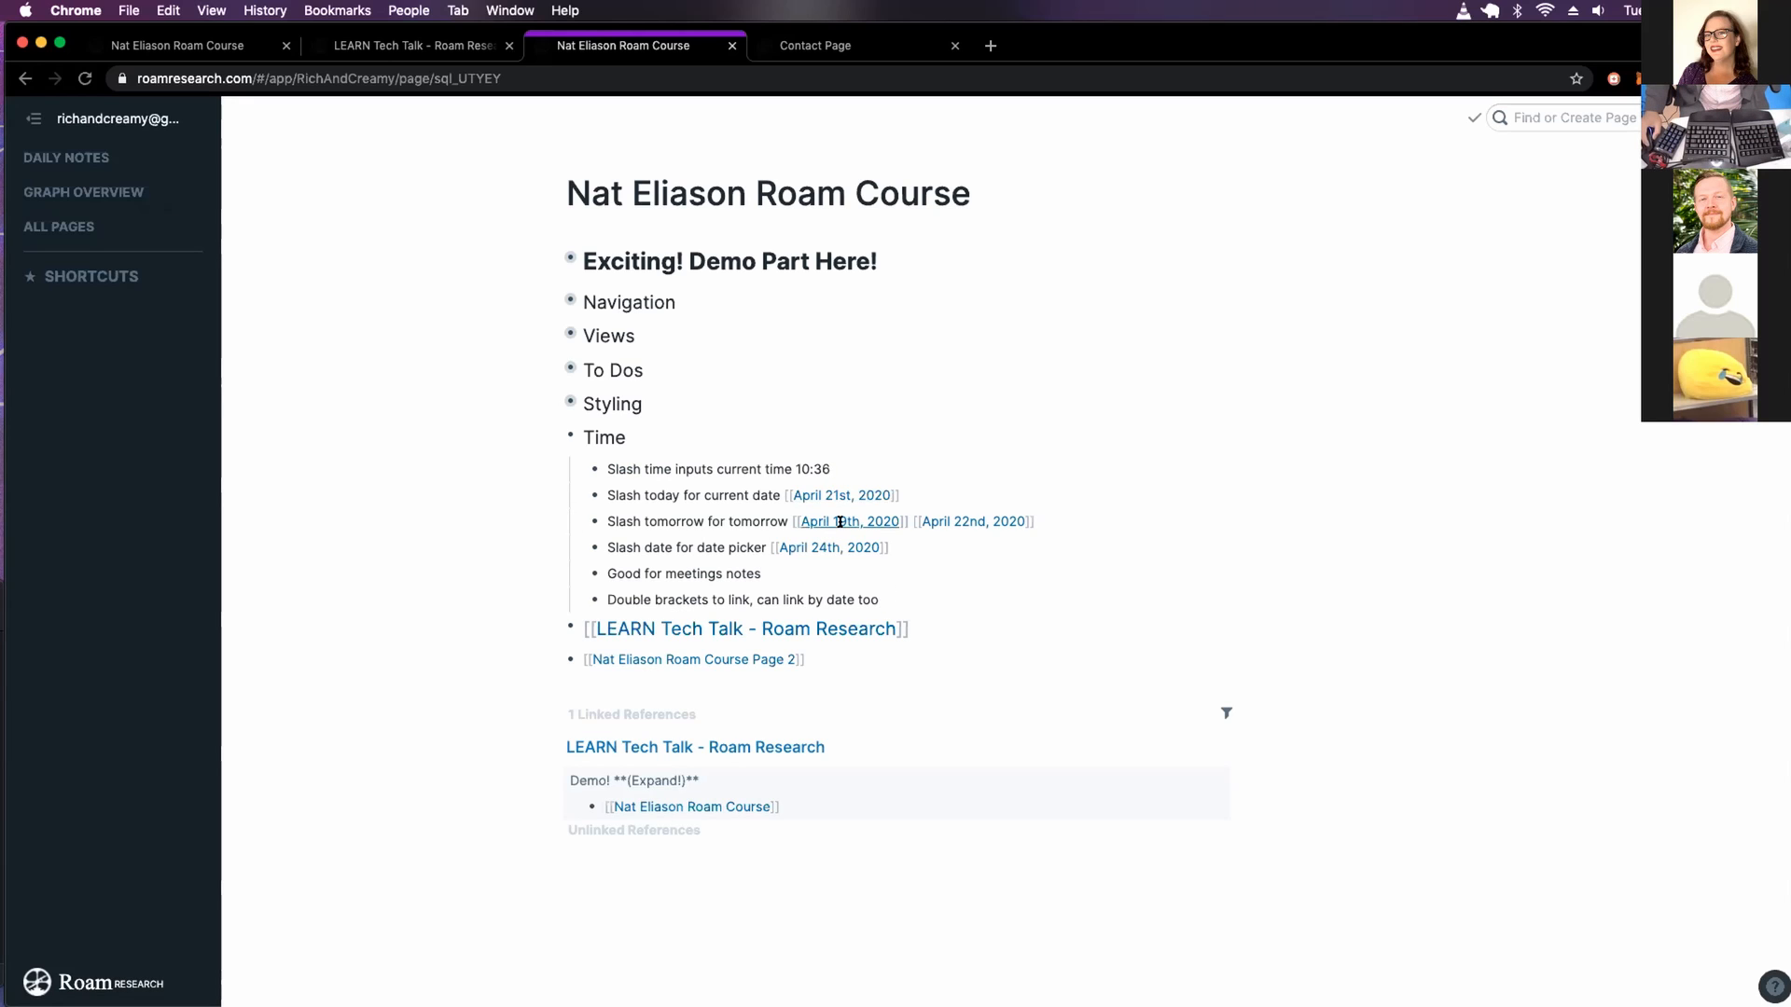
# Visit the April 19th, 2020 daily page, return, and collapse Time
pyautogui.click(851, 520)
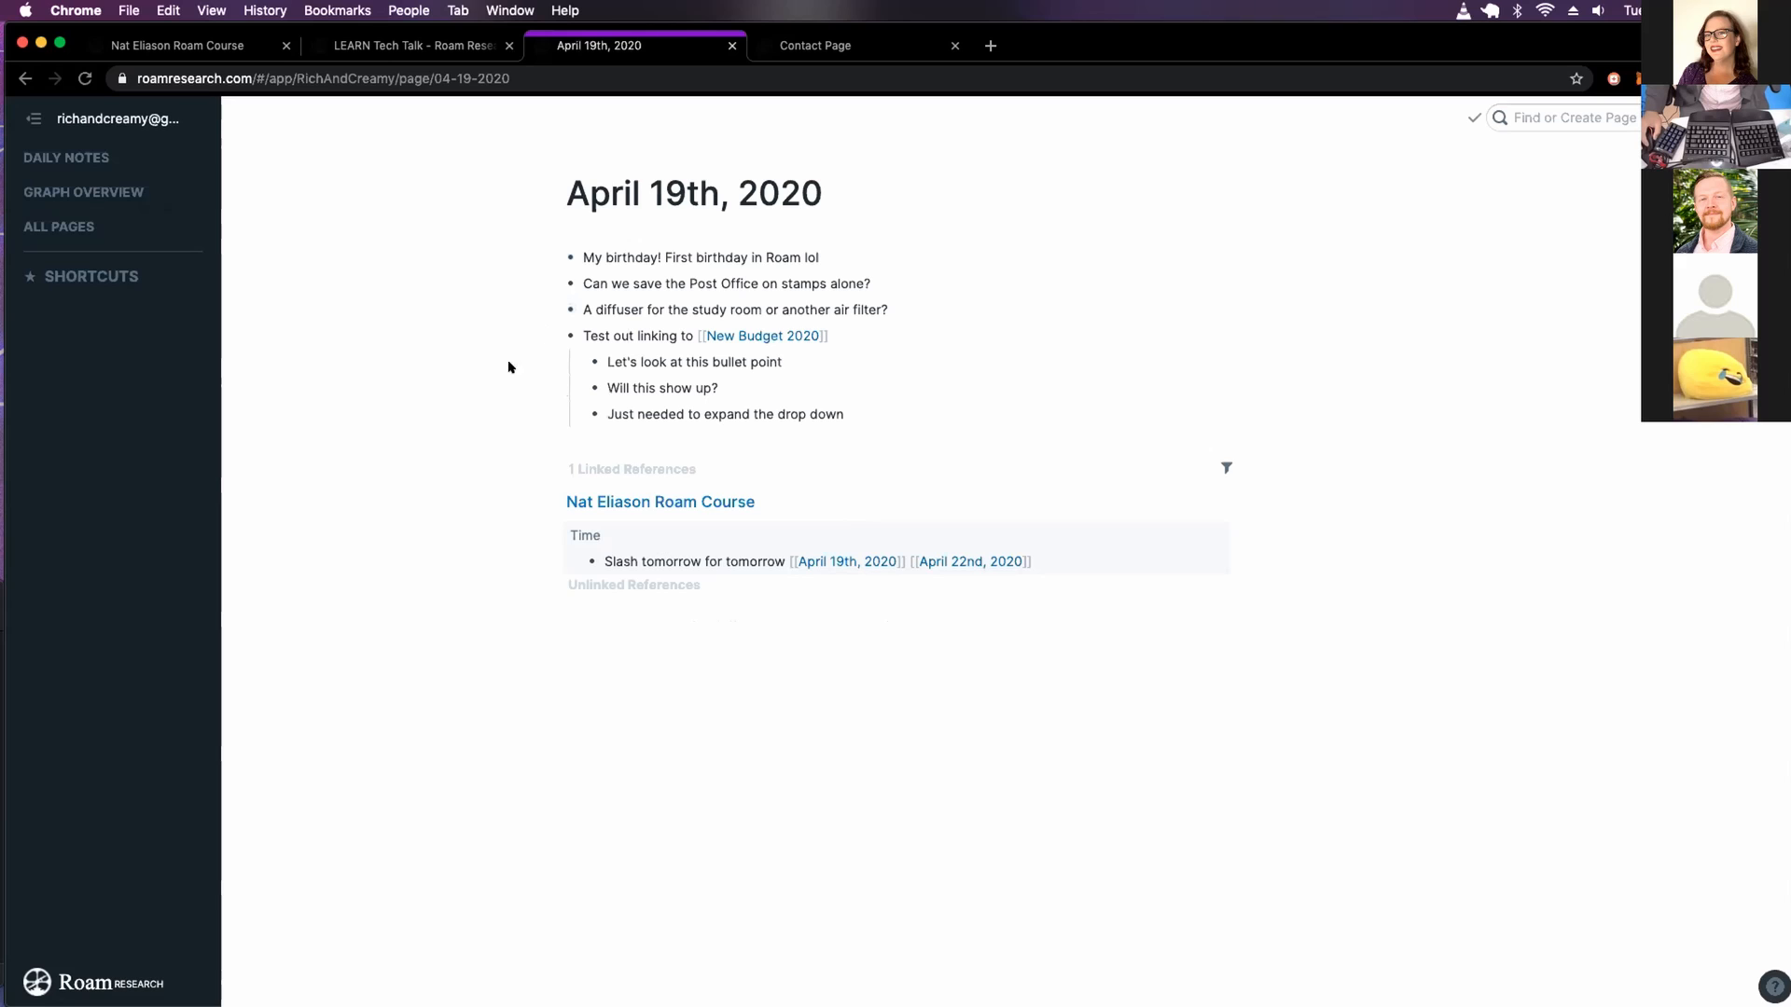
pyautogui.click(661, 502)
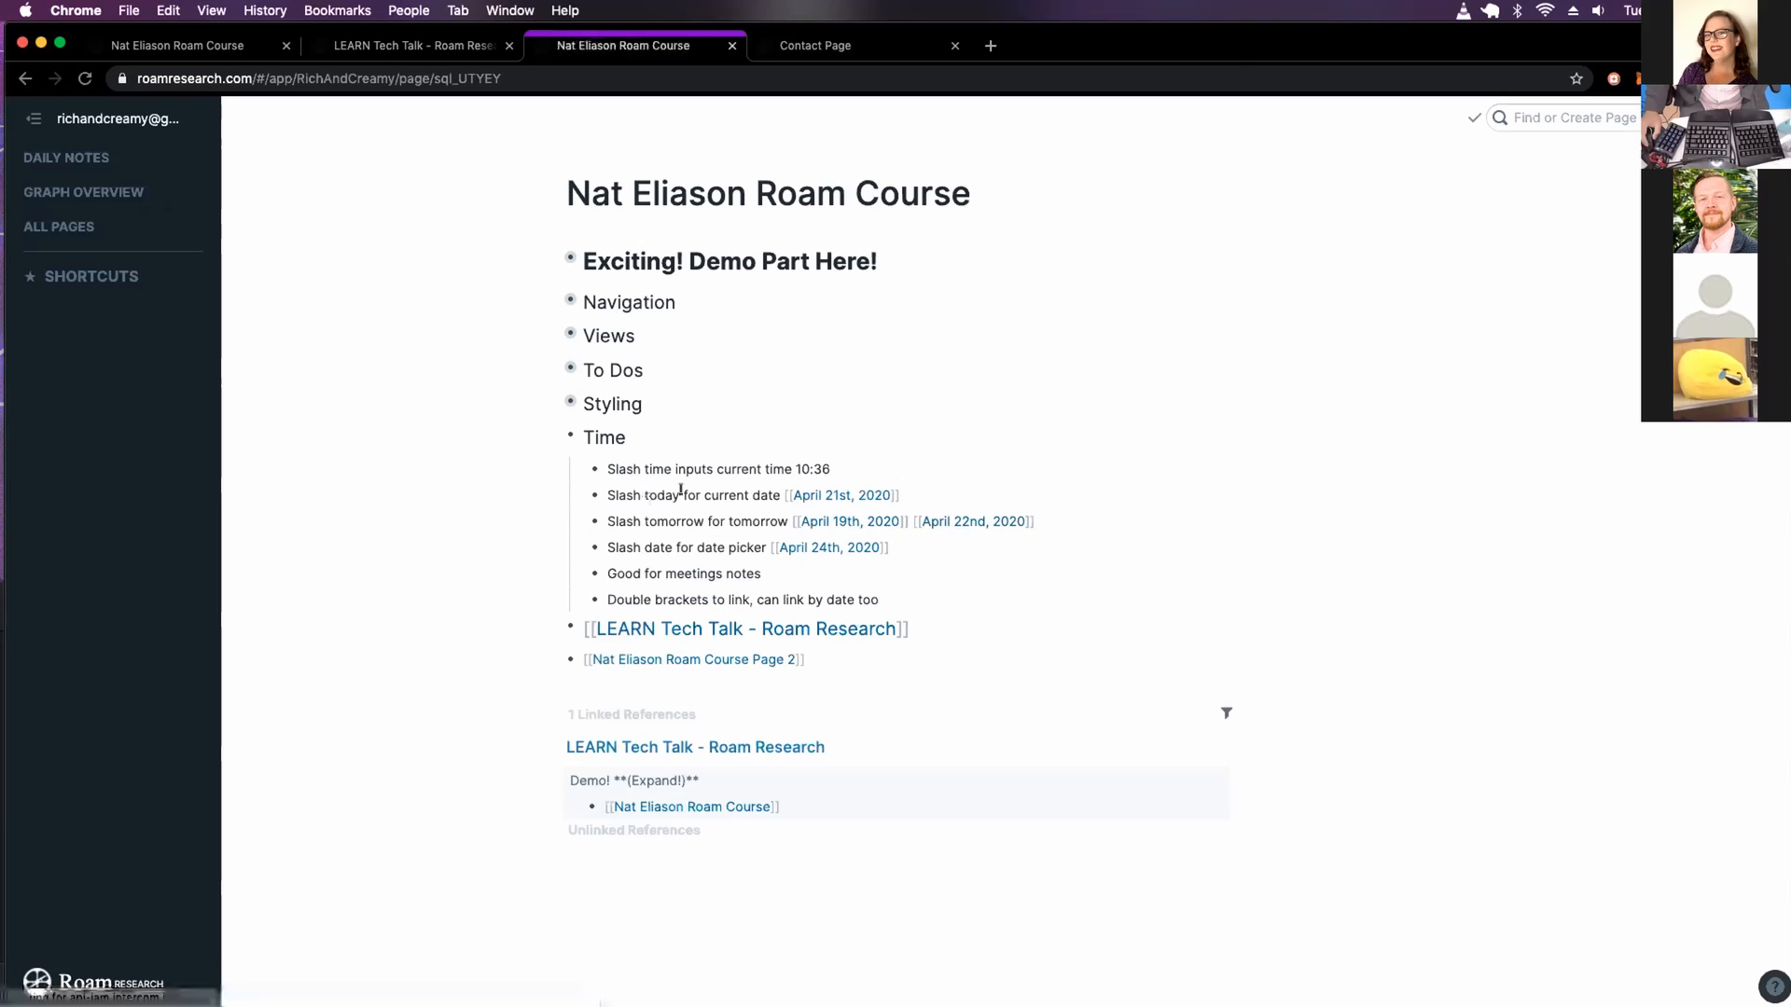
pyautogui.click(571, 436)
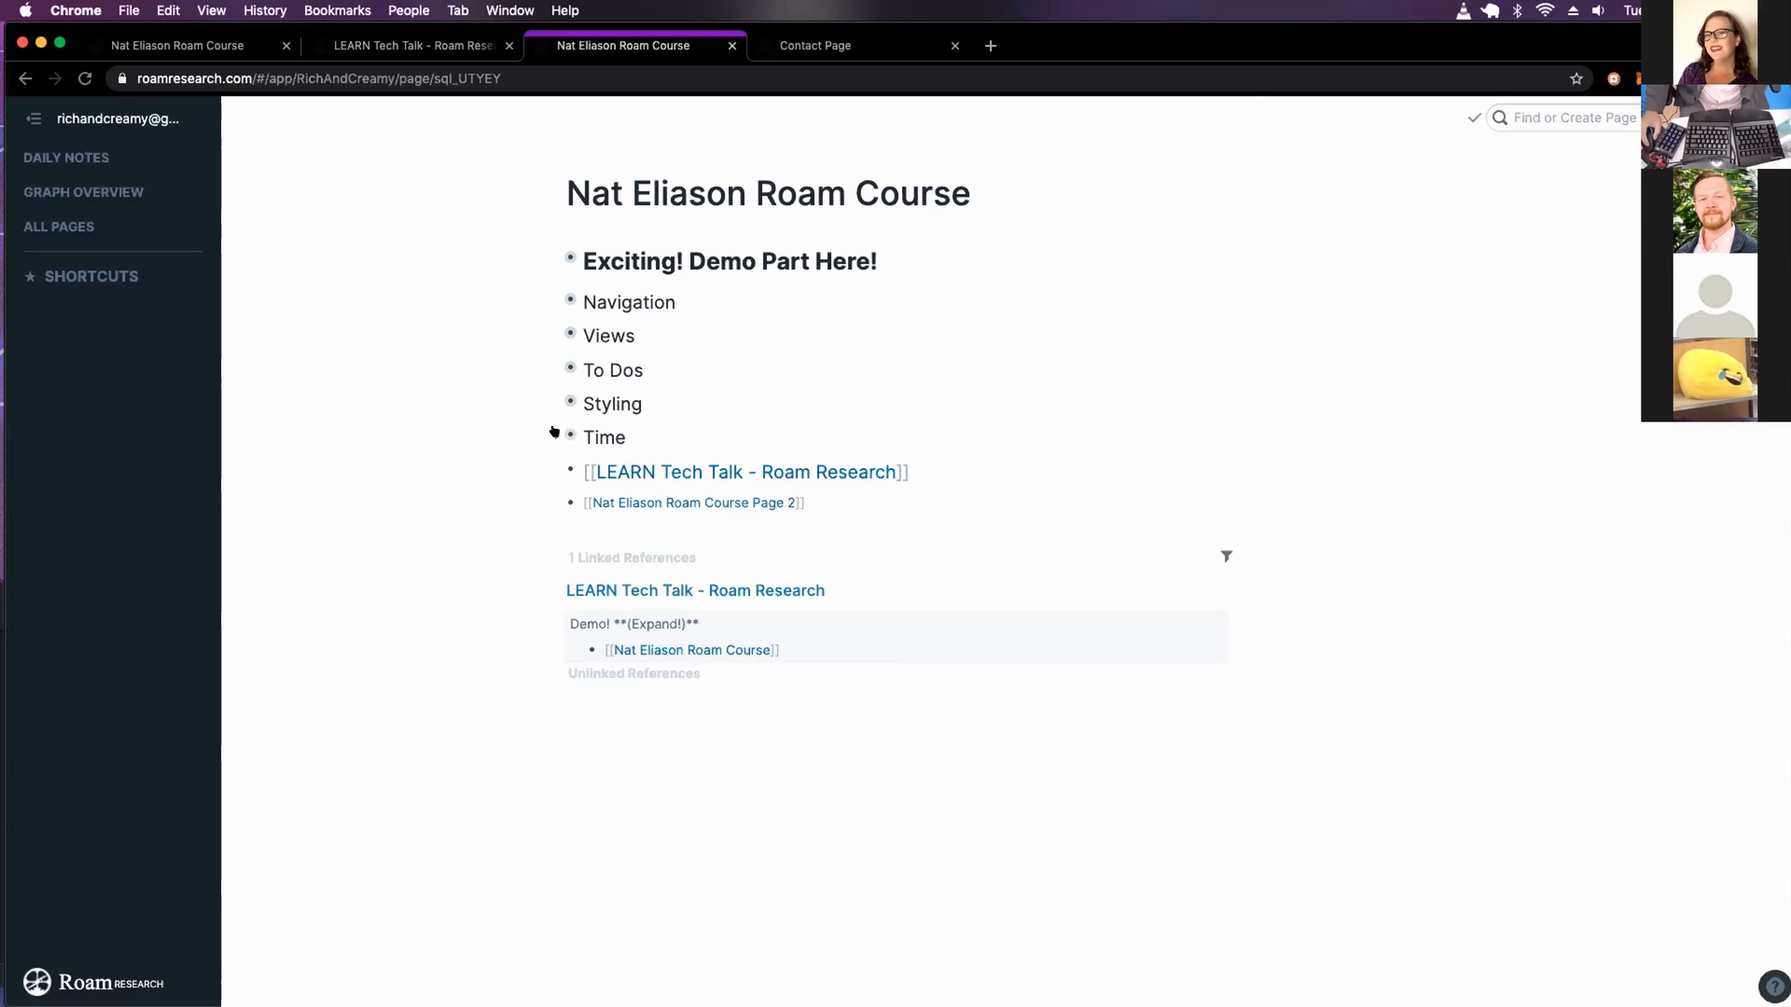
pyautogui.moveTo(694, 502)
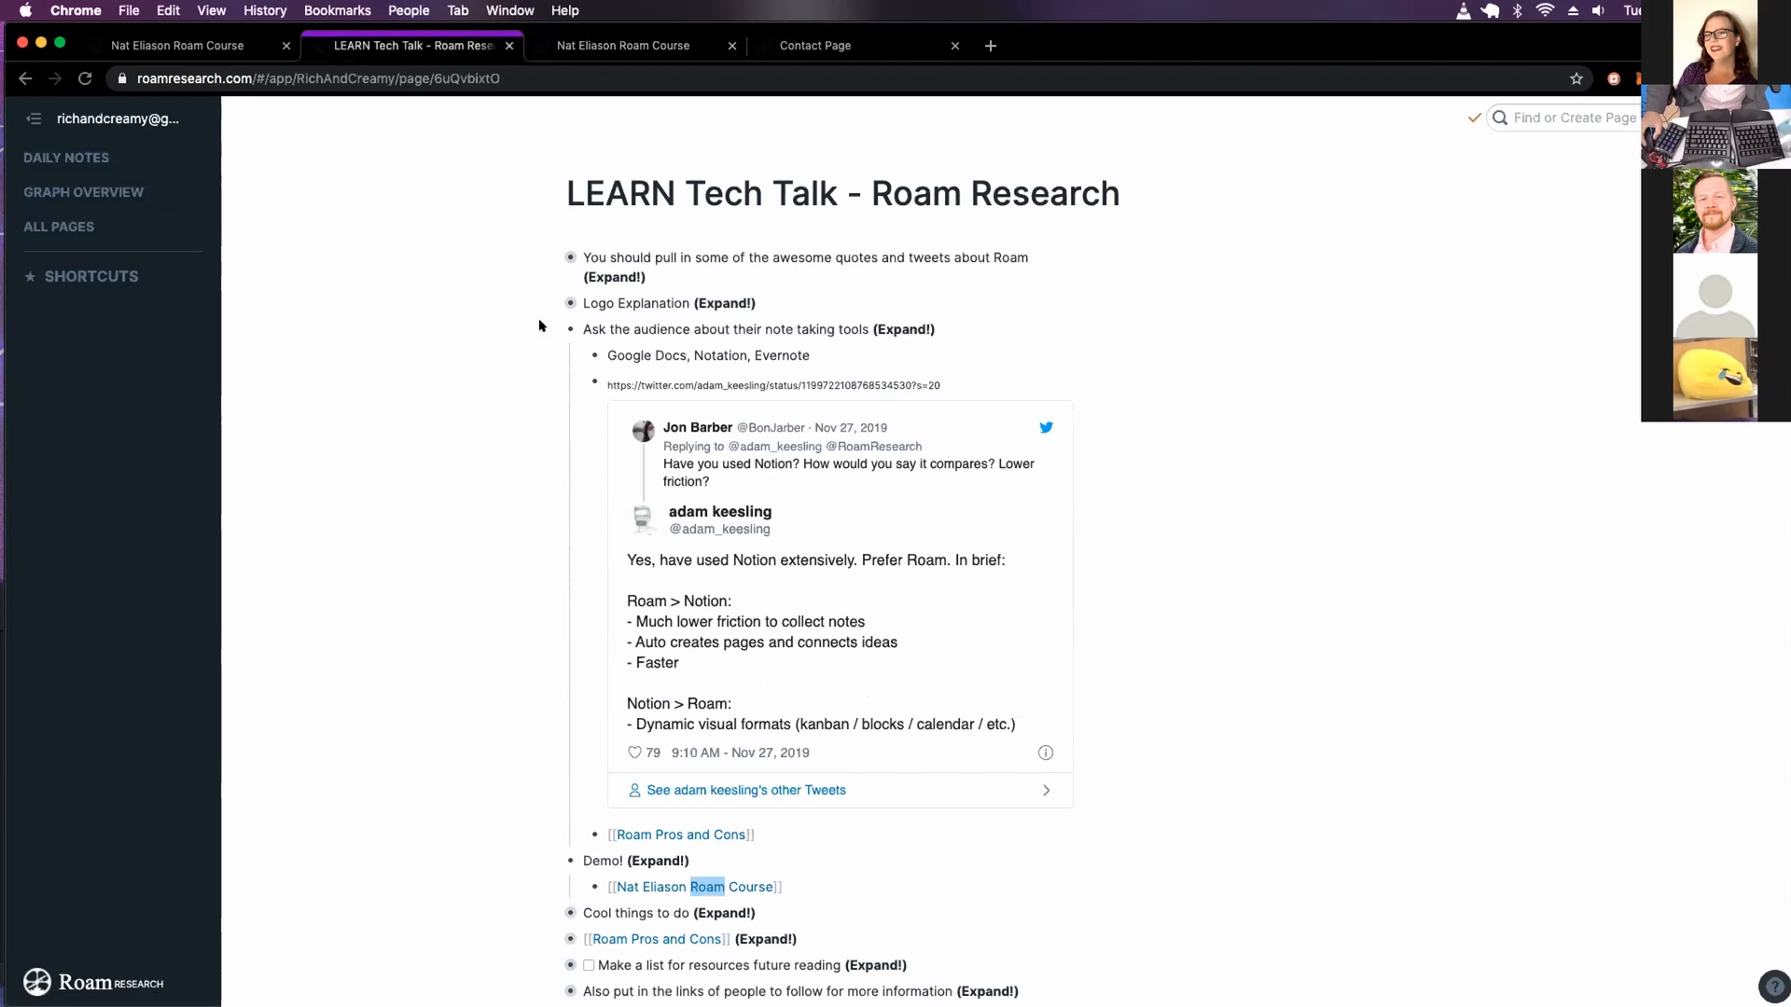
# Open Roam Pros and Cons in the right sidebar beside the LEARN Tech Talk page
pyautogui.scroll(-3)
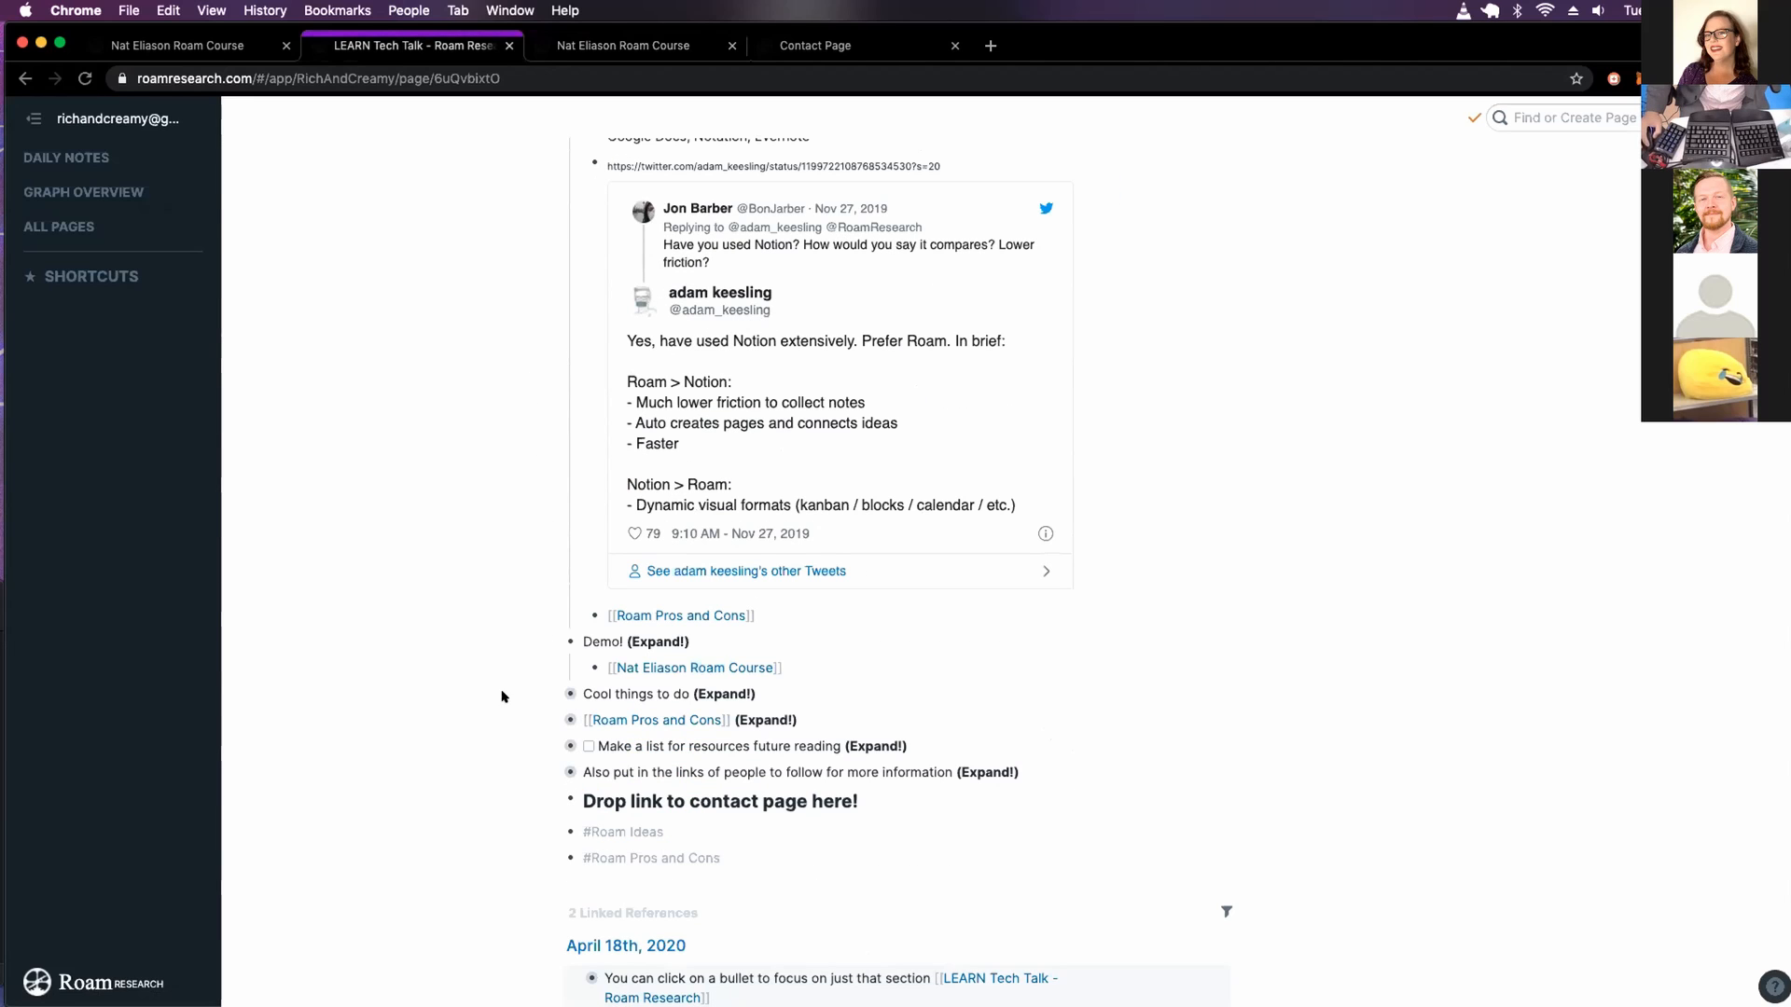
pyautogui.moveTo(539, 340)
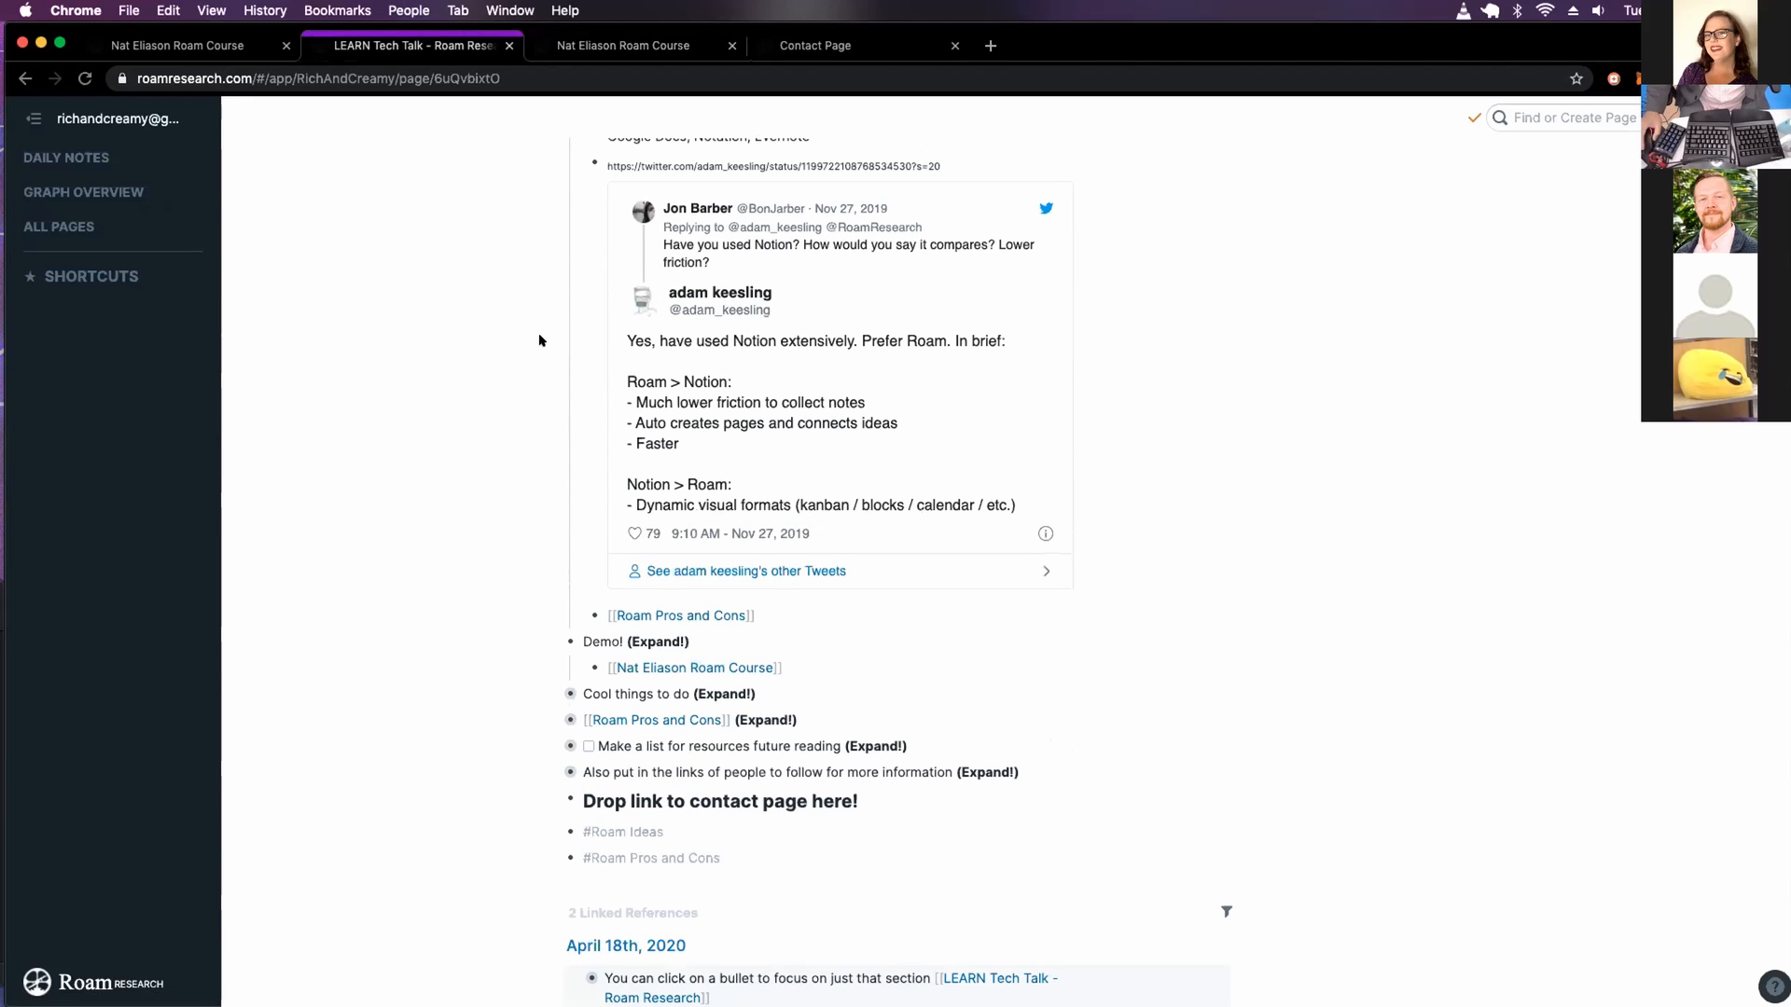
pyautogui.scroll(3)
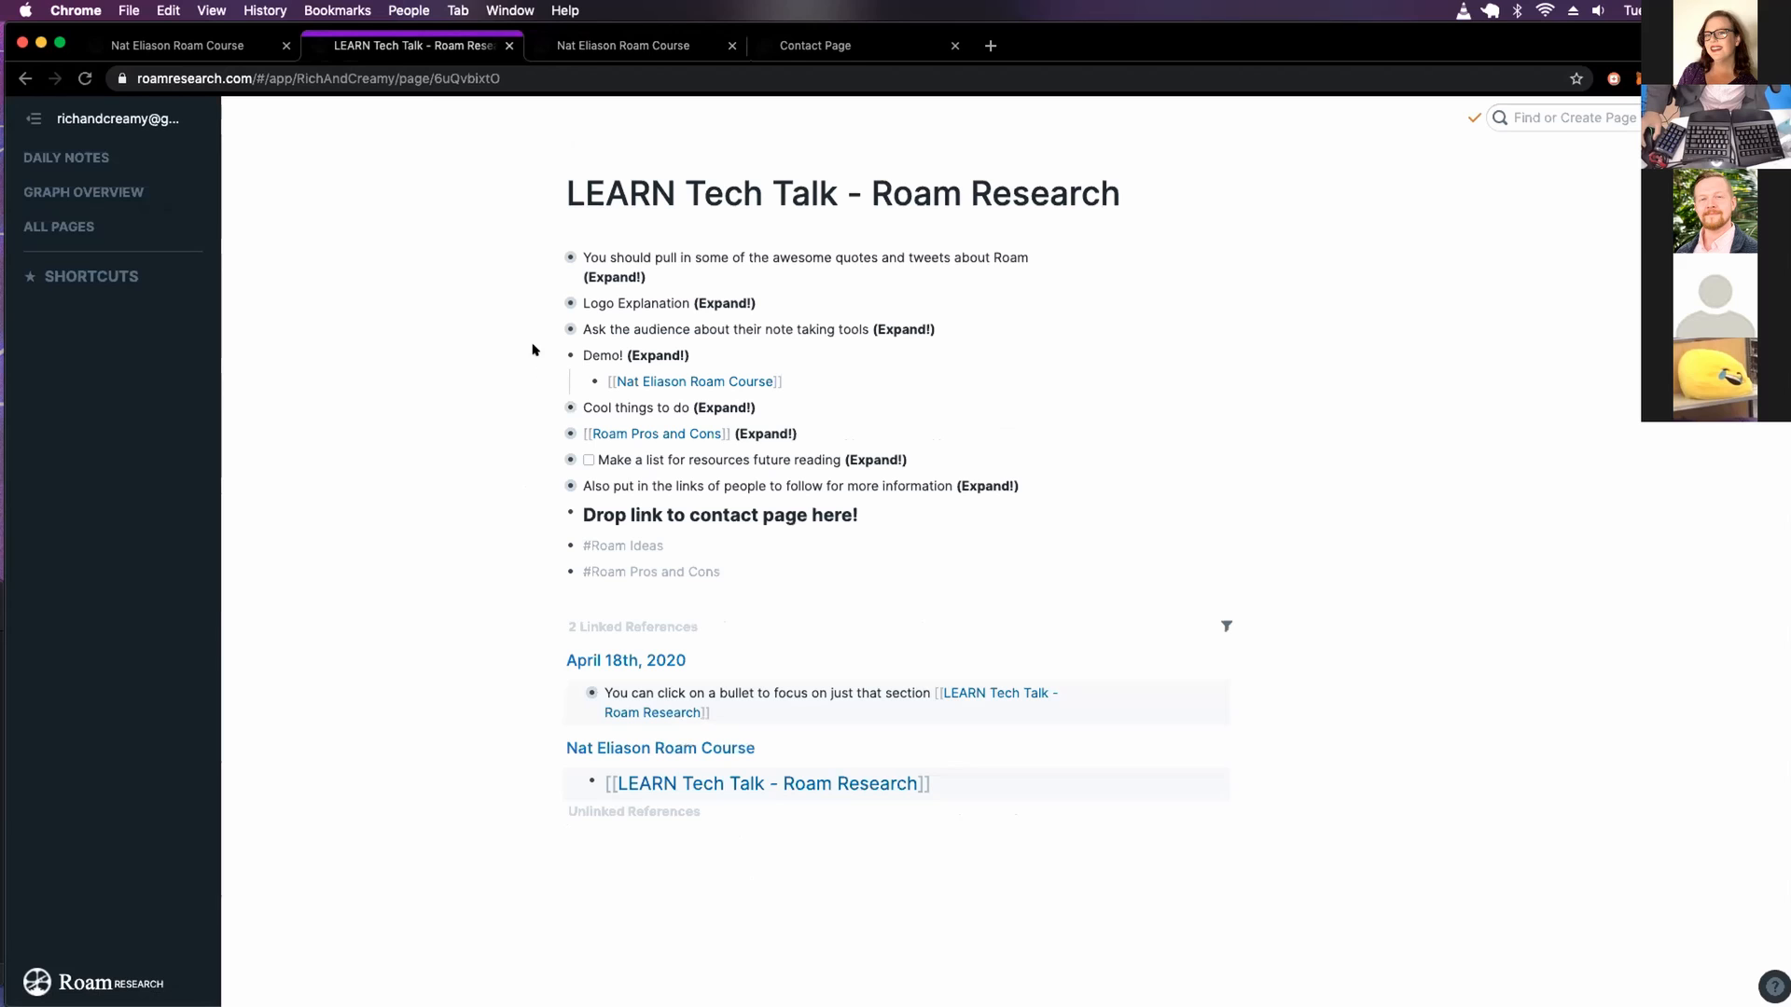
pyautogui.moveTo(550, 431)
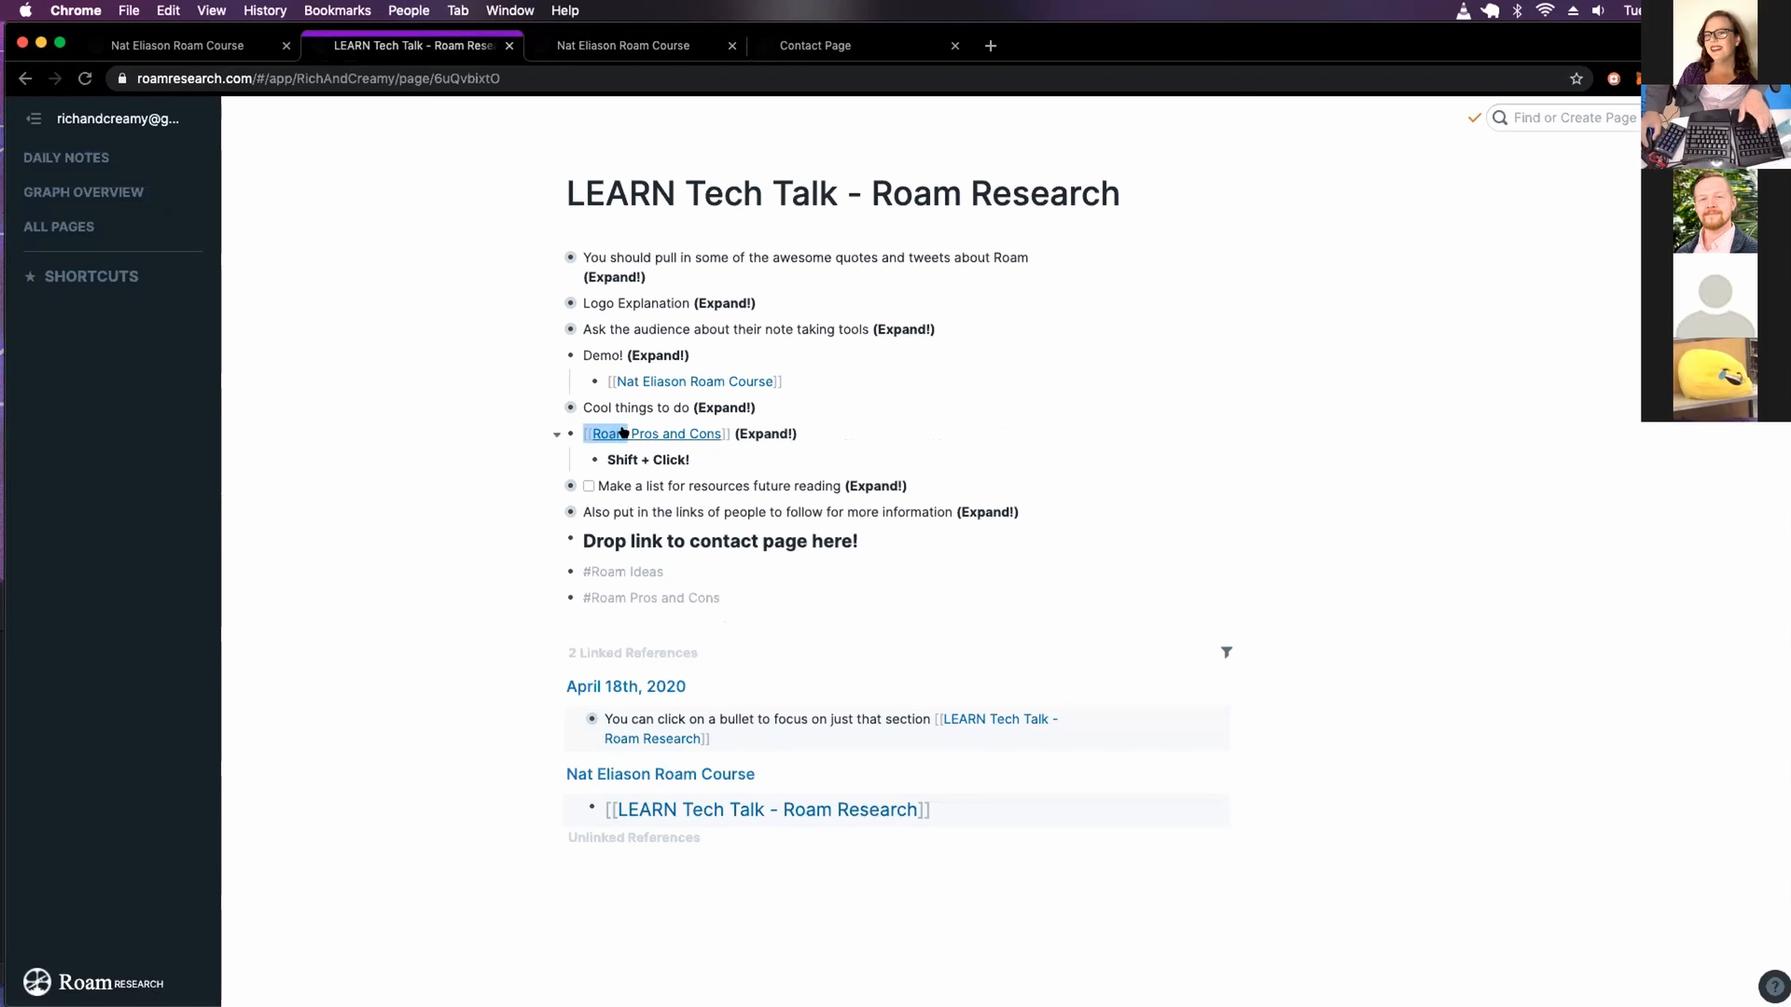
pyautogui.click(655, 433)
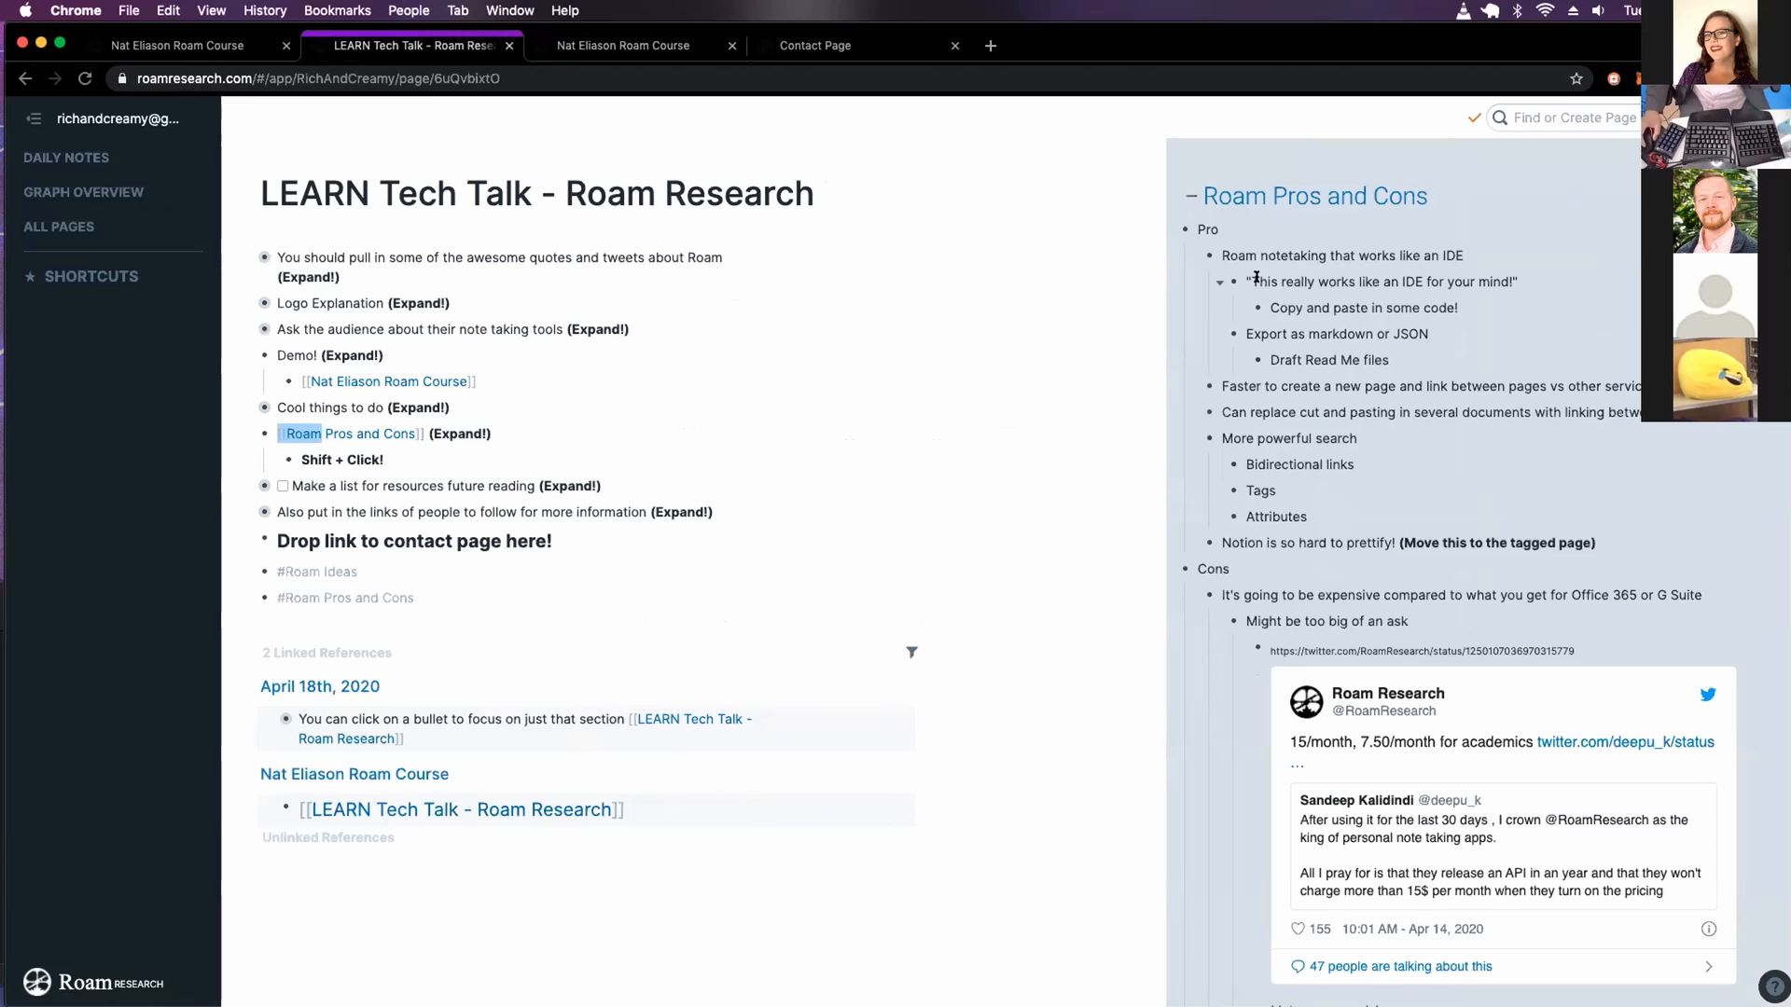
pyautogui.moveTo(1437, 261)
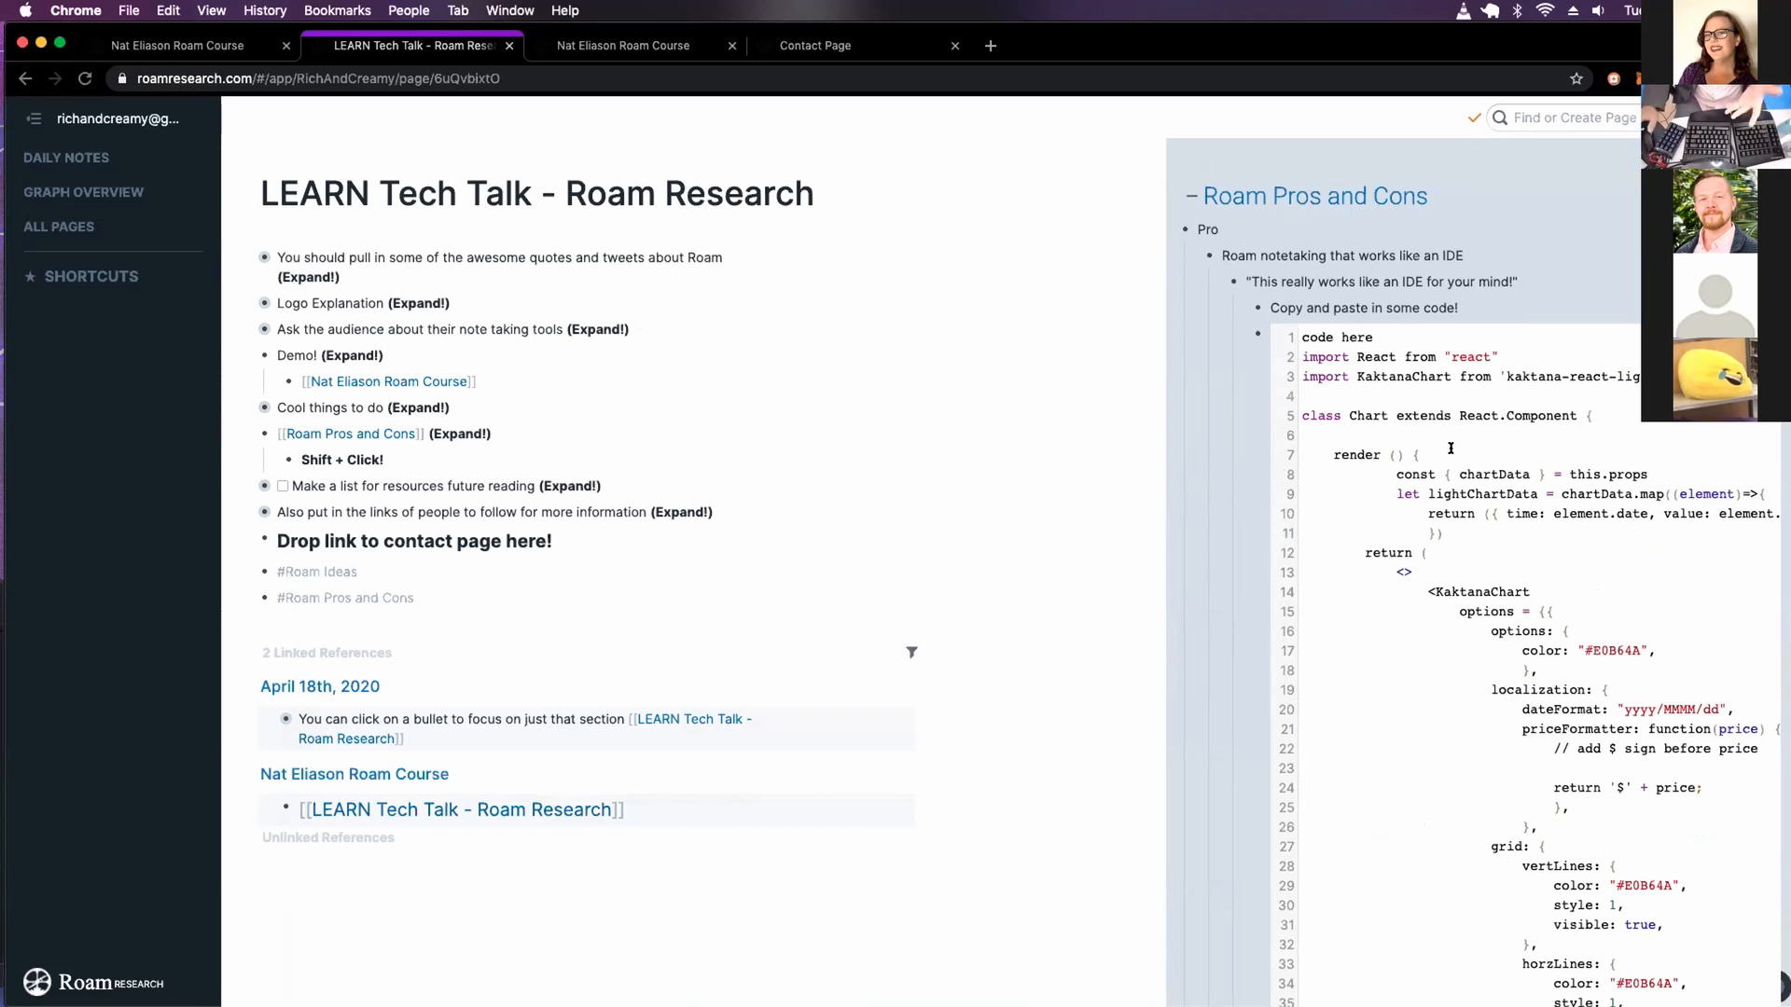
pyautogui.scroll(-3)
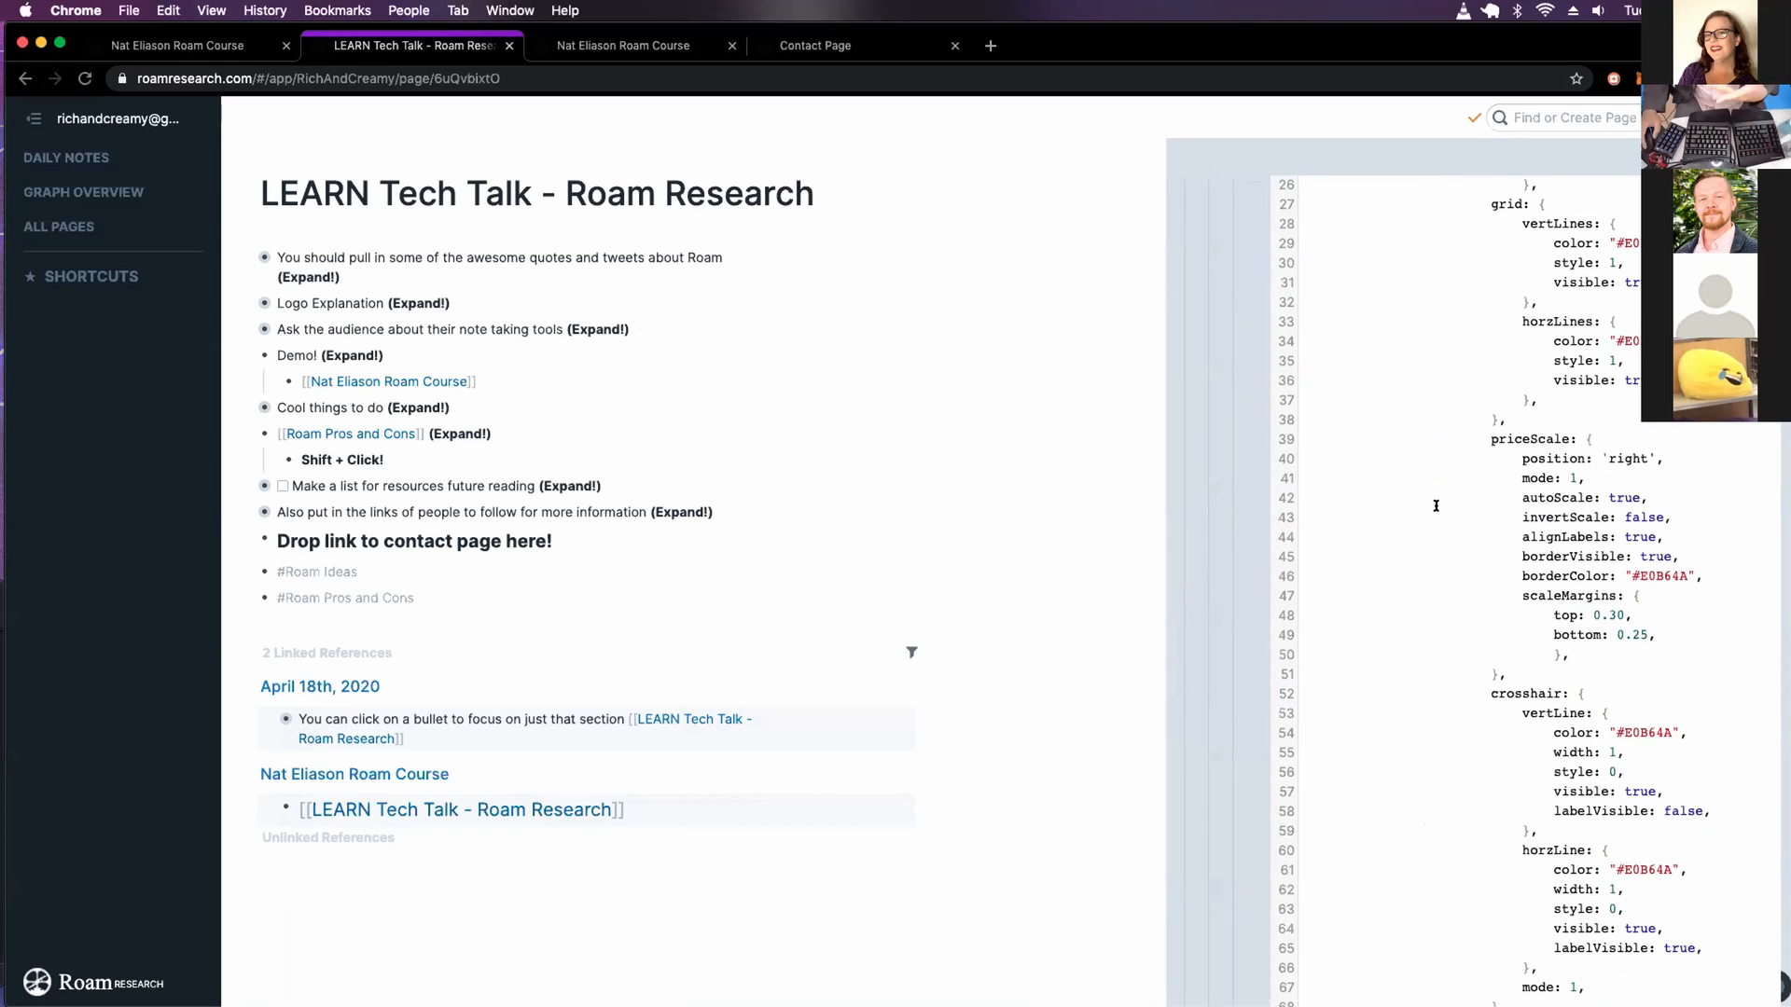
pyautogui.scroll(-3)
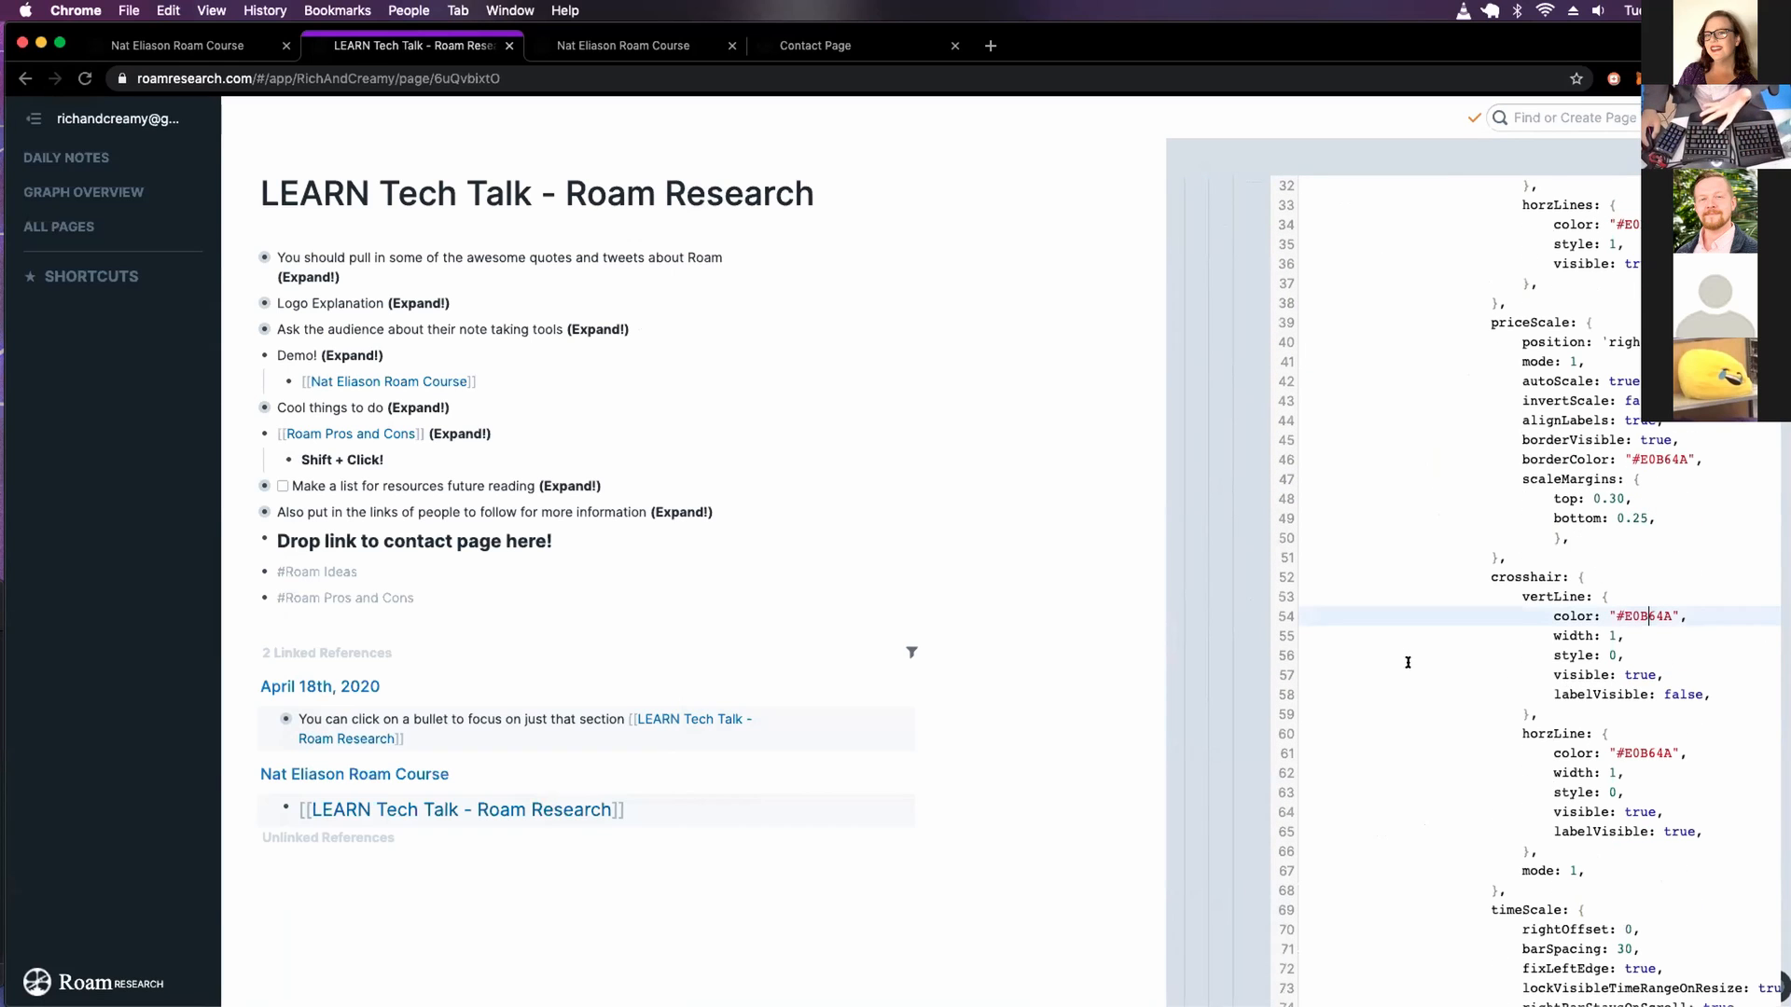
pyautogui.scroll(-3)
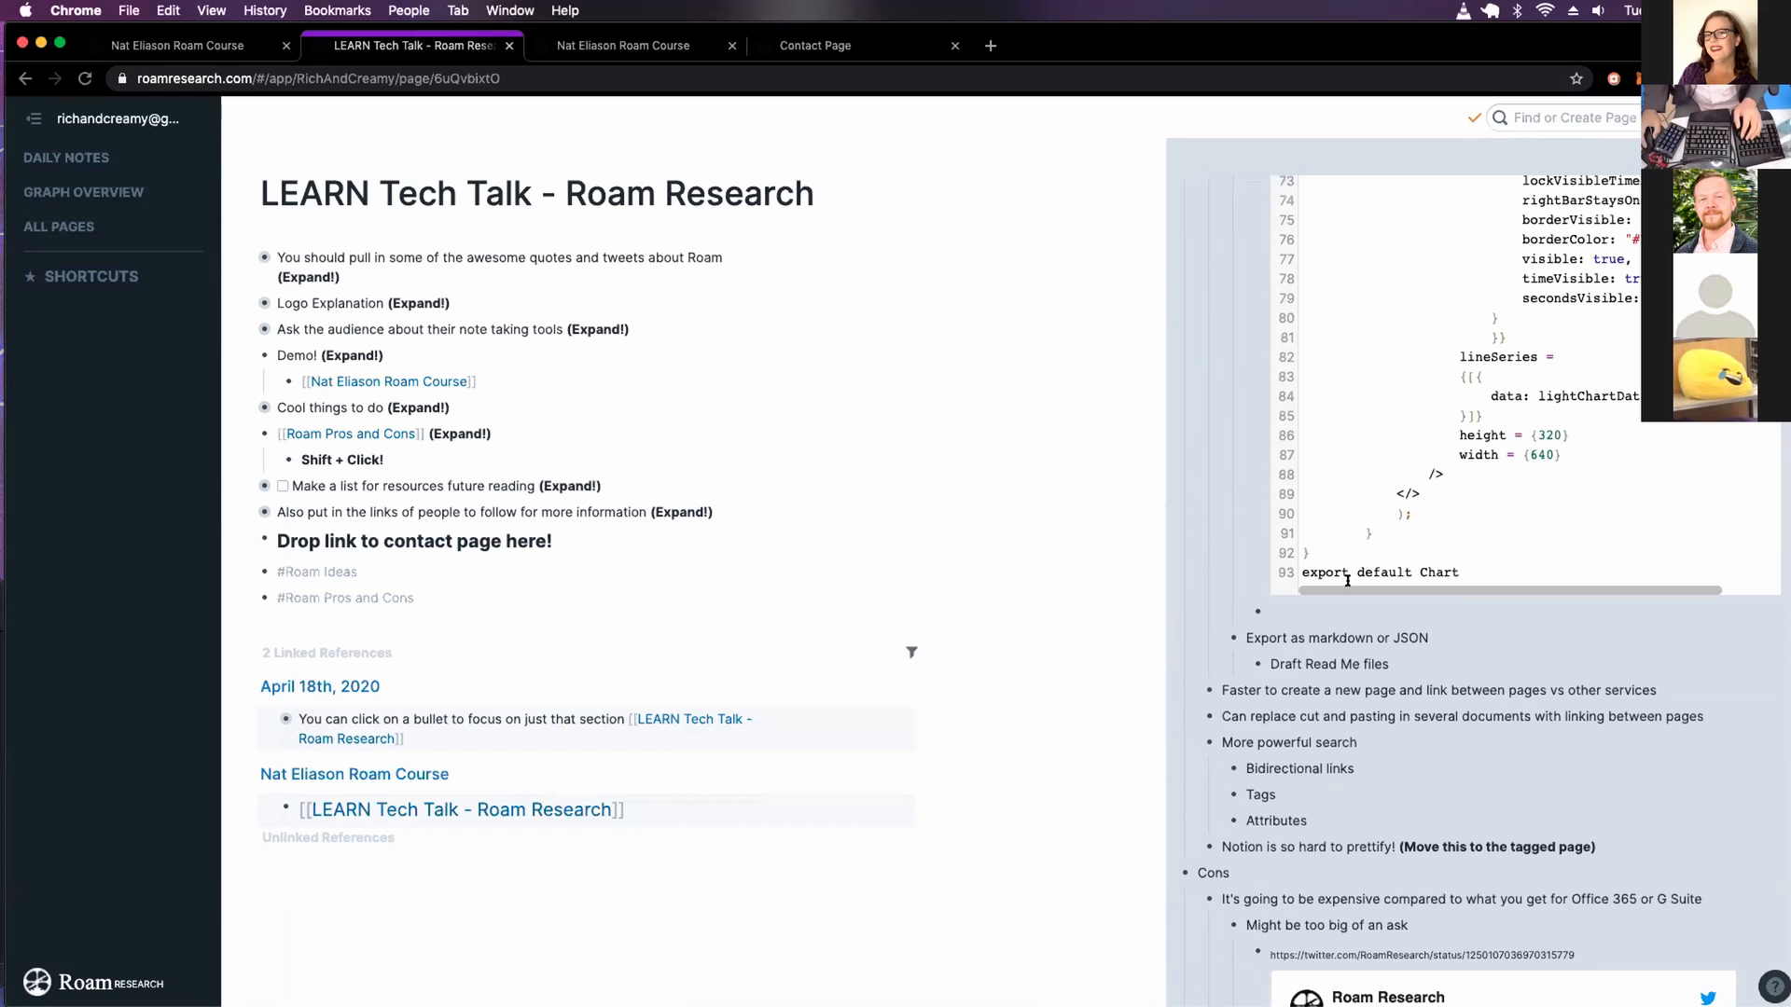
pyautogui.scroll(-3)
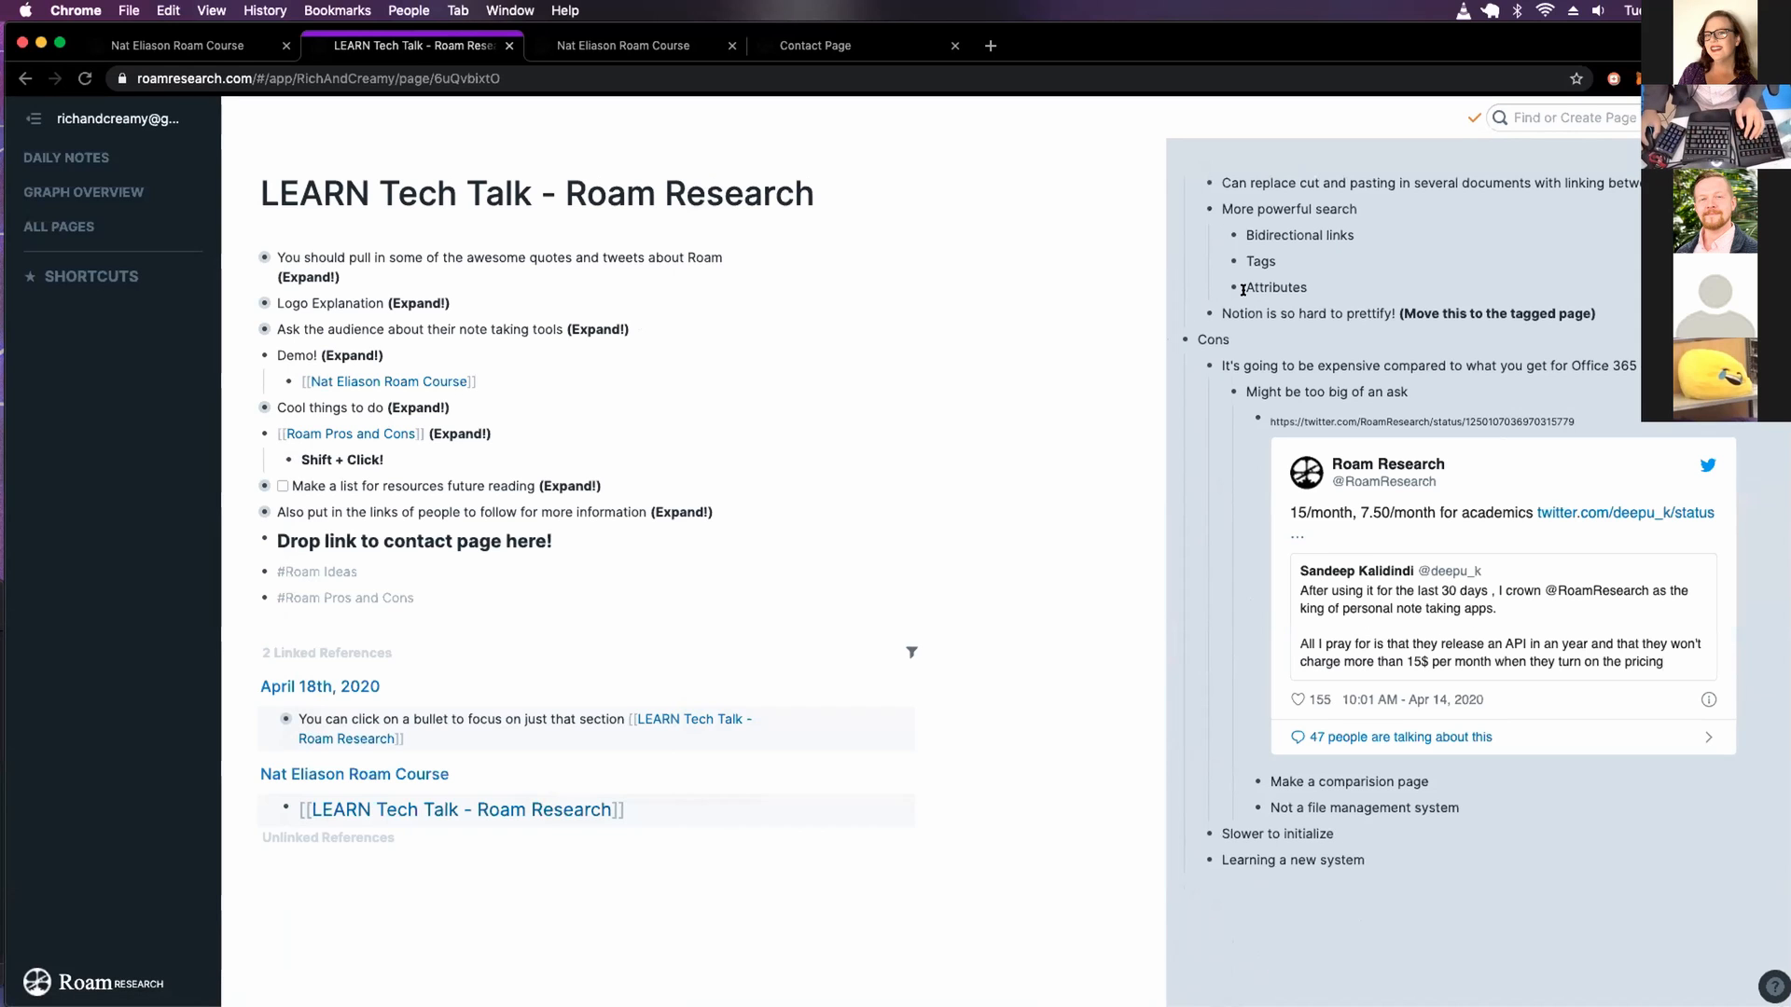
pyautogui.scroll(3)
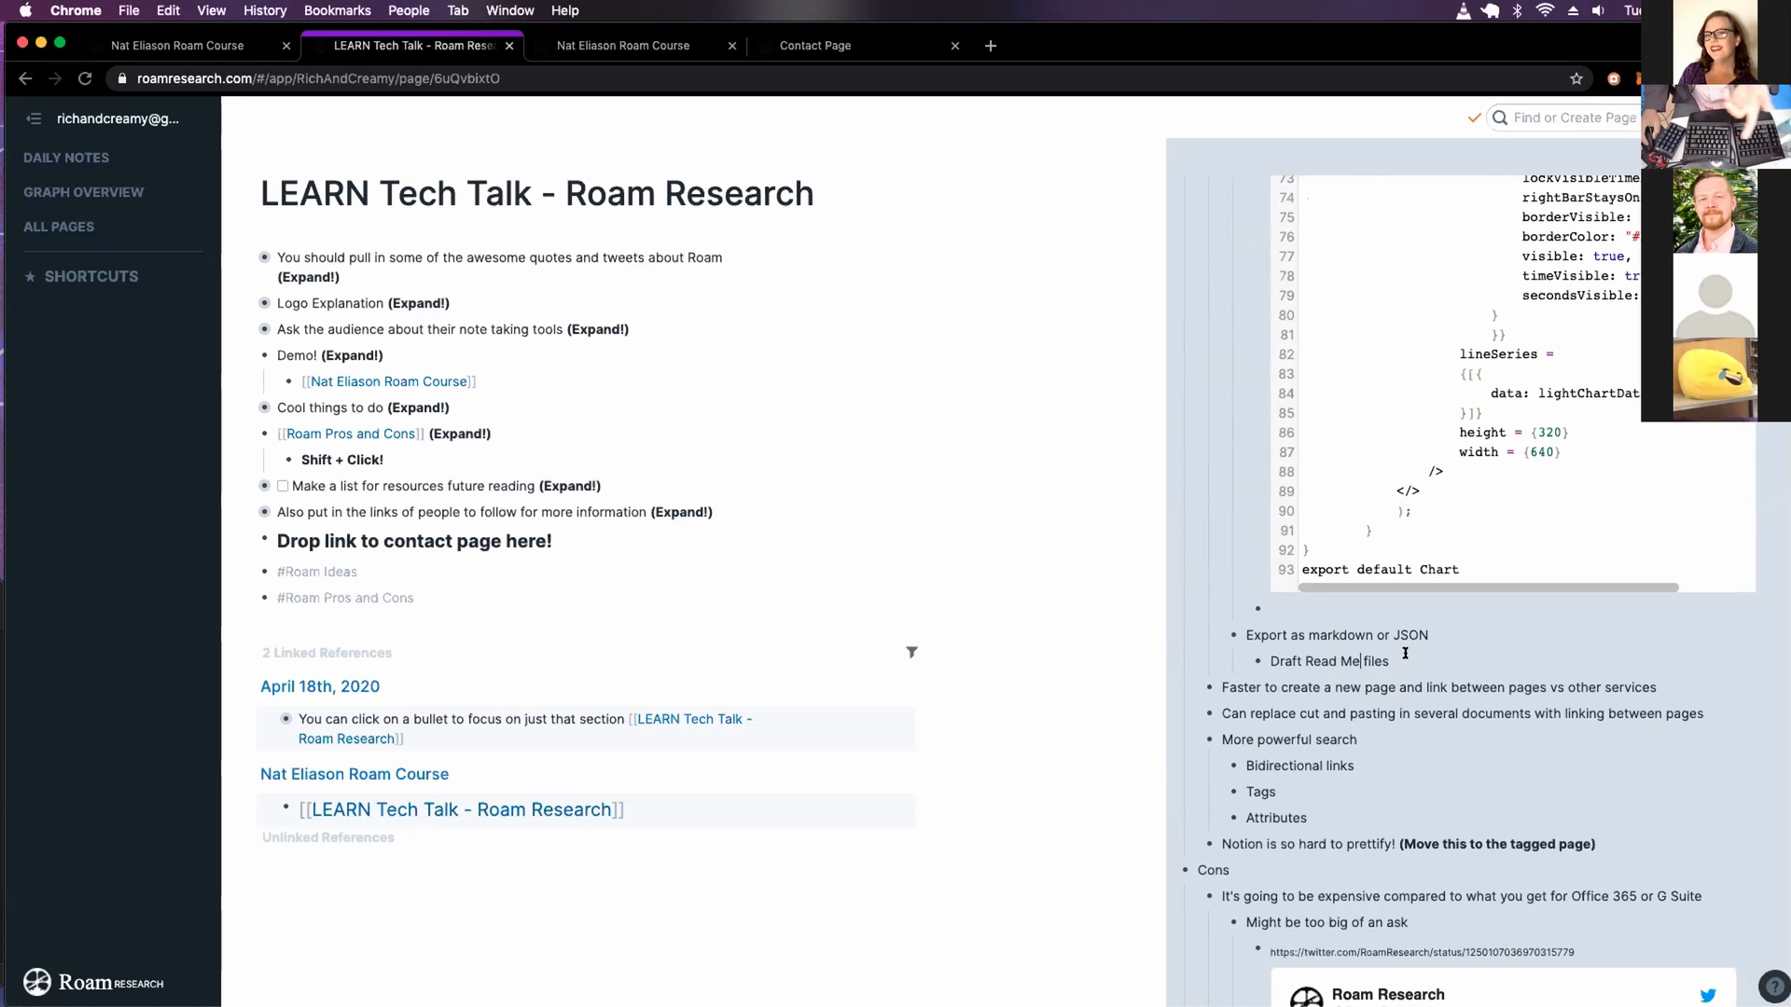
pyautogui.moveTo(1190, 694)
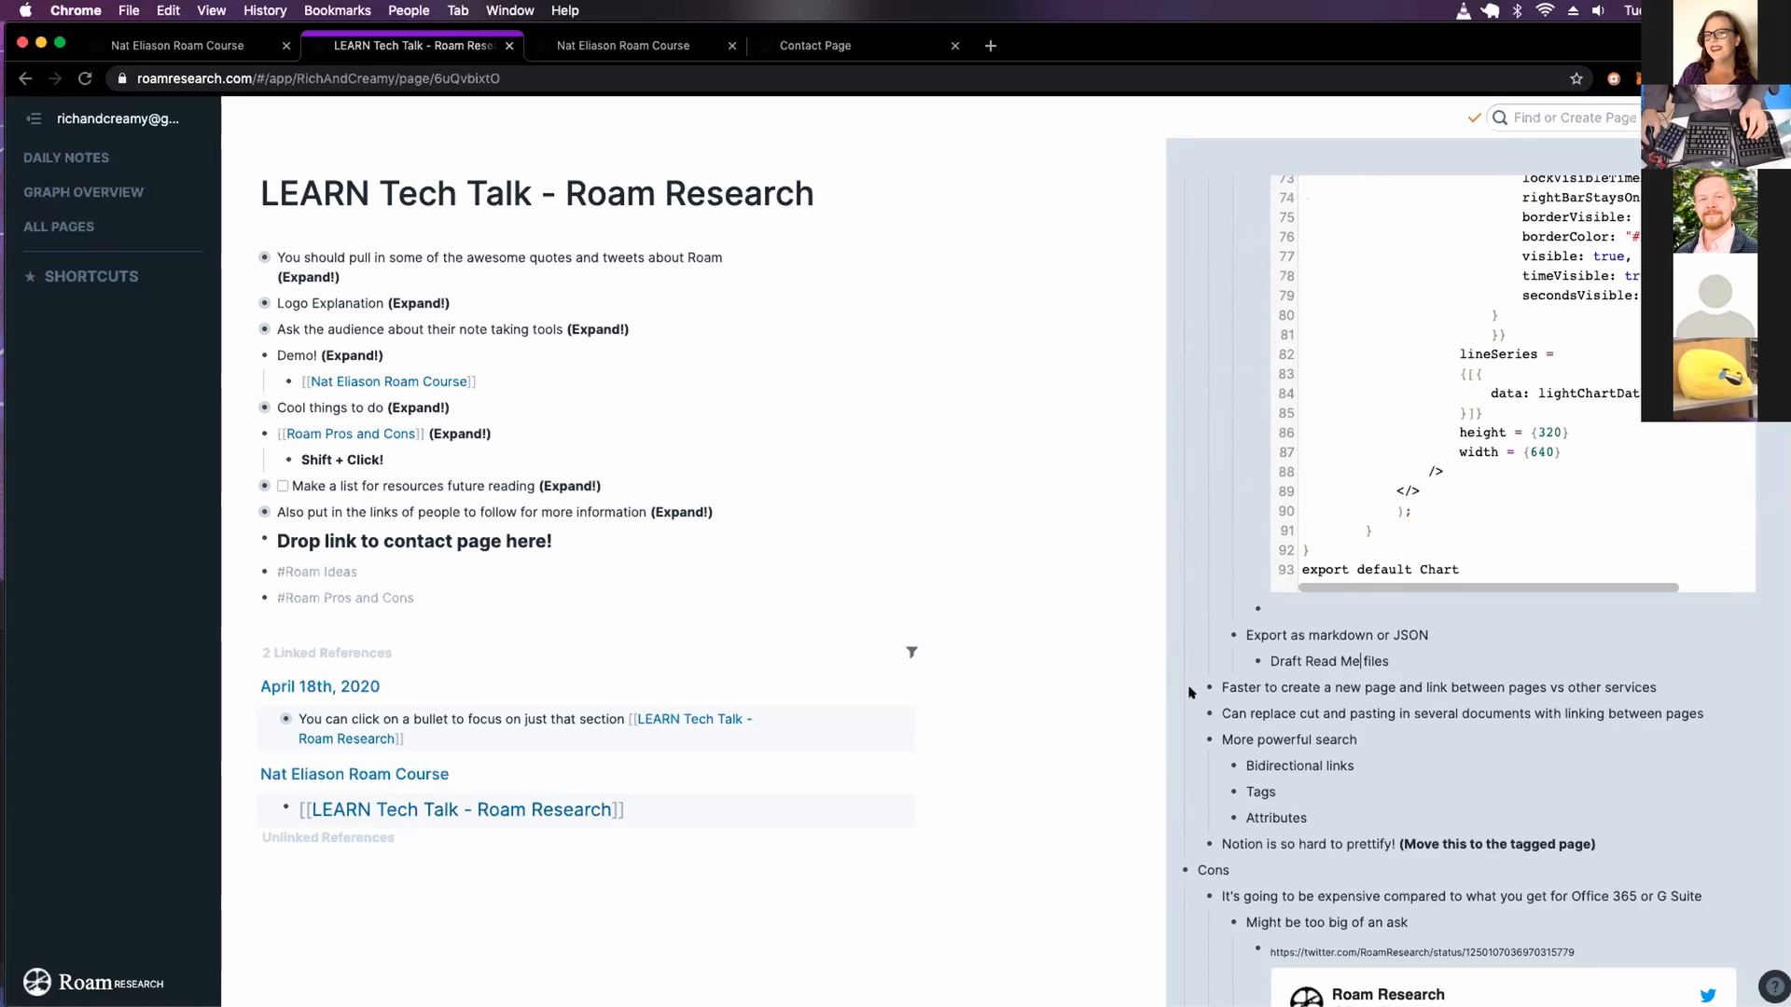
pyautogui.scroll(-3)
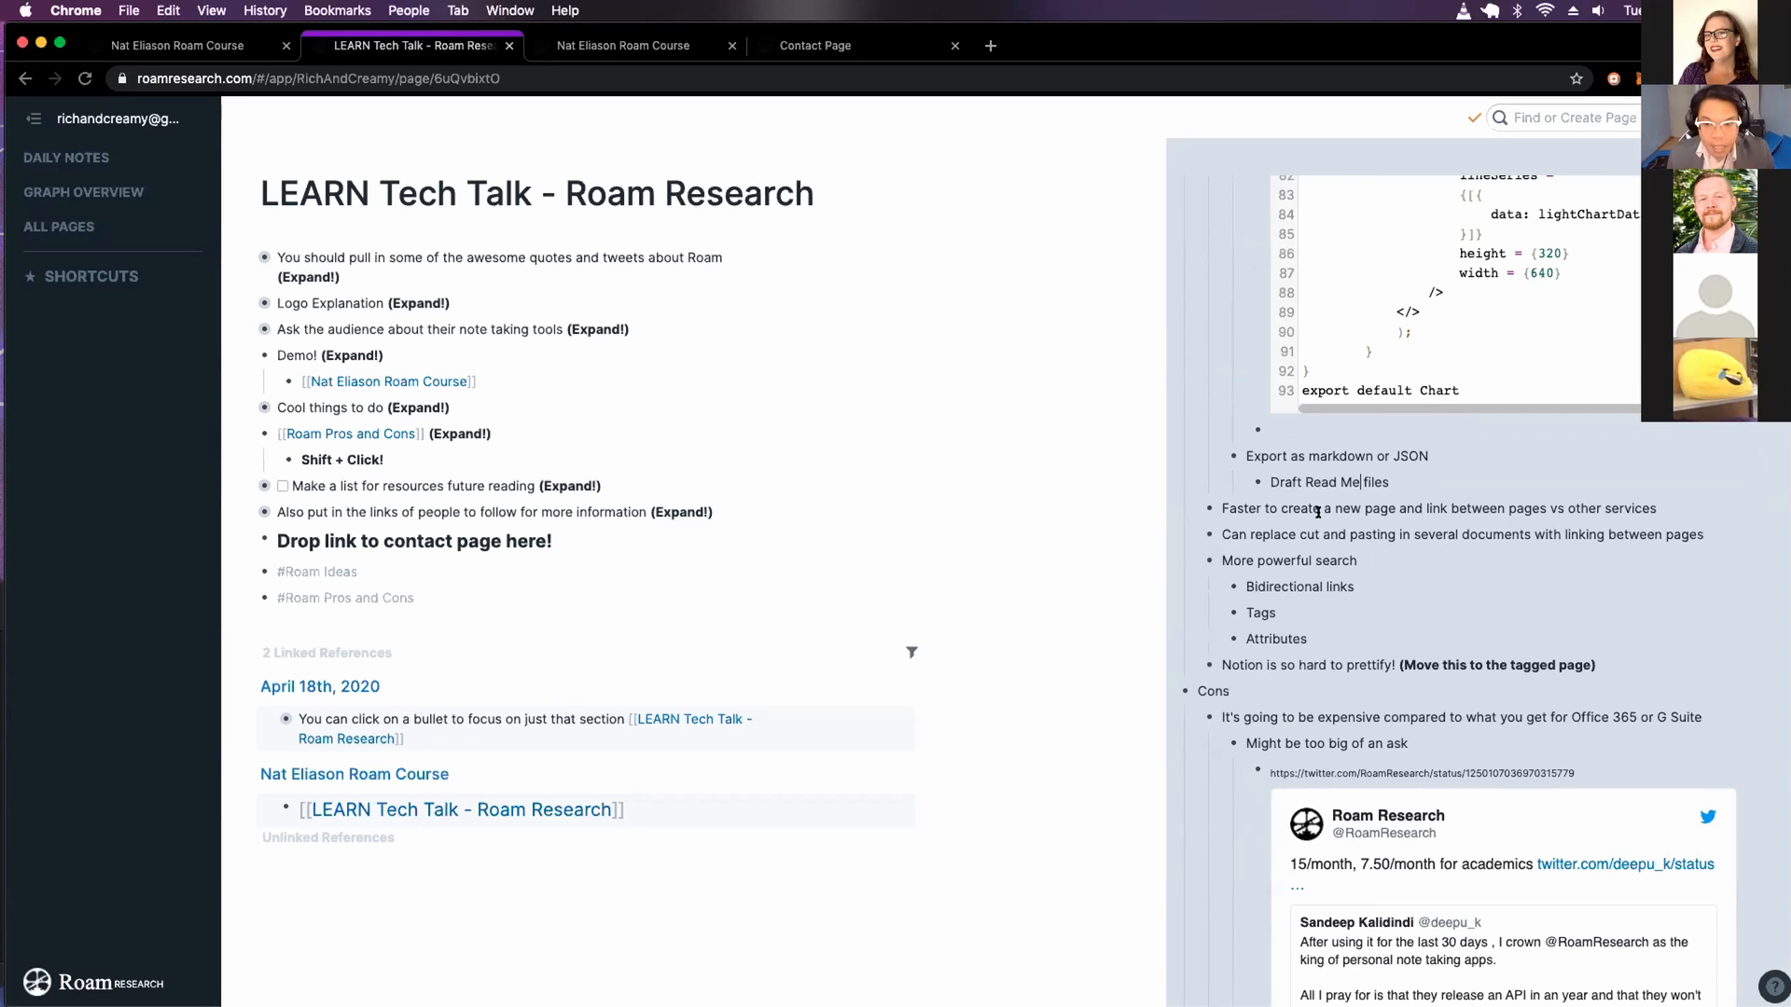
pyautogui.scroll(-3)
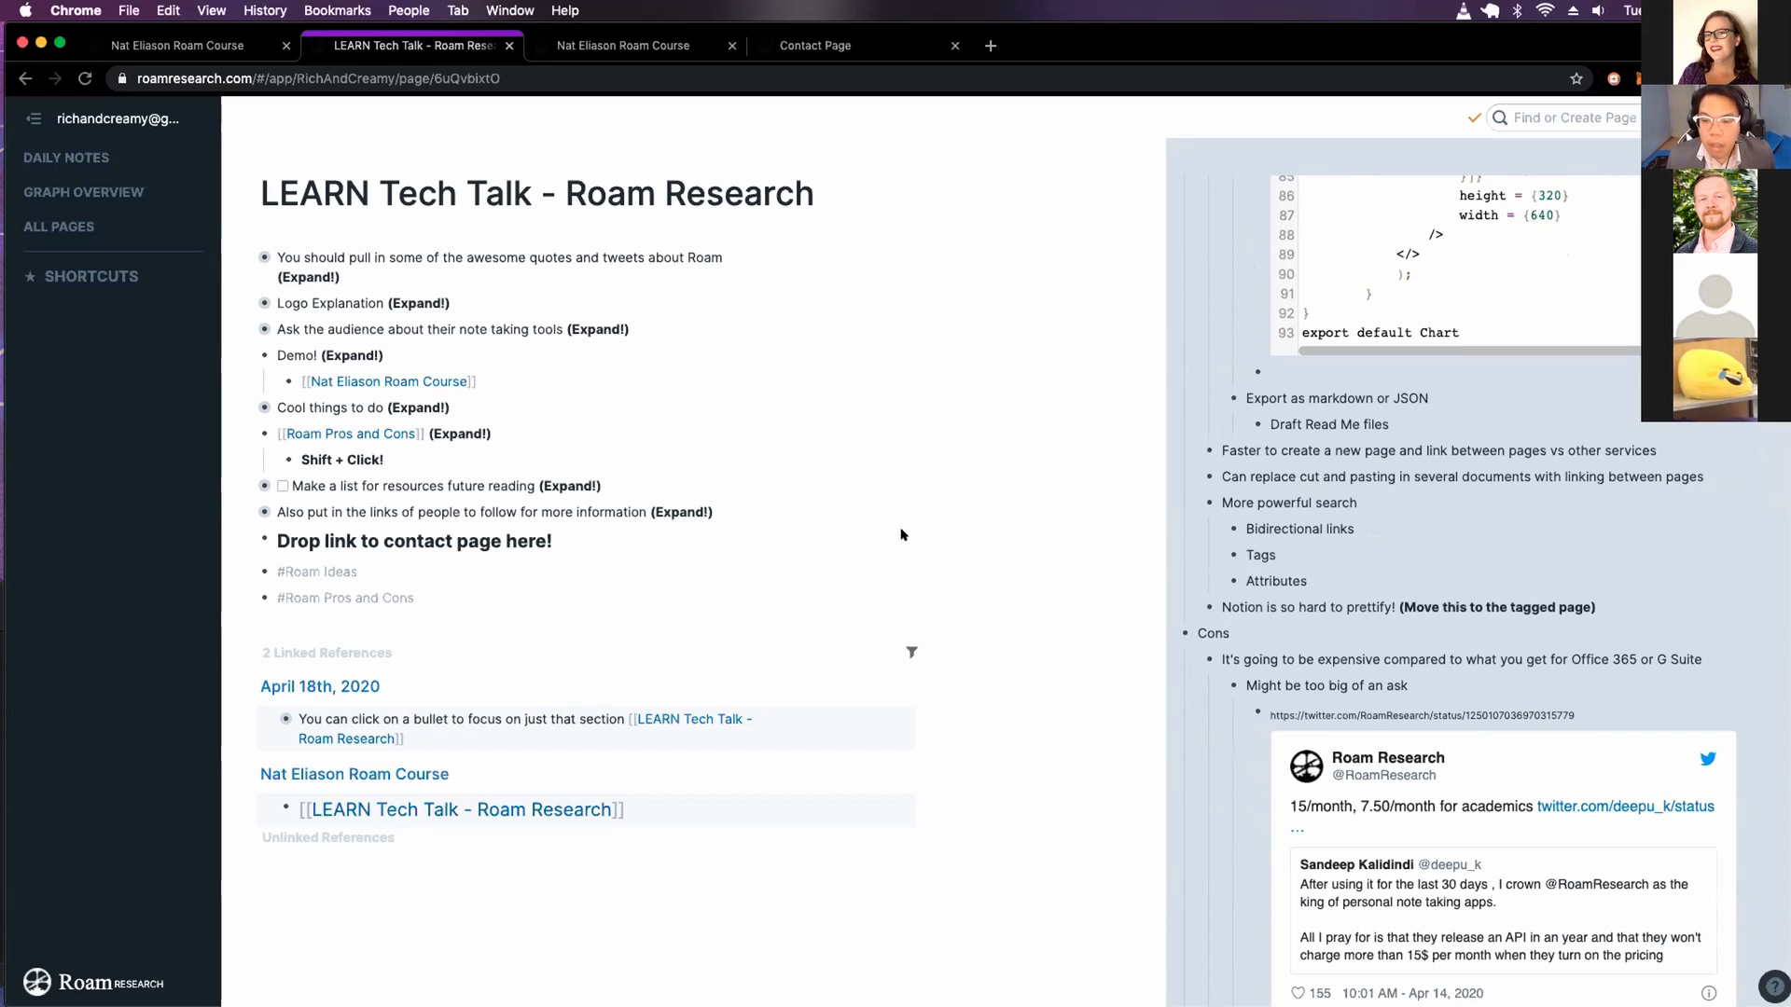
pyautogui.moveTo(918, 534)
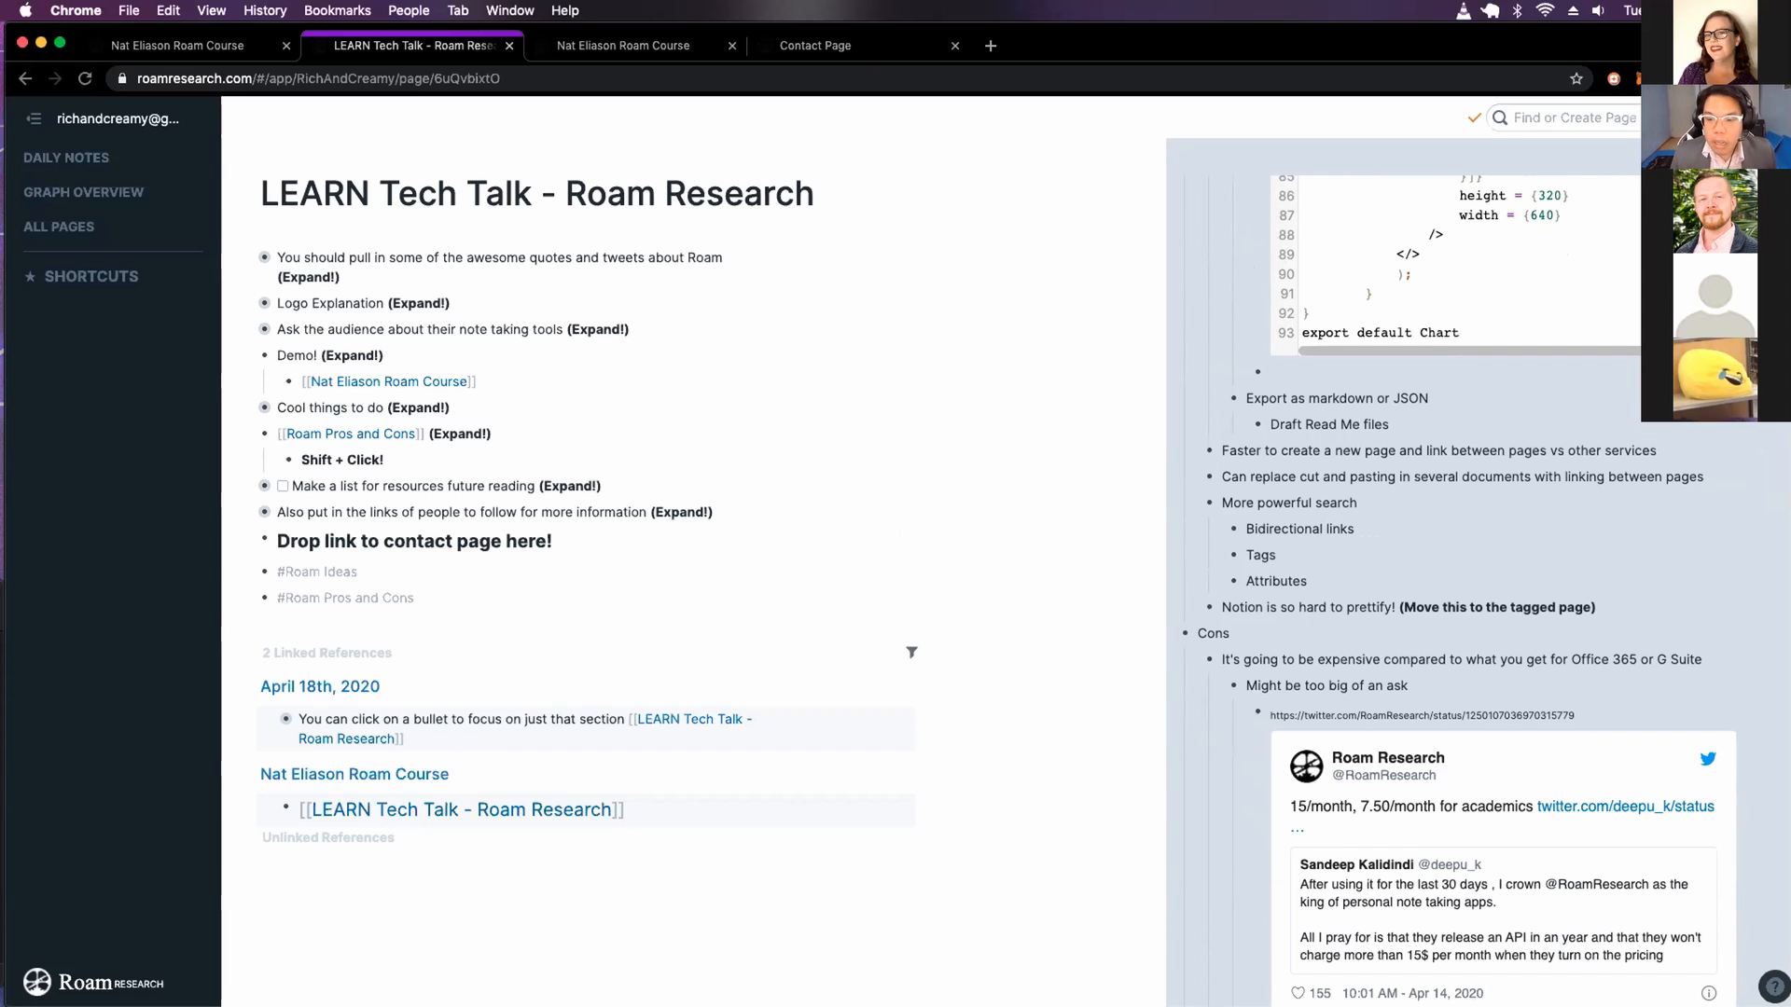
pyautogui.moveTo(920, 533)
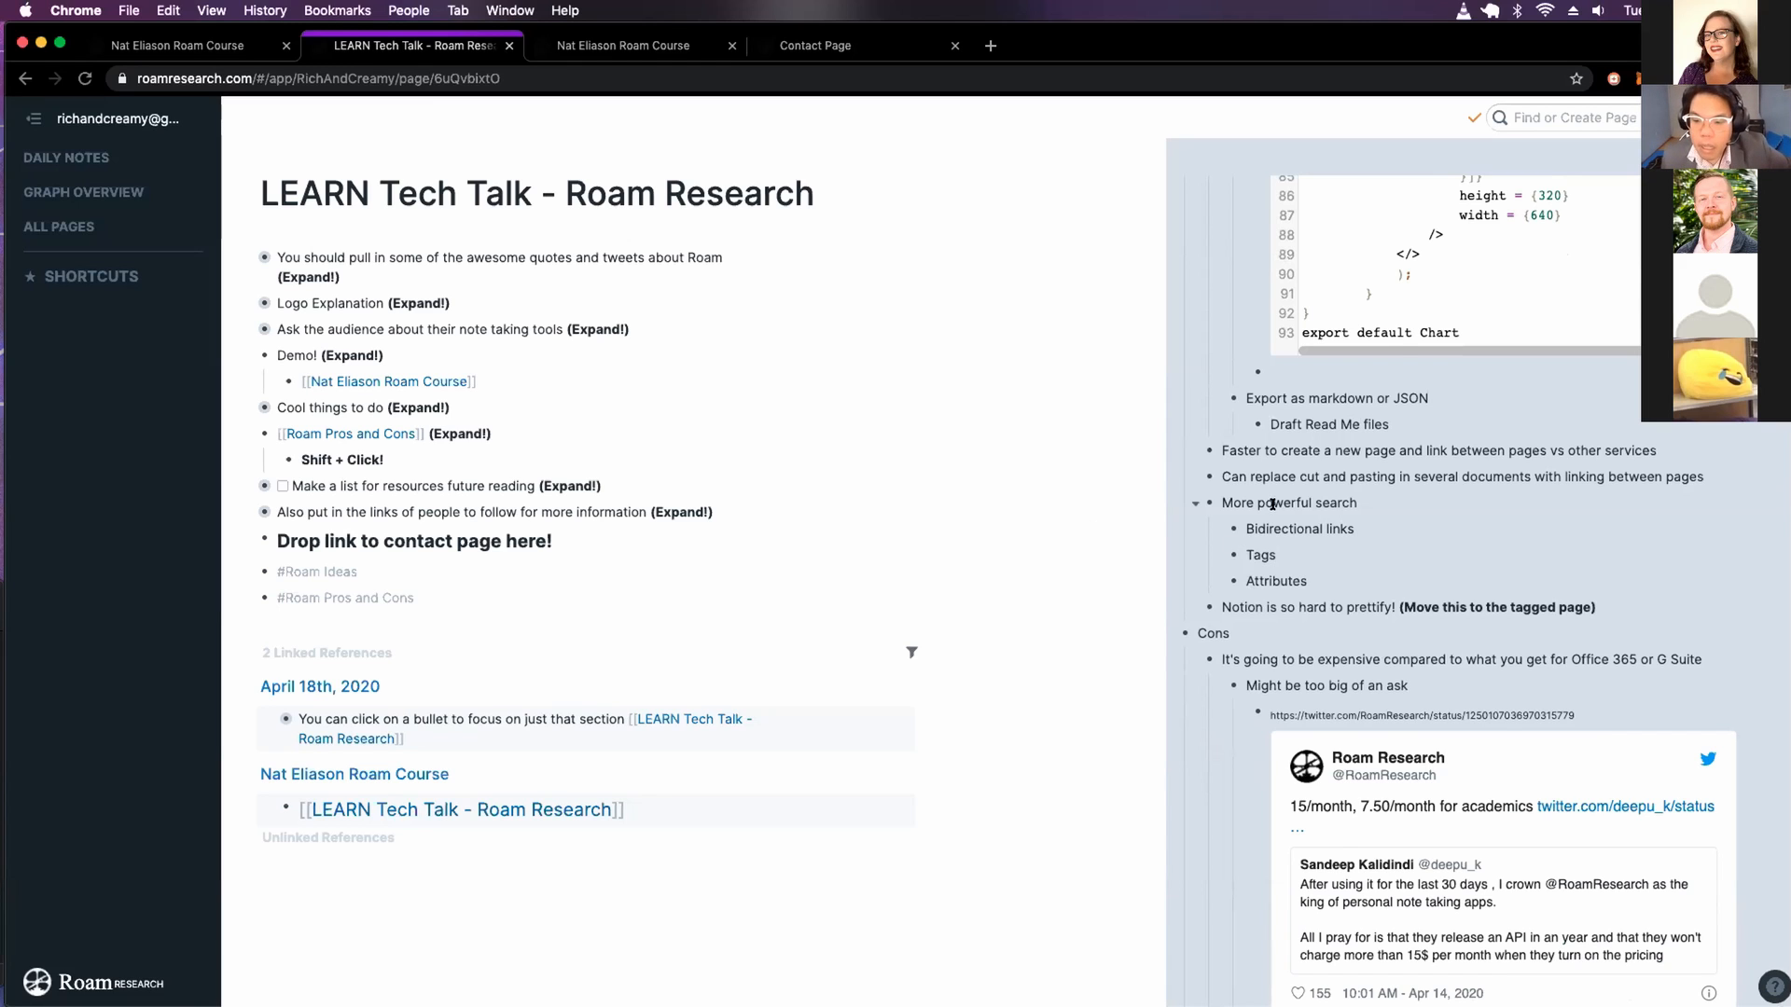
pyautogui.scroll(-3)
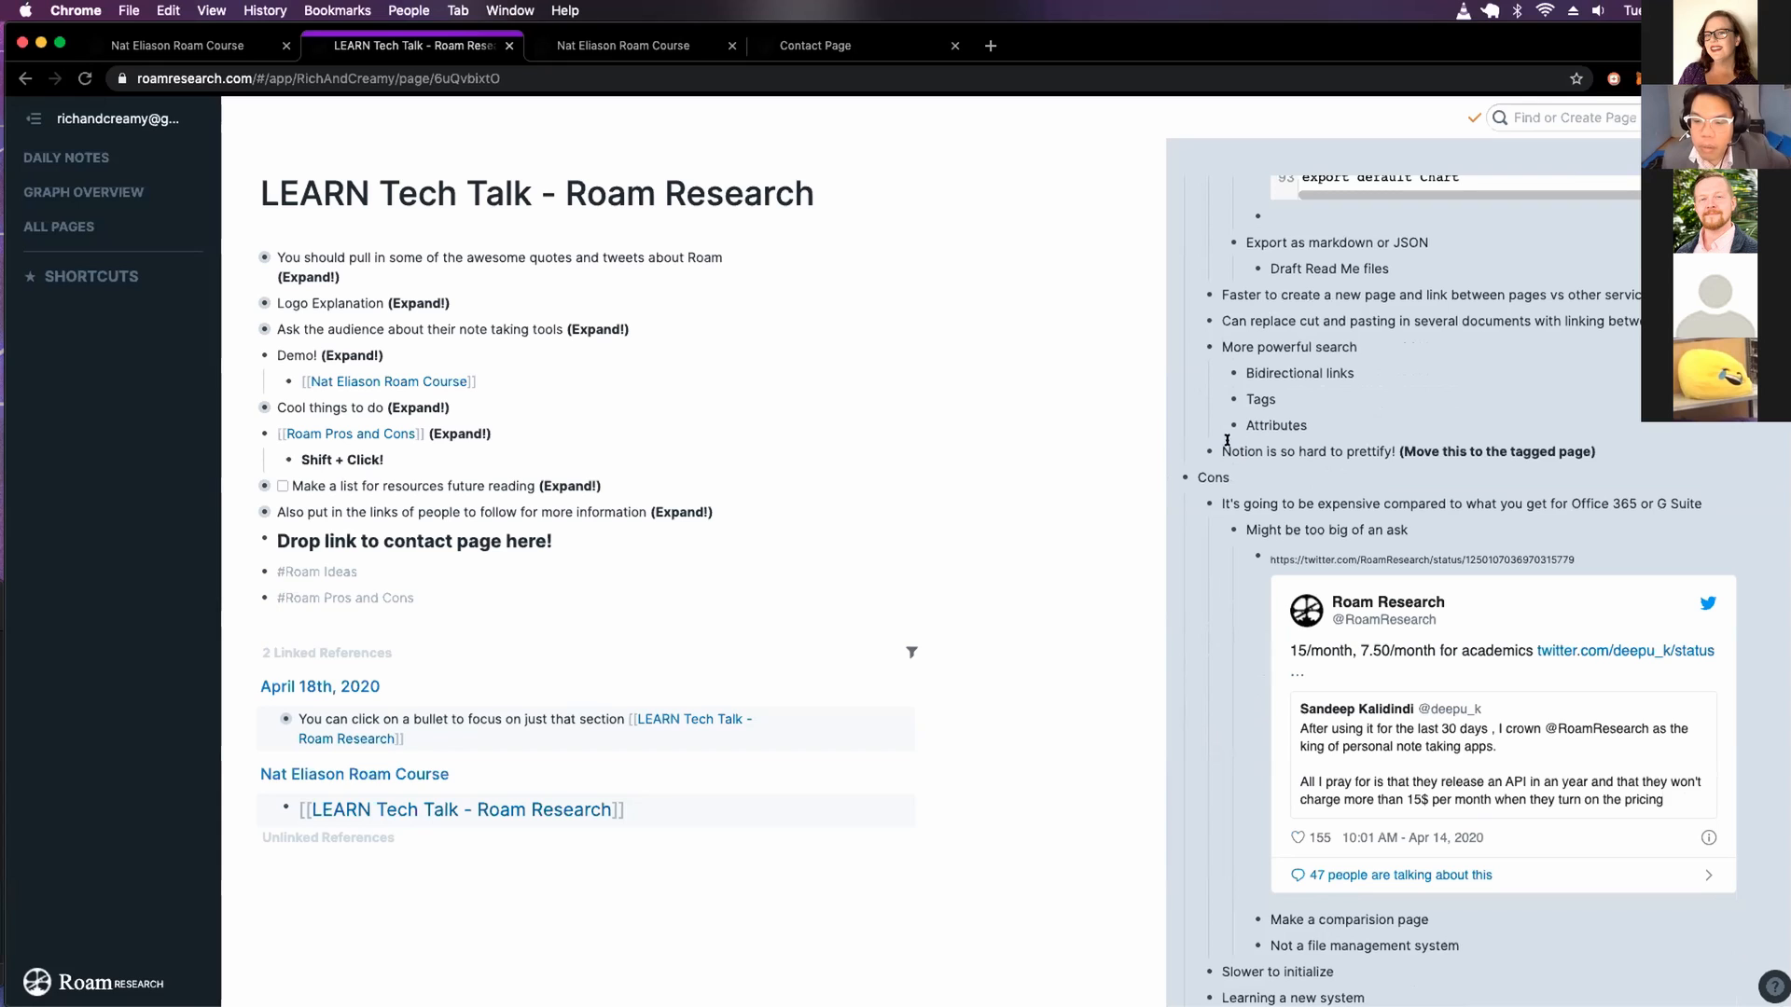
pyautogui.moveTo(1414, 115)
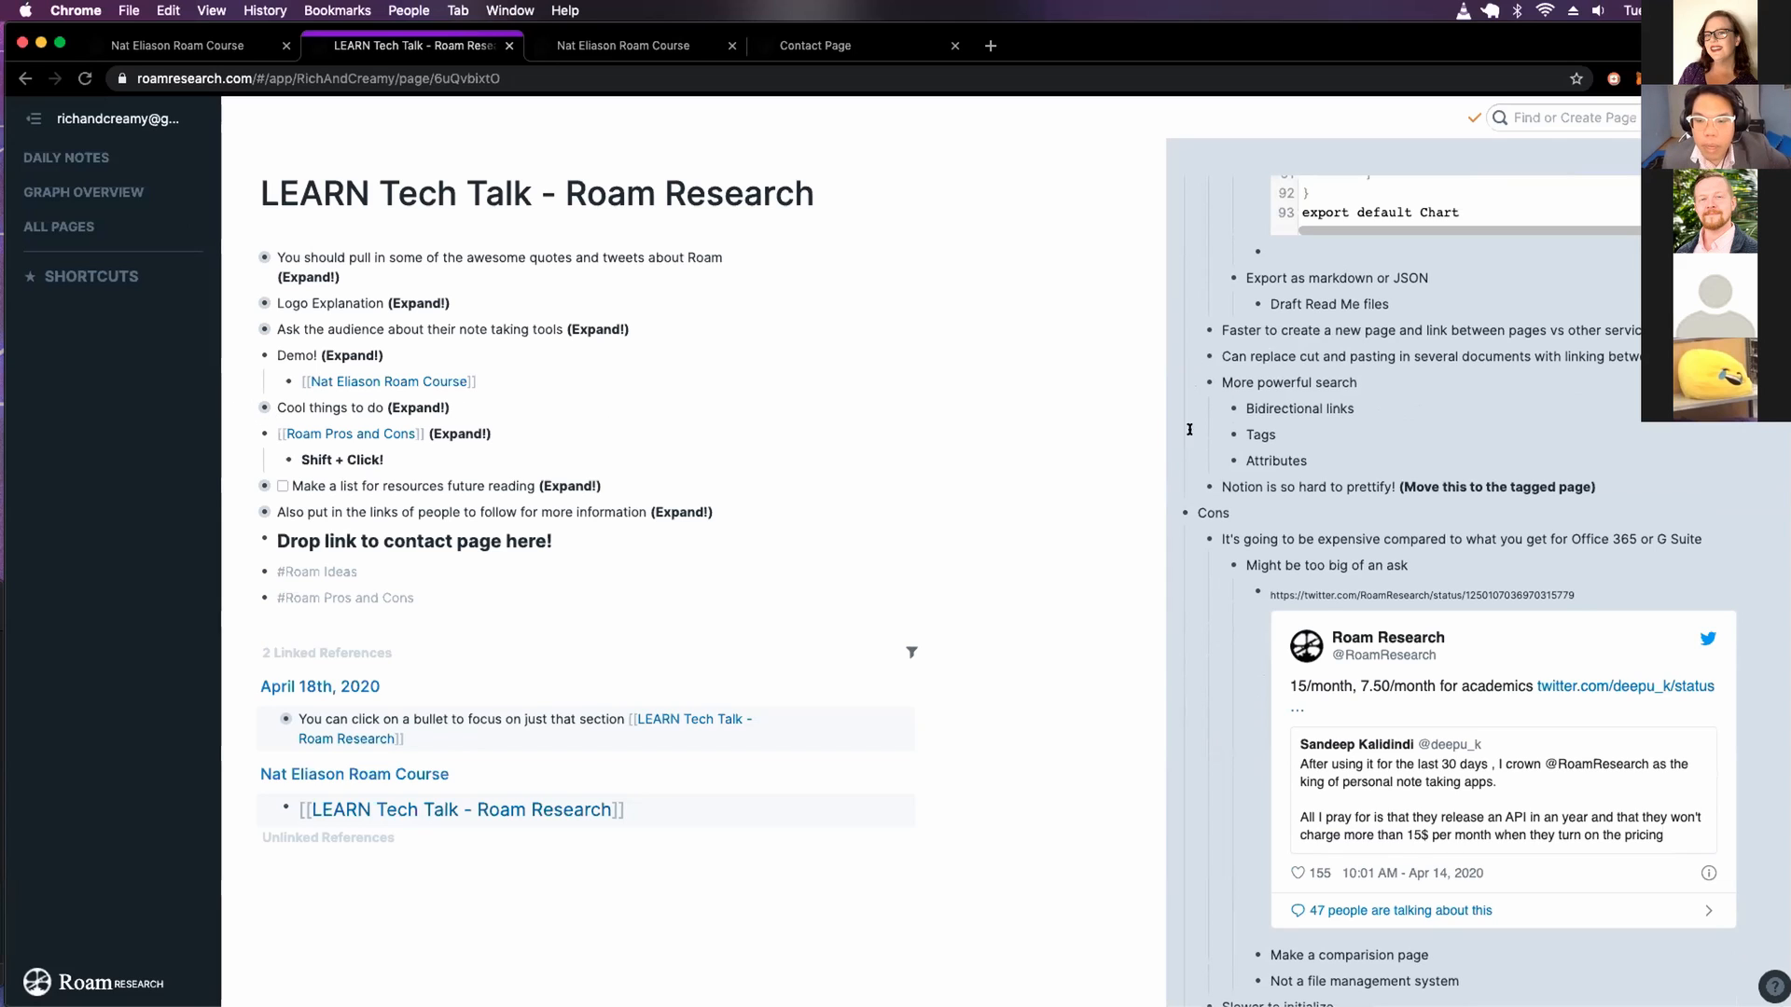
pyautogui.moveTo(1002, 608)
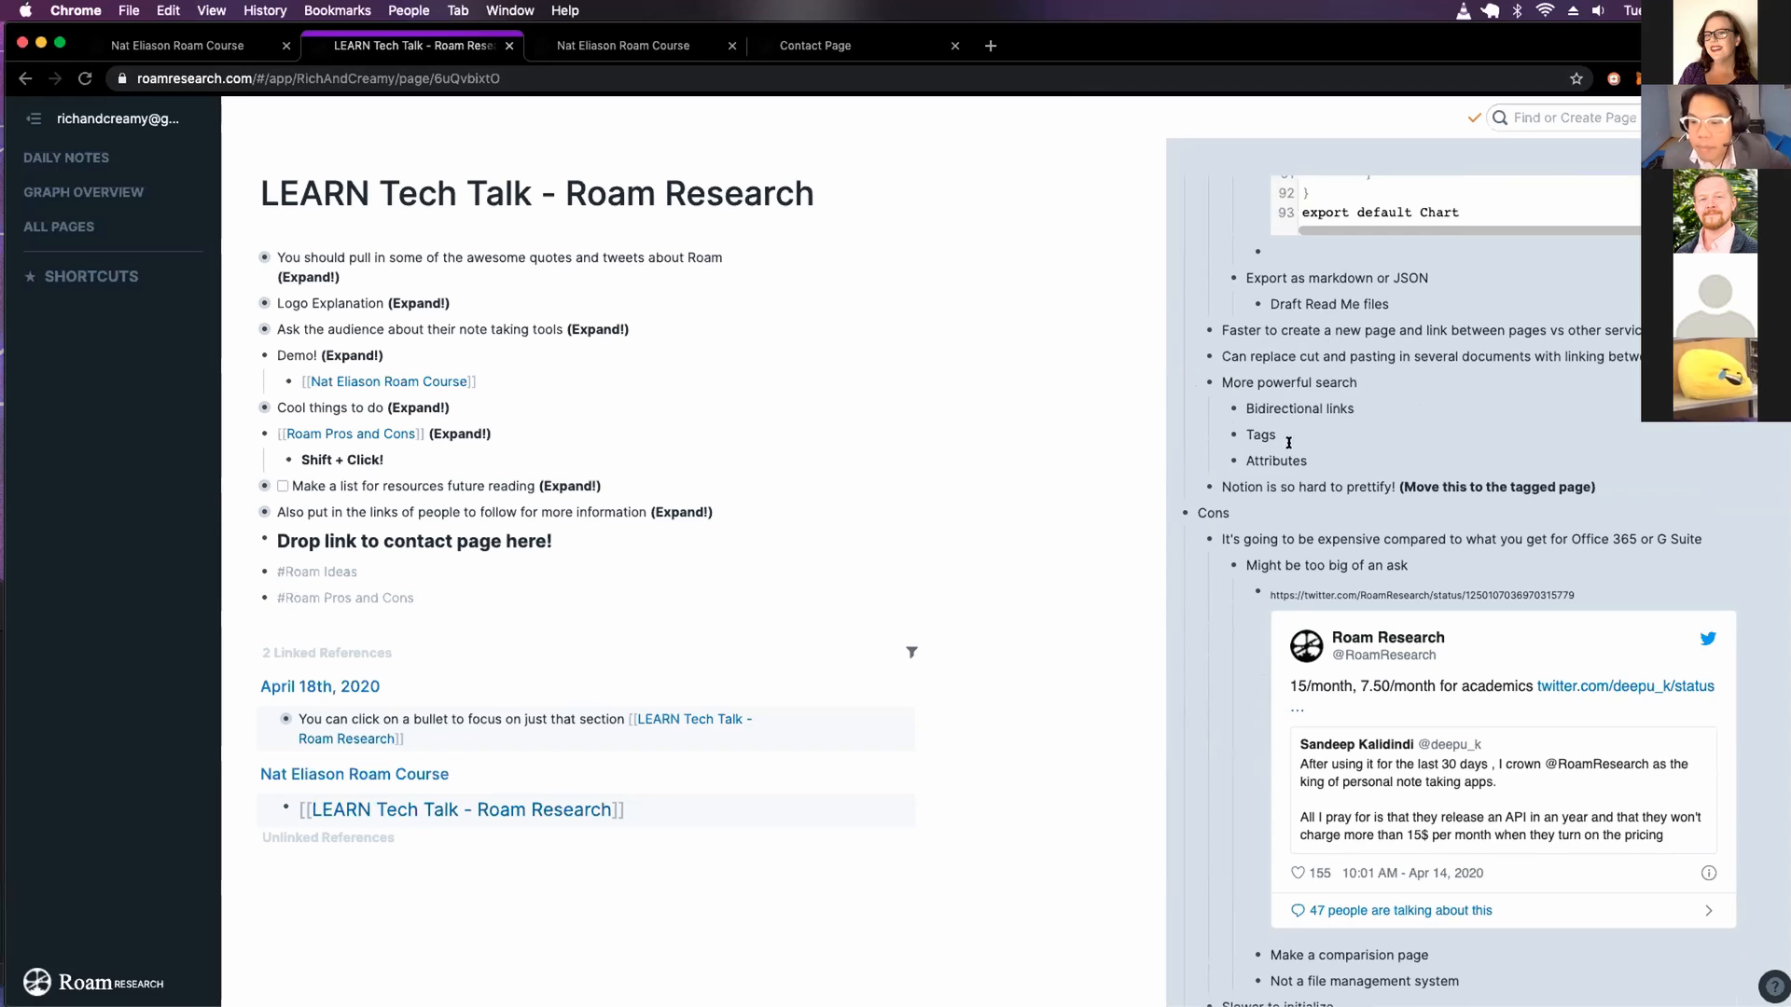
pyautogui.scroll(-3)
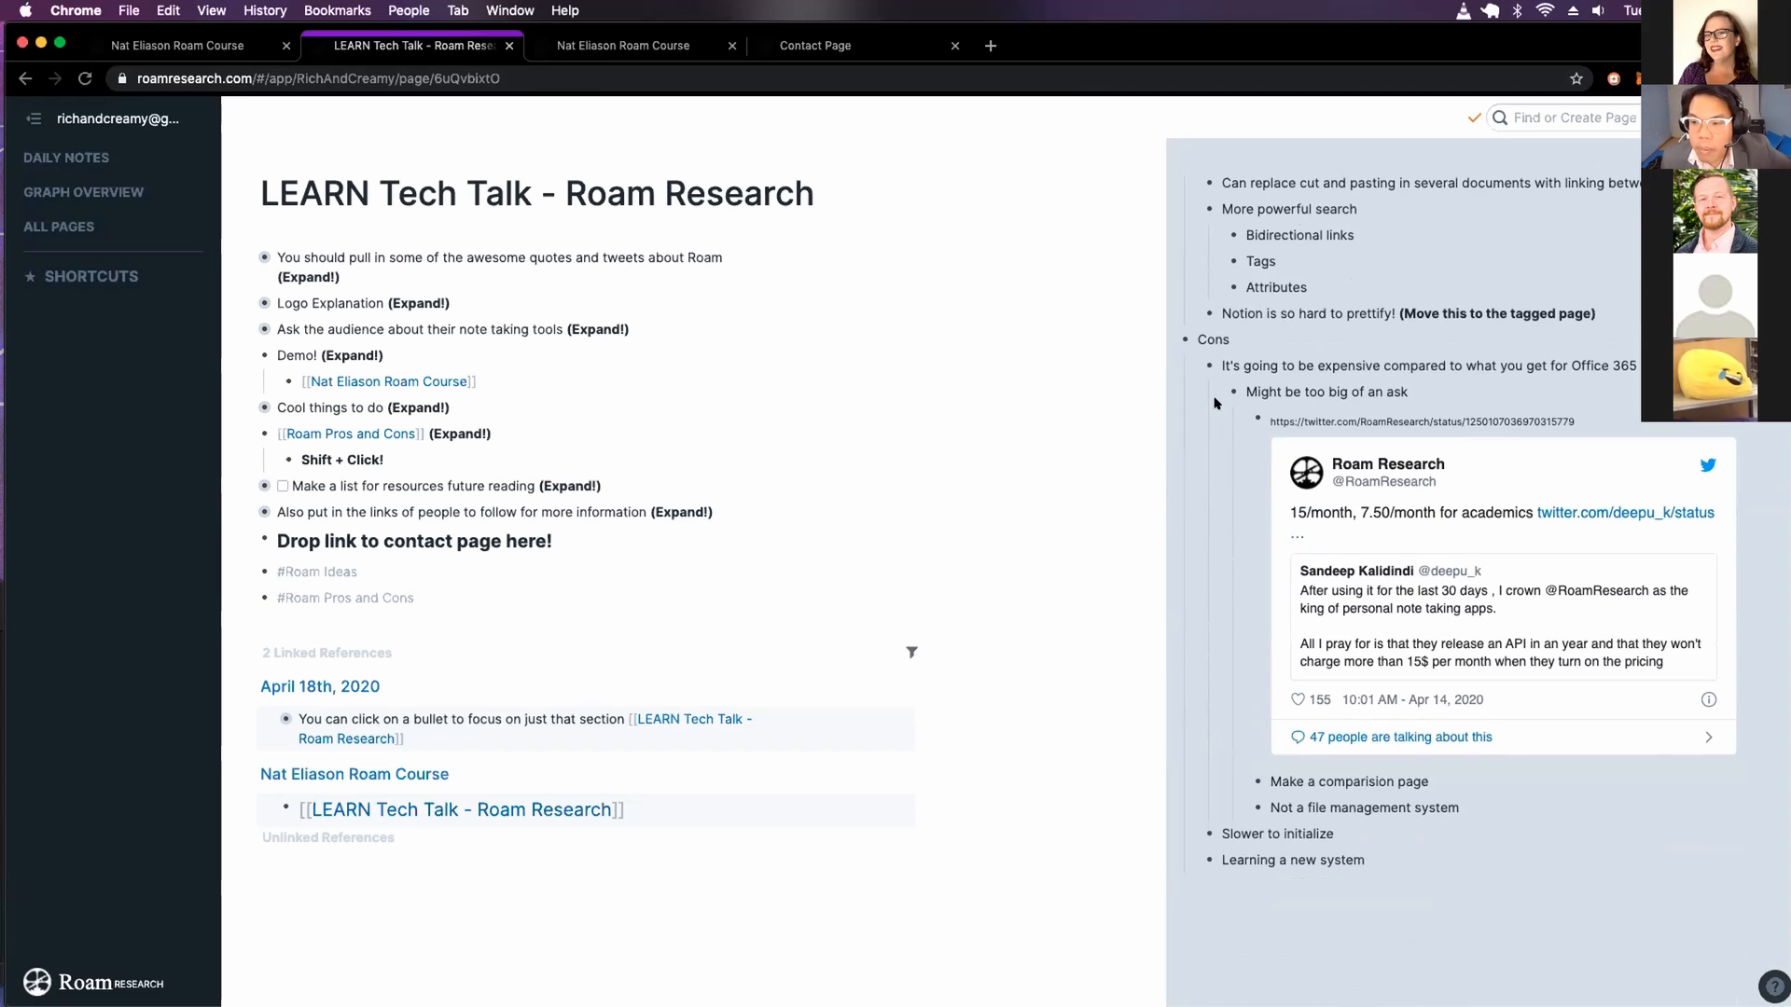
pyautogui.moveTo(1401, 502)
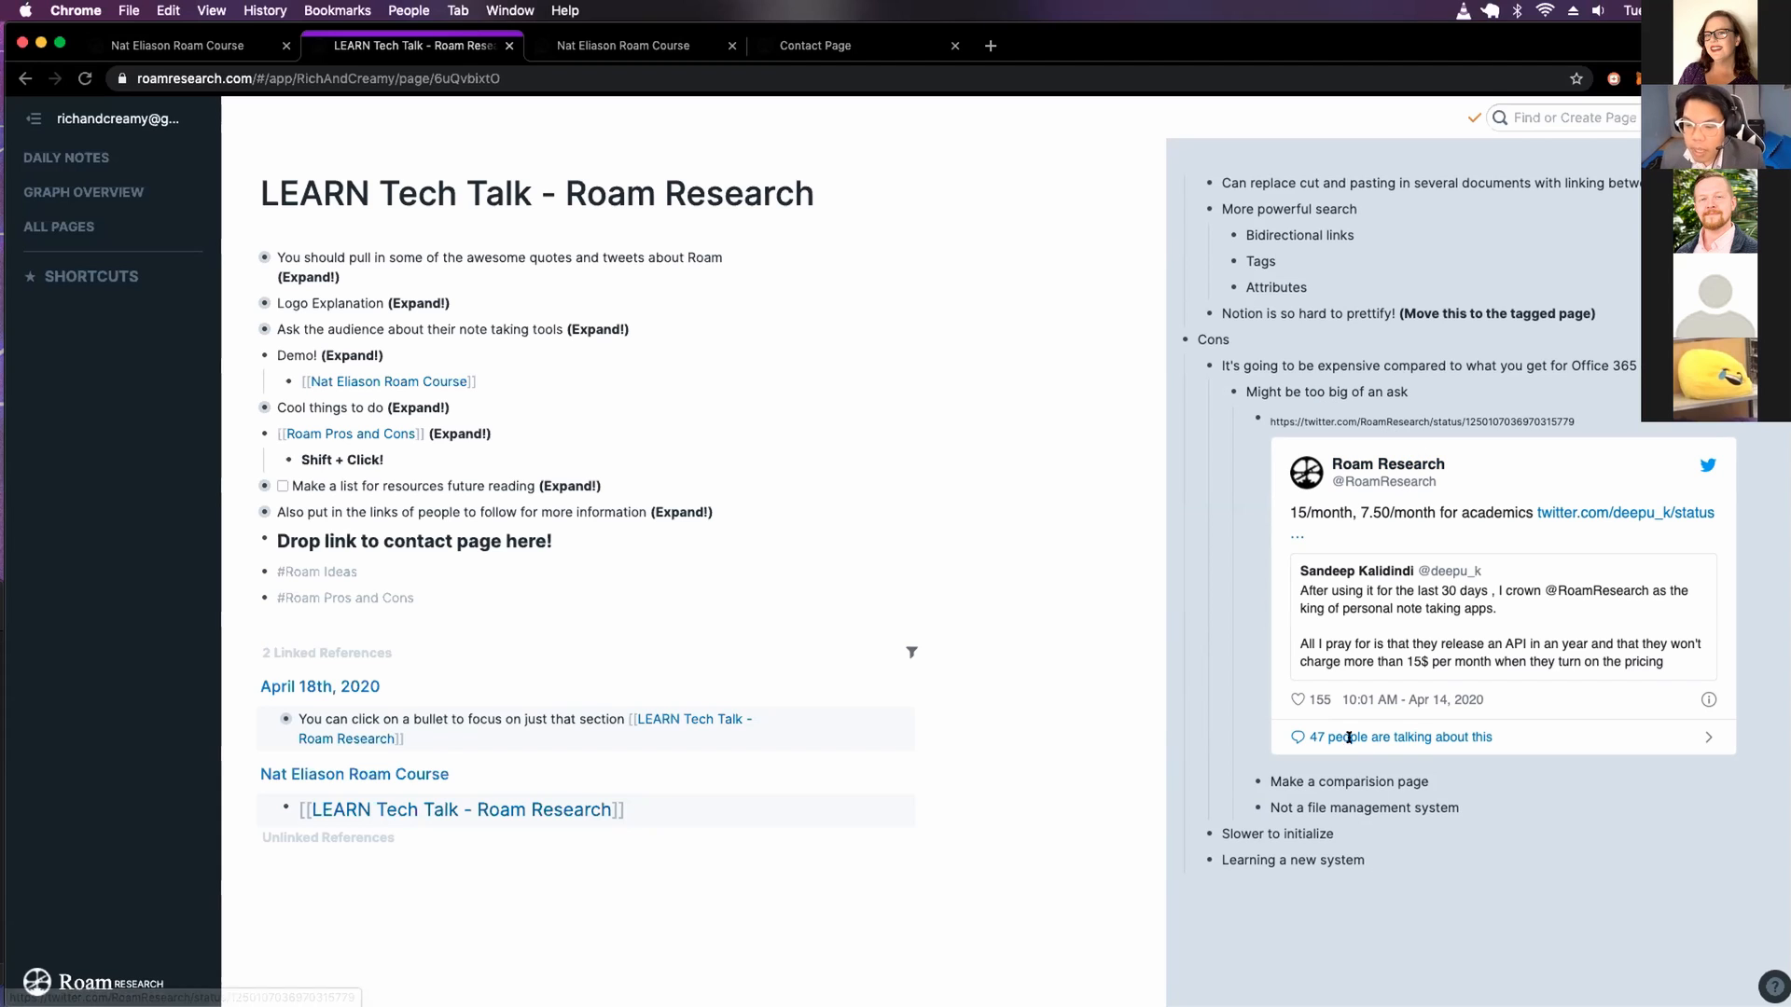
pyautogui.moveTo(1362, 757)
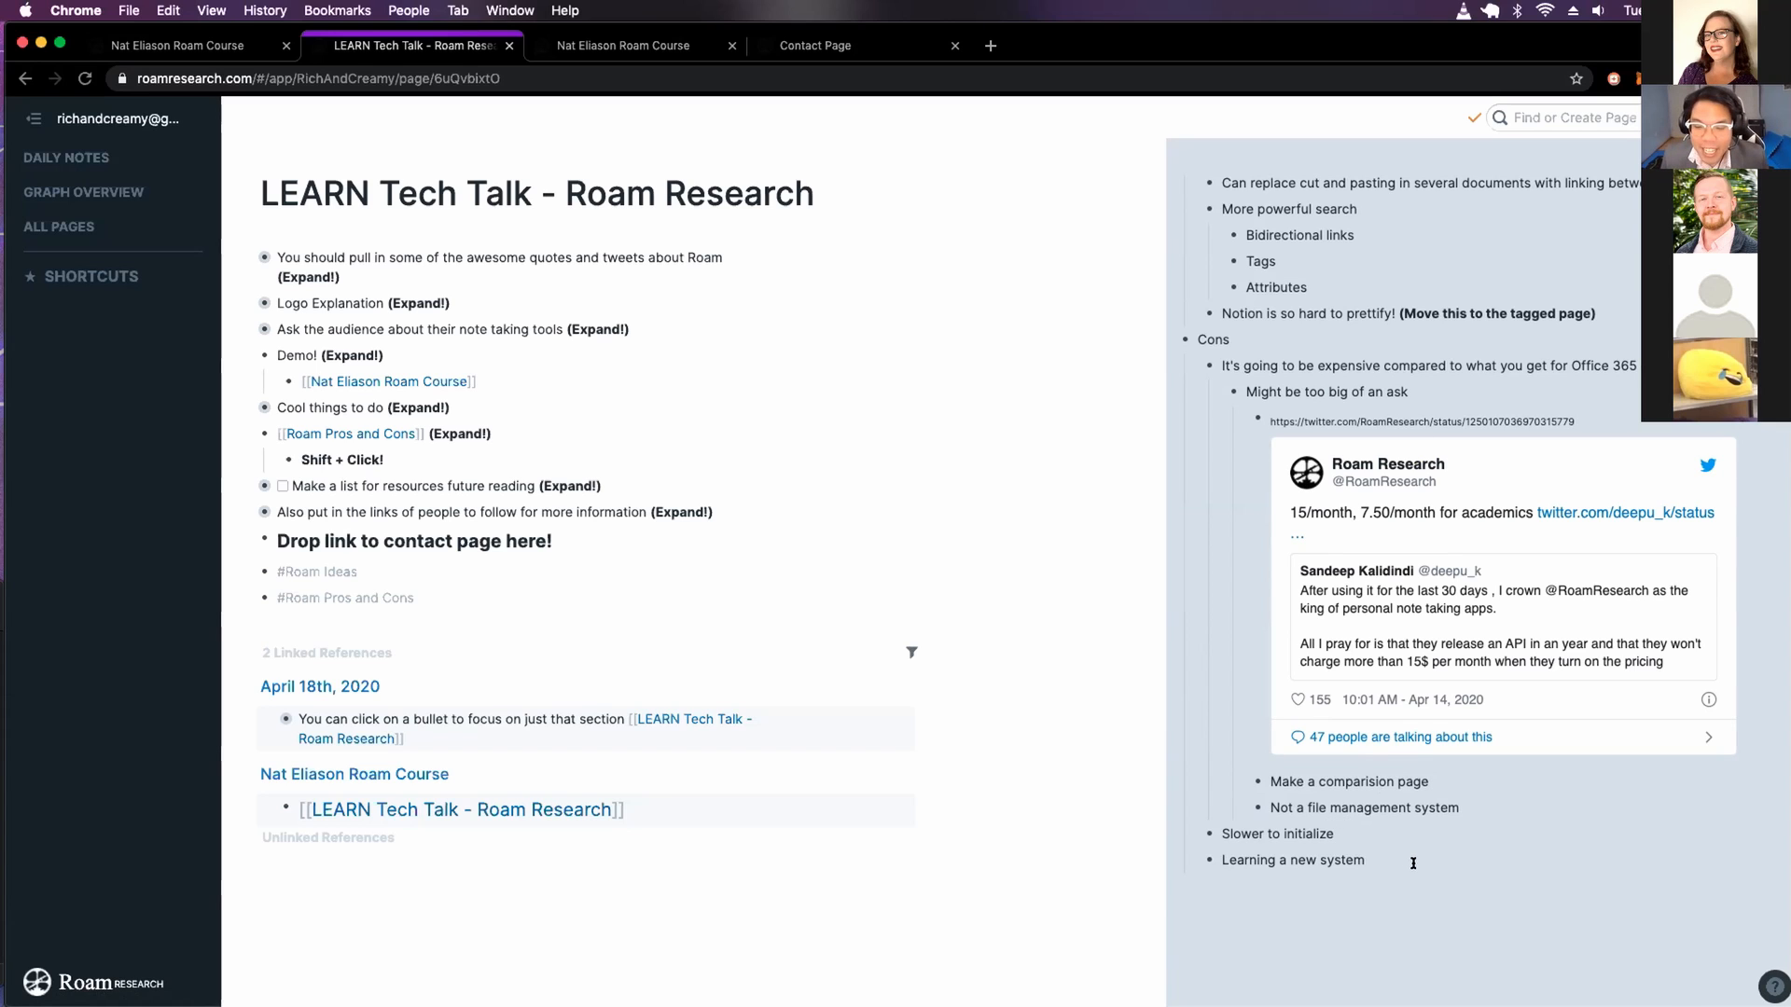
pyautogui.moveTo(1396, 819)
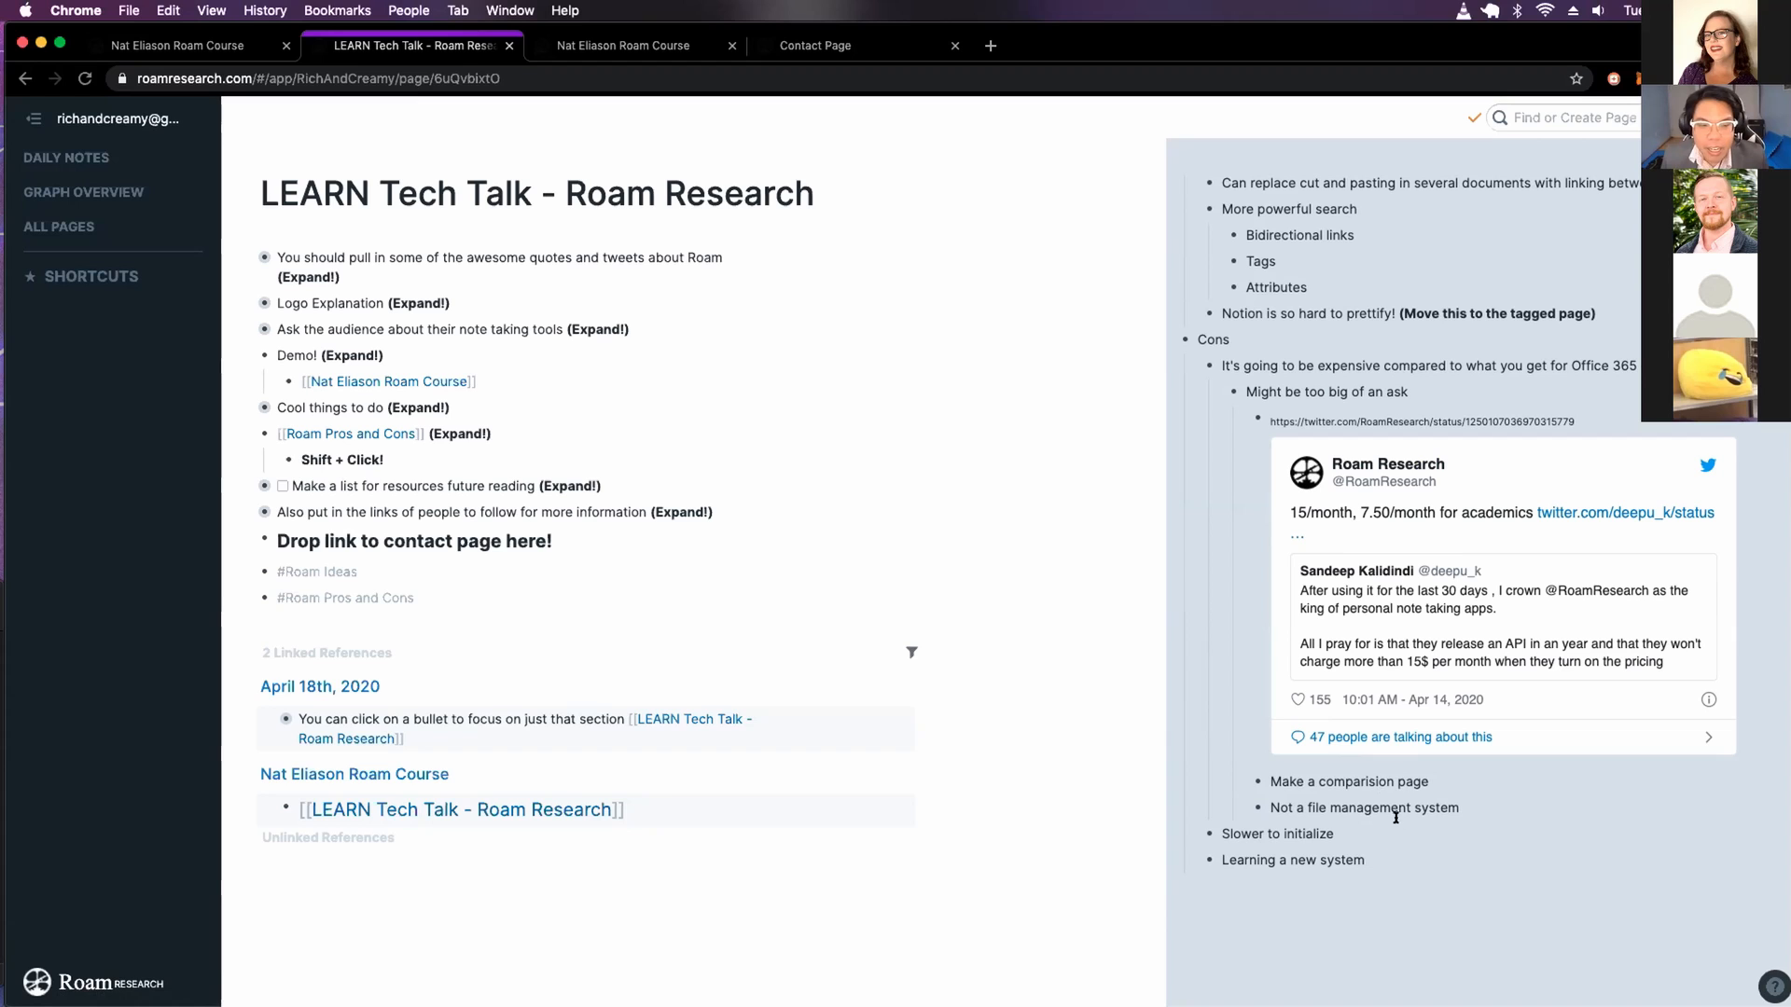
pyautogui.moveTo(726, 674)
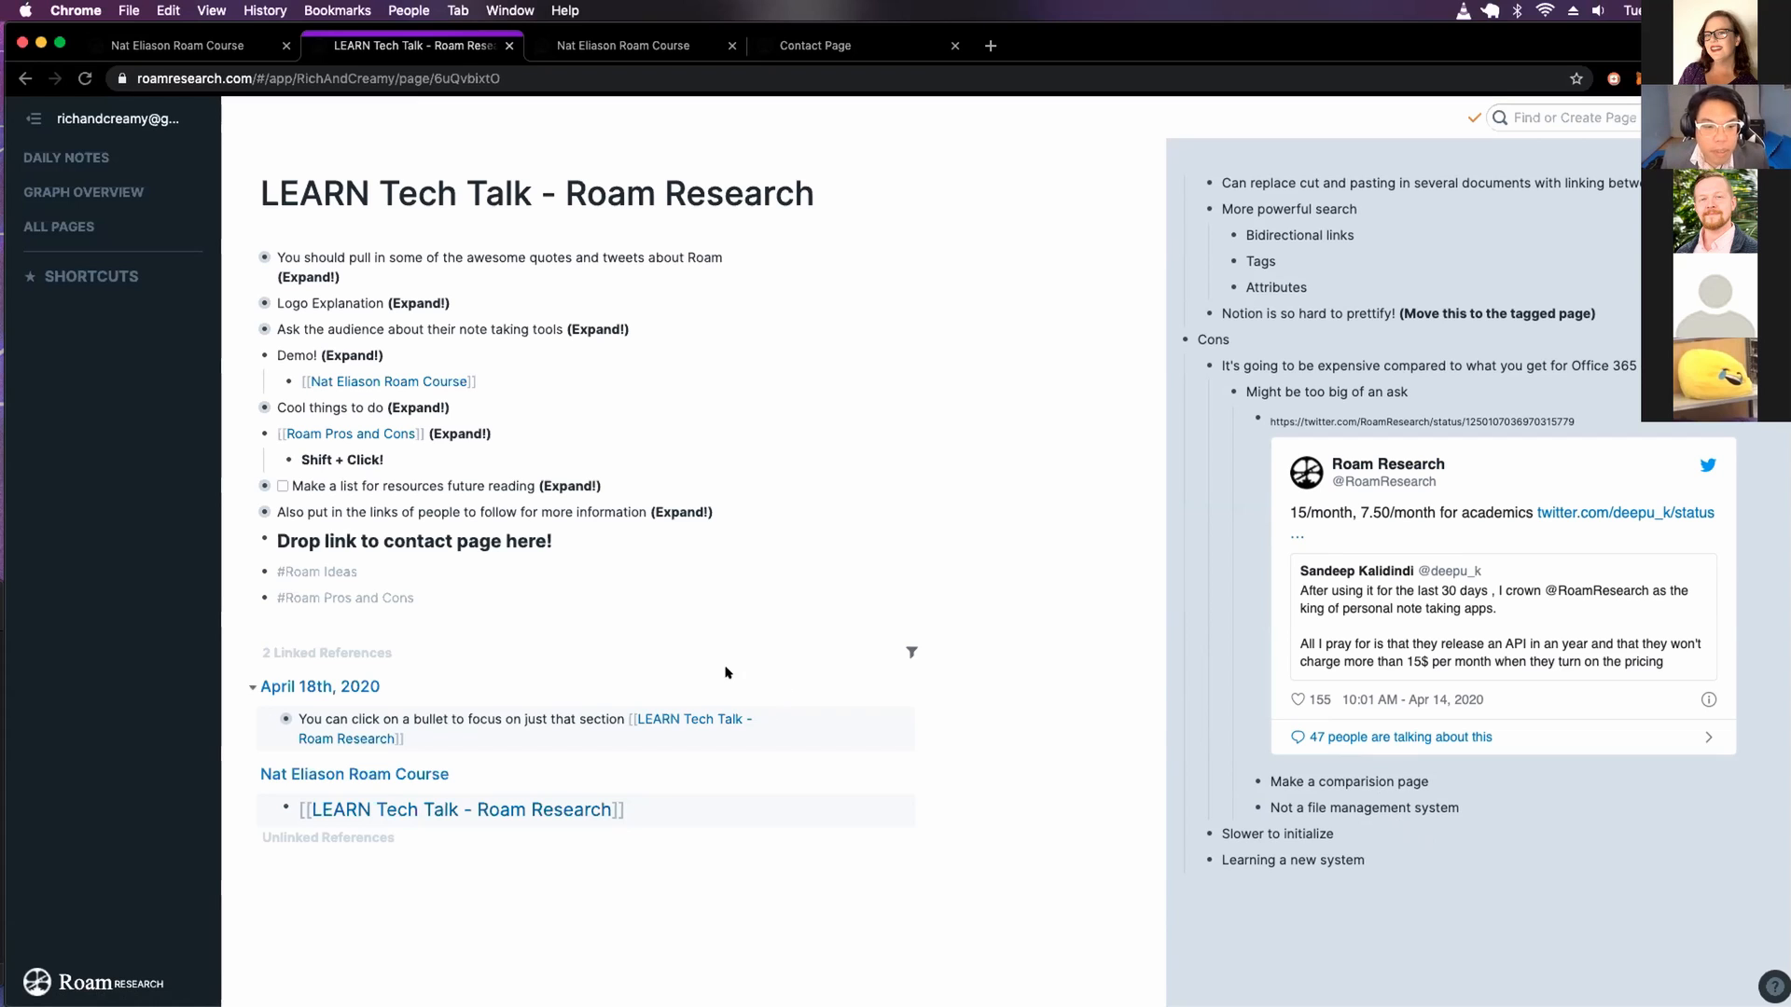
pyautogui.moveTo(257, 511)
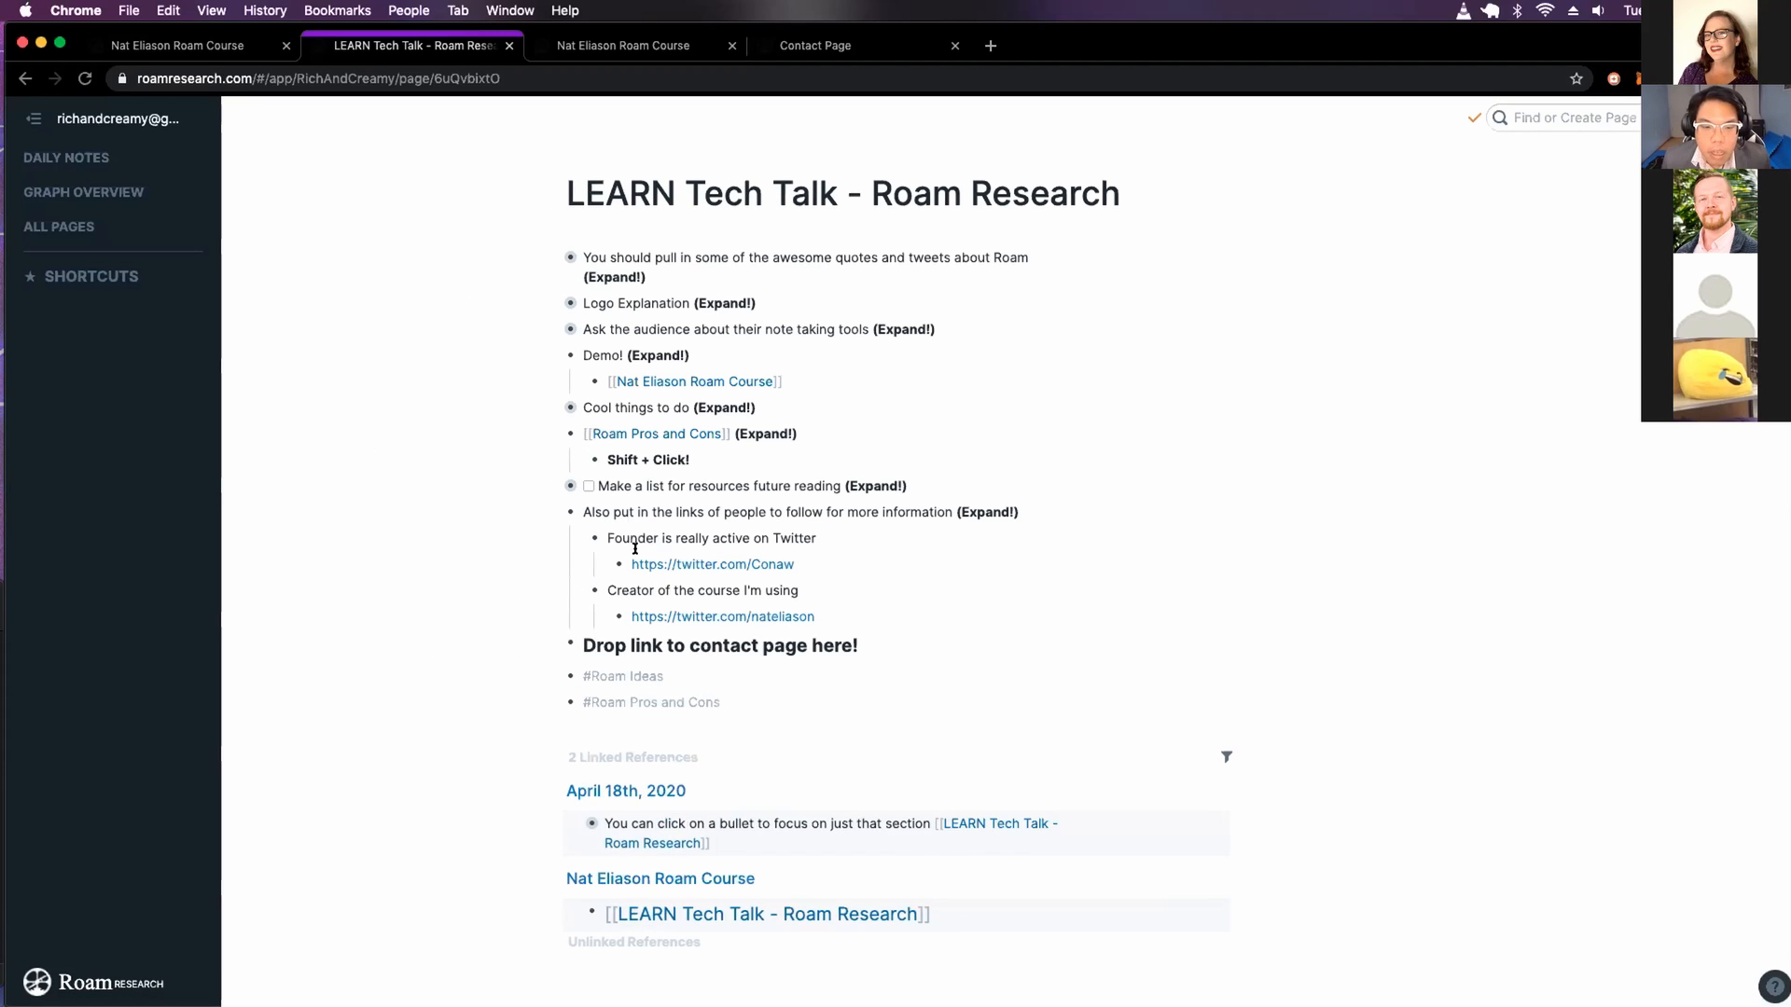
pyautogui.moveTo(711, 564)
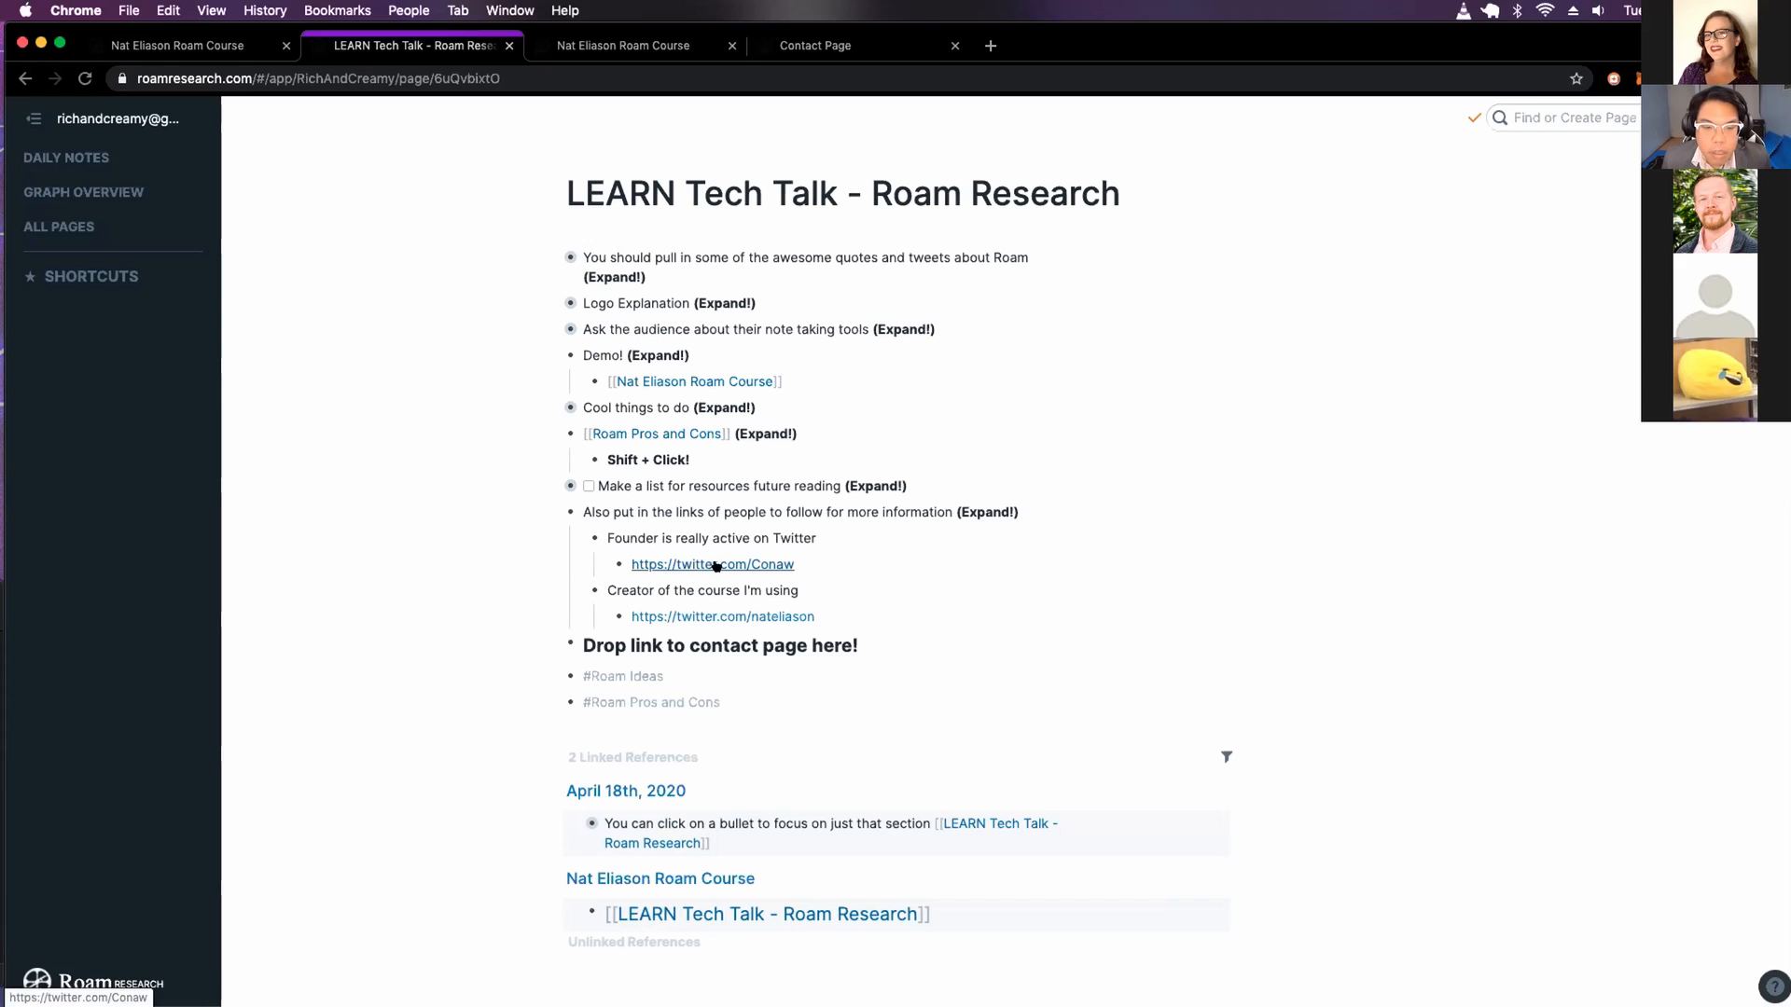
# Open the founder's twitter.com/Conaw link in a new tab
pyautogui.click(711, 564)
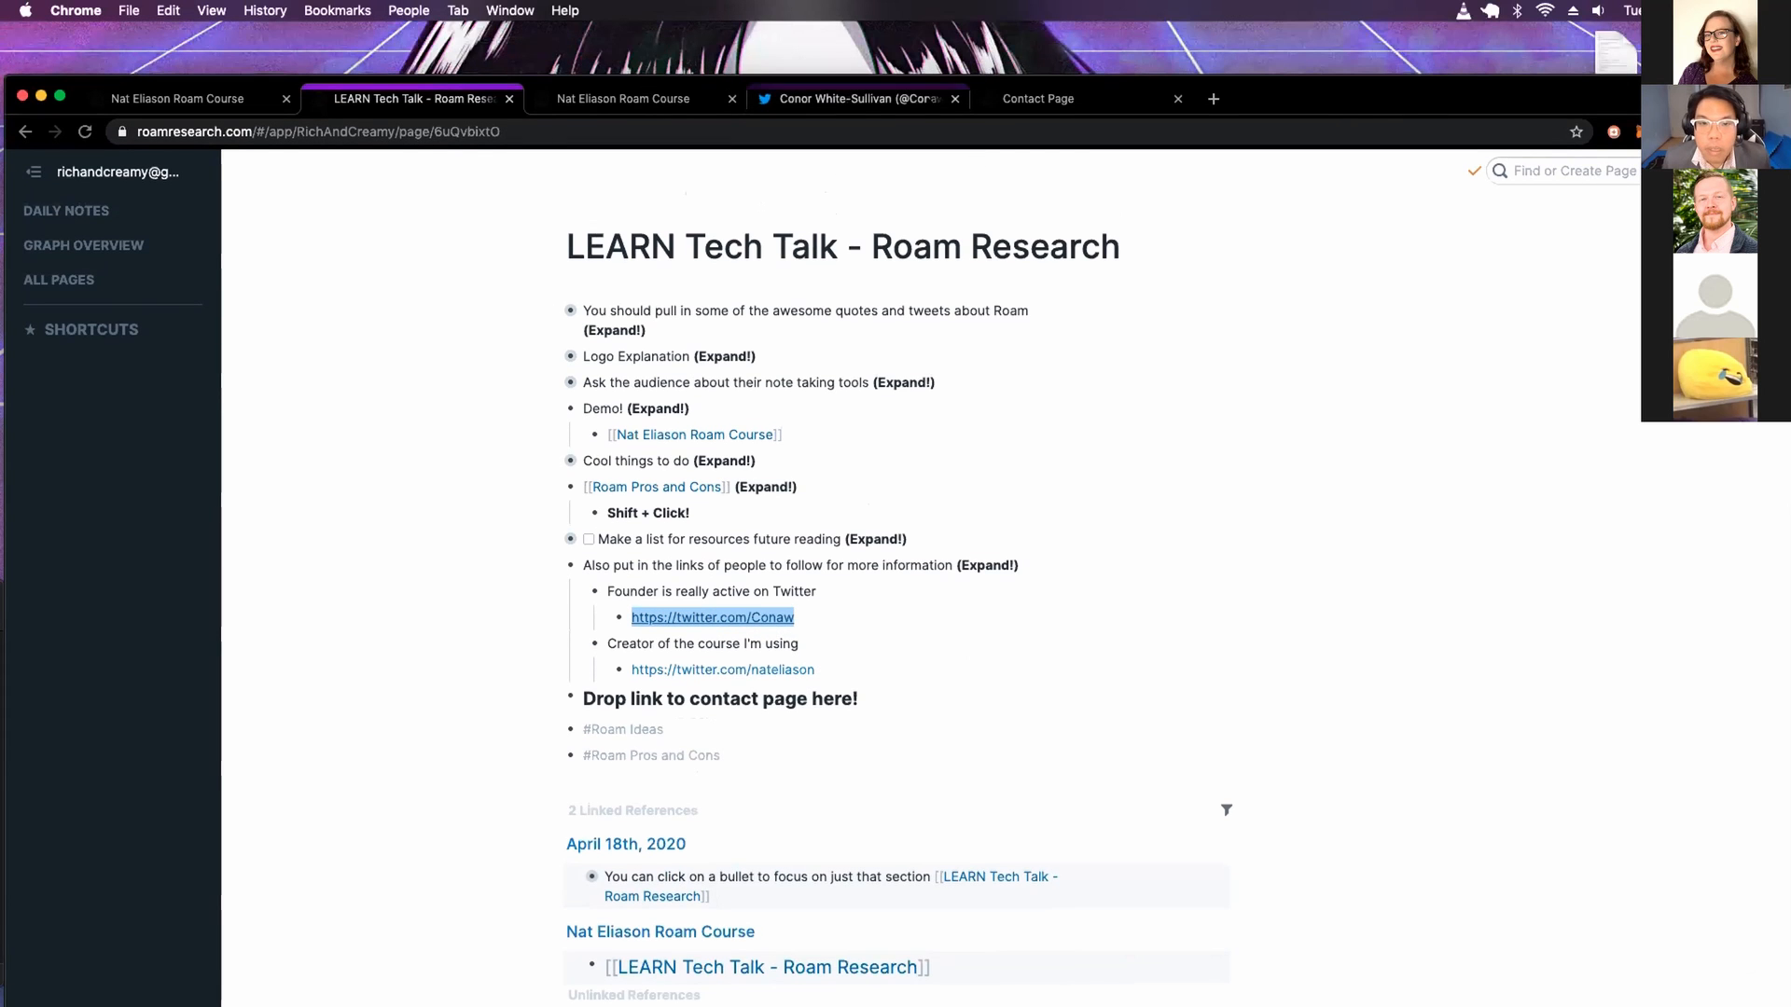
# View Conor White-Sullivan's Twitter profile, then return to the talk notes
pyautogui.click(857, 99)
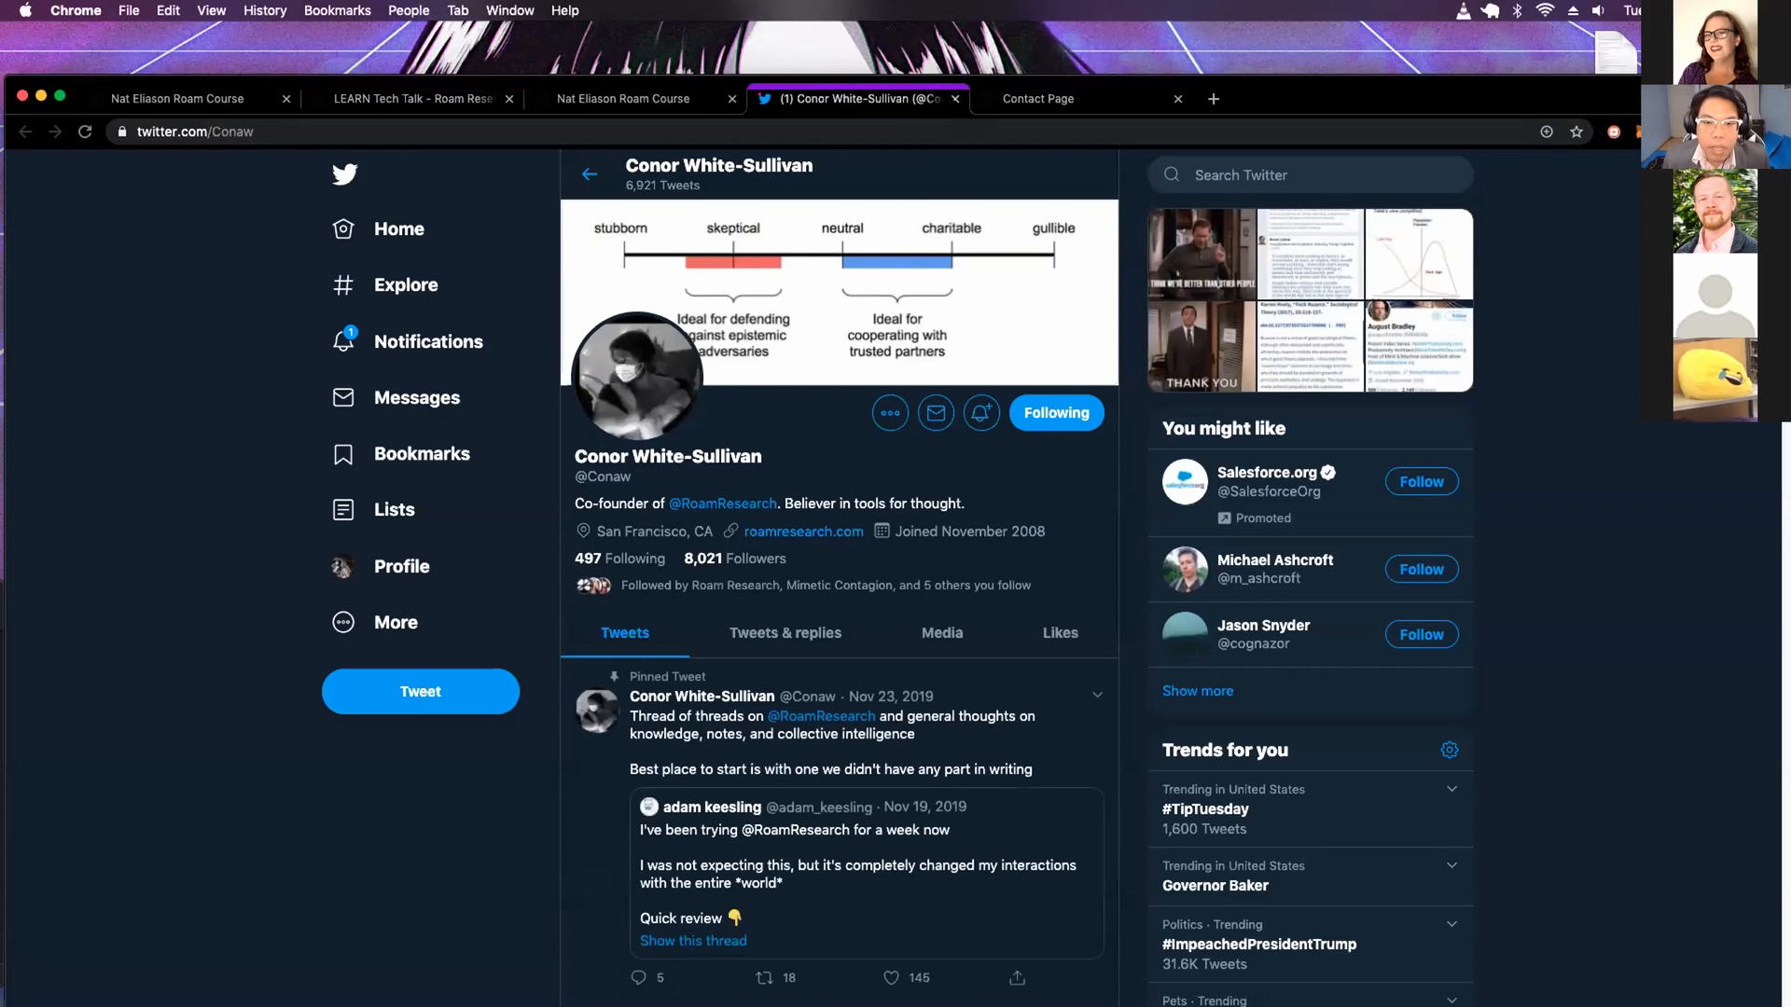
pyautogui.click(623, 99)
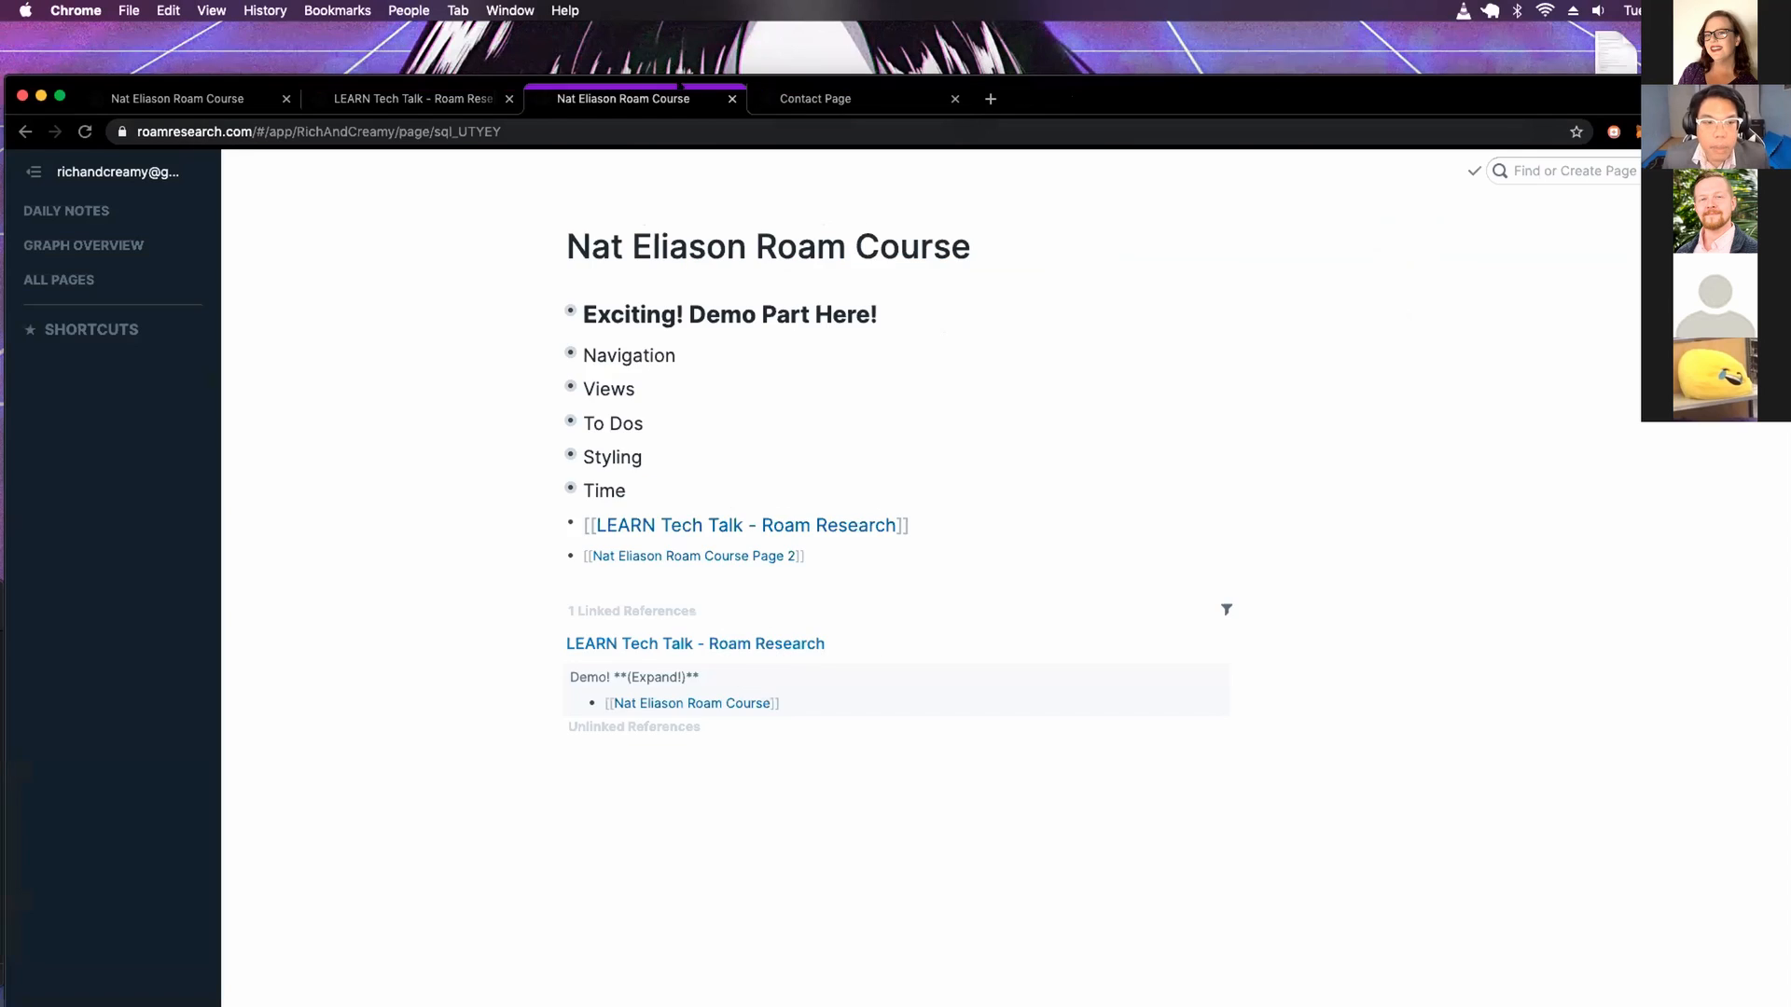
# Open Nat Eliason's Twitter profile in a new tab and switch to the course website
pyautogui.rightClick(720, 670)
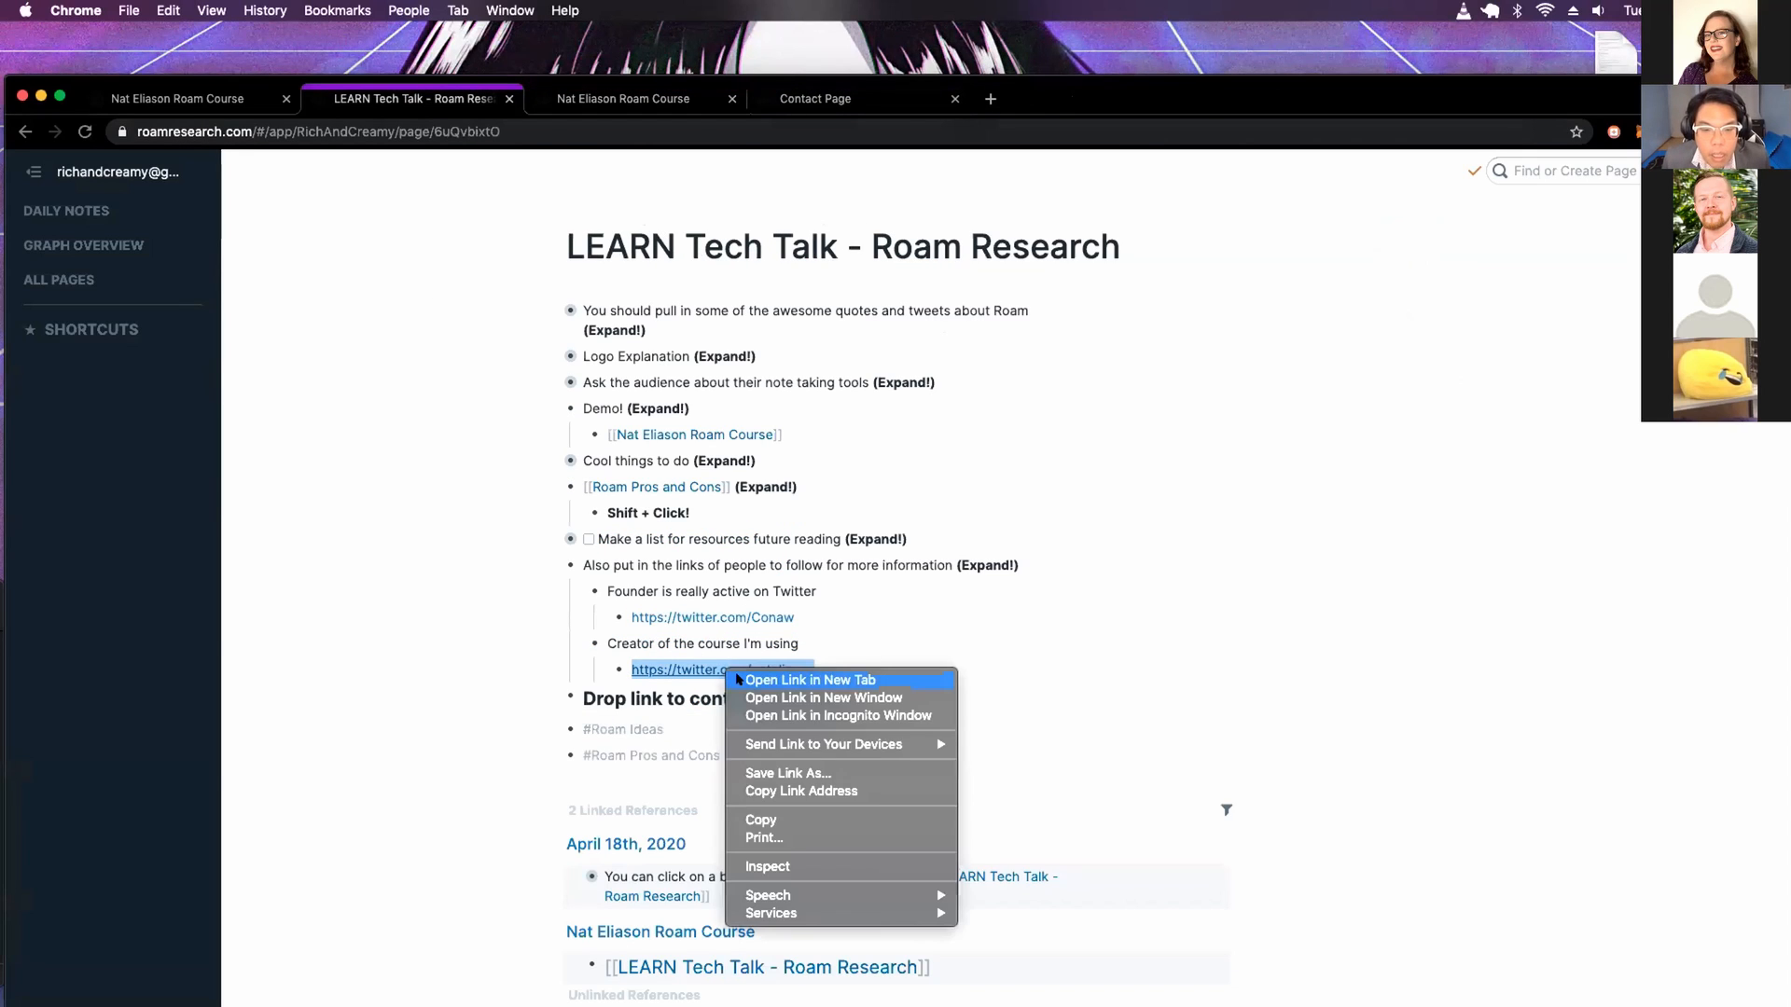
pyautogui.click(808, 679)
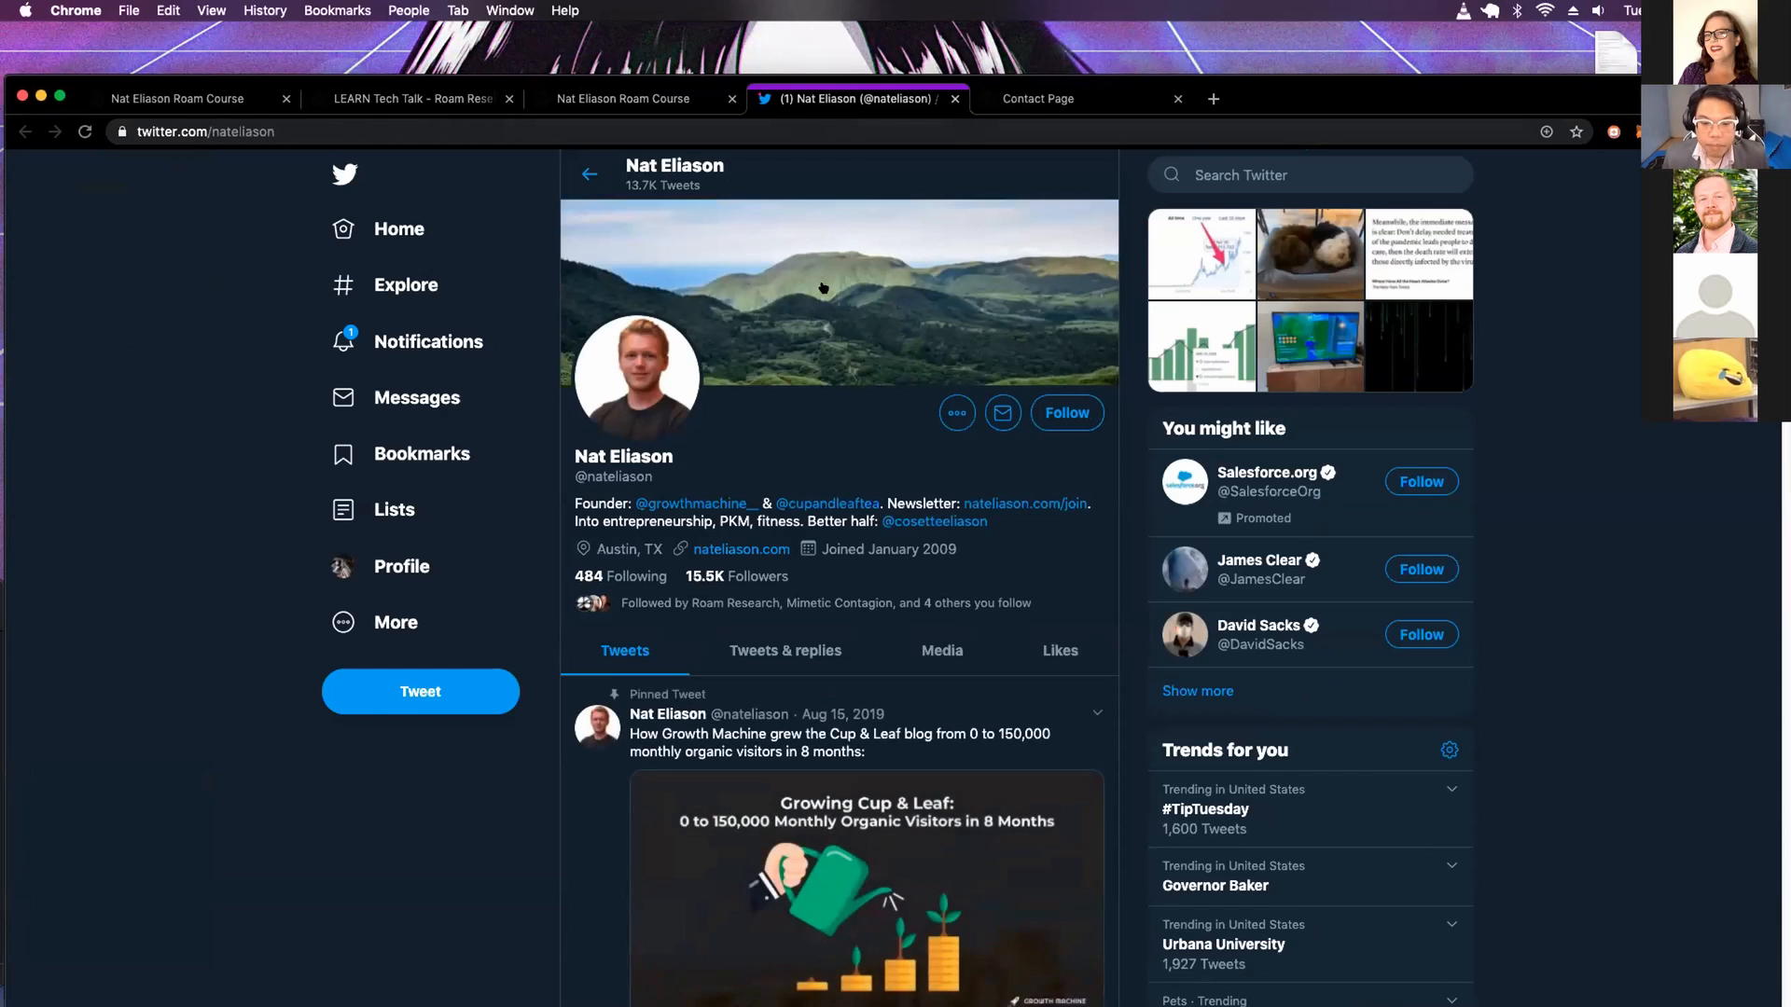
pyautogui.scroll(-3)
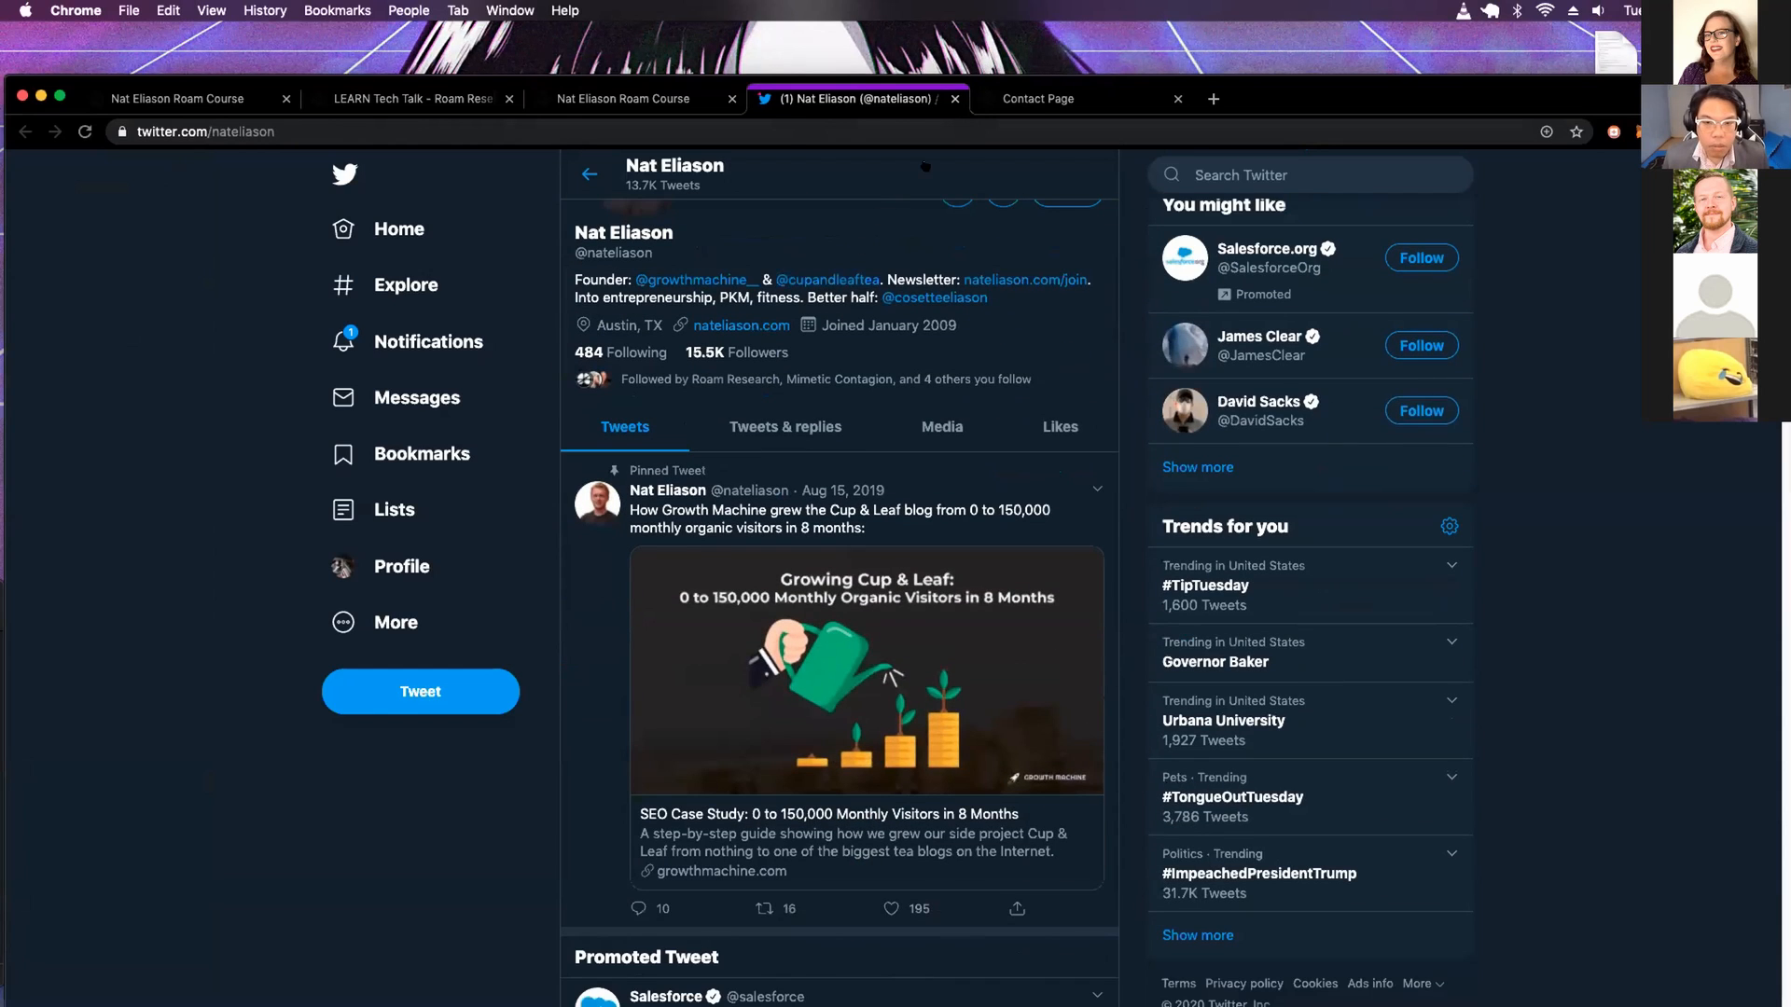
pyautogui.click(623, 99)
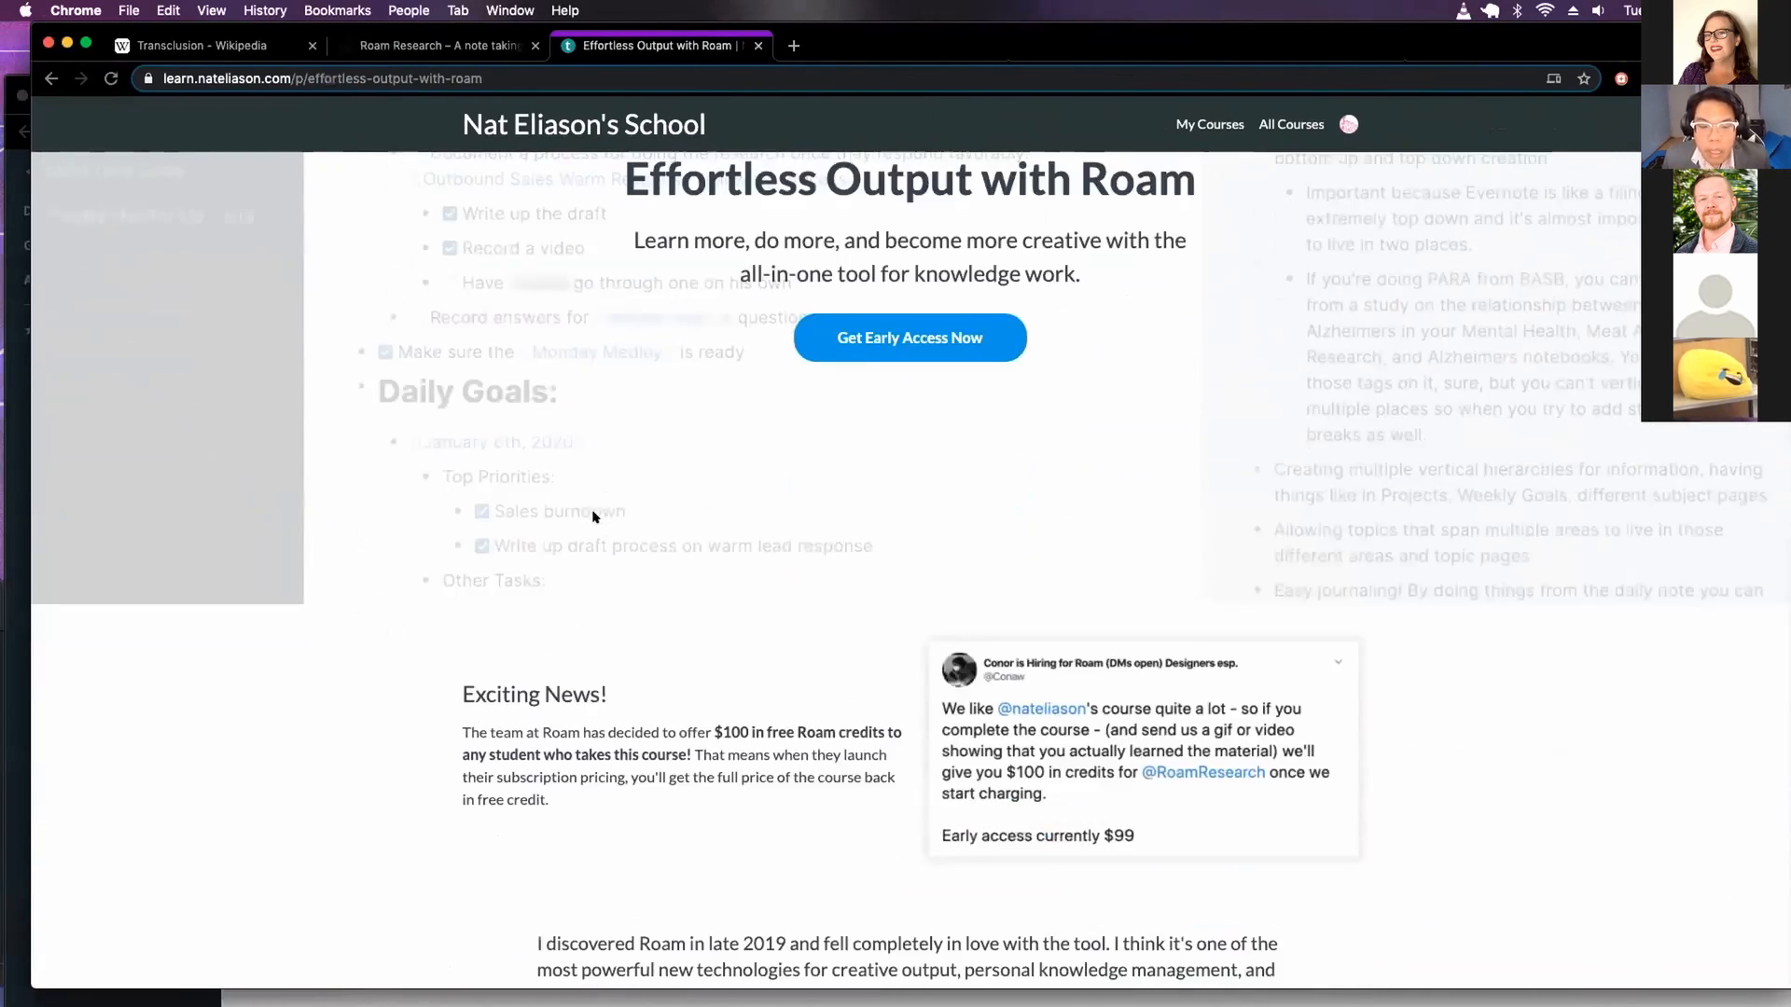
# Scroll through the Effortless Output with Roam course page
pyautogui.scroll(-3)
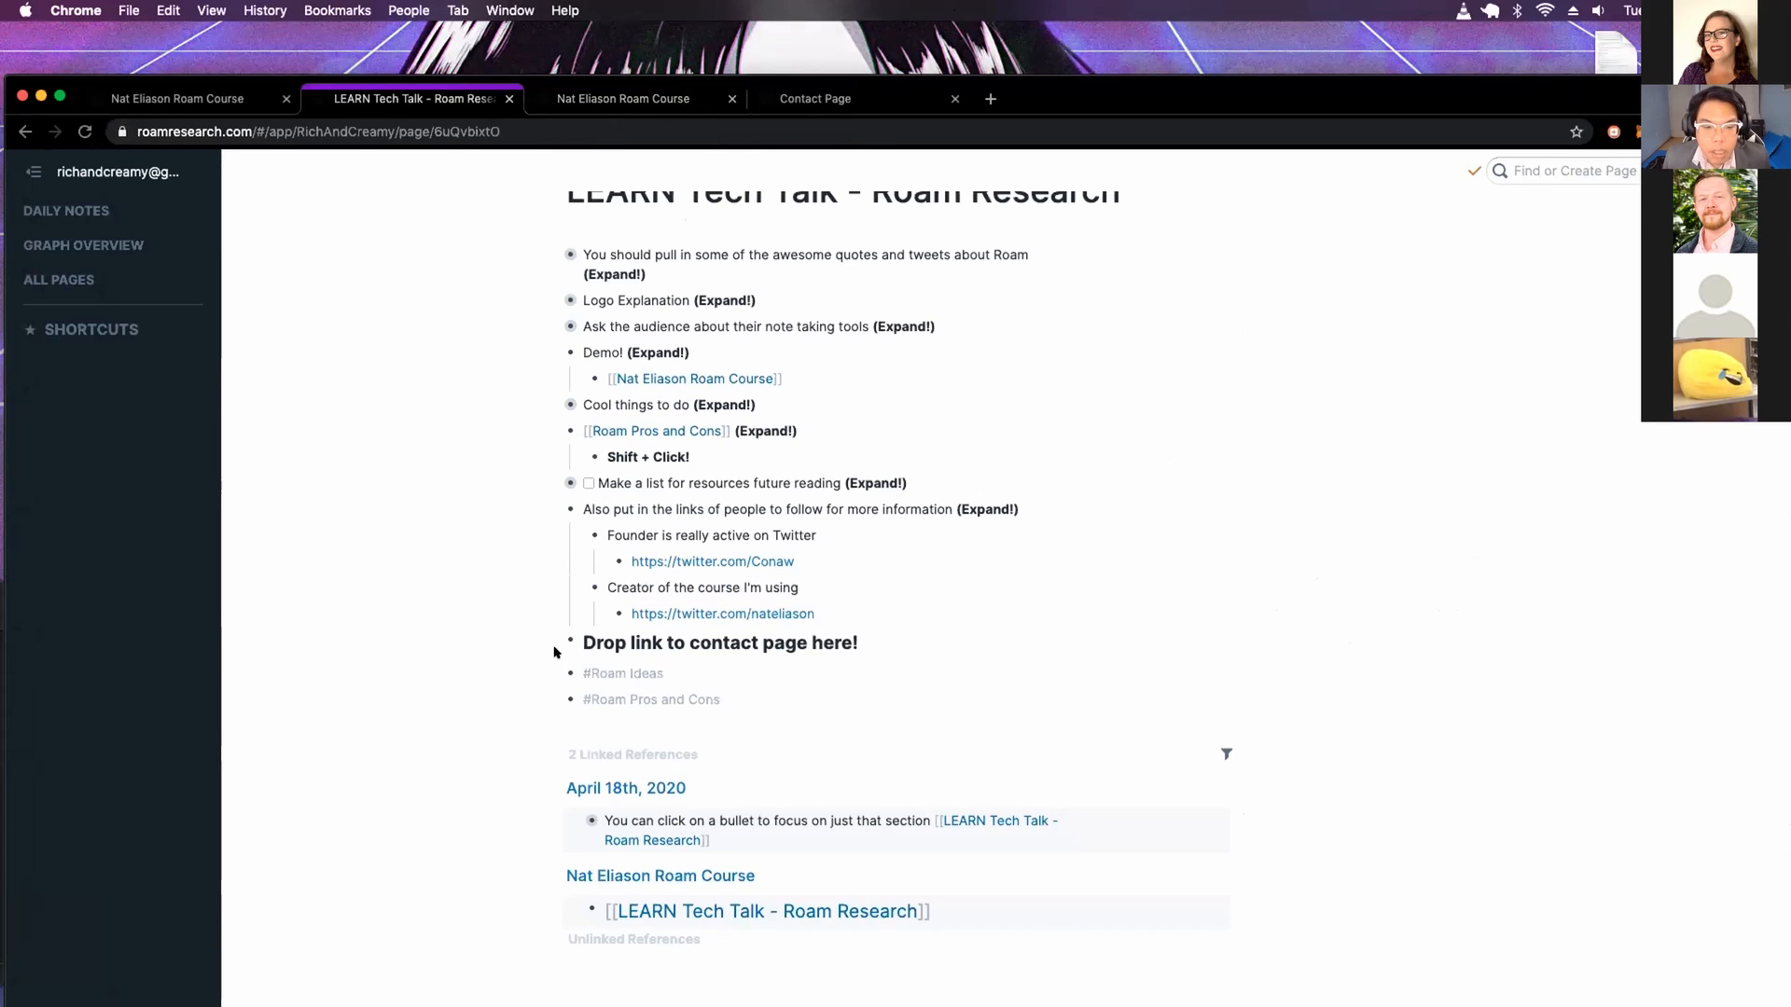
# Add a [[Contact Page]] link in a new block under the contact-page heading
pyautogui.click(569, 642)
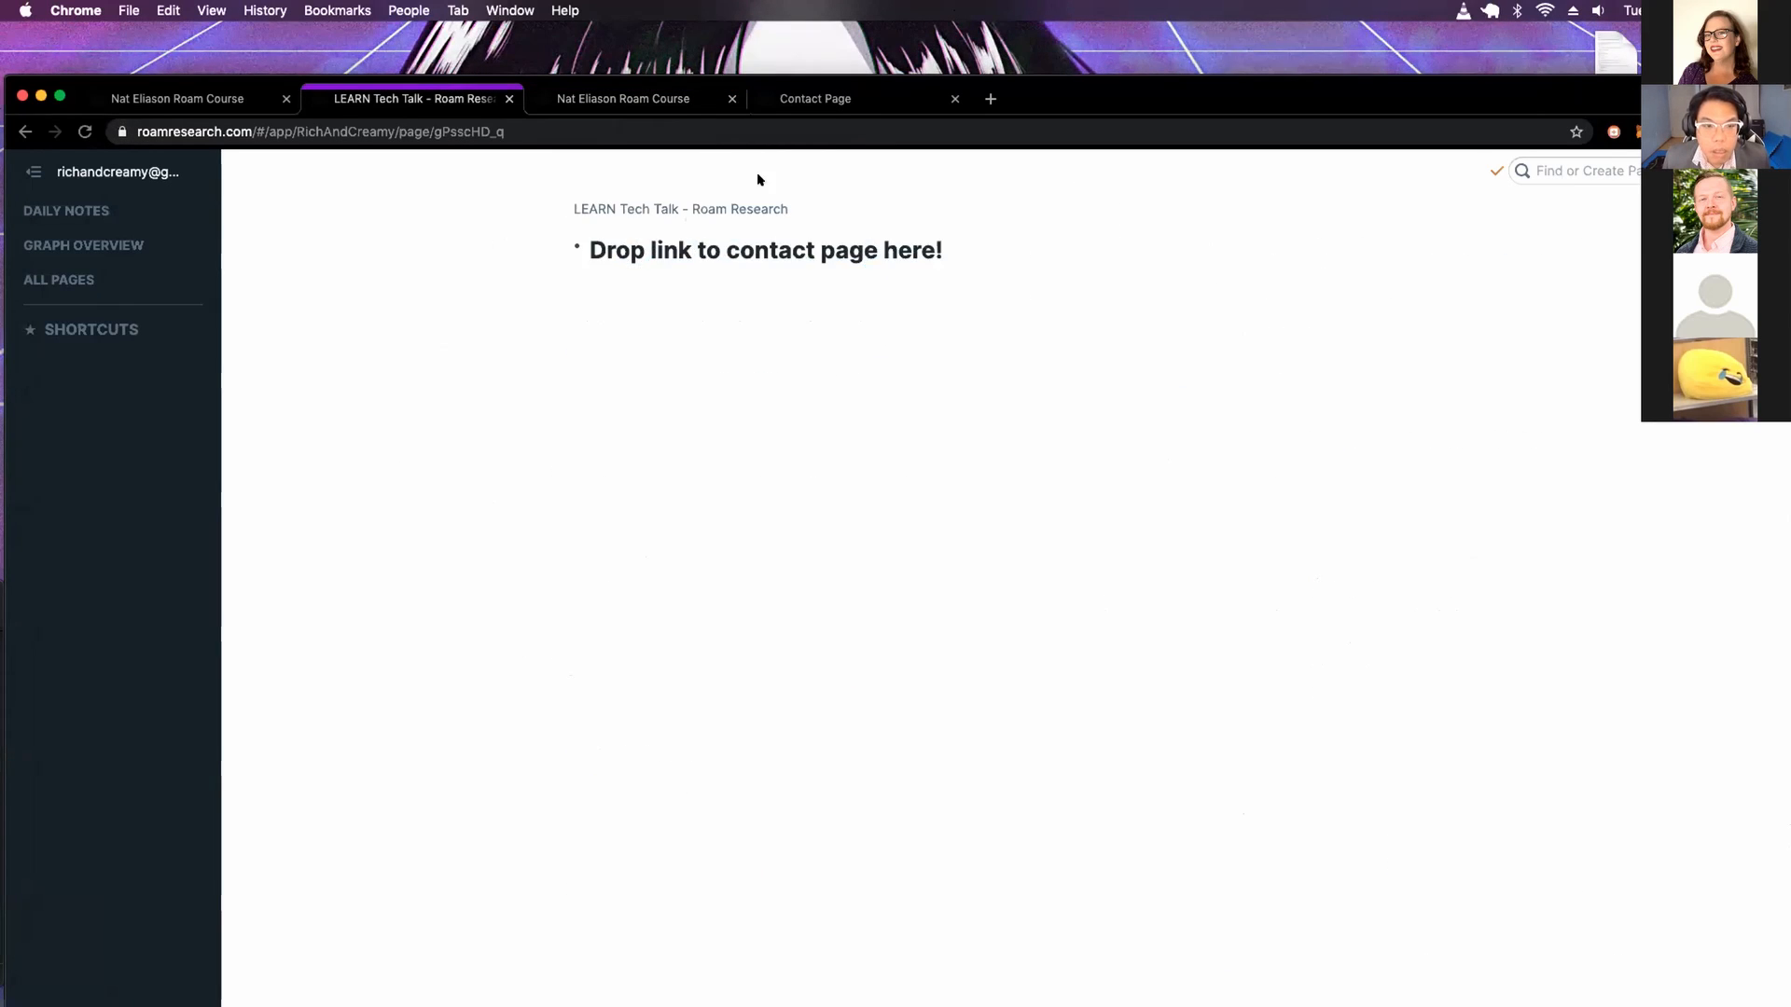
pyautogui.click(679, 209)
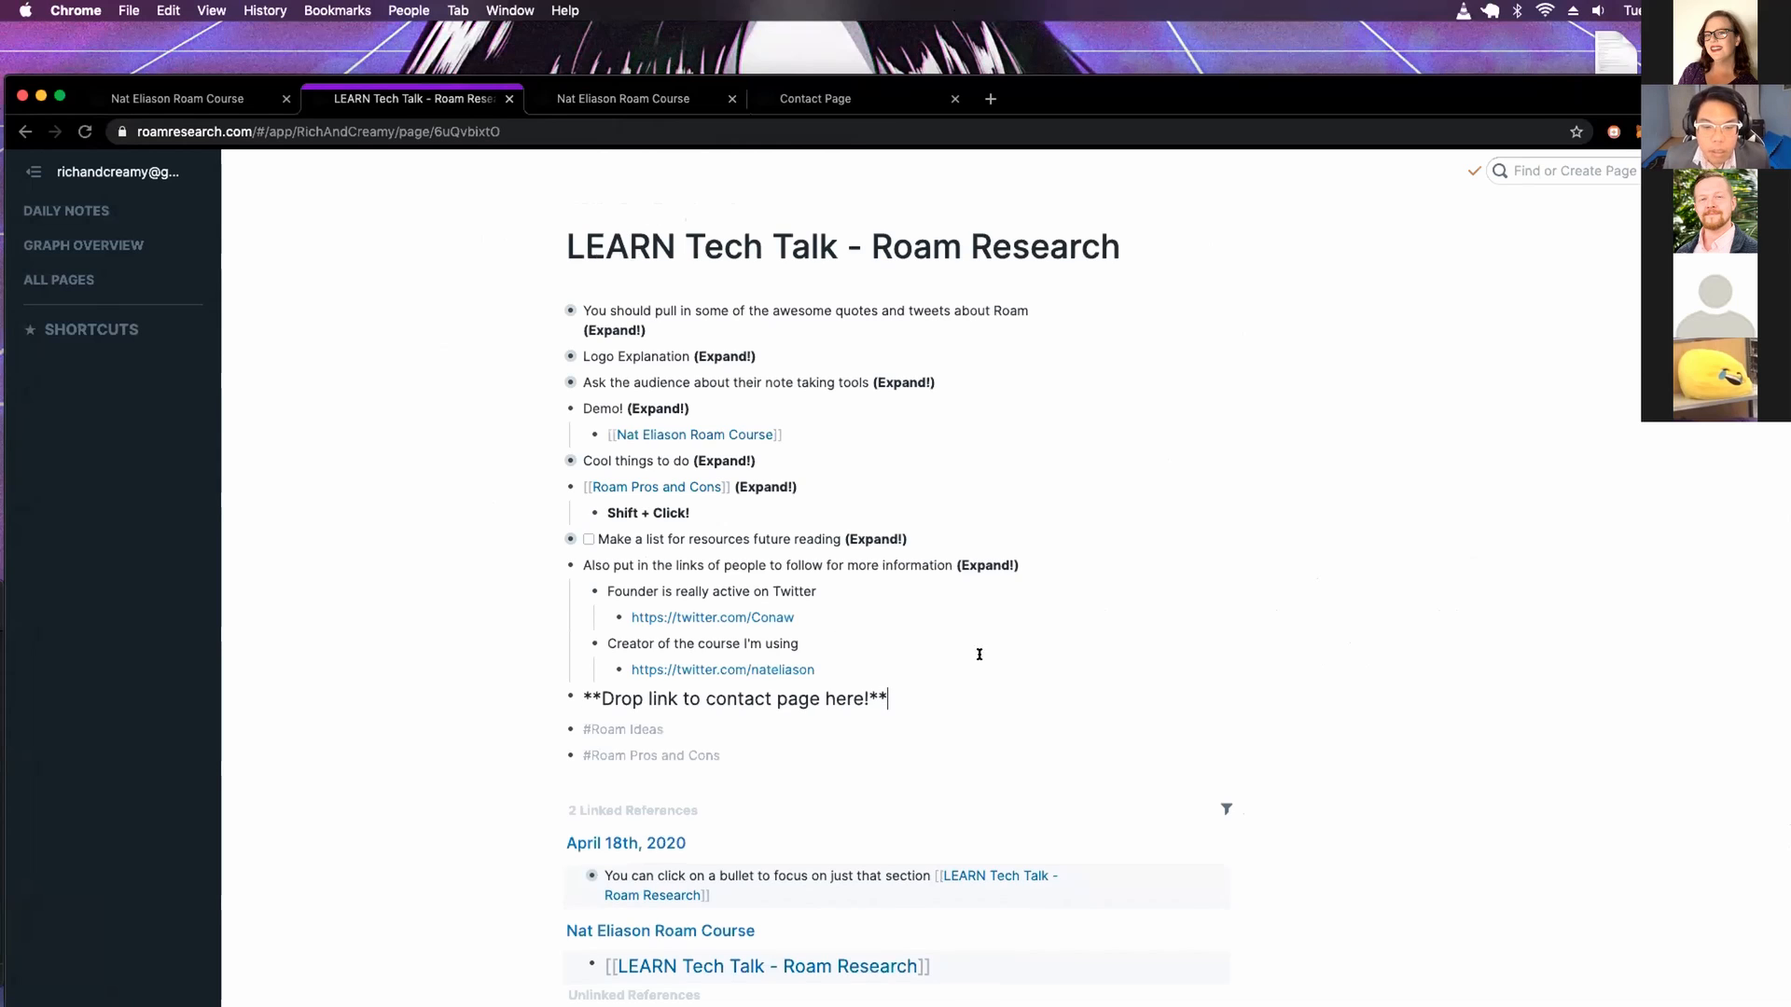
pyautogui.press('enter')
pyautogui.write('[[cont]]')
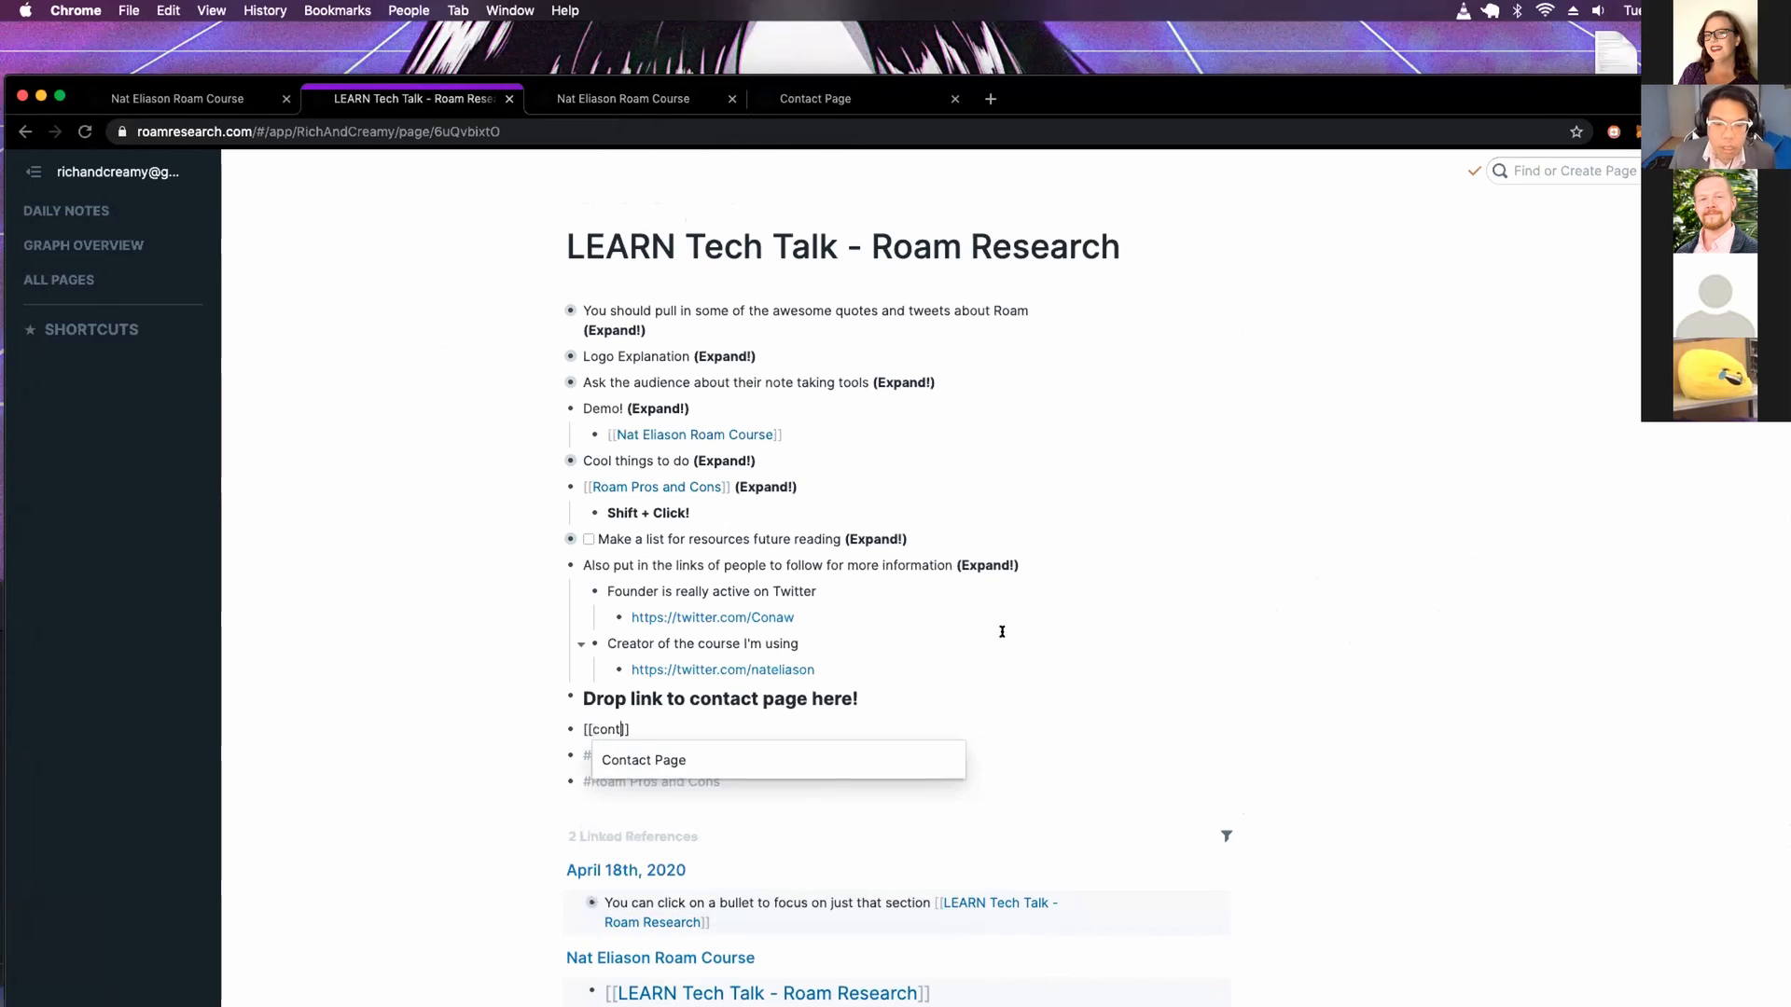
pyautogui.click(644, 760)
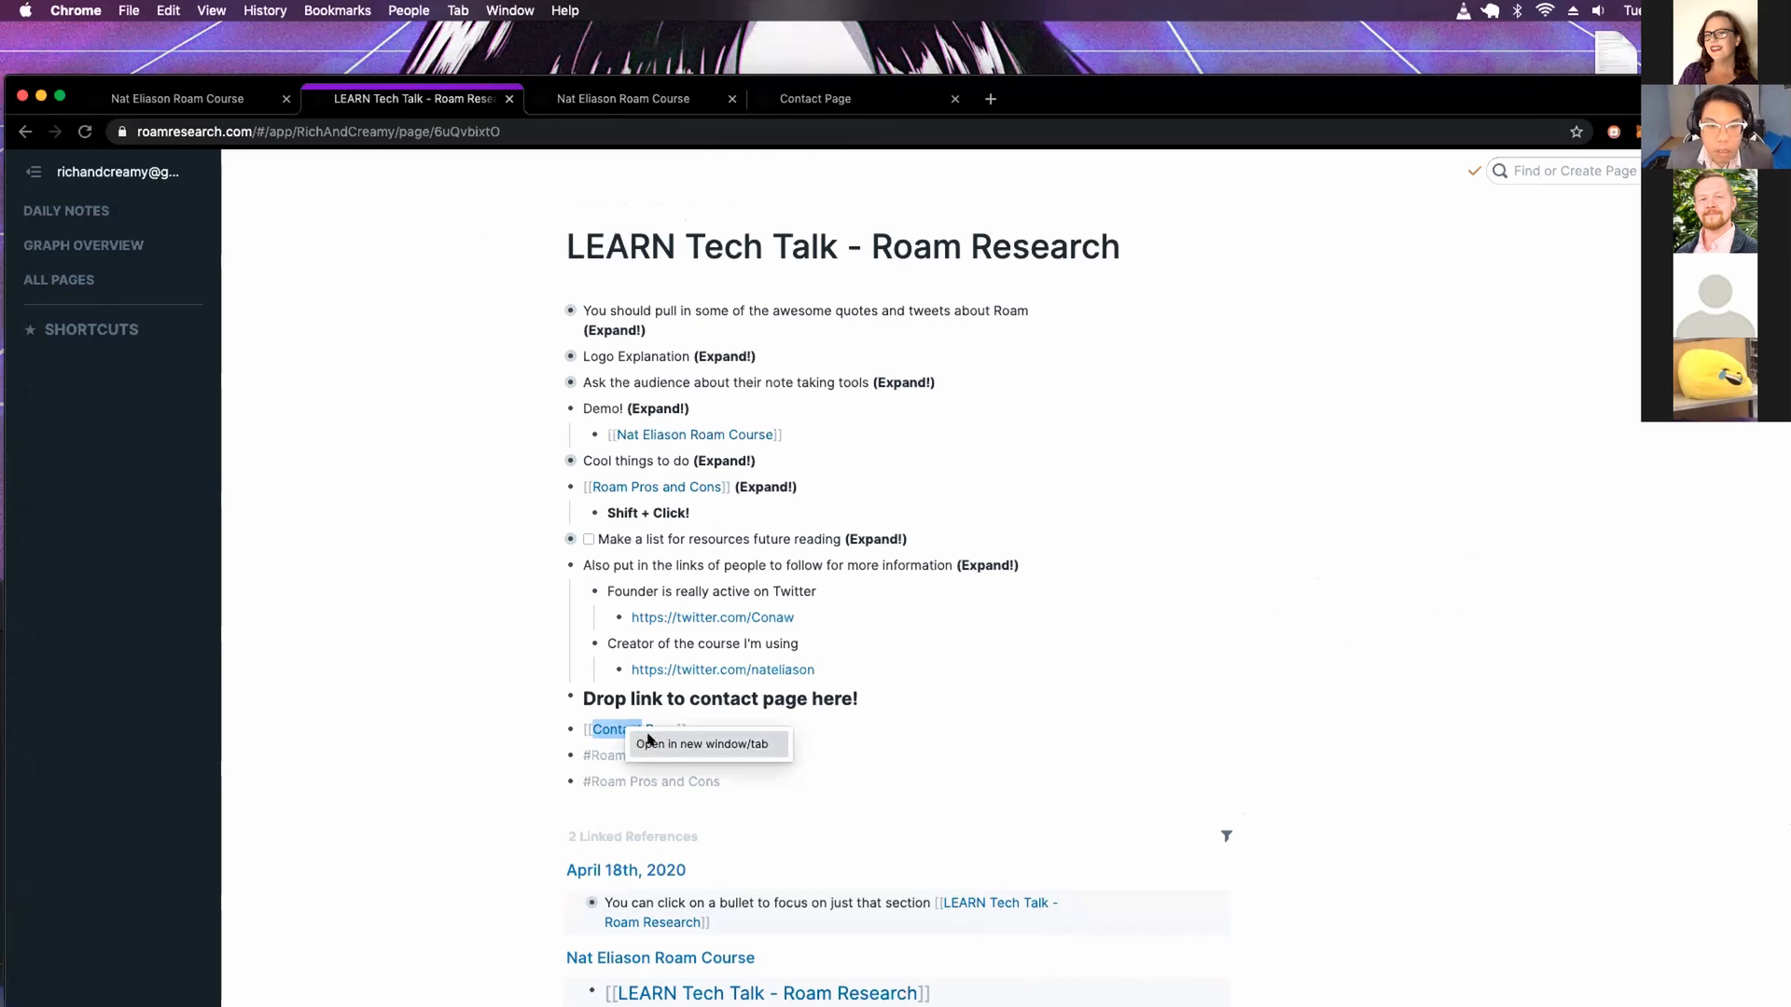
# Open the linked Contact Page in a new tab and view it
pyautogui.click(703, 744)
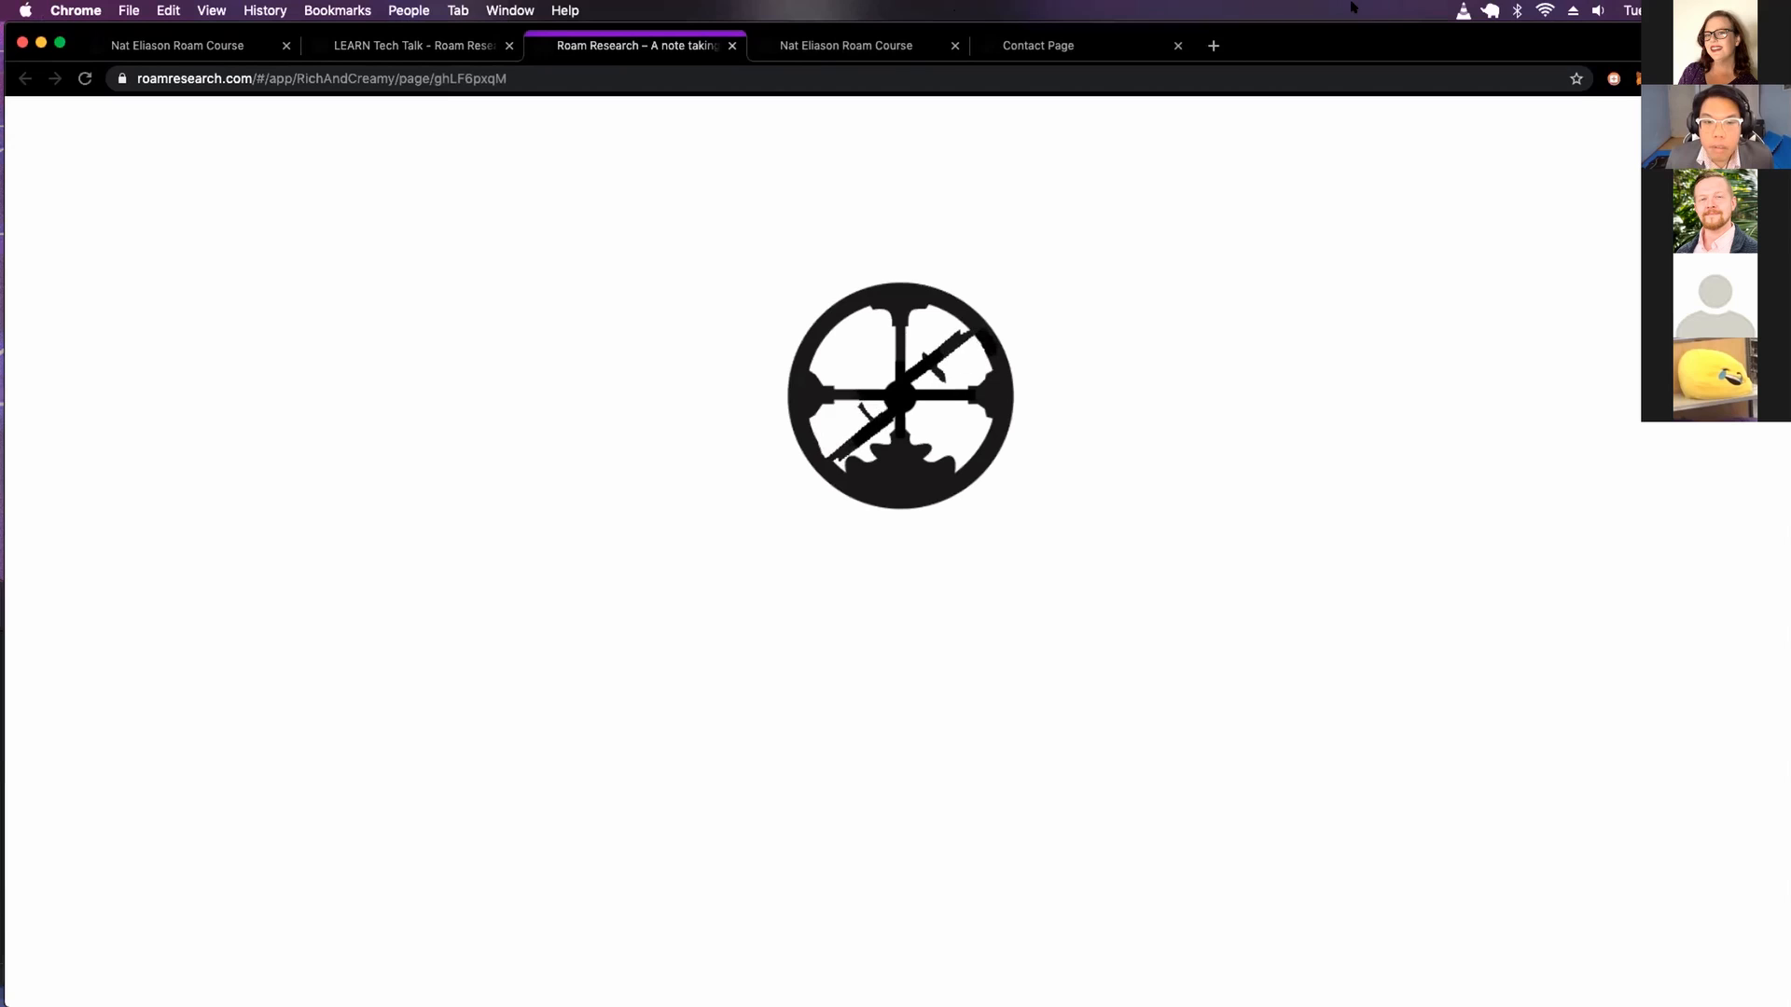
pyautogui.click(1037, 45)
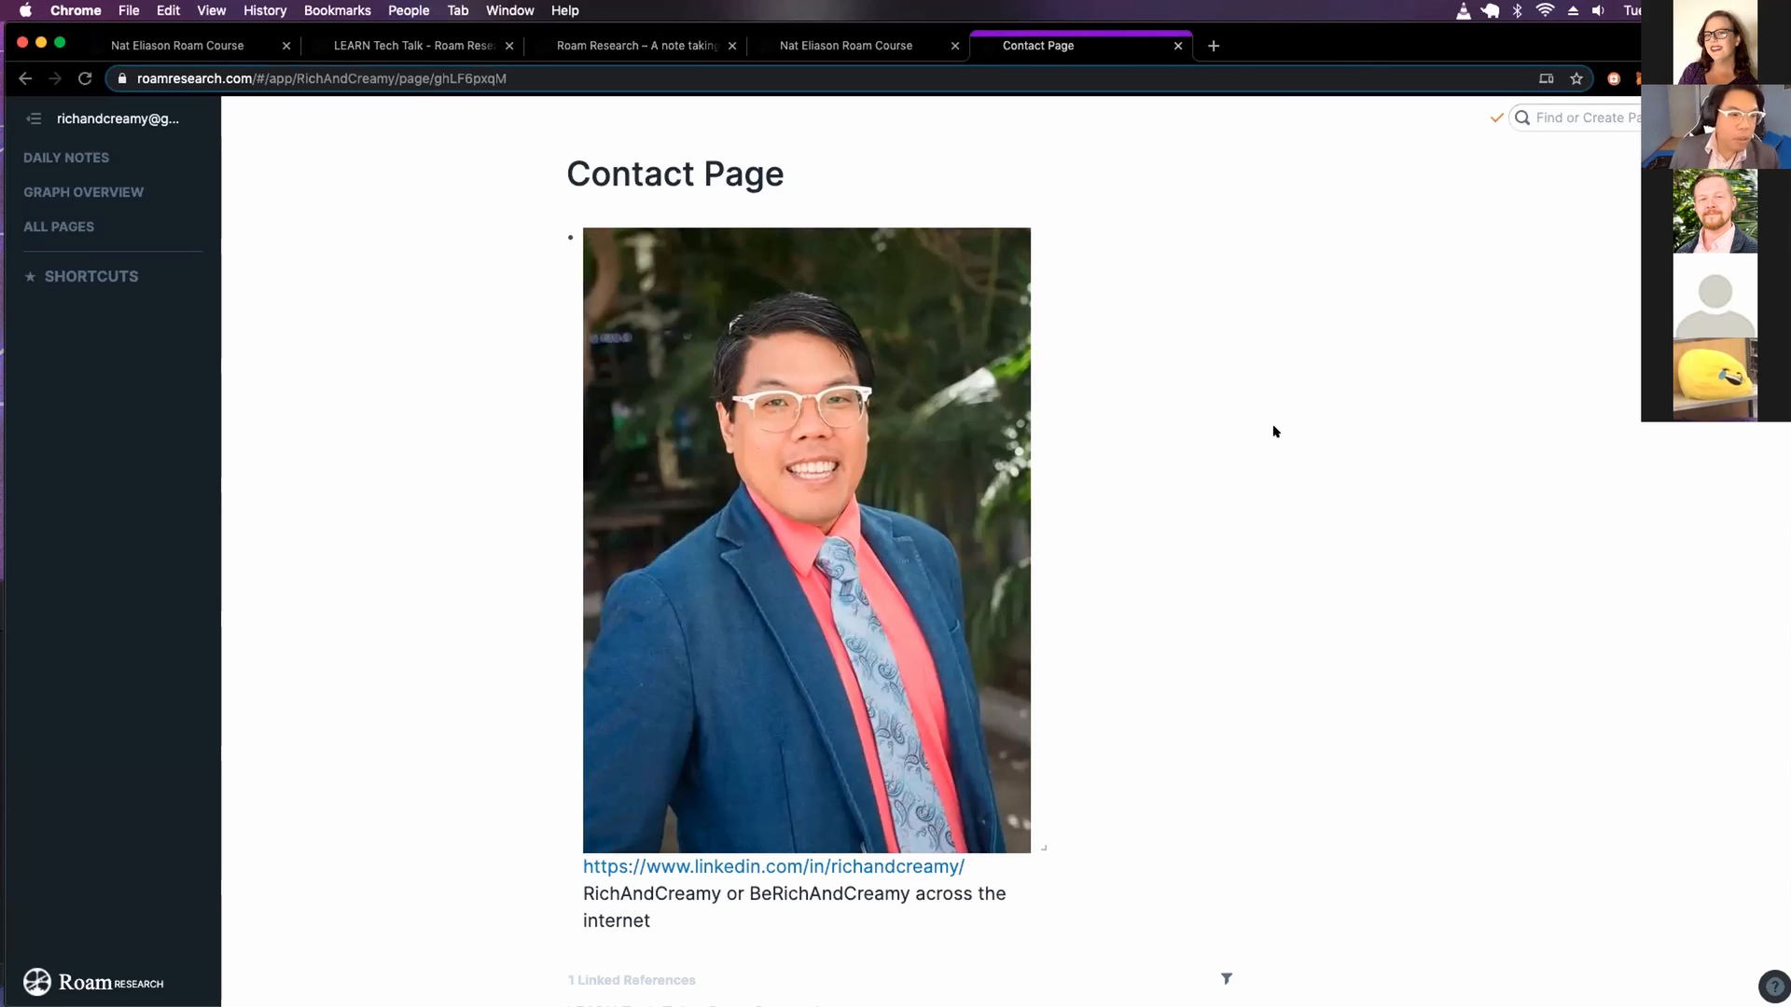
pyautogui.moveTo(384, 621)
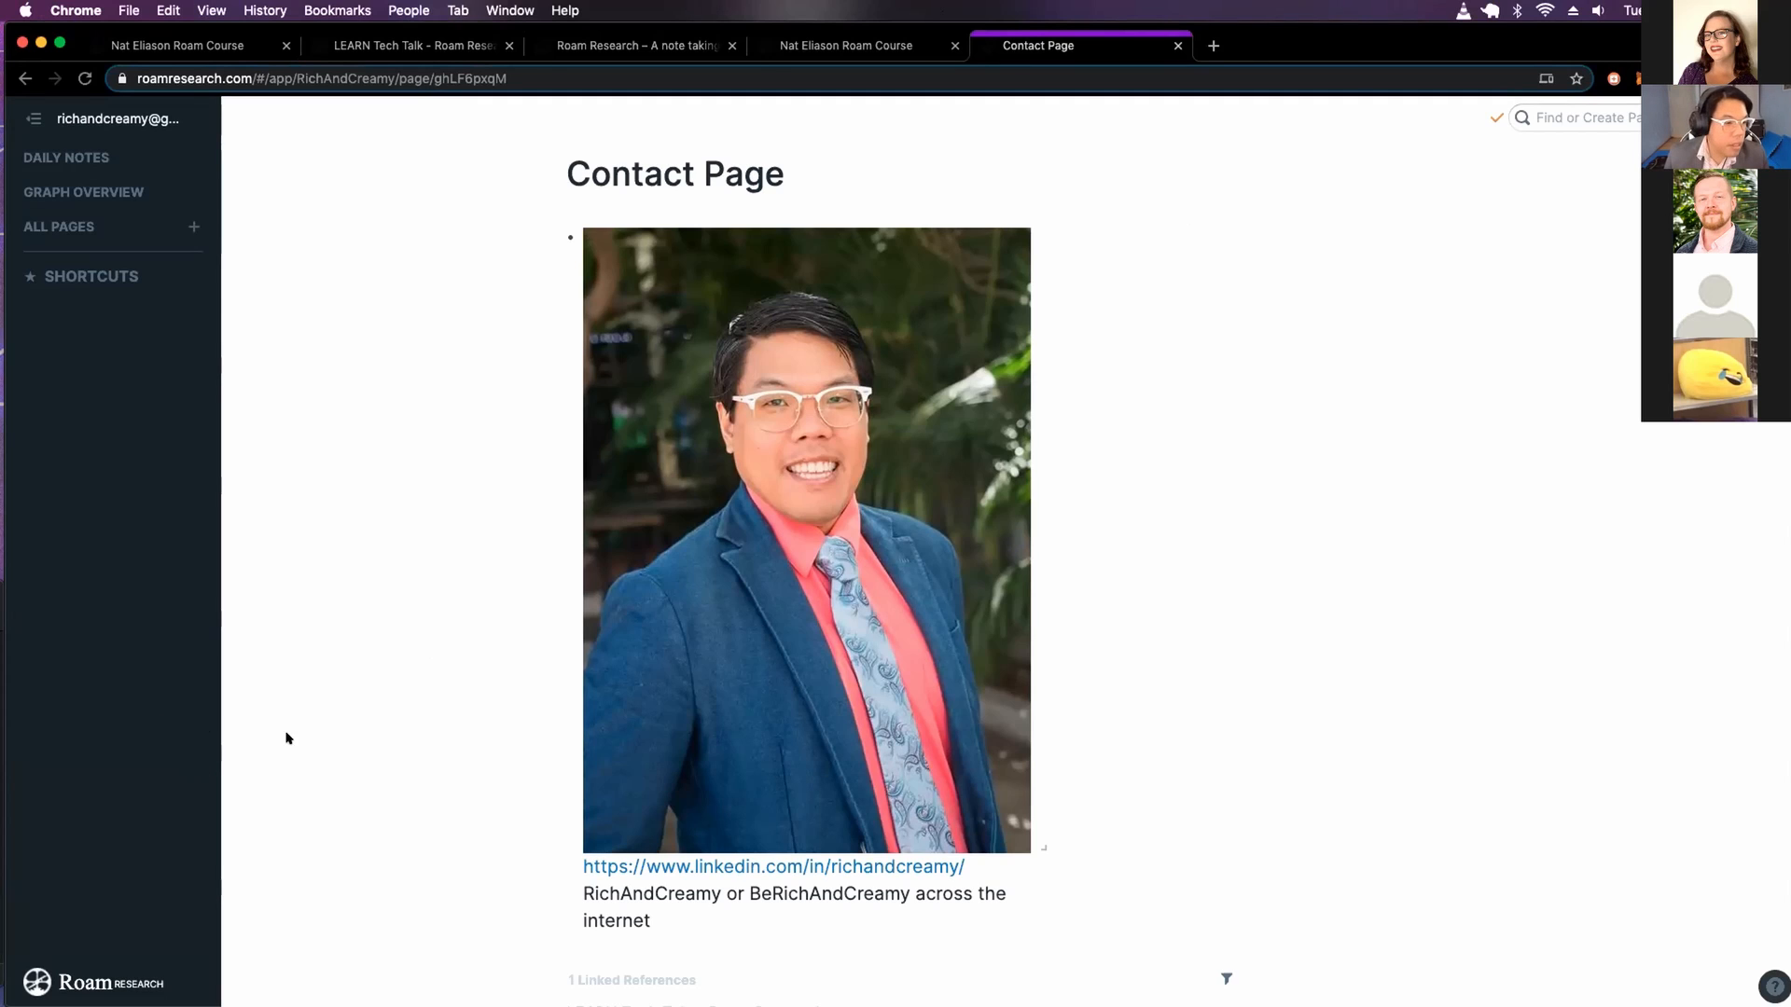
pyautogui.moveTo(205, 726)
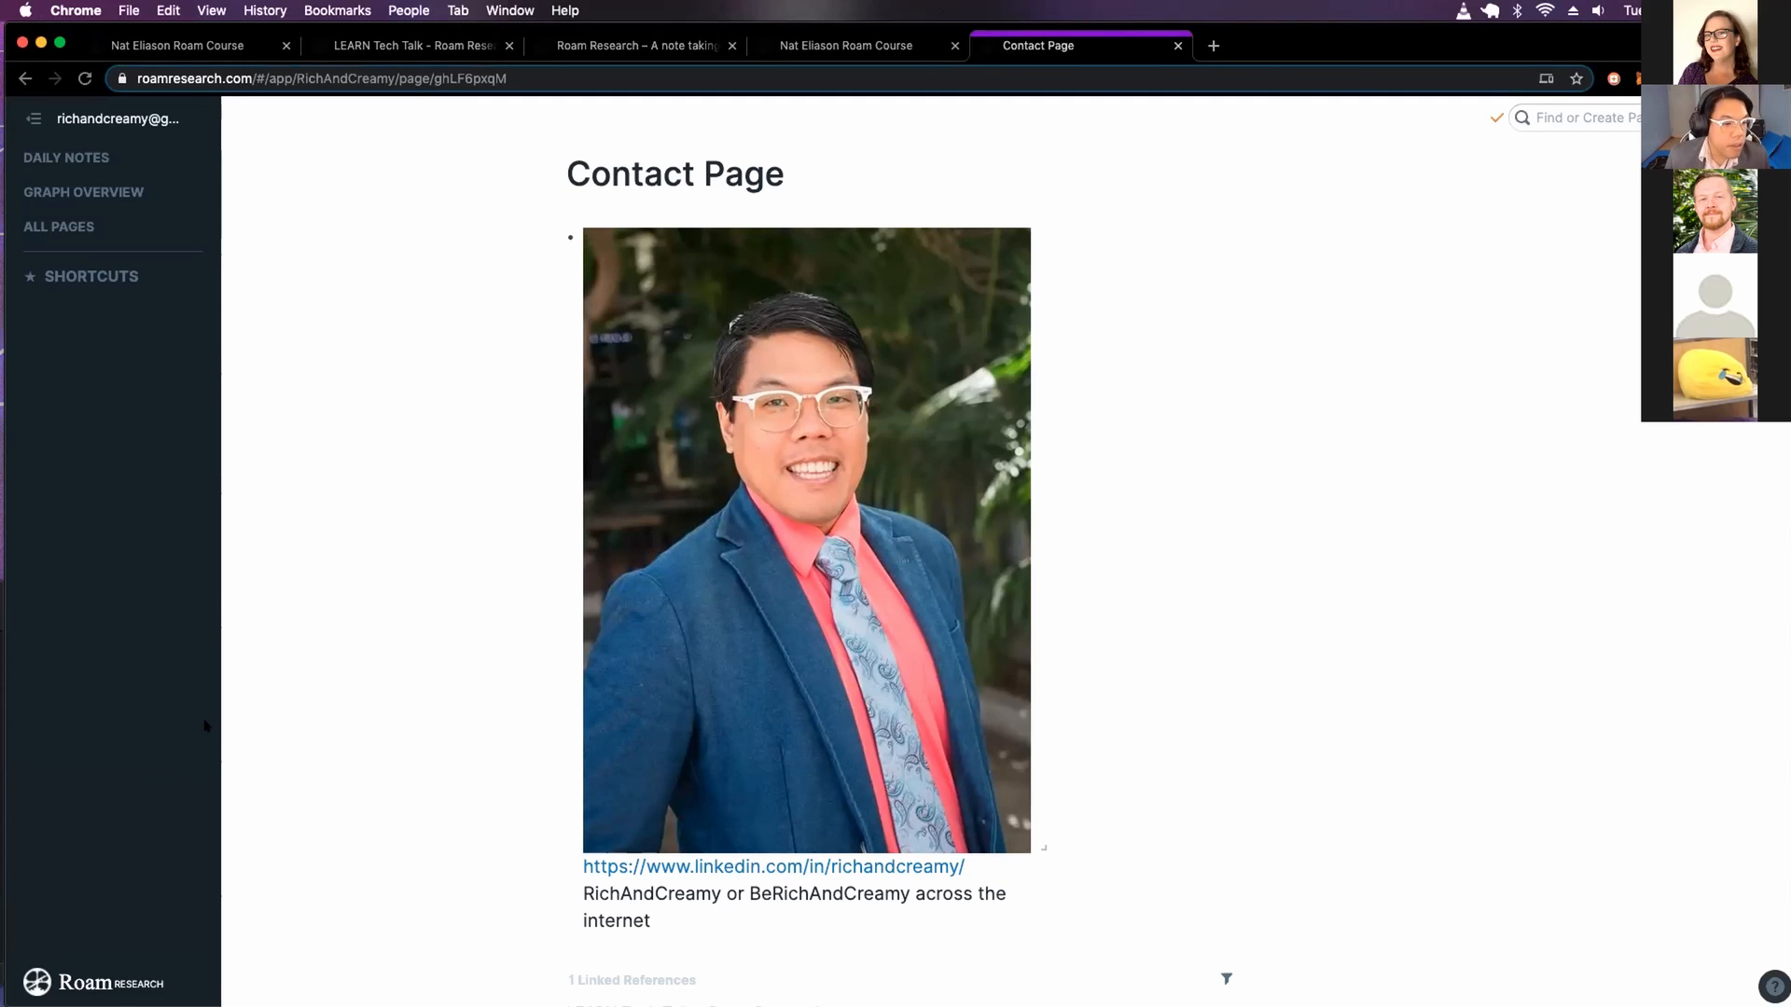